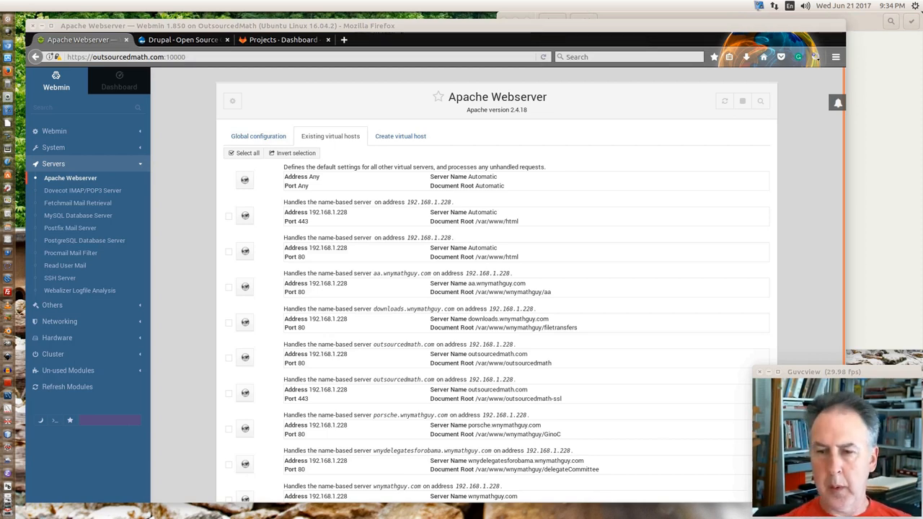
{"action": "mouse_move", "coordinate": [162, 134]}
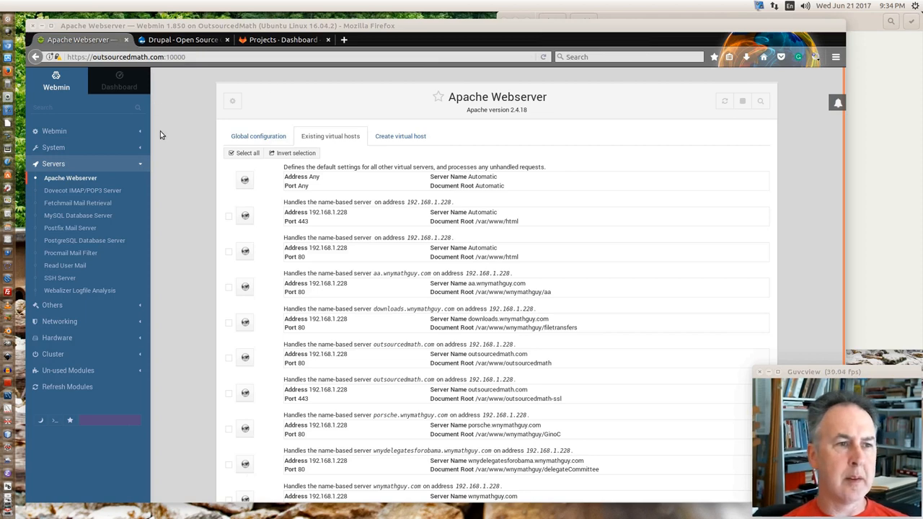
{"action": "mouse_move", "coordinate": [69, 179]}
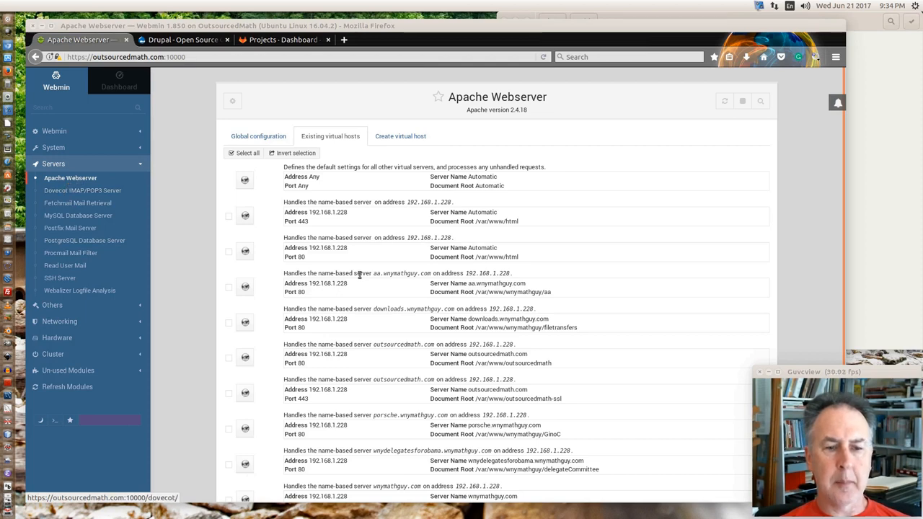
- Navigate File Manager into /var/www/outsourcedmath and select every entry in the folder
{"action": "scroll", "scroll_direction": "down", "scroll_amount": 3}
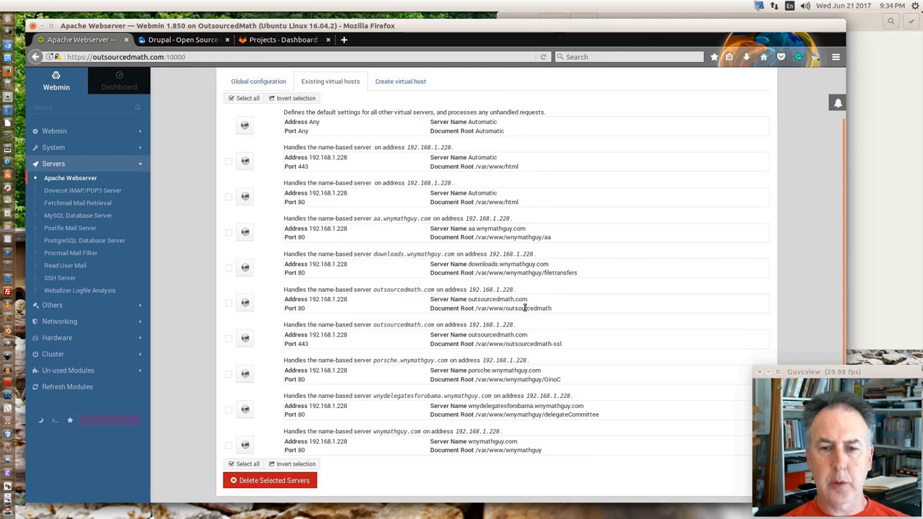
{"action": "mouse_move", "coordinate": [401, 303]}
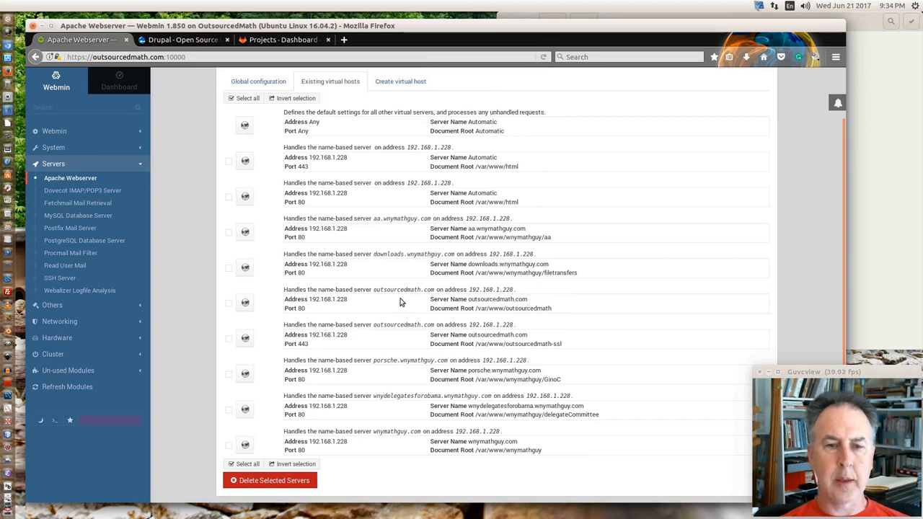
{"action": "mouse_move", "coordinate": [397, 290]}
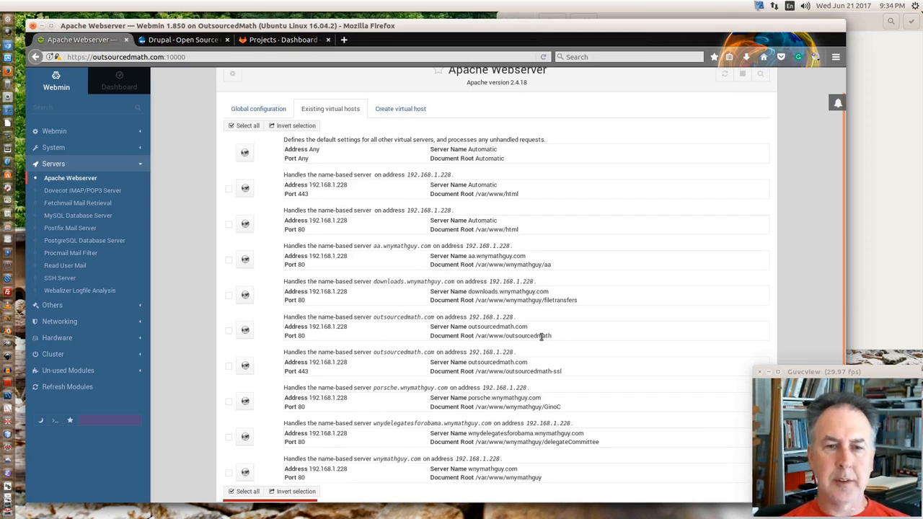
{"action": "mouse_move", "coordinate": [92, 201]}
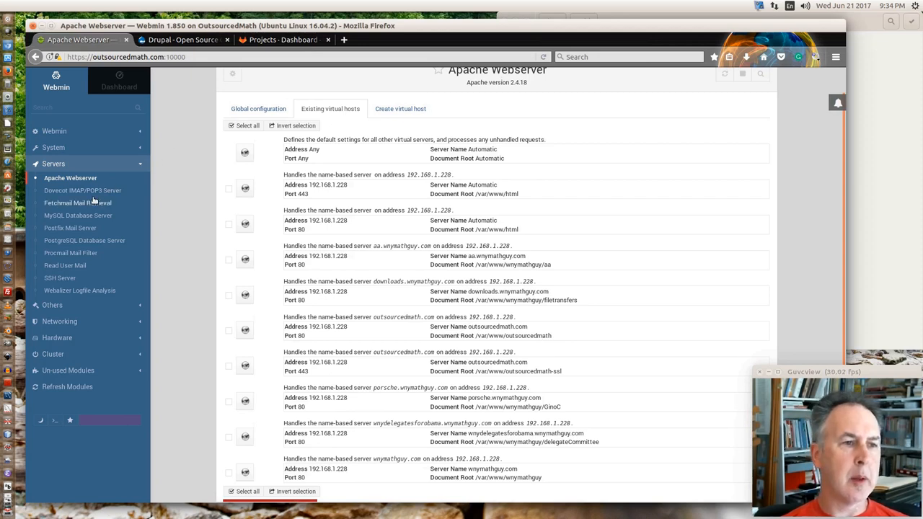
{"action": "mouse_move", "coordinate": [78, 201]}
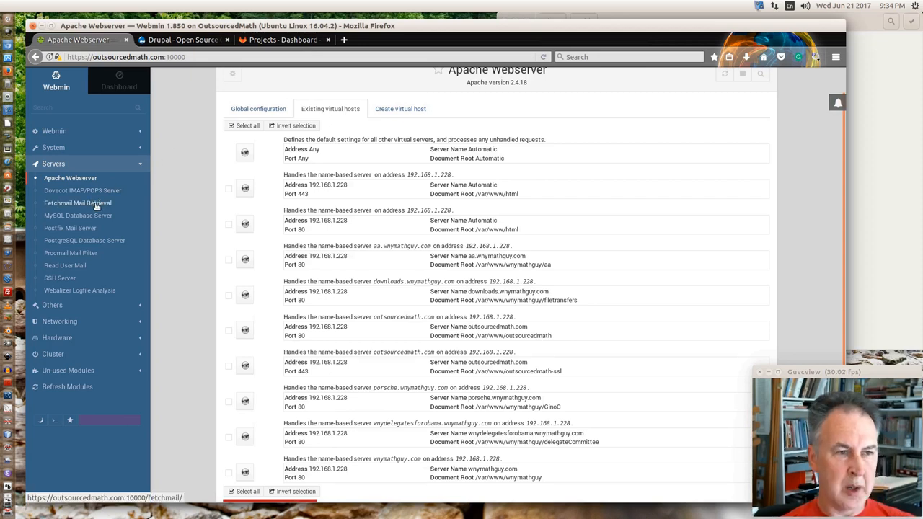
{"action": "mouse_move", "coordinate": [82, 191]}
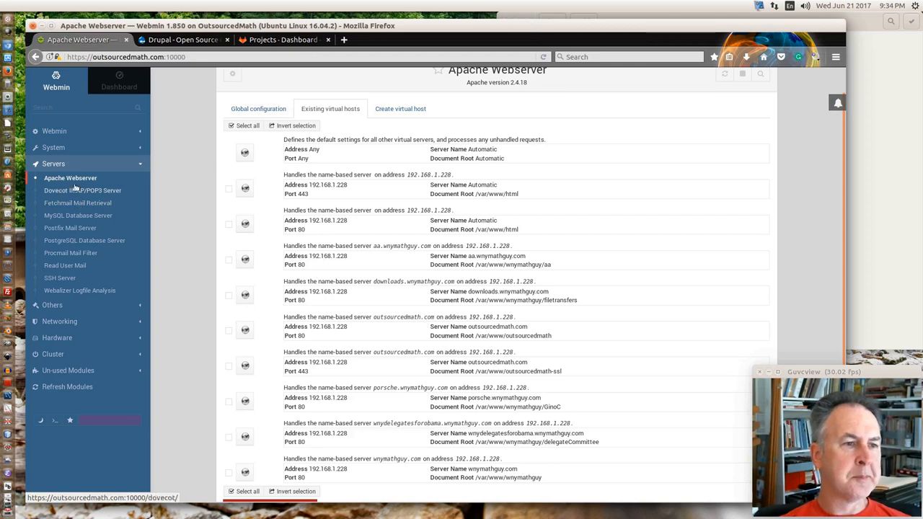
{"action": "mouse_move", "coordinate": [78, 202]}
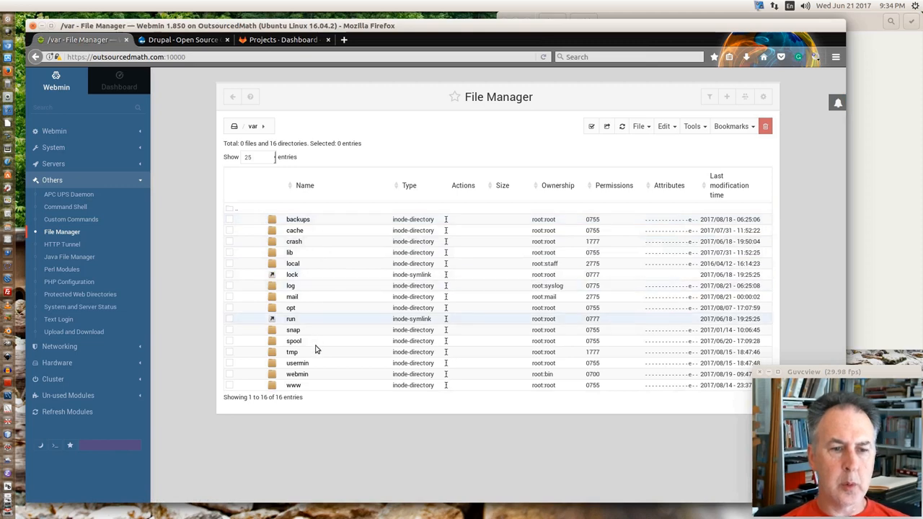
{"action": "double_click", "coordinate": [294, 383]}
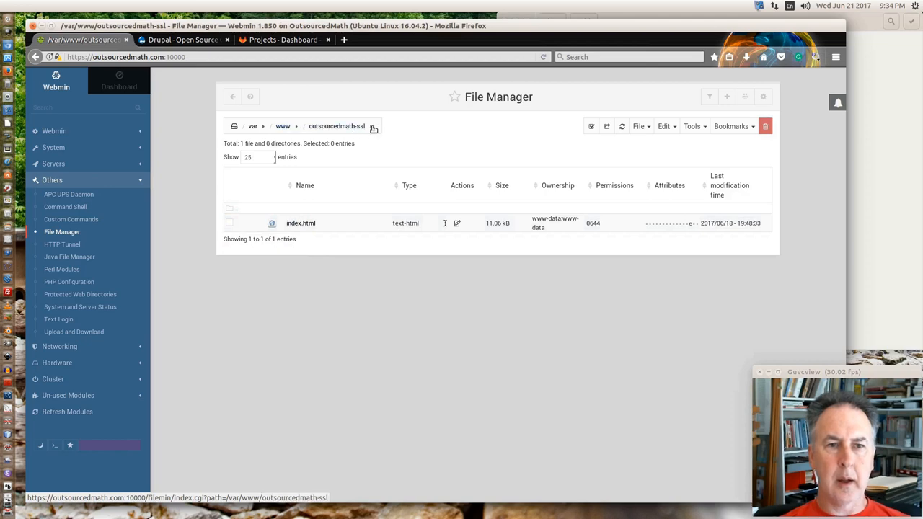
{"action": "left_click", "coordinate": [371, 127]}
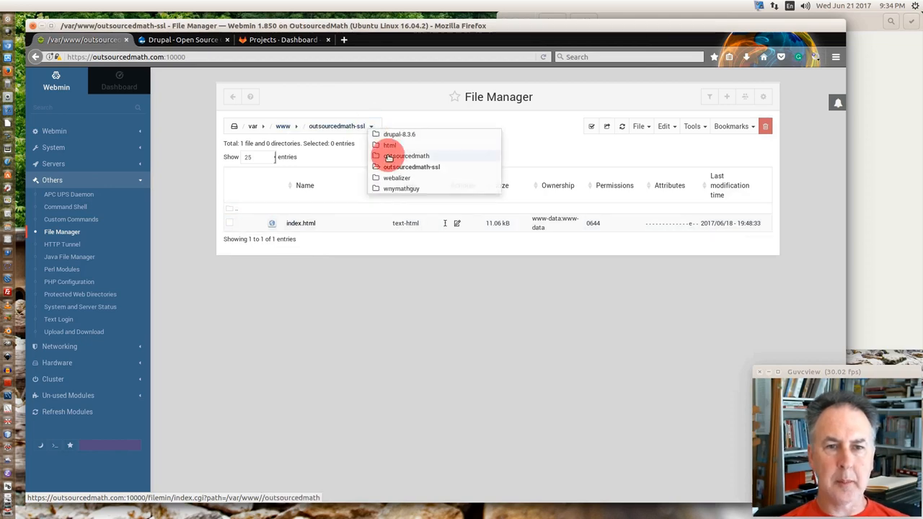
{"action": "left_click", "coordinate": [410, 156]}
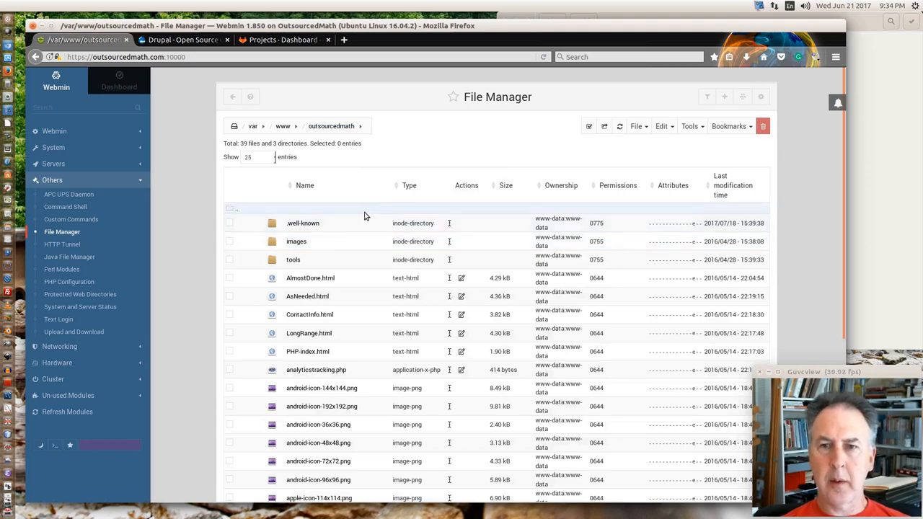
{"action": "scroll", "scroll_direction": "down", "scroll_amount": 3}
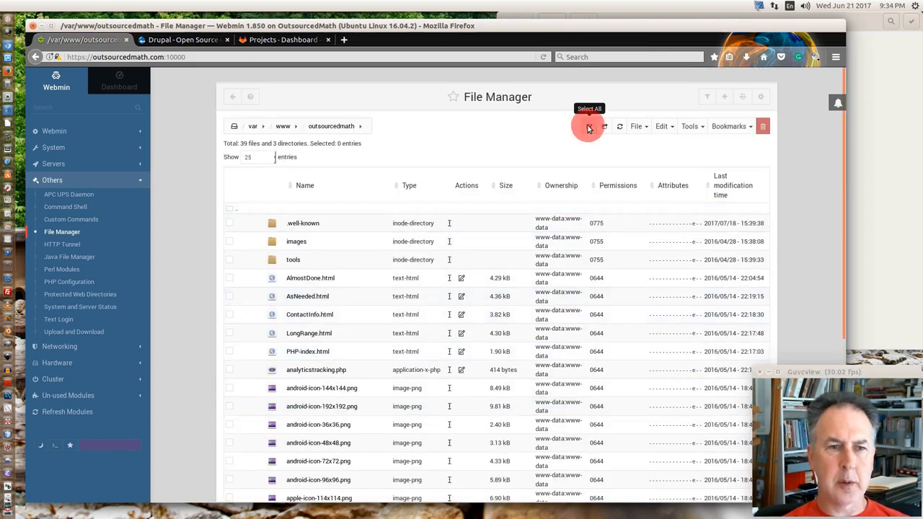
{"action": "left_click", "coordinate": [588, 127]}
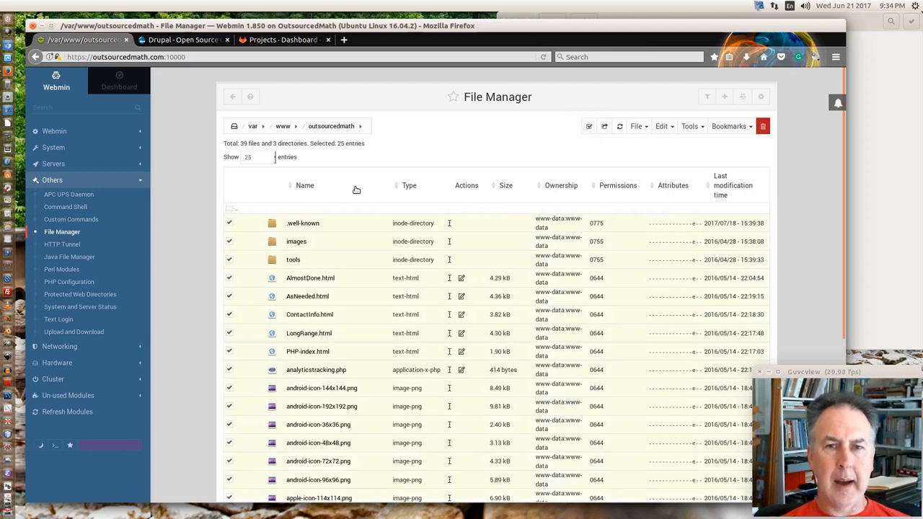
{"action": "mouse_move", "coordinate": [260, 145]}
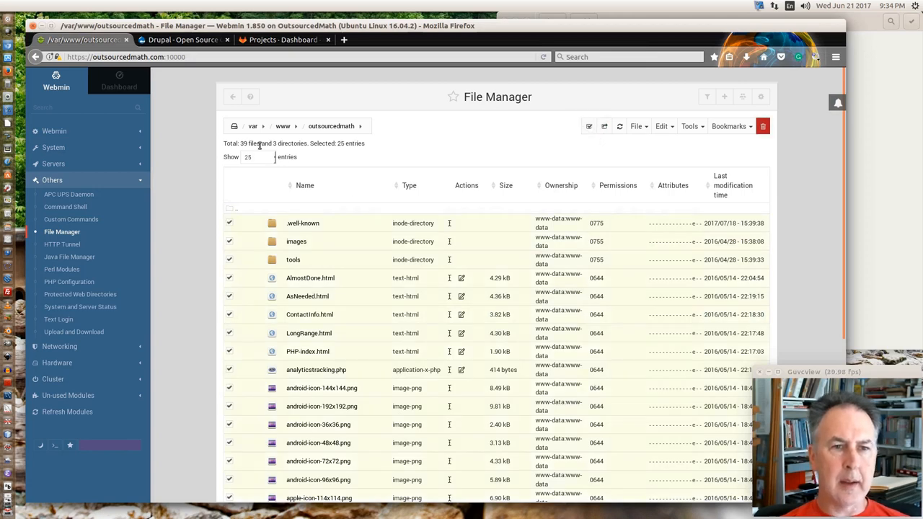
{"action": "mouse_move", "coordinate": [257, 176]}
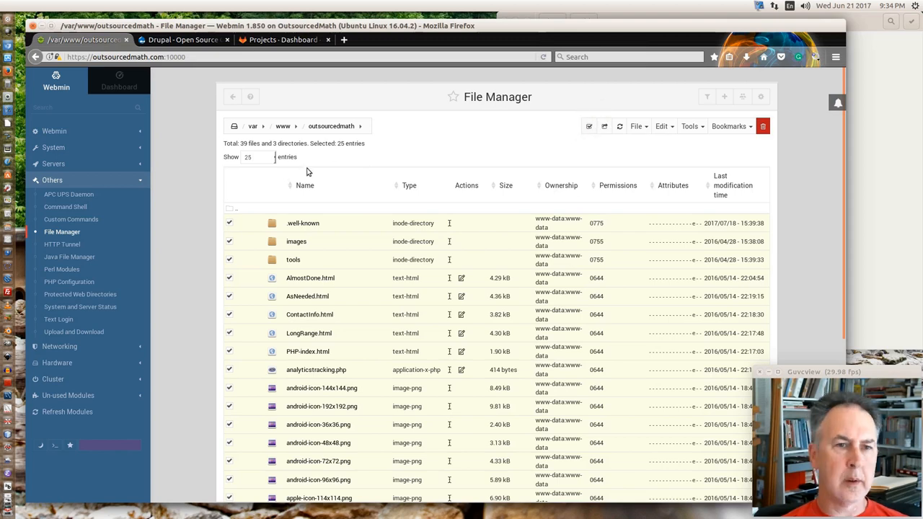
- Show 50 entries per page, select all 42 entries and cut them for moving
{"action": "left_click", "coordinate": [252, 157]}
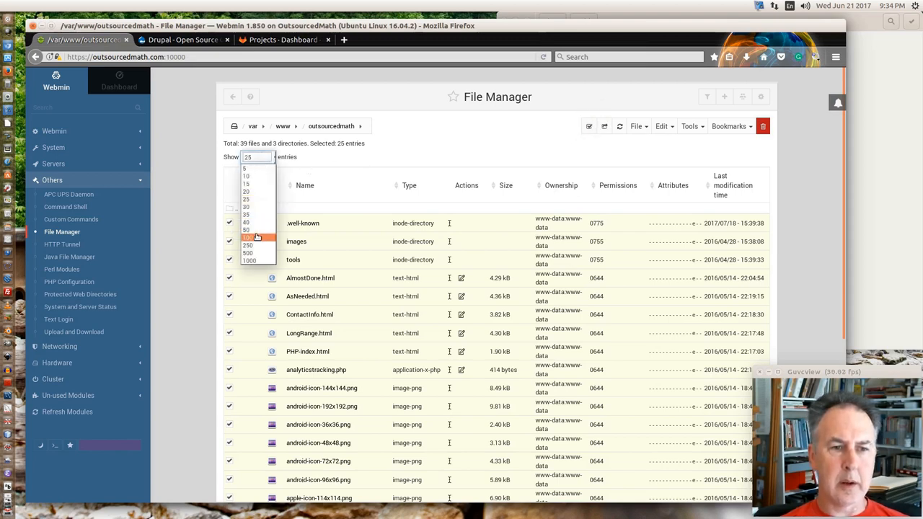
{"action": "left_click", "coordinate": [248, 231]}
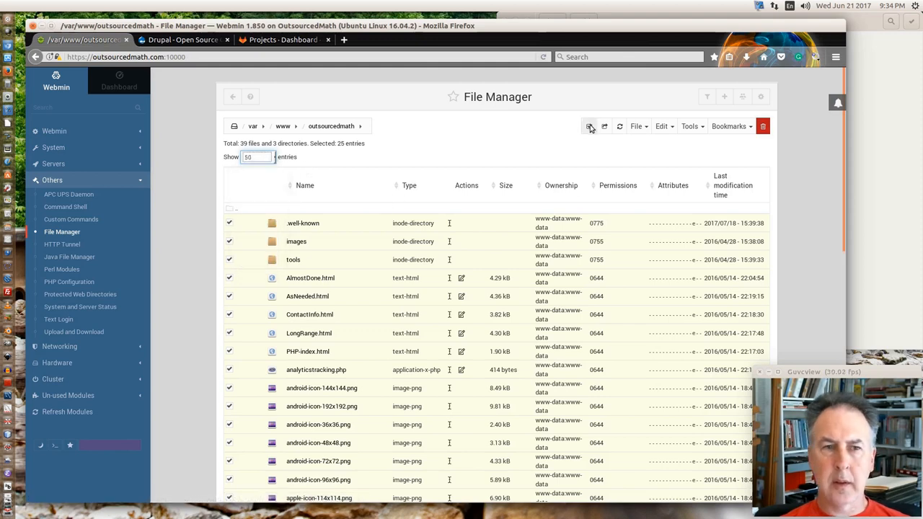
{"action": "left_click", "coordinate": [588, 127]}
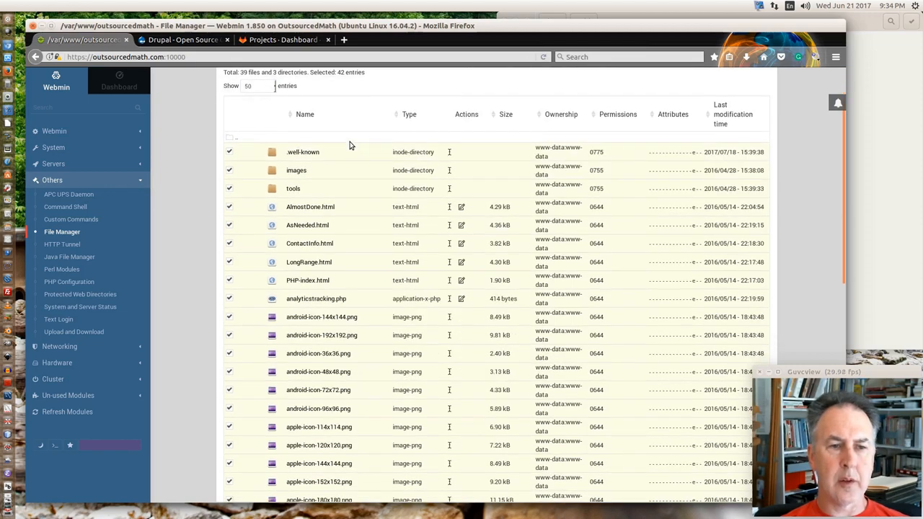
{"action": "scroll", "scroll_direction": "down", "scroll_amount": 3}
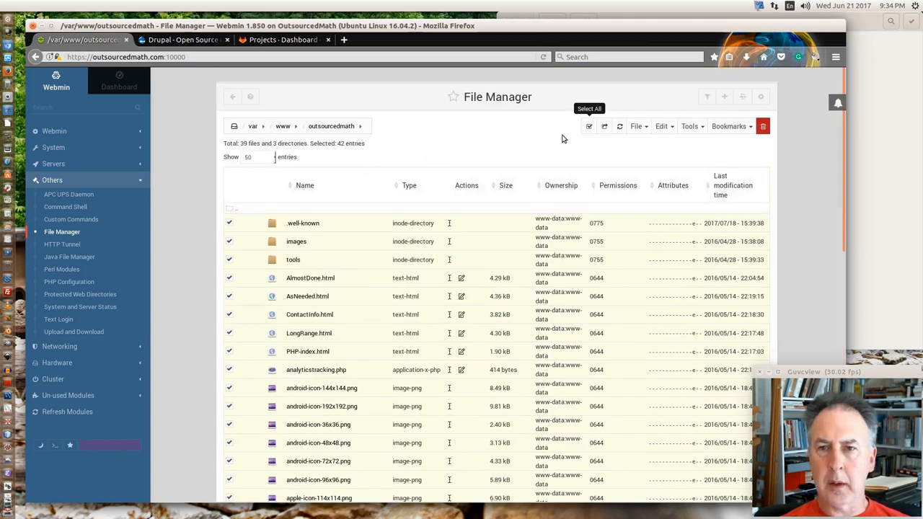
{"action": "left_click", "coordinate": [660, 126]}
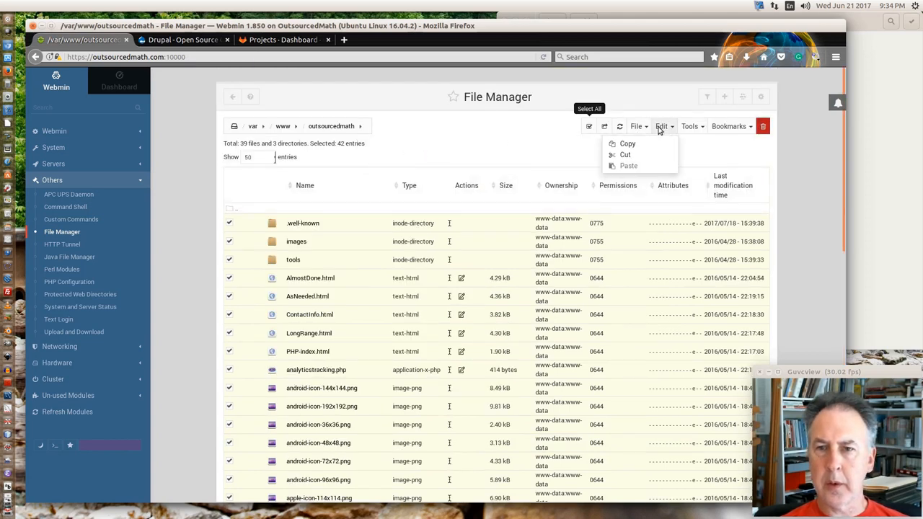
{"action": "left_click", "coordinate": [625, 154]}
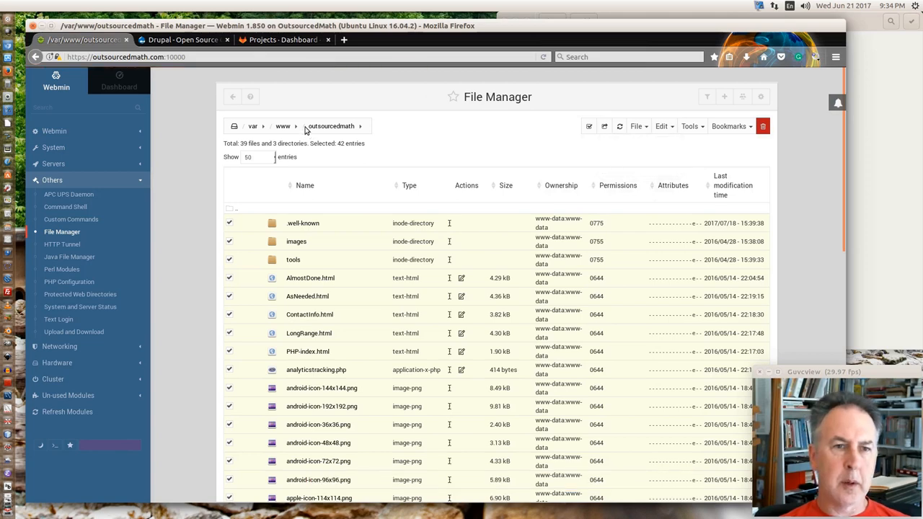
- Switch to the html folder under /var/www via the breadcrumb list
{"action": "left_click", "coordinate": [360, 126]}
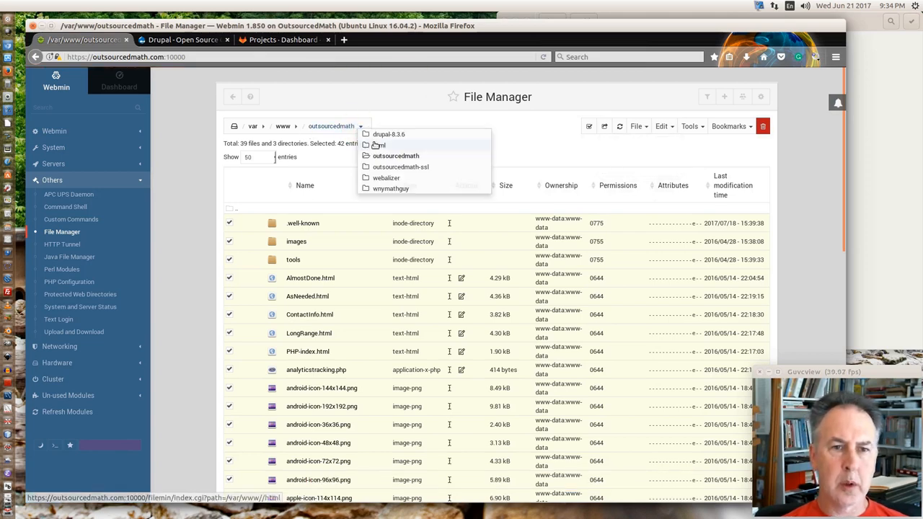
{"action": "left_click", "coordinate": [378, 144]}
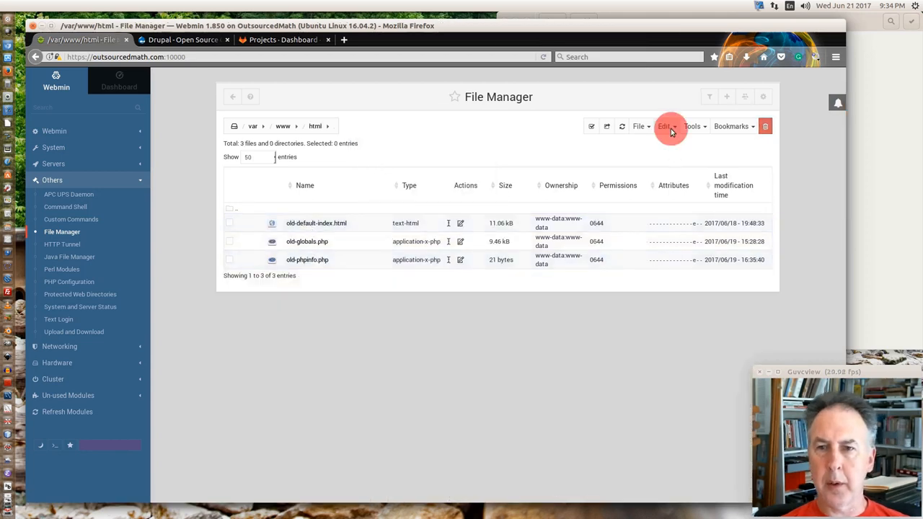
- Paste the 42 cut entries into /var/www/html, then return to the emptied outsourcedmath folder
{"action": "left_click", "coordinate": [663, 127]}
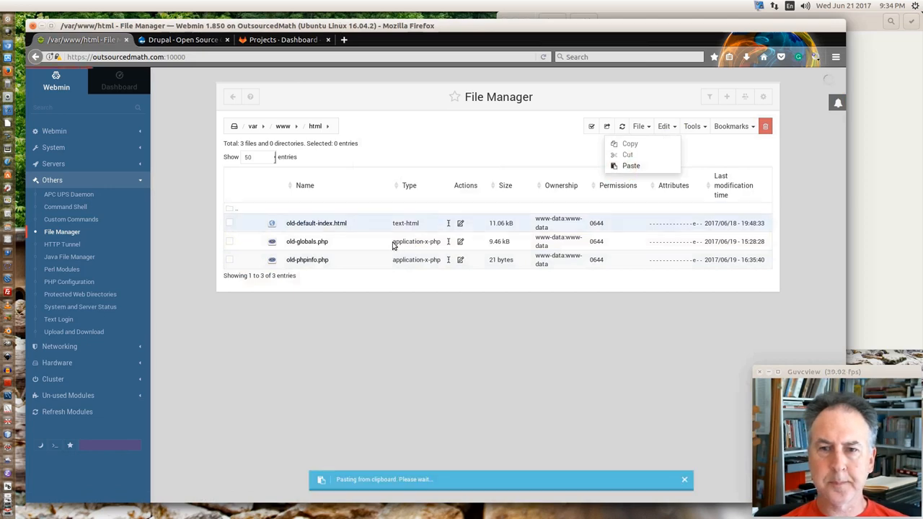
{"action": "left_click", "coordinate": [630, 166]}
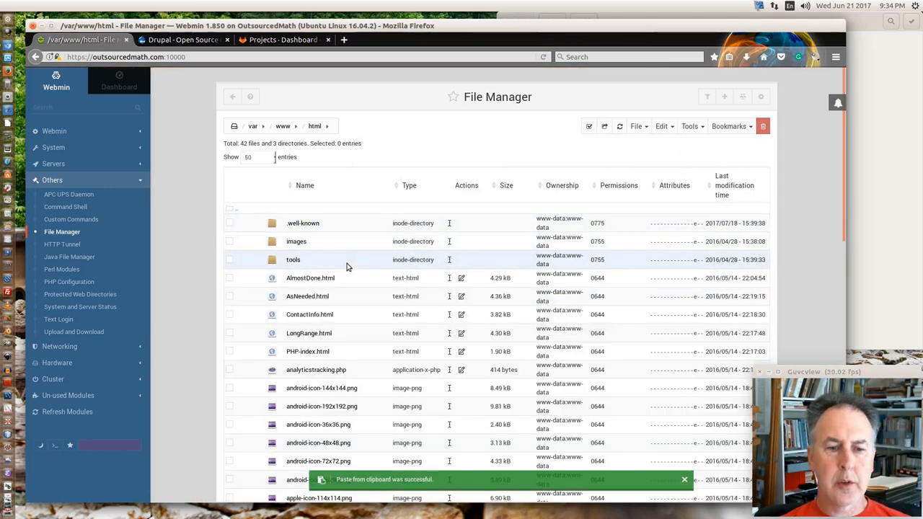
{"action": "scroll", "scroll_direction": "down", "scroll_amount": 3}
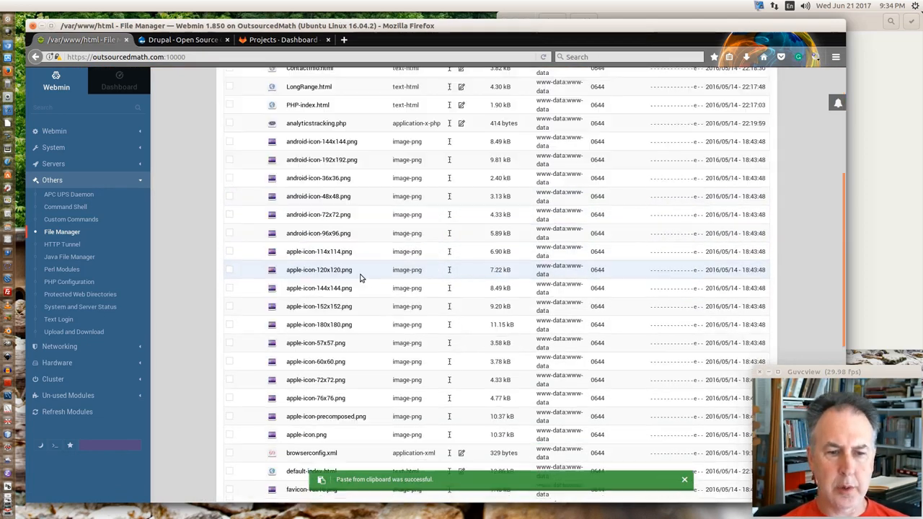
{"action": "scroll", "scroll_direction": "down", "scroll_amount": 3}
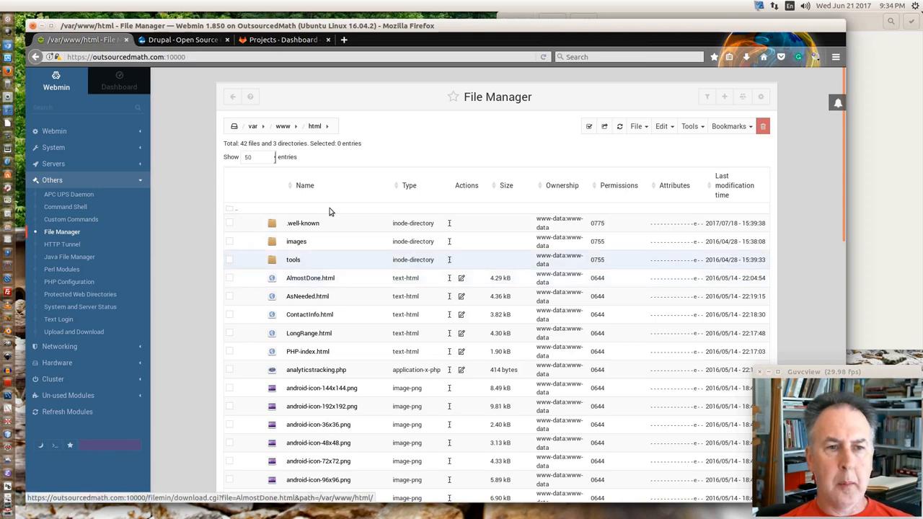
{"action": "left_click", "coordinate": [327, 125]}
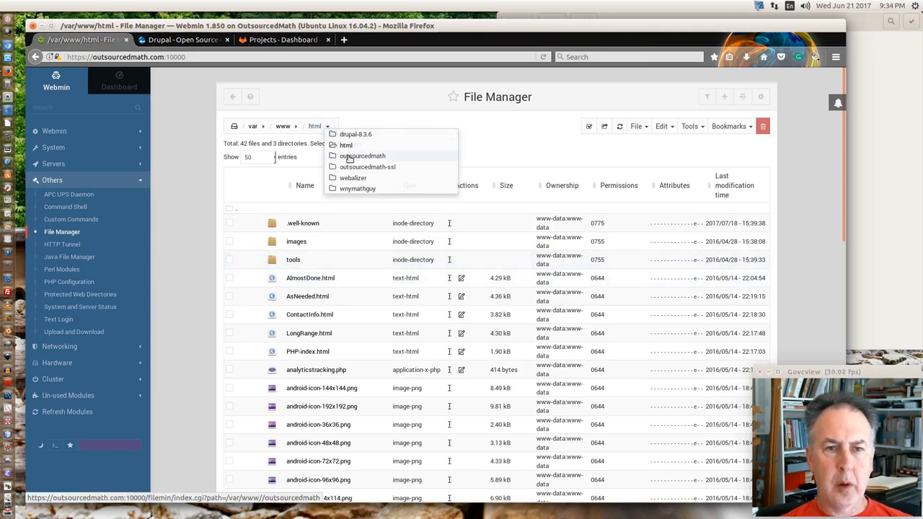
{"action": "left_click", "coordinate": [363, 156]}
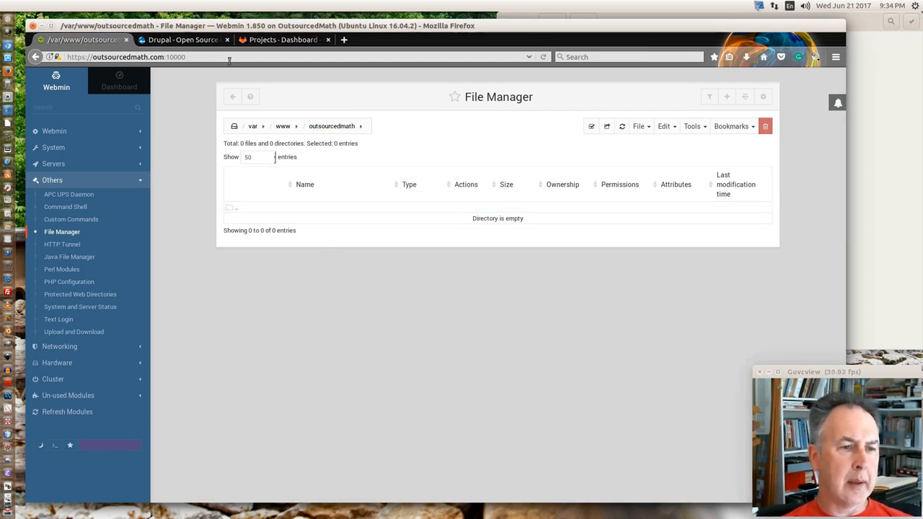
{"action": "mouse_move", "coordinate": [281, 40]}
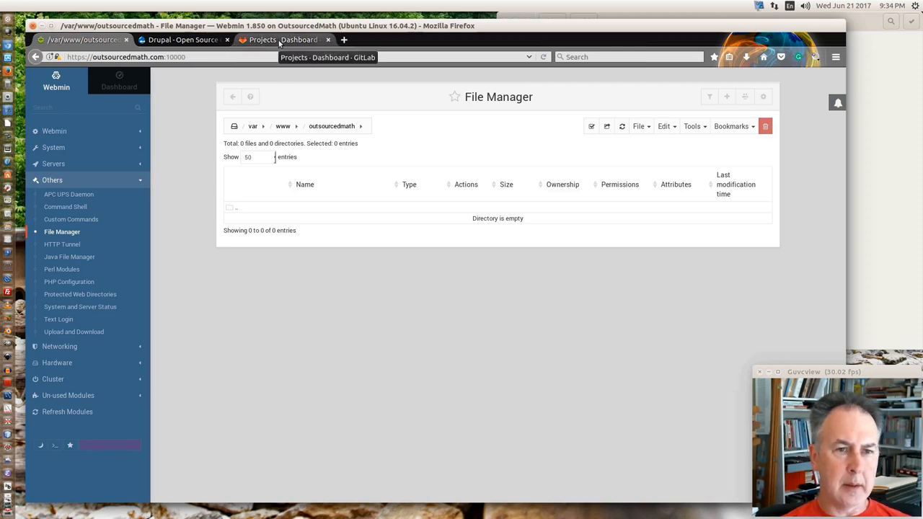
- From the GitLab top-bar + menu, start creating a new project
{"action": "left_click", "coordinate": [282, 40]}
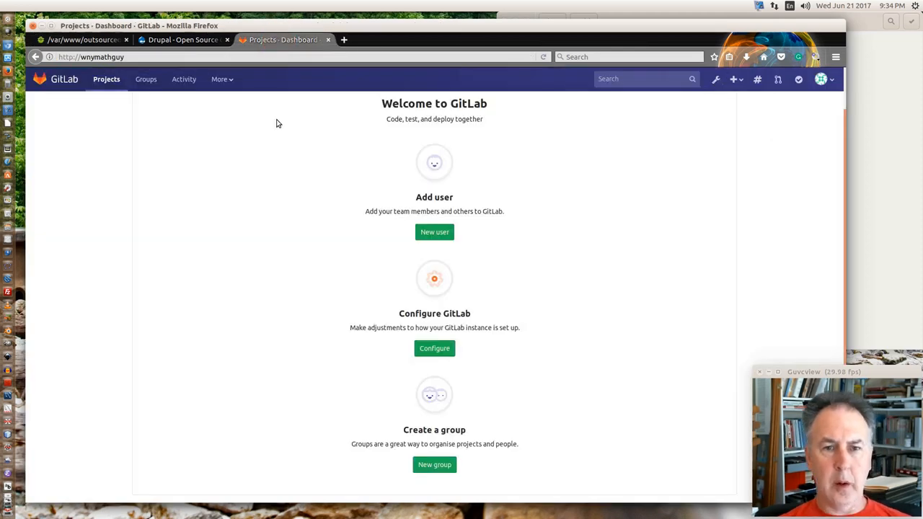
{"action": "scroll", "scroll_direction": "down", "scroll_amount": 3}
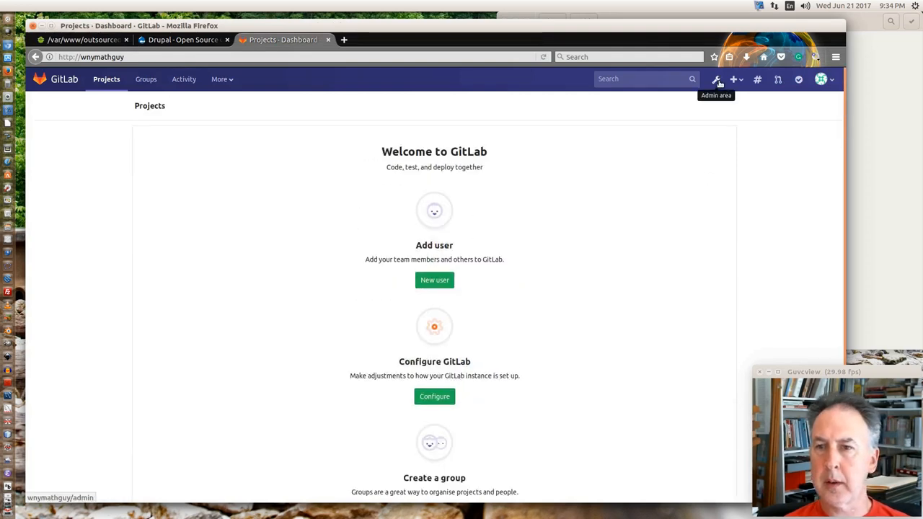
{"action": "left_click", "coordinate": [732, 79]}
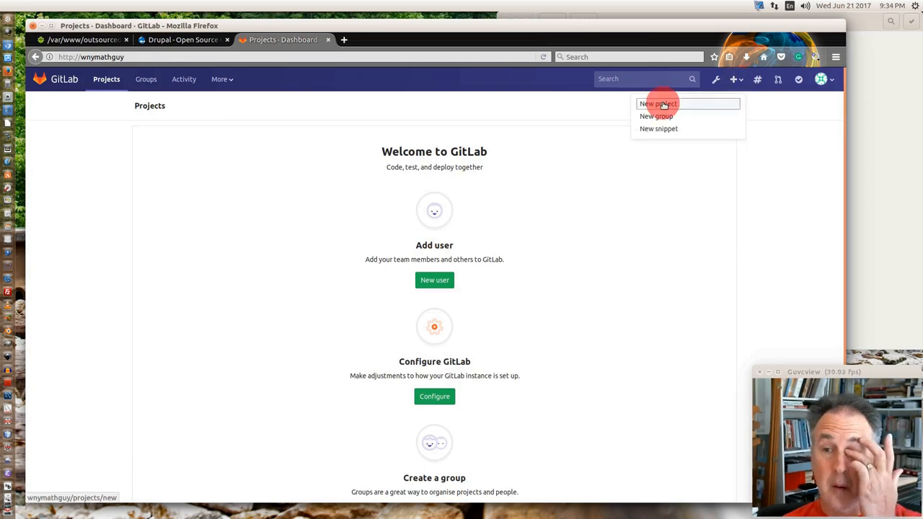
{"action": "left_click", "coordinate": [658, 104]}
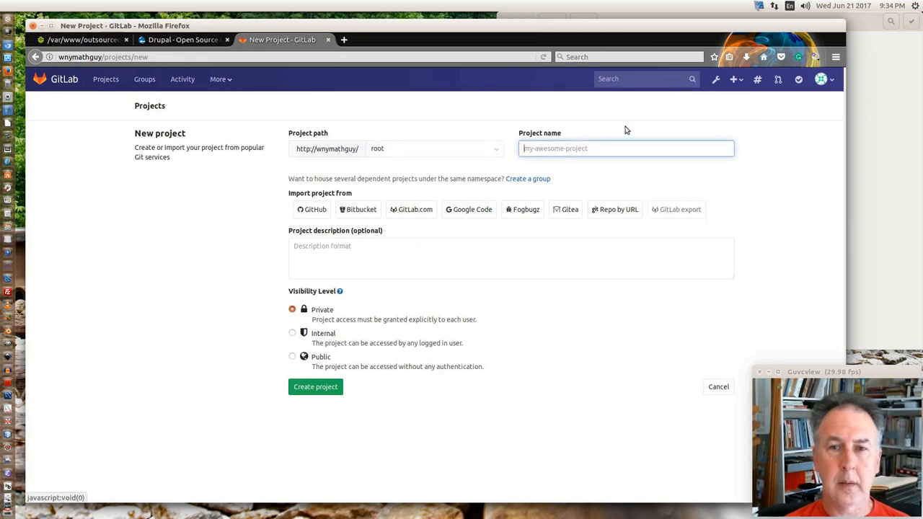
- Name the project outsourcedmath, describe it 'My cool website for finance', and create it as private
{"action": "left_click", "coordinate": [626, 147]}
{"action": "type", "text": "outsourcedmath"}
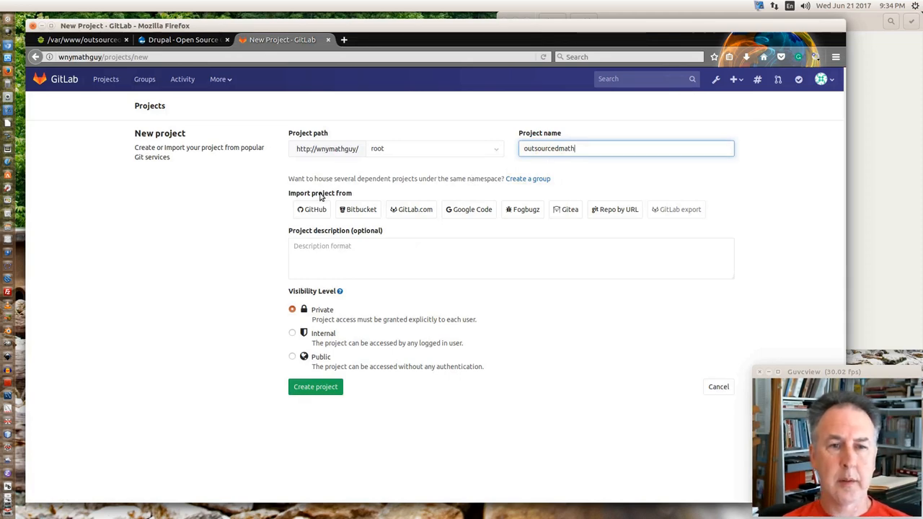
{"action": "mouse_move", "coordinate": [311, 209]}
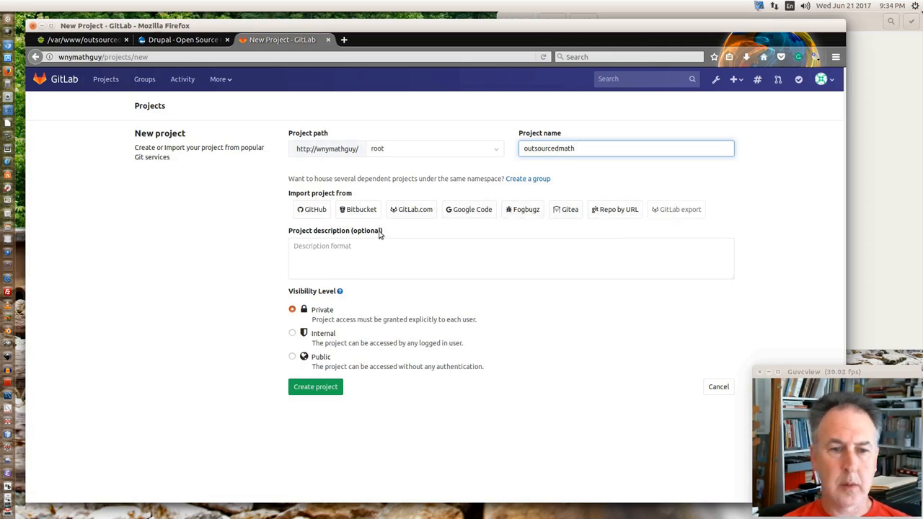
{"action": "left_click", "coordinate": [505, 258]}
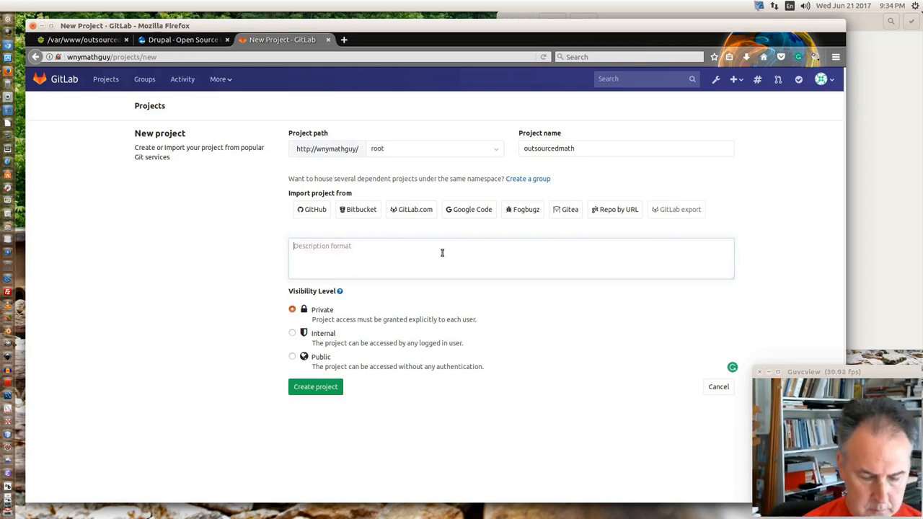
{"action": "type", "text": "My"}
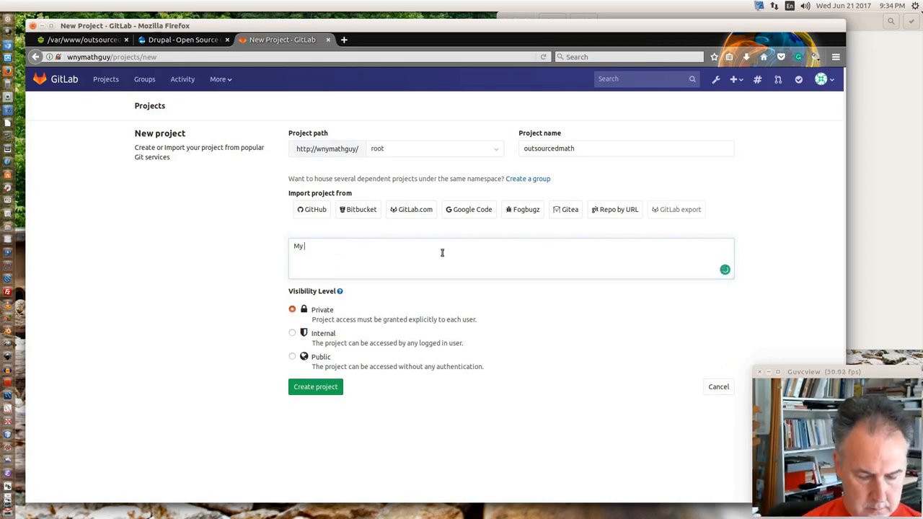
{"action": "type", "text": "cool"}
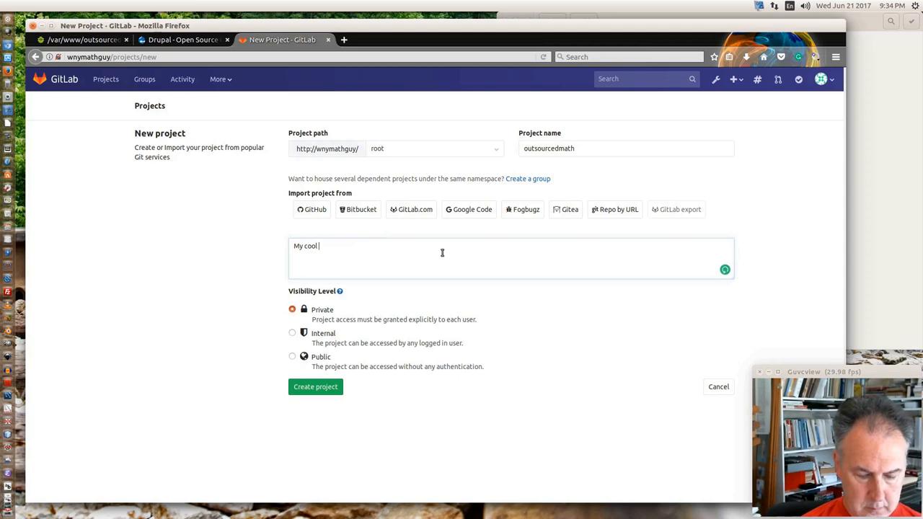
{"action": "type", "text": "website for"}
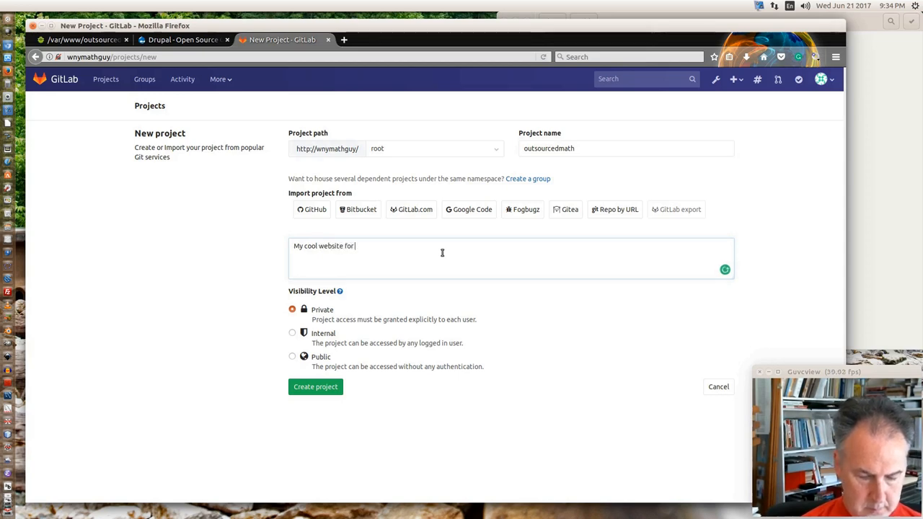
{"action": "type", "text": "finance"}
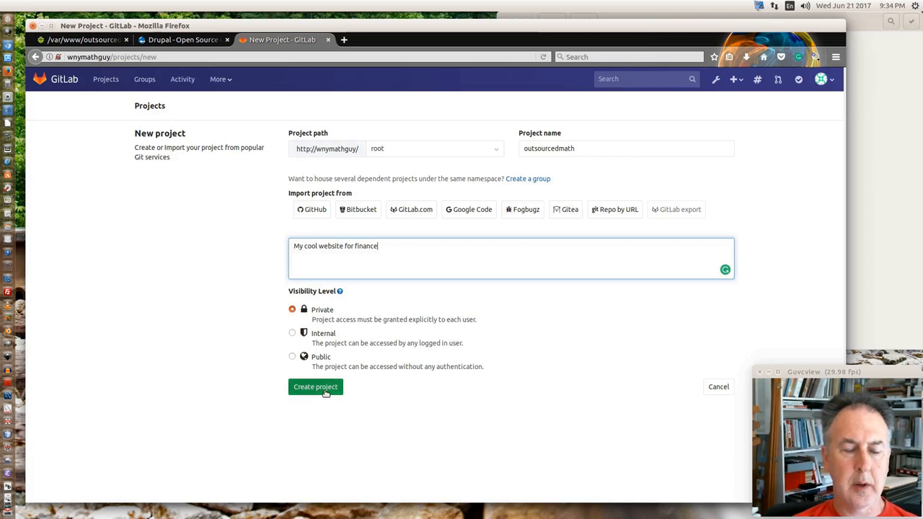
{"action": "left_click", "coordinate": [315, 387]}
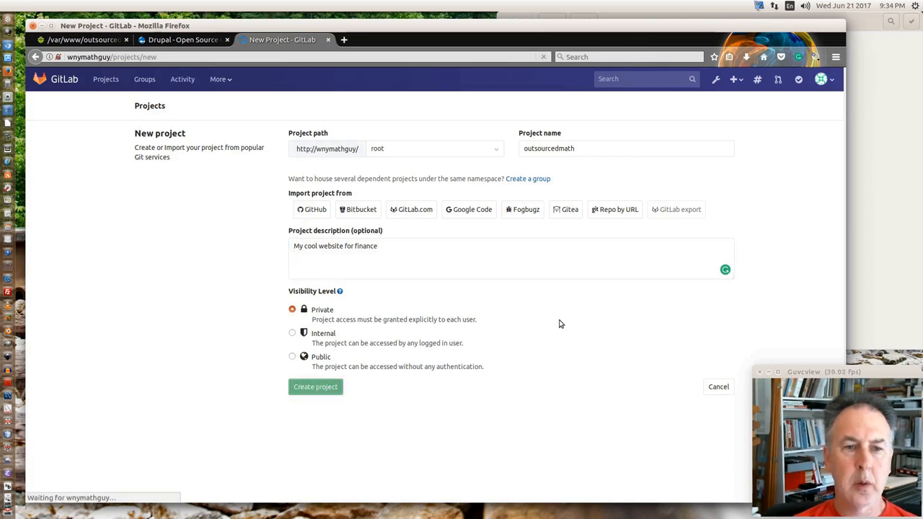
{"action": "left_click", "coordinate": [315, 386]}
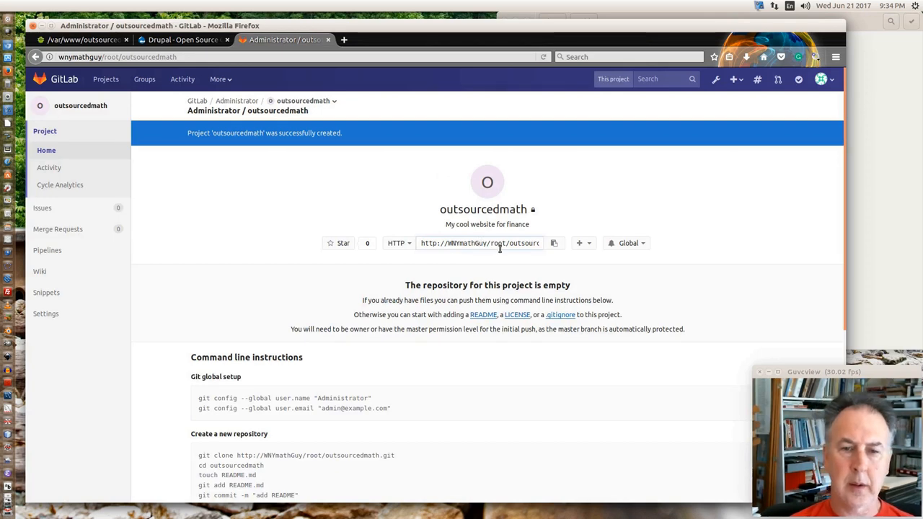
{"action": "mouse_move", "coordinate": [554, 242]}
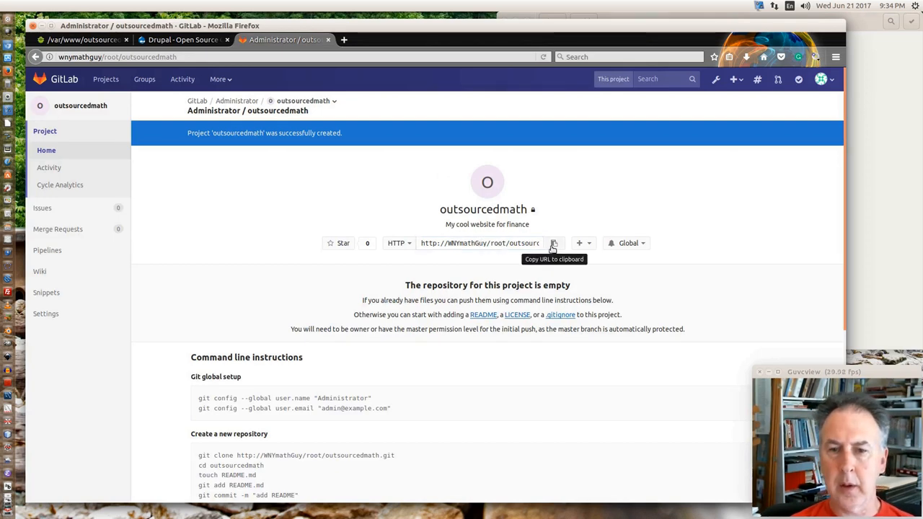
{"action": "mouse_move", "coordinate": [497, 271]}
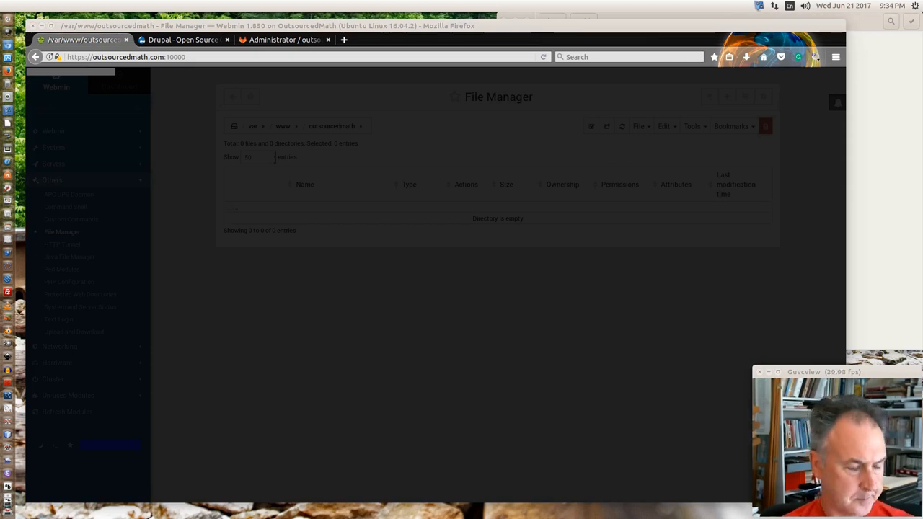
{"action": "mouse_move", "coordinate": [152, 127]}
{"action": "type", "text": "git config --global user.name \""}
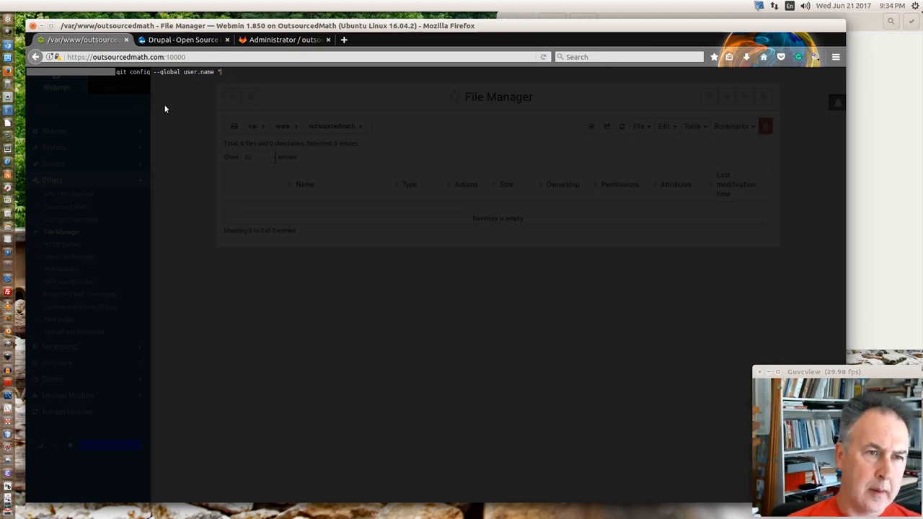
- Run git config --global user.name and user.email in the server shell
{"action": "type", "text": "Michael E. Rupp\""}
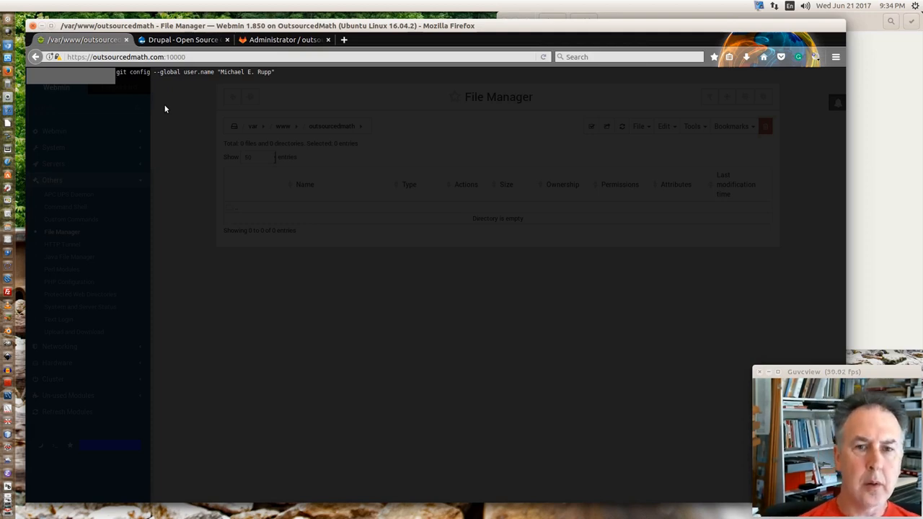
{"action": "mouse_move", "coordinate": [119, 88]}
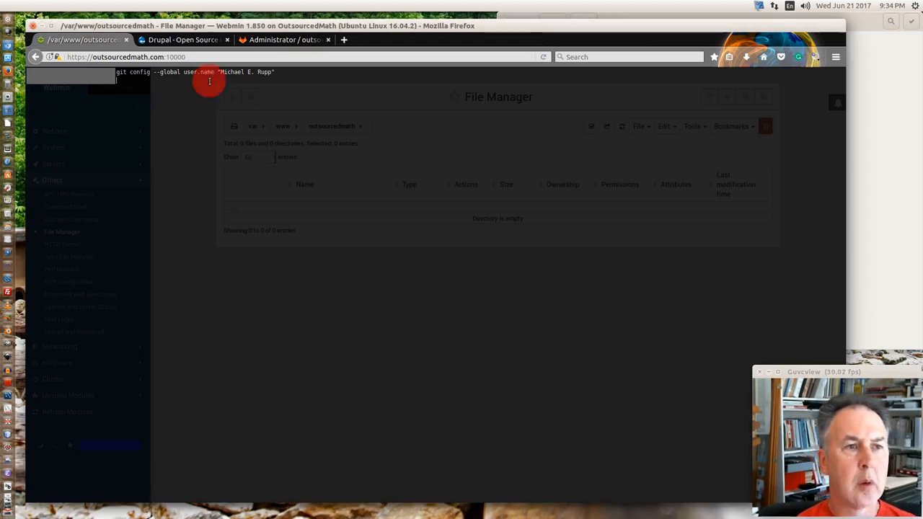
{"action": "type", "text": "git config --global user.email \""}
{"action": "type", "text": "cd /var/www"}
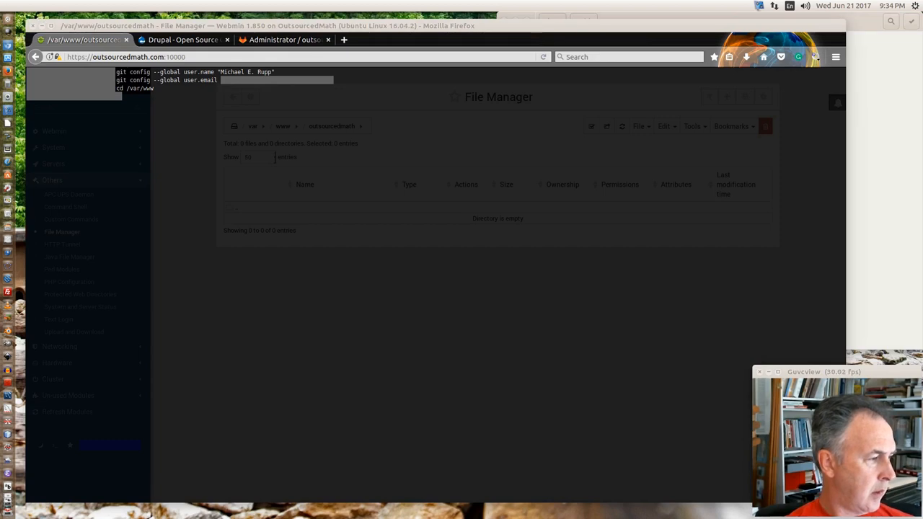
{"action": "mouse_move", "coordinate": [173, 357]}
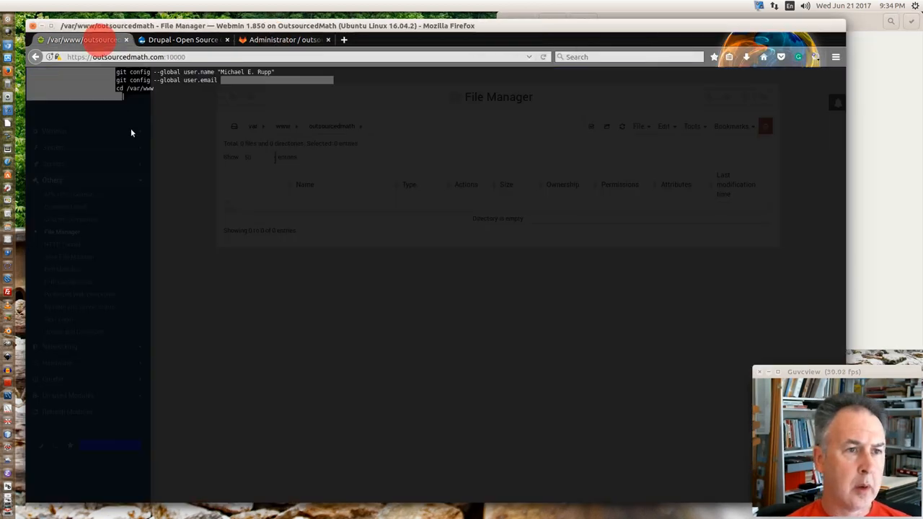
{"action": "type", "text": "git"}
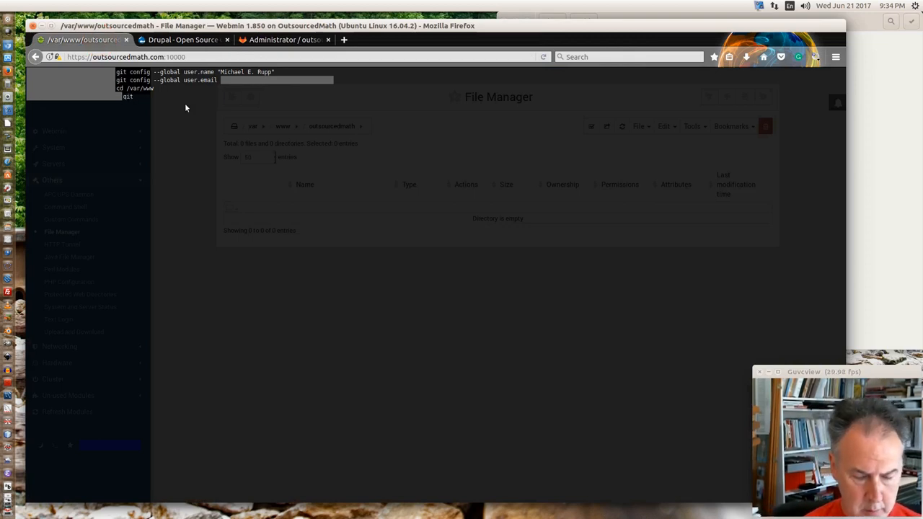
{"action": "type", "text": "dmath.git"}
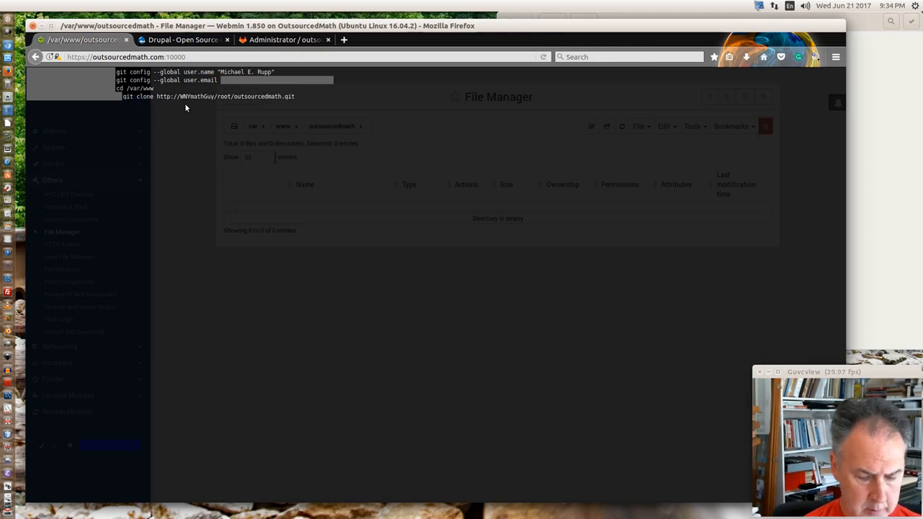
{"action": "type", "text": "outsourcedma"}
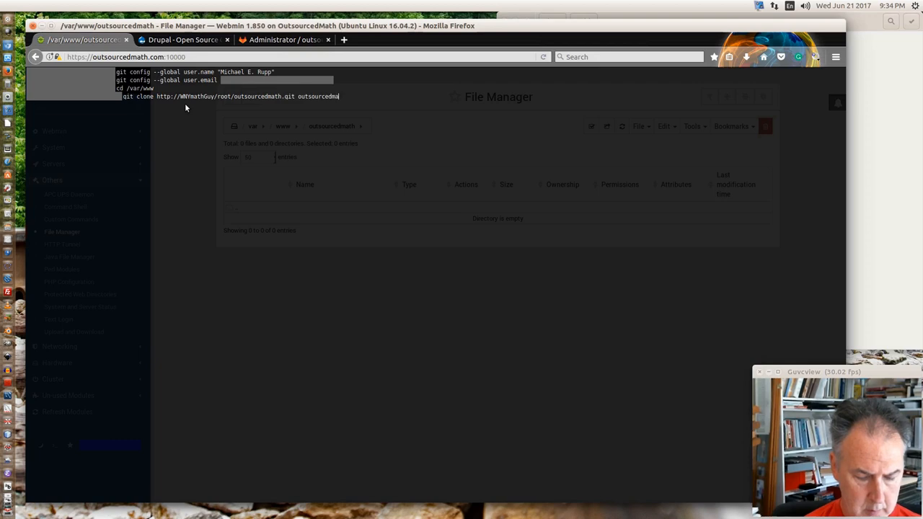
{"action": "type", "text": "th"}
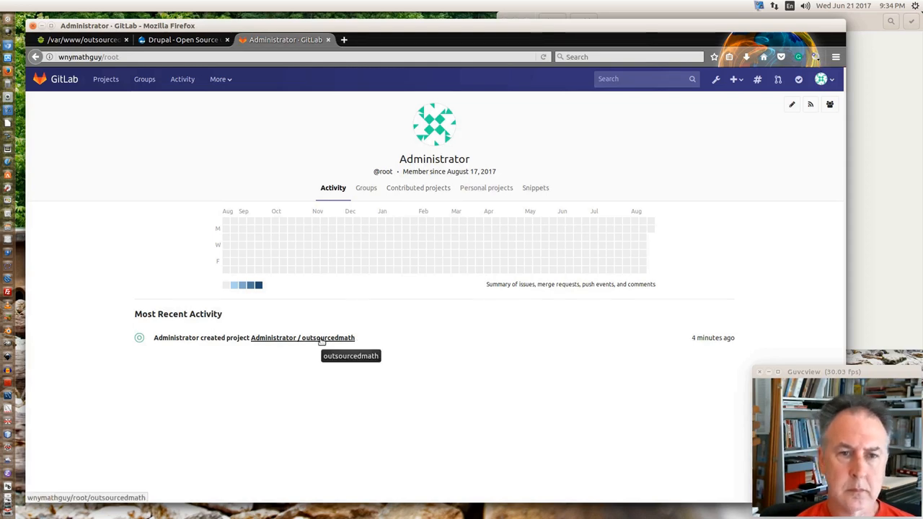
{"action": "mouse_move", "coordinate": [487, 248]}
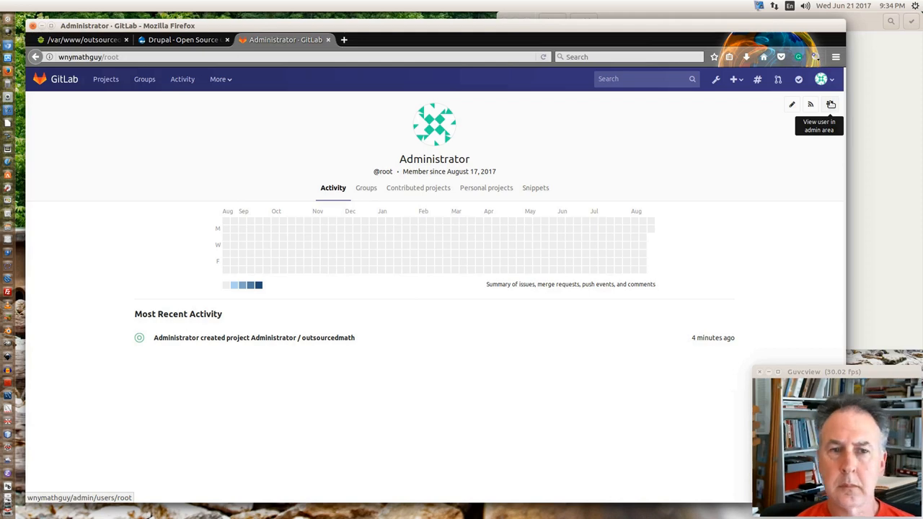
- View the Administrator account in the Admin Area and review its account fields
{"action": "left_click", "coordinate": [831, 104]}
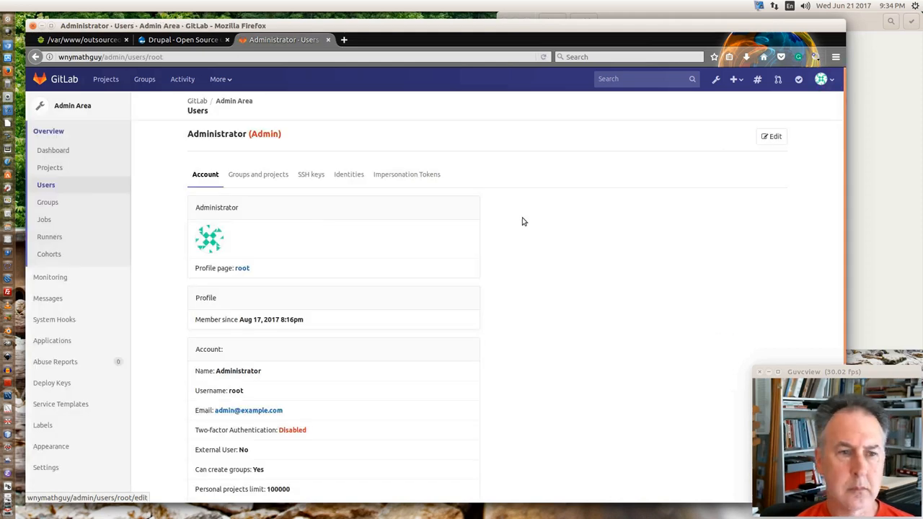
{"action": "mouse_move", "coordinate": [296, 262]}
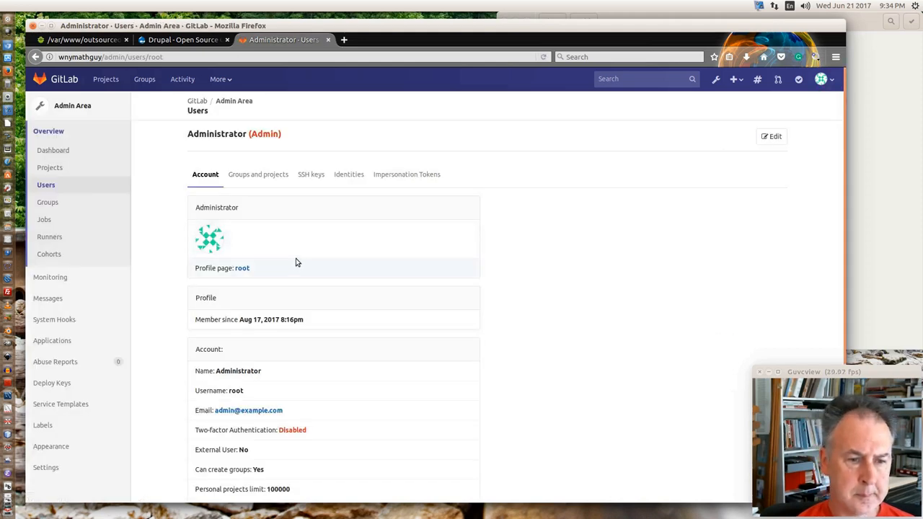
{"action": "scroll", "scroll_direction": "down", "scroll_amount": 3}
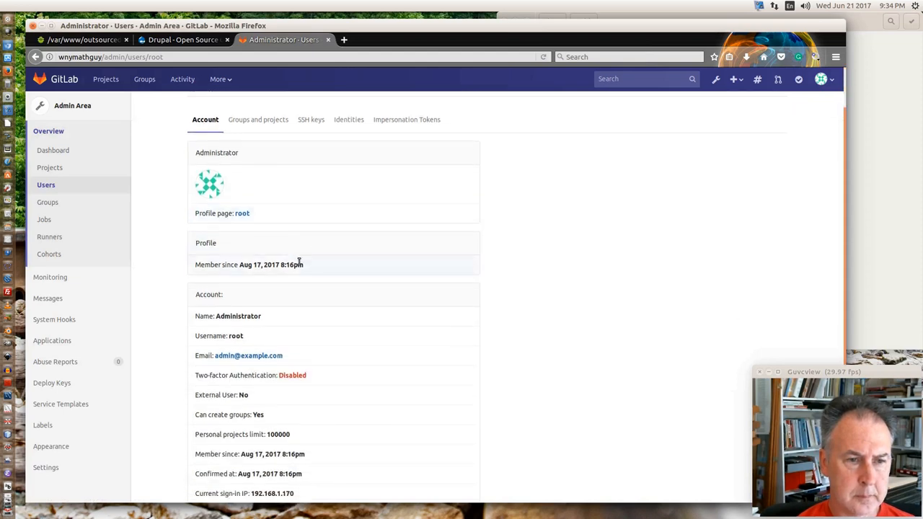
{"action": "scroll", "scroll_direction": "down", "scroll_amount": 3}
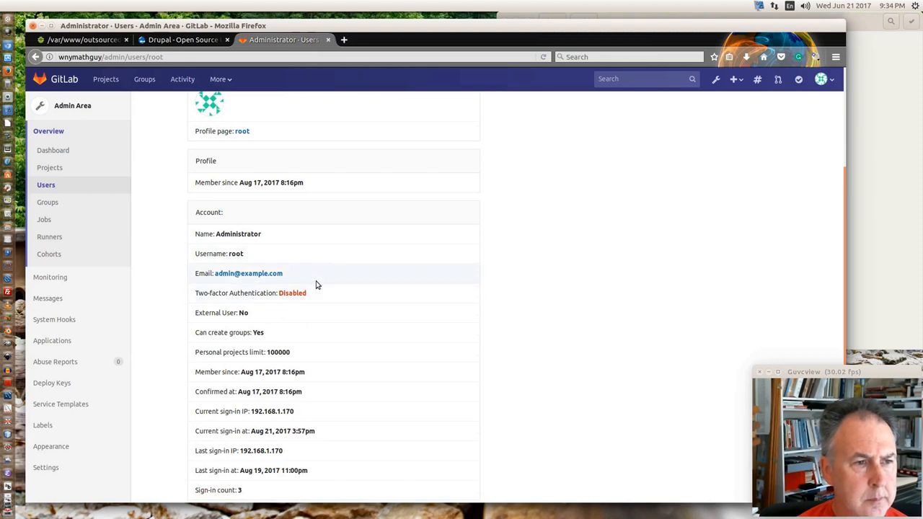
{"action": "scroll", "scroll_direction": "down", "scroll_amount": 3}
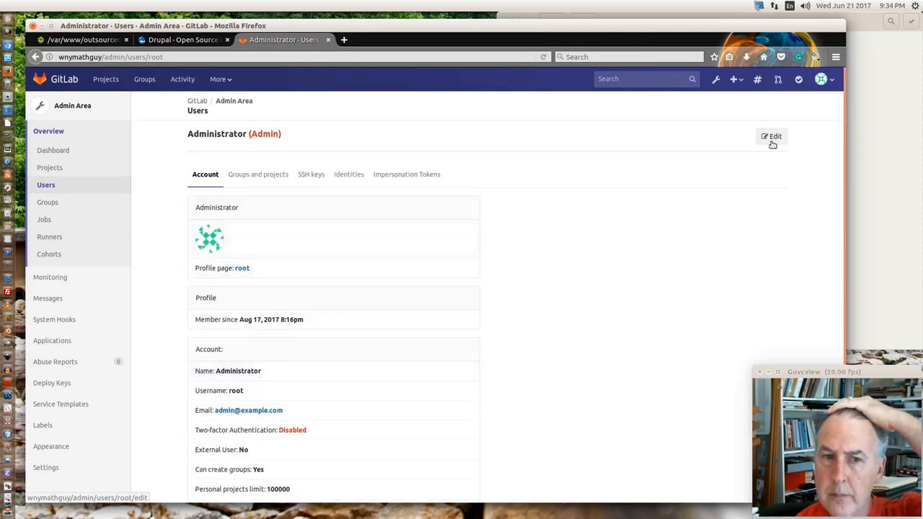
{"action": "left_click", "coordinate": [770, 135]}
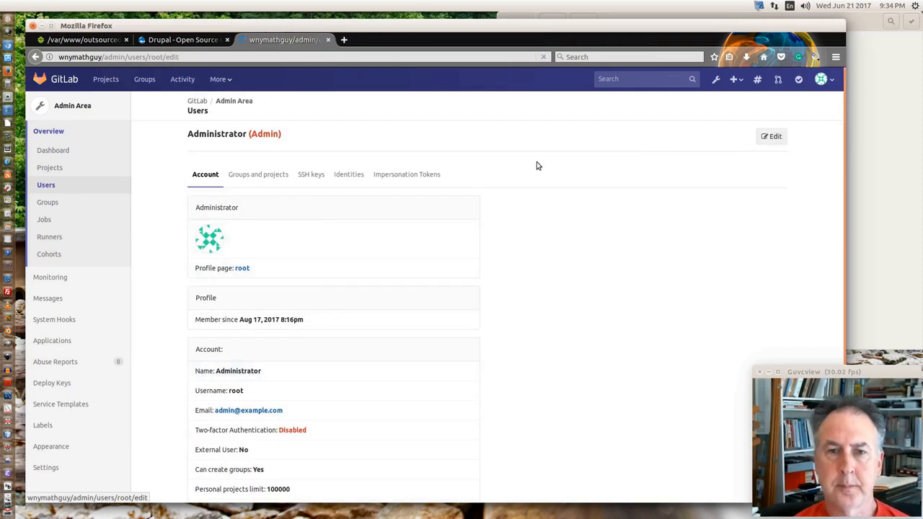
{"action": "left_click", "coordinate": [769, 136]}
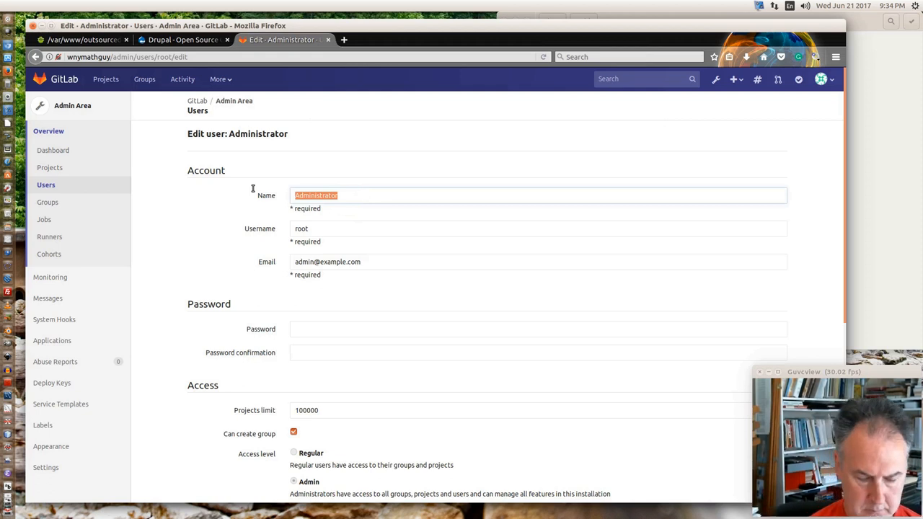
{"action": "type", "text": "Milc"}
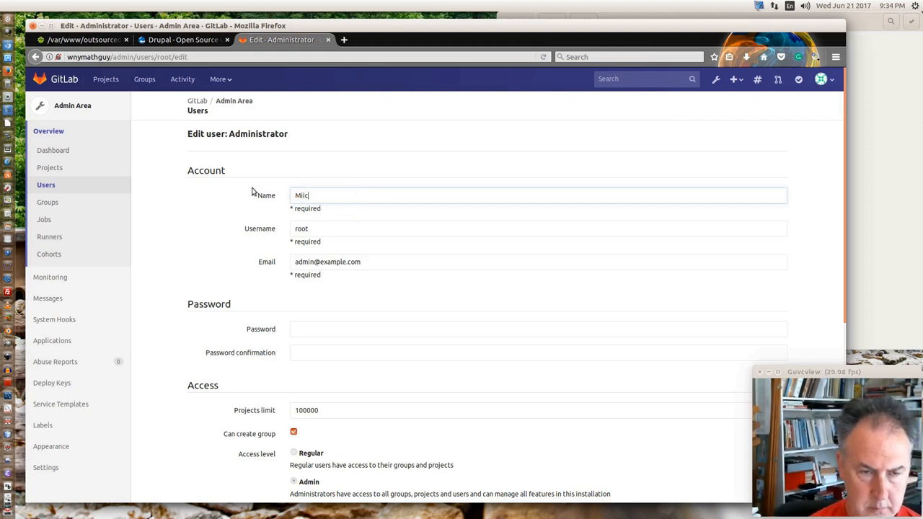
{"action": "key", "text": "BackSpace"}
{"action": "type", "text": "hael"}
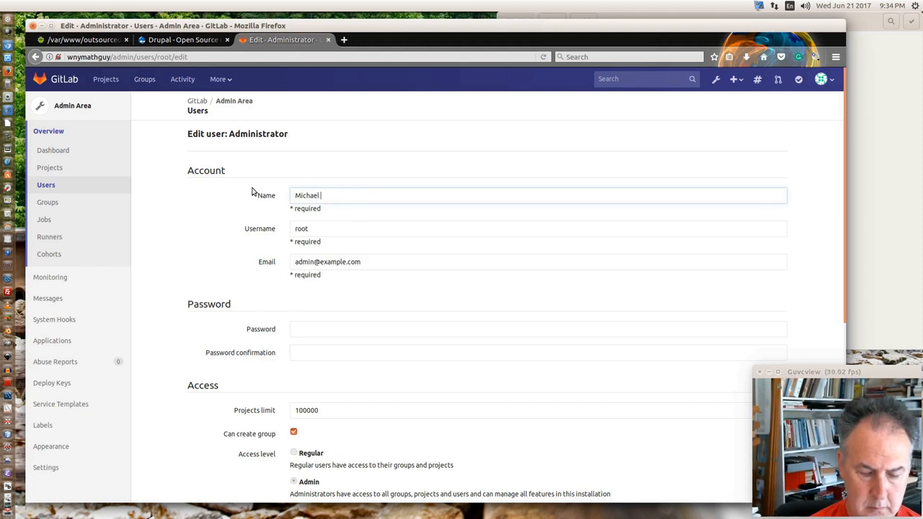
{"action": "type", "text": "E. Rupp"}
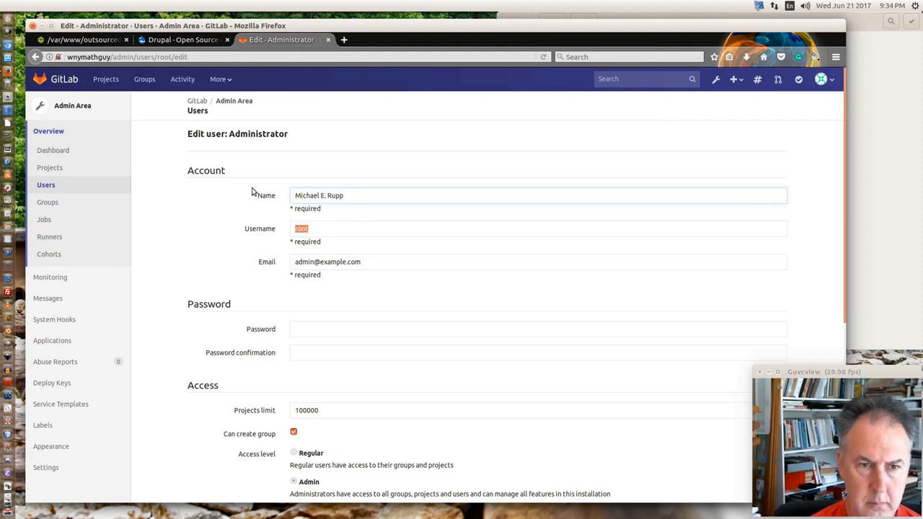
{"action": "left_click", "coordinate": [540, 228]}
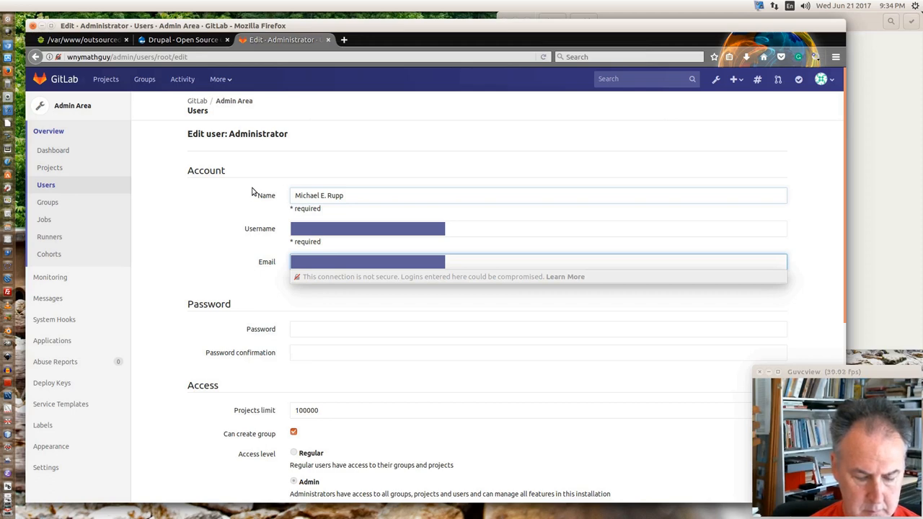
{"action": "left_click", "coordinate": [539, 328]}
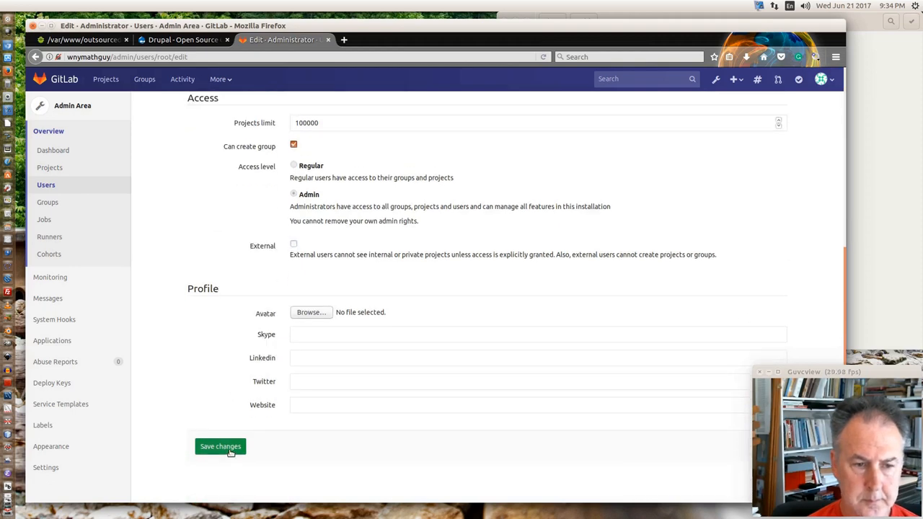
{"action": "left_click", "coordinate": [219, 447]}
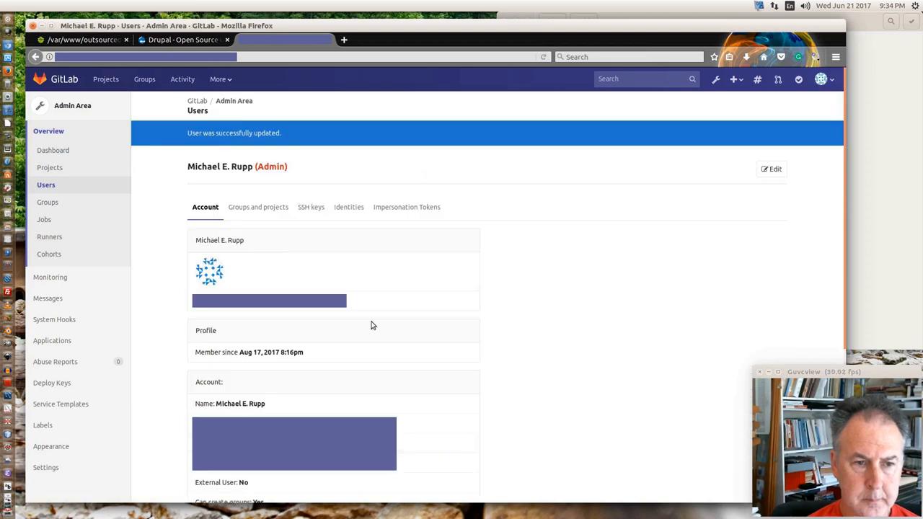
{"action": "mouse_move", "coordinate": [489, 193]}
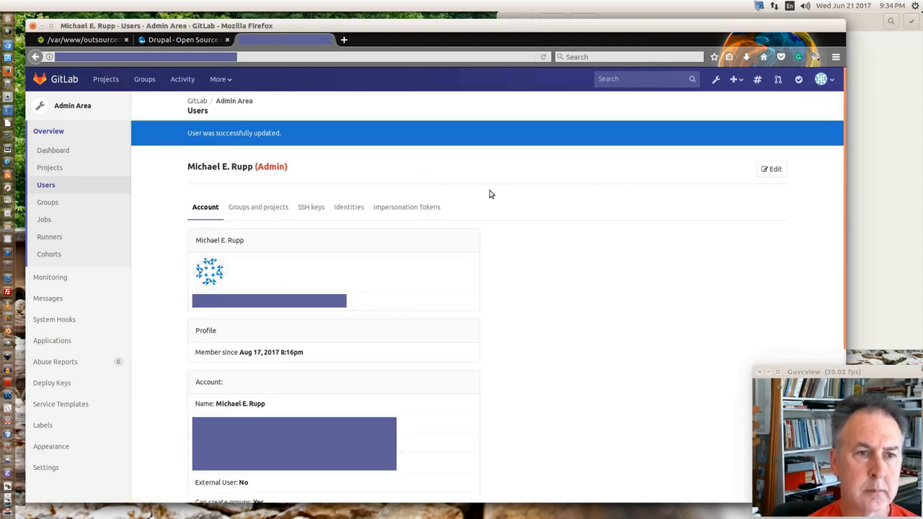
{"action": "mouse_move", "coordinate": [254, 156]}
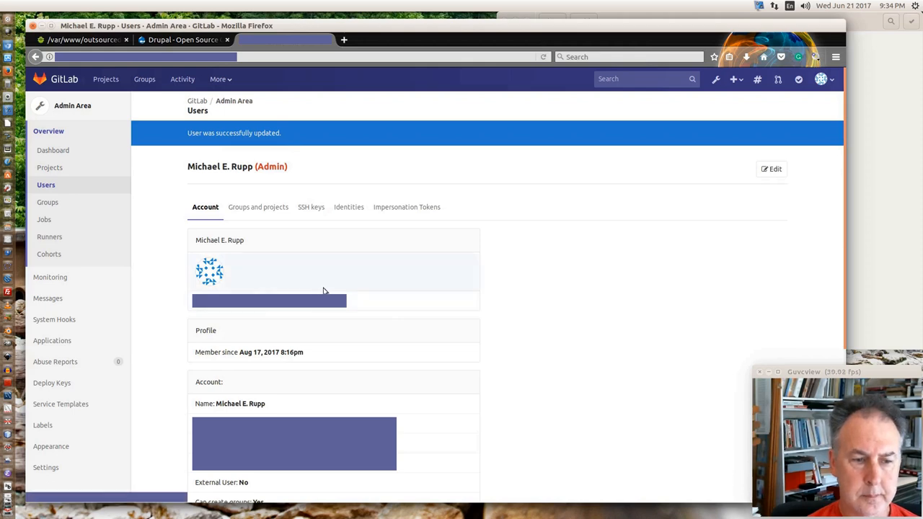
- Open the outsourcedmath project from the Projects list
{"action": "scroll", "scroll_direction": "down", "scroll_amount": 3}
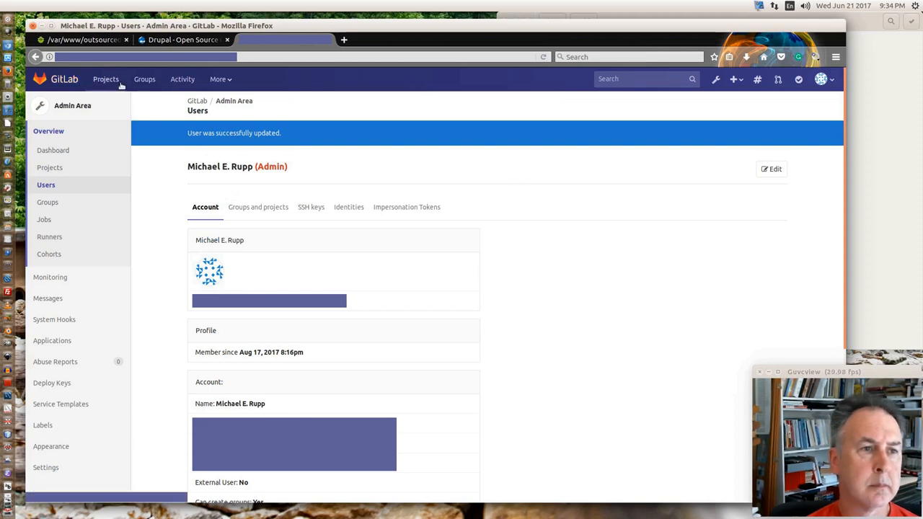
{"action": "left_click", "coordinate": [105, 78]}
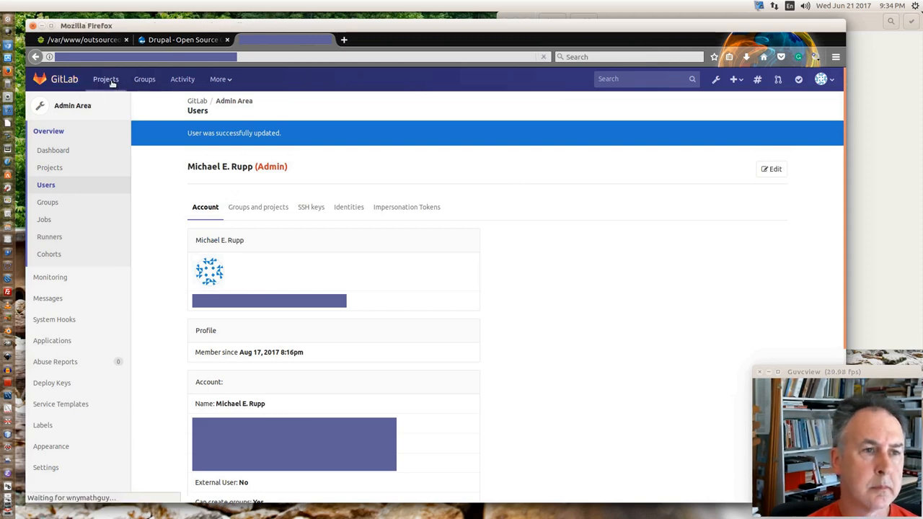
{"action": "left_click", "coordinate": [107, 78]}
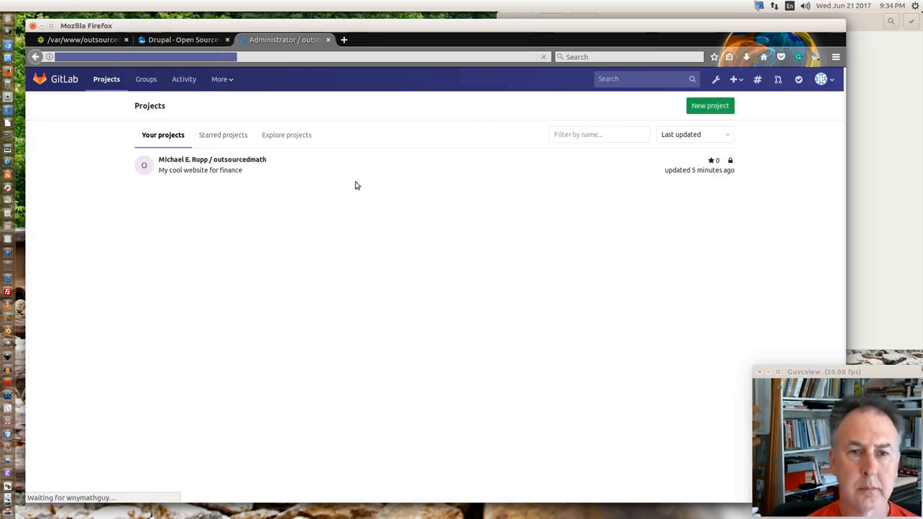
{"action": "left_click", "coordinate": [212, 159]}
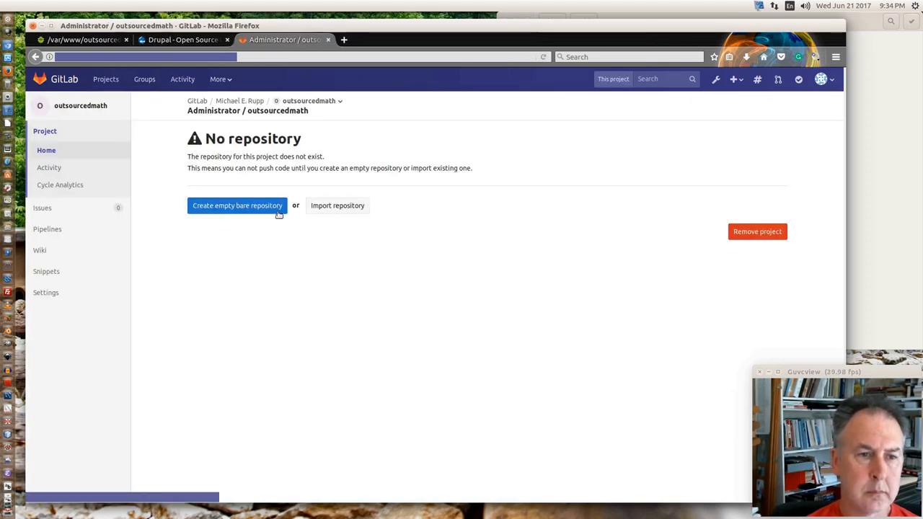
{"action": "mouse_move", "coordinate": [282, 136]}
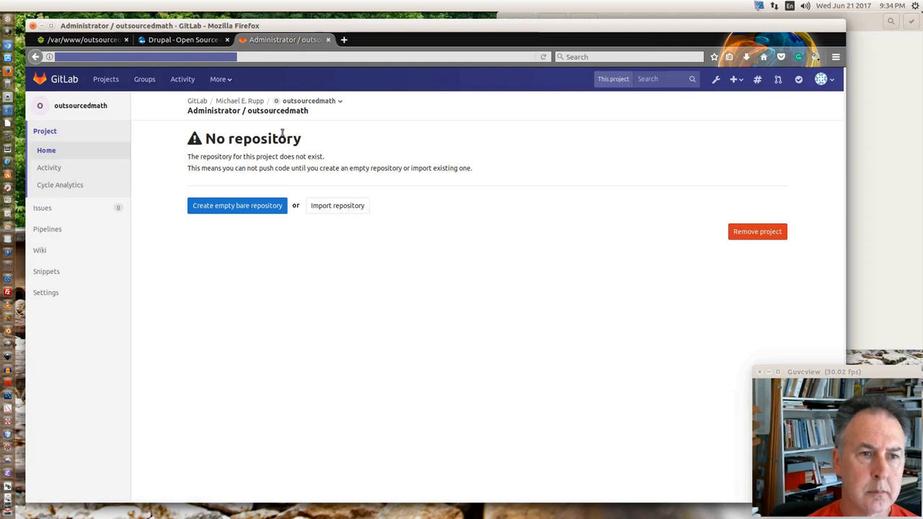
- Create an empty bare repository and copy its HTTP clone address
{"action": "left_click", "coordinate": [236, 205]}
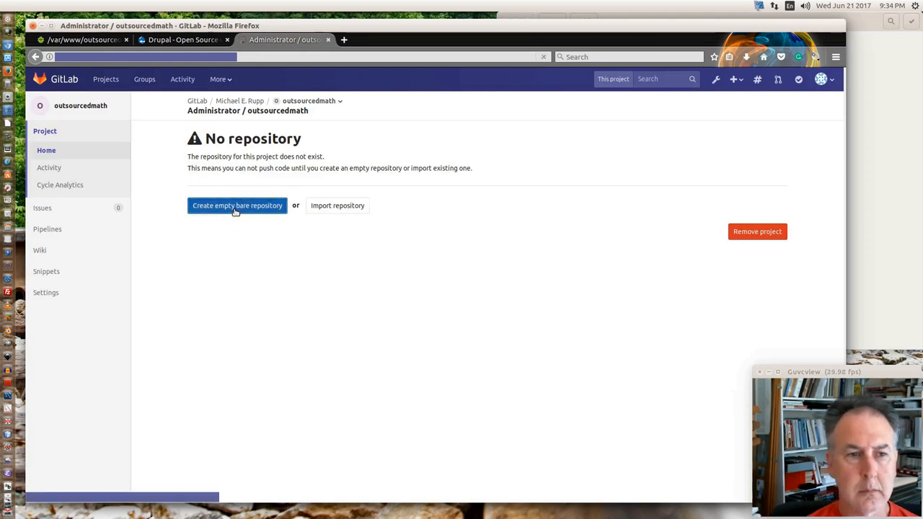
{"action": "left_click", "coordinate": [236, 205]}
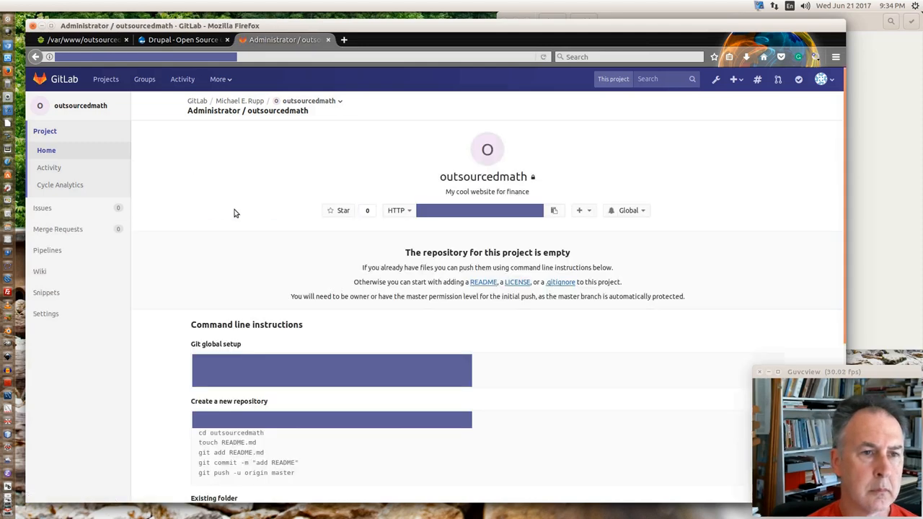
{"action": "mouse_move", "coordinate": [456, 243]}
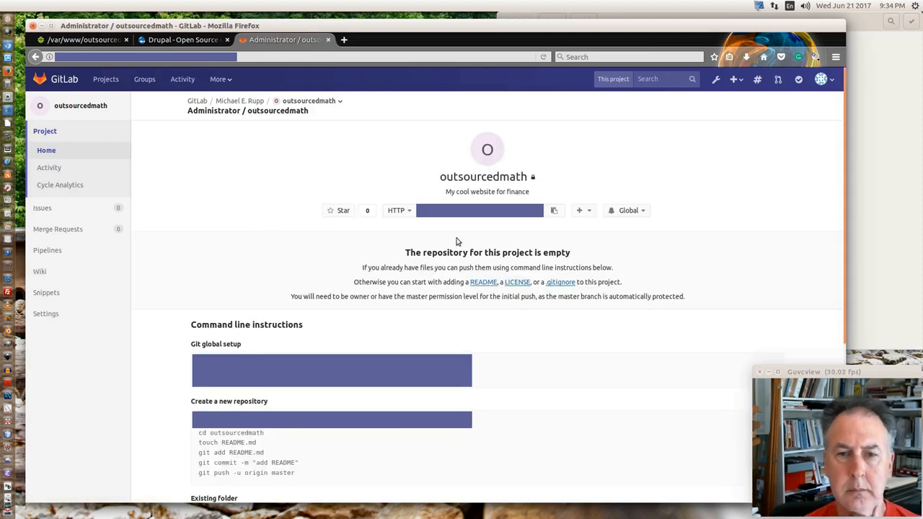
{"action": "left_click", "coordinate": [554, 211]}
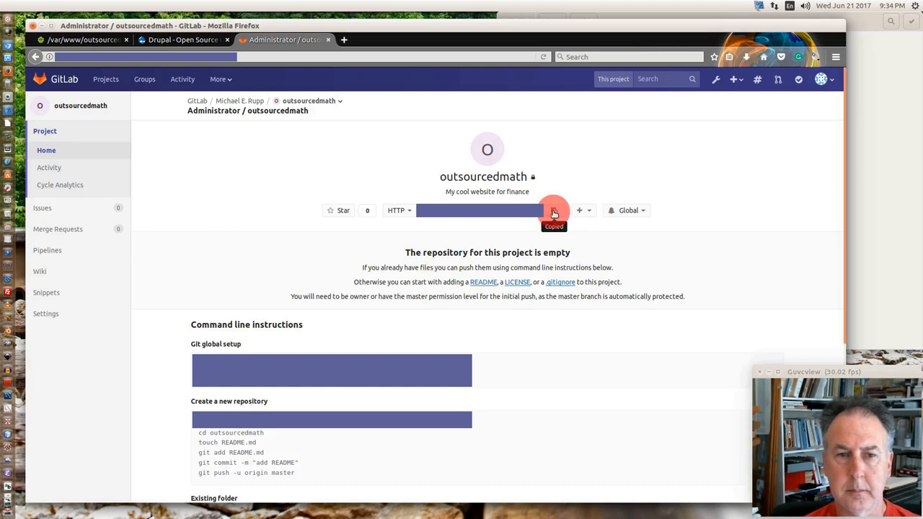
{"action": "left_click", "coordinate": [81, 40]}
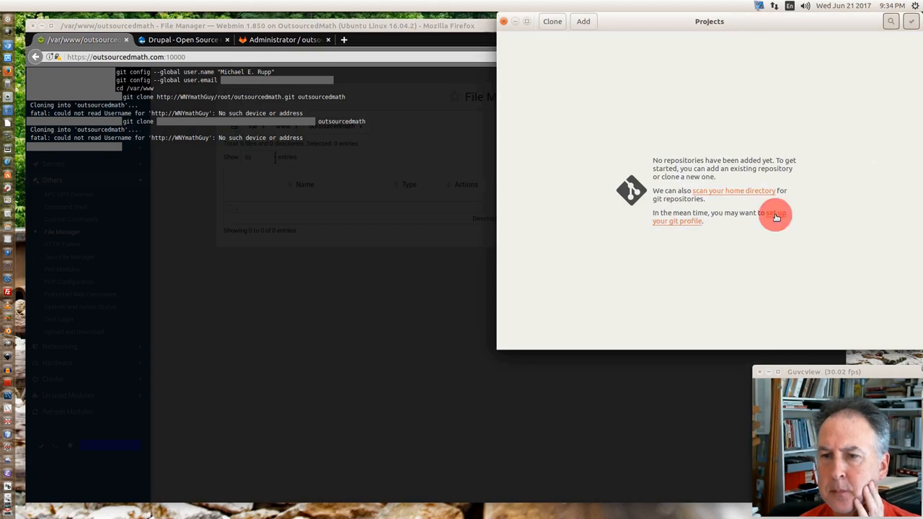
- Fill in author name Michael E. Rupp and an email in Author Details, then save
{"action": "left_click", "coordinate": [775, 216]}
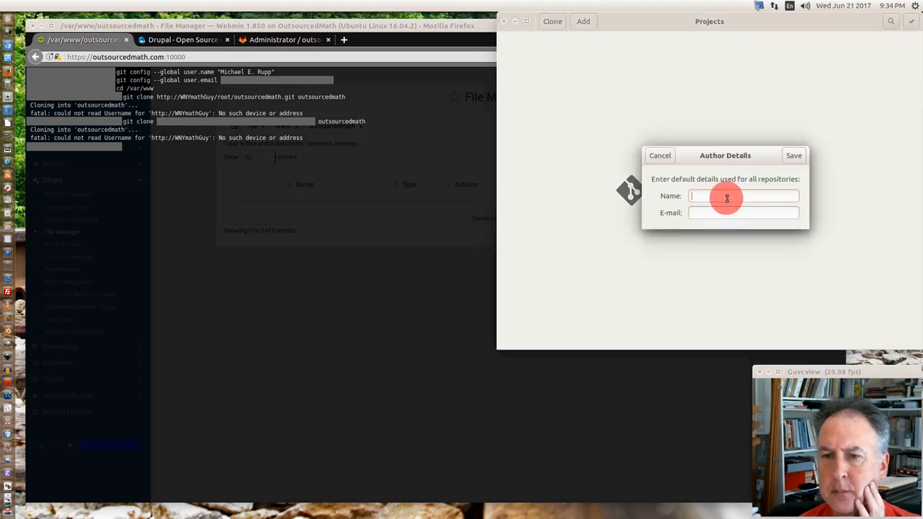
{"action": "type", "text": "Michael E. Rupp"}
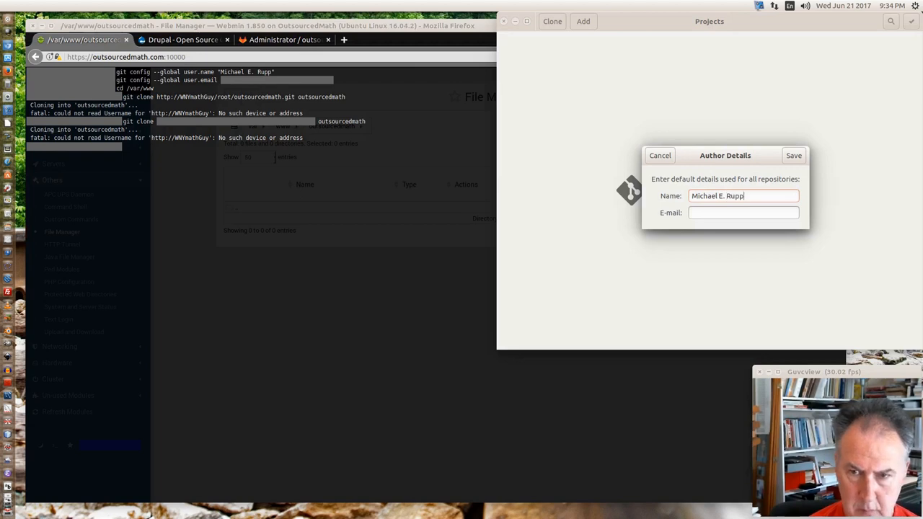
{"action": "left_click", "coordinate": [744, 212]}
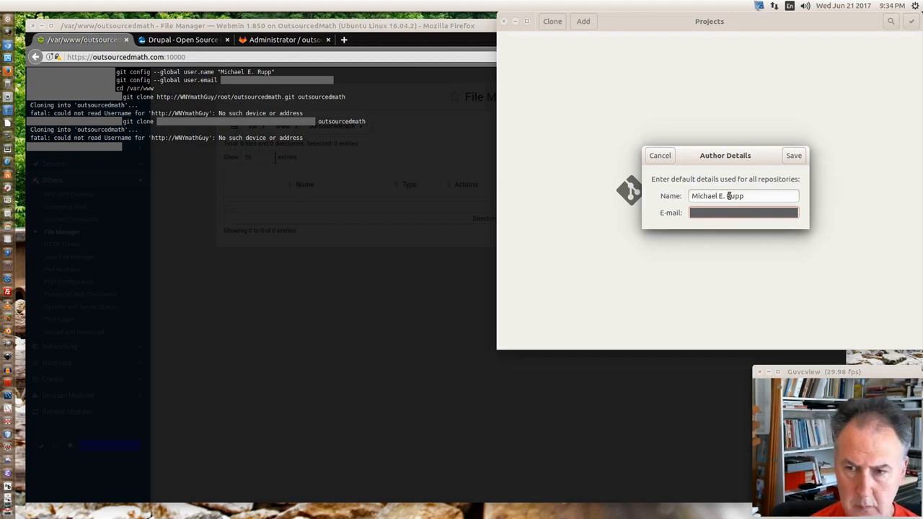
{"action": "mouse_move", "coordinate": [767, 169]}
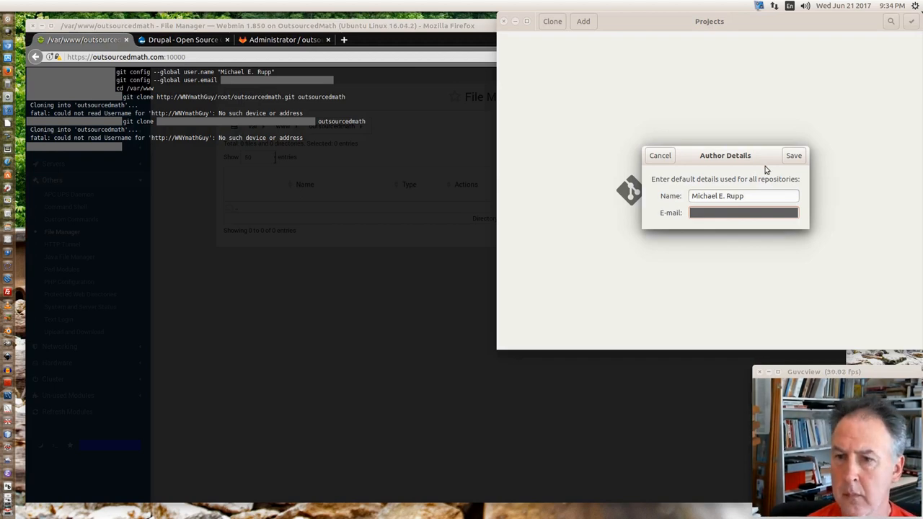
{"action": "left_click", "coordinate": [793, 155]}
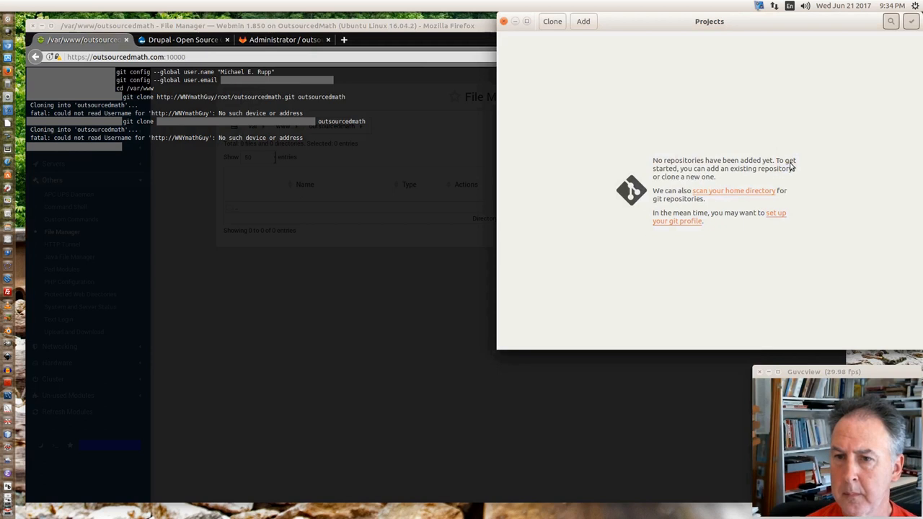
{"action": "mouse_move", "coordinate": [775, 214]}
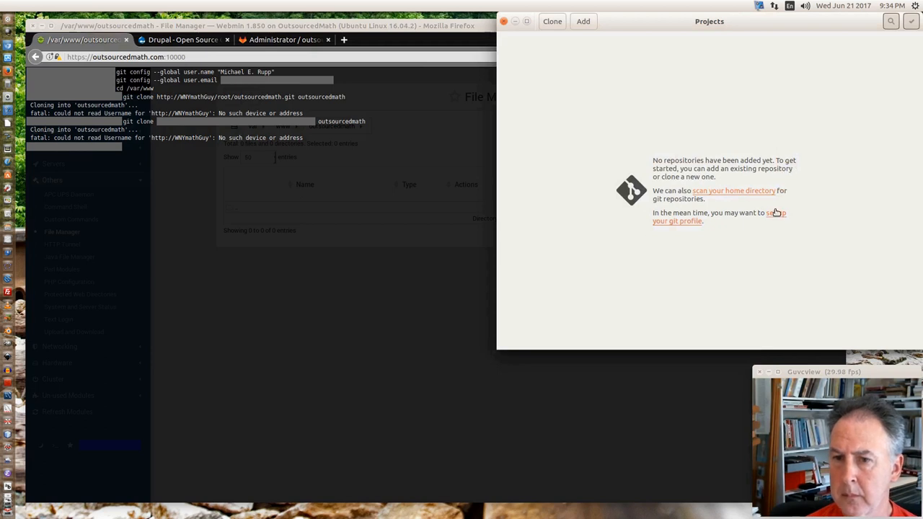
{"action": "mouse_move", "coordinate": [911, 21]}
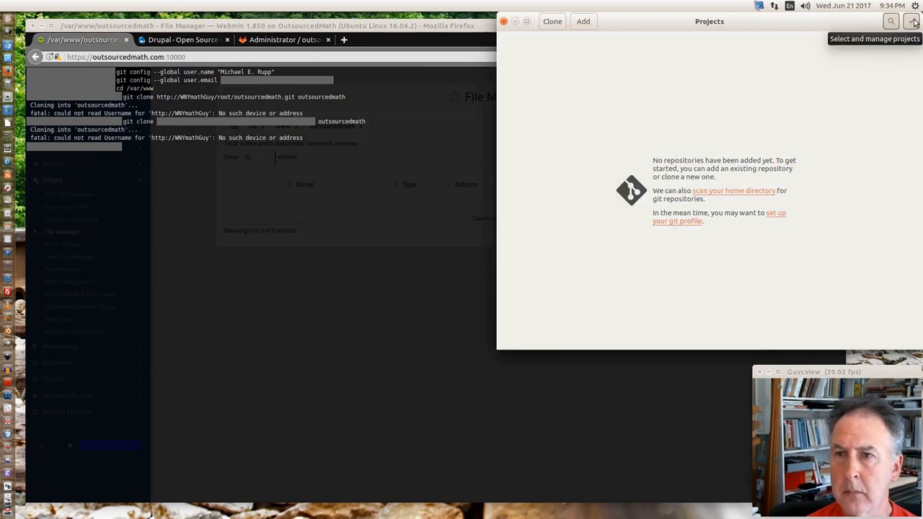
{"action": "mouse_move", "coordinate": [569, 35]}
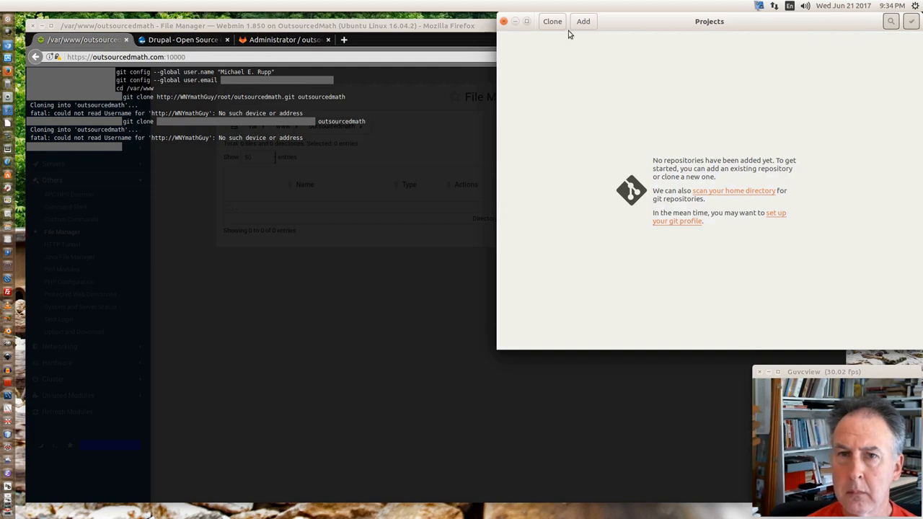
- Clone the outsourcedmath remote repository into the www local folder
{"action": "left_click", "coordinate": [552, 21]}
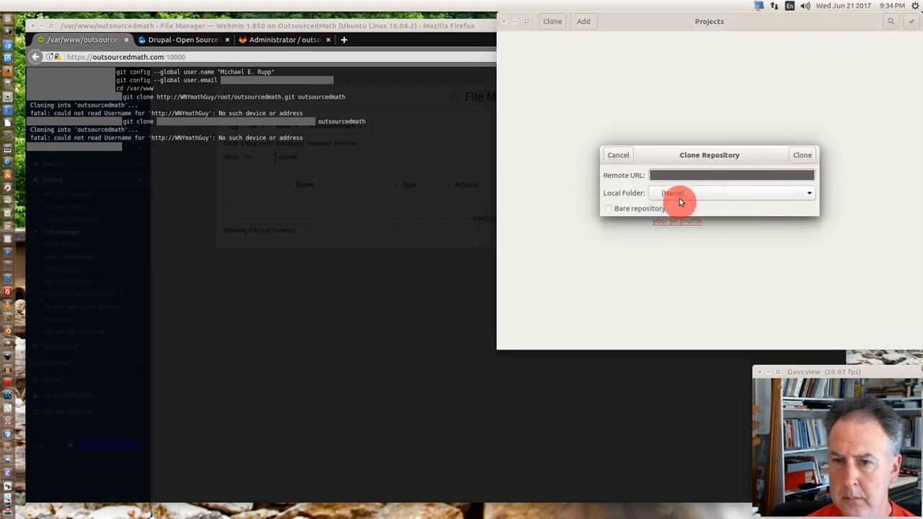
{"action": "left_click", "coordinate": [731, 193]}
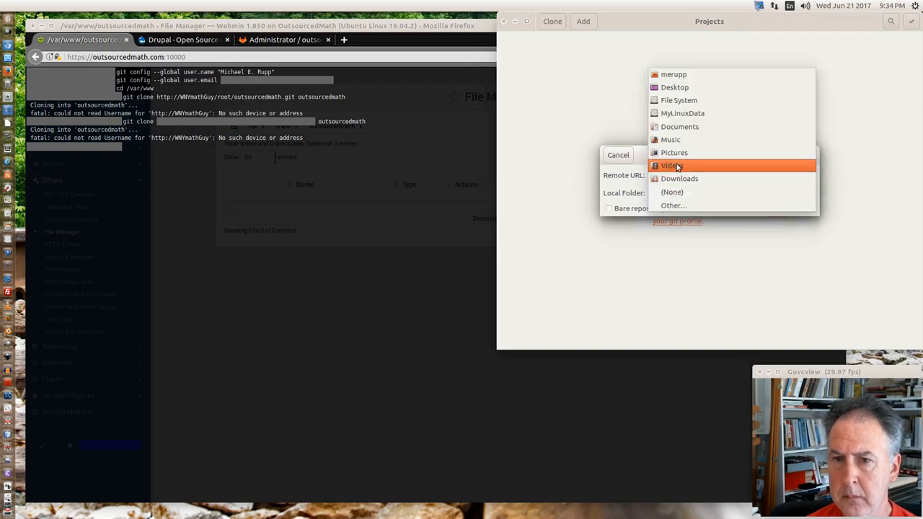
{"action": "mouse_move", "coordinate": [680, 113]}
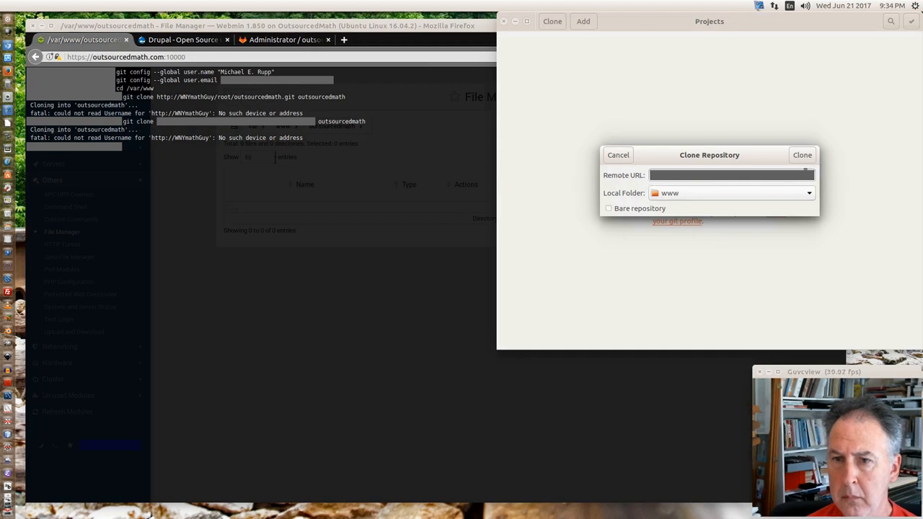
{"action": "left_click", "coordinate": [802, 154]}
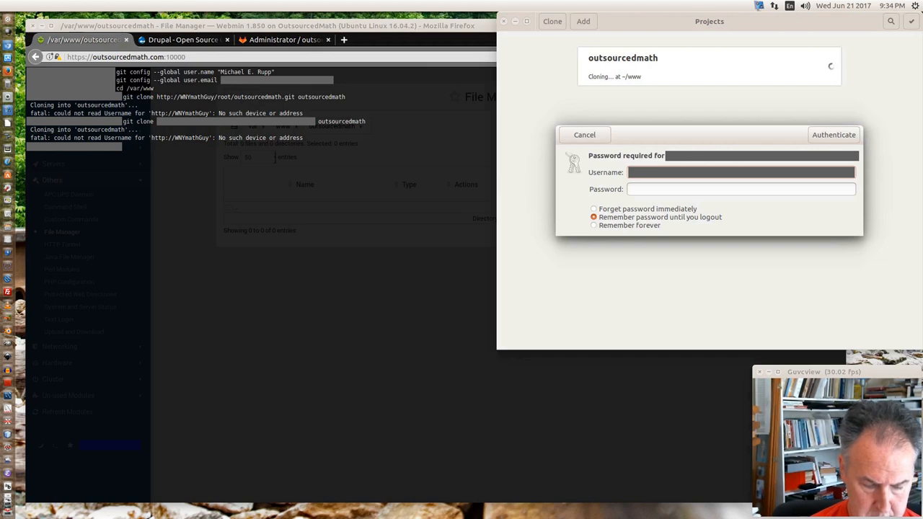
- Supply the account username and password and authenticate so cloning continues
{"action": "left_click", "coordinate": [741, 189]}
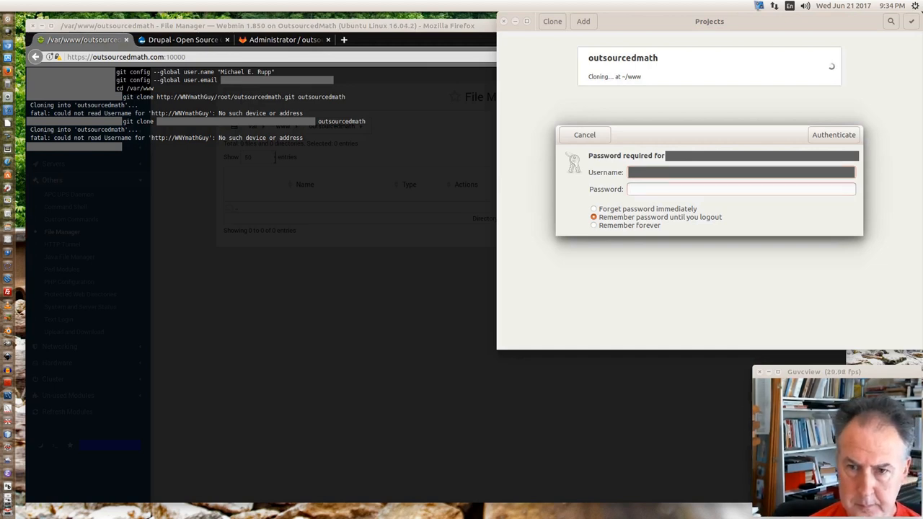
{"action": "left_click", "coordinate": [741, 188]}
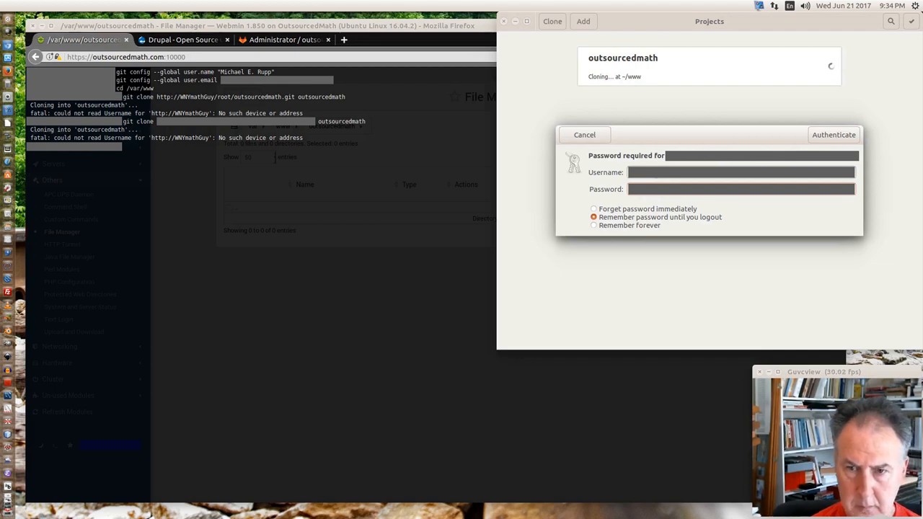
{"action": "left_click", "coordinate": [584, 136]}
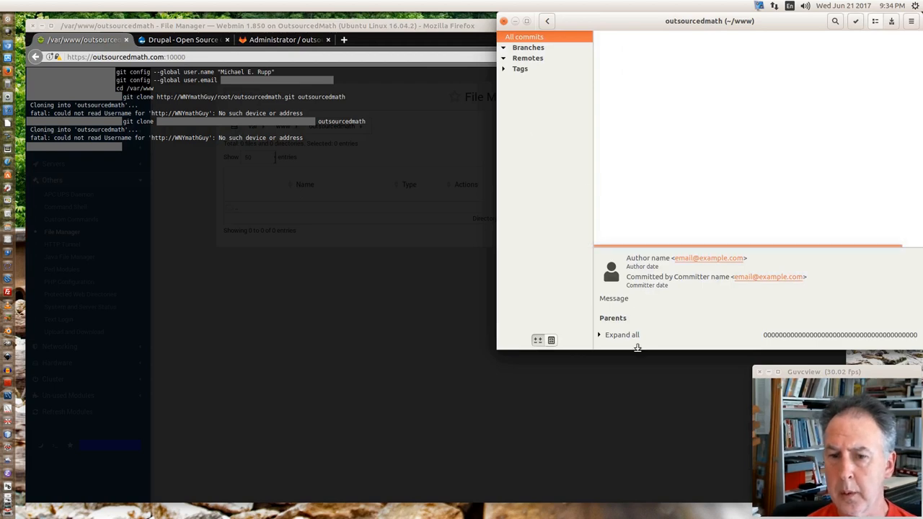
{"action": "mouse_move", "coordinate": [168, 153]}
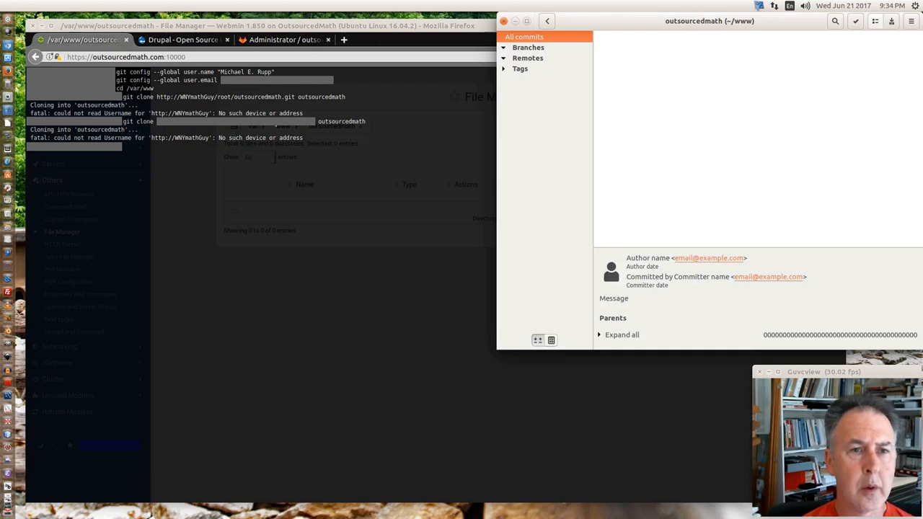
{"action": "mouse_move", "coordinate": [184, 133]}
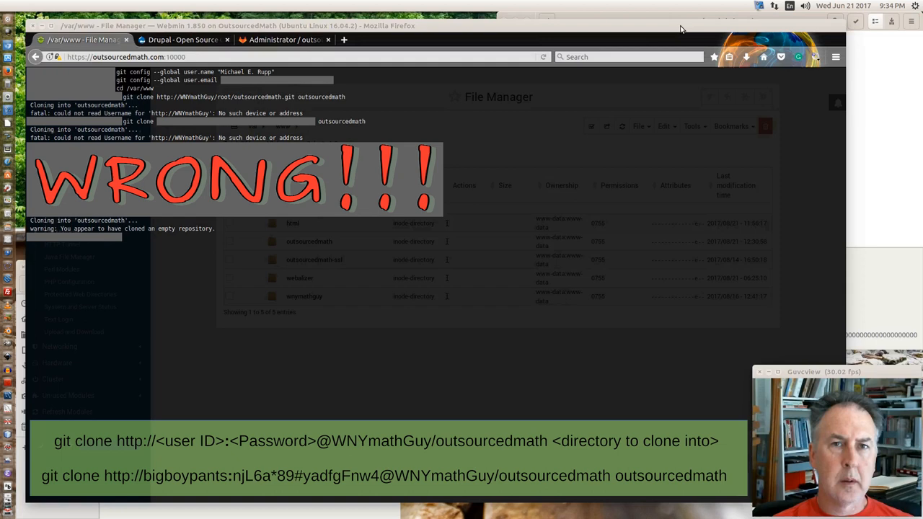
{"action": "mouse_move", "coordinate": [149, 221]}
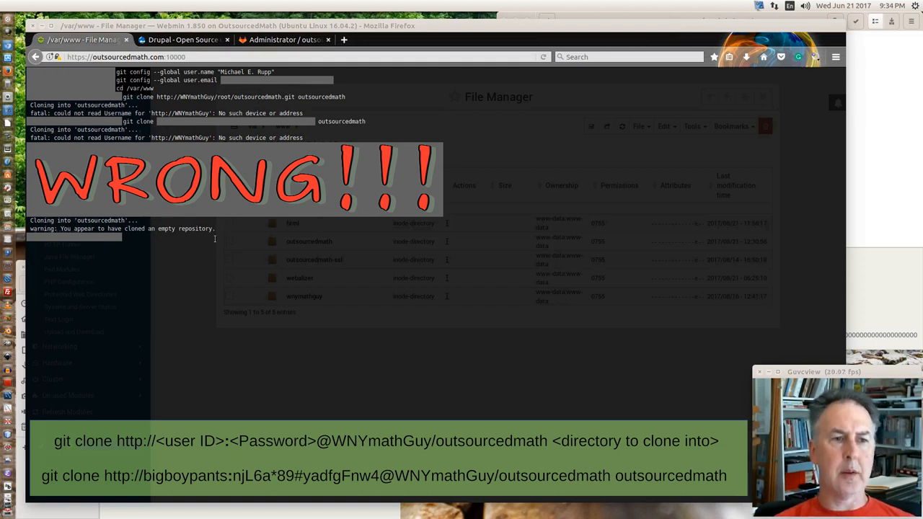
{"action": "mouse_move", "coordinate": [228, 222]}
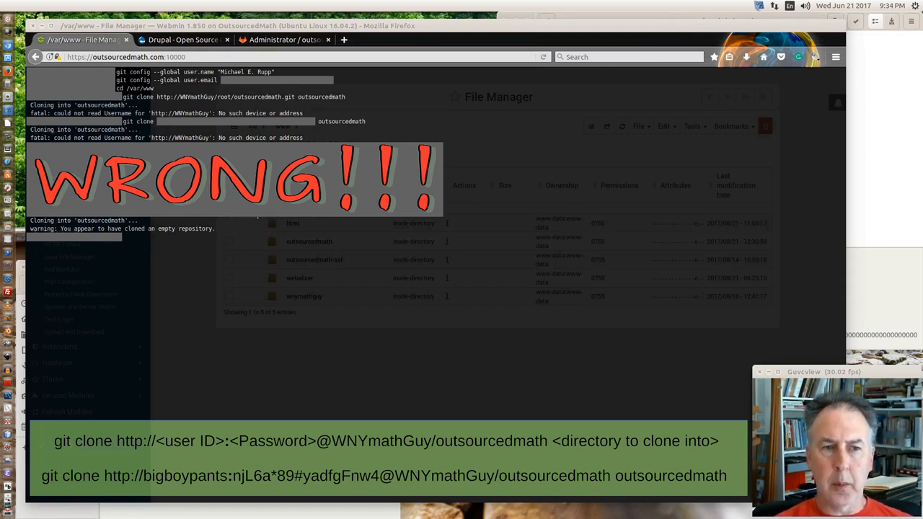
{"action": "mouse_move", "coordinate": [311, 227]}
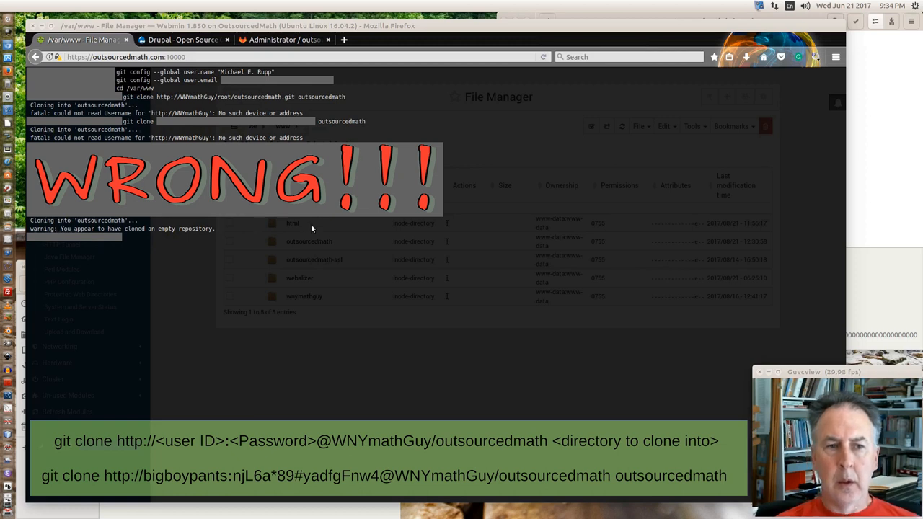
{"action": "mouse_move", "coordinate": [704, 236]}
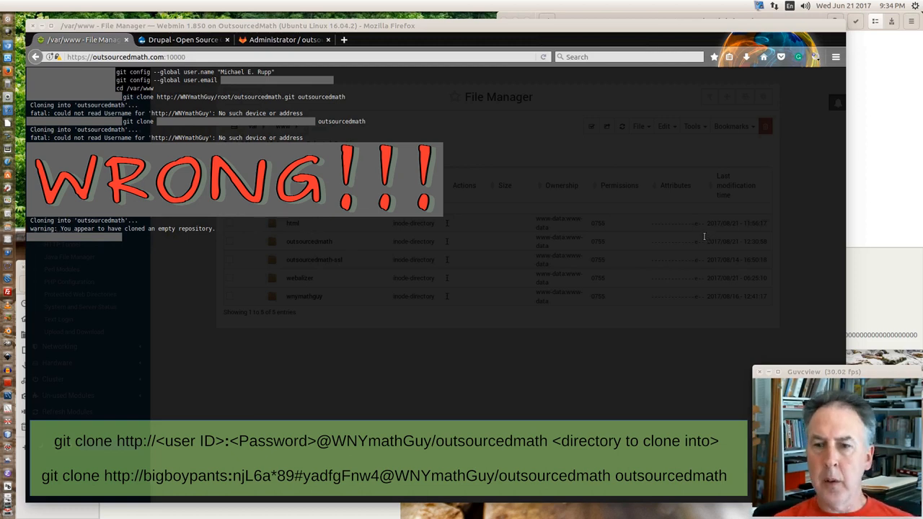
{"action": "mouse_move", "coordinate": [884, 104]}
{"action": "type", "text": "cd "}
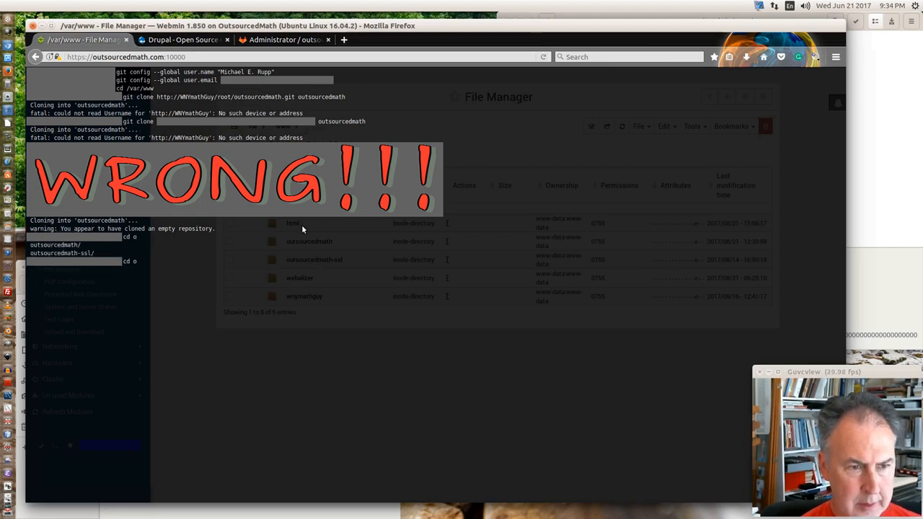
- In the terminal, cd into outsourcedmath and list its contents with ls
{"action": "type", "text": "o"}
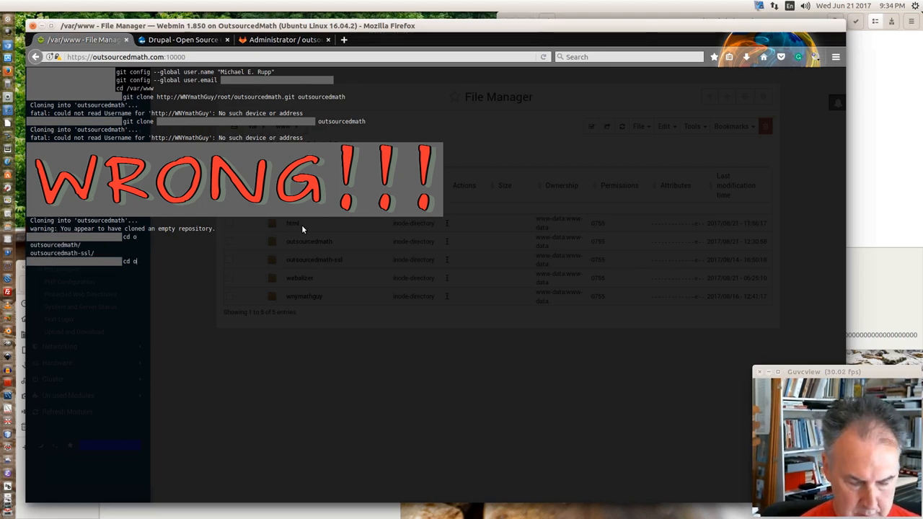
{"action": "type", "text": "utsourcedmath/"}
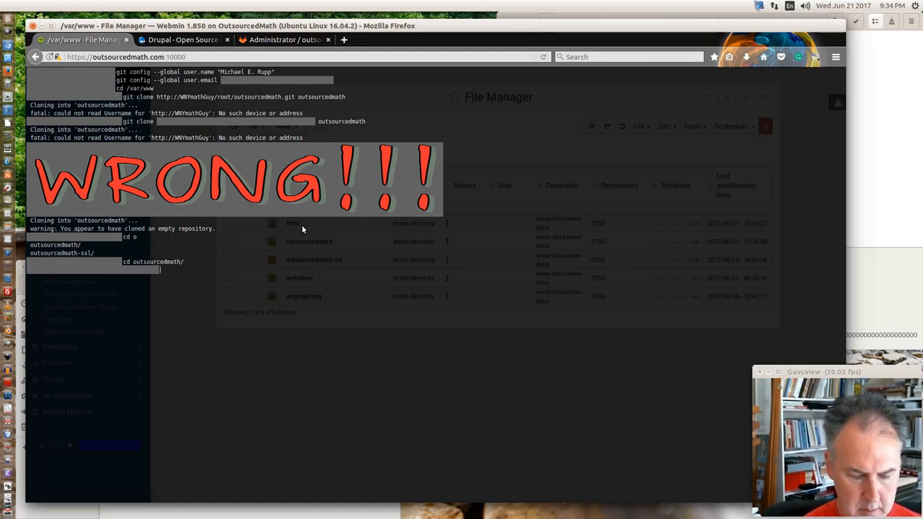
{"action": "type", "text": "ls"}
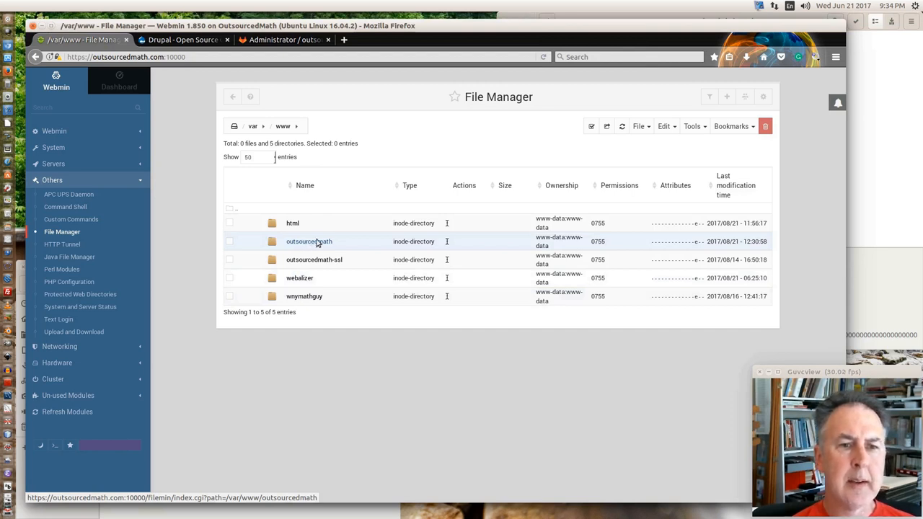
{"action": "mouse_move", "coordinate": [325, 245]}
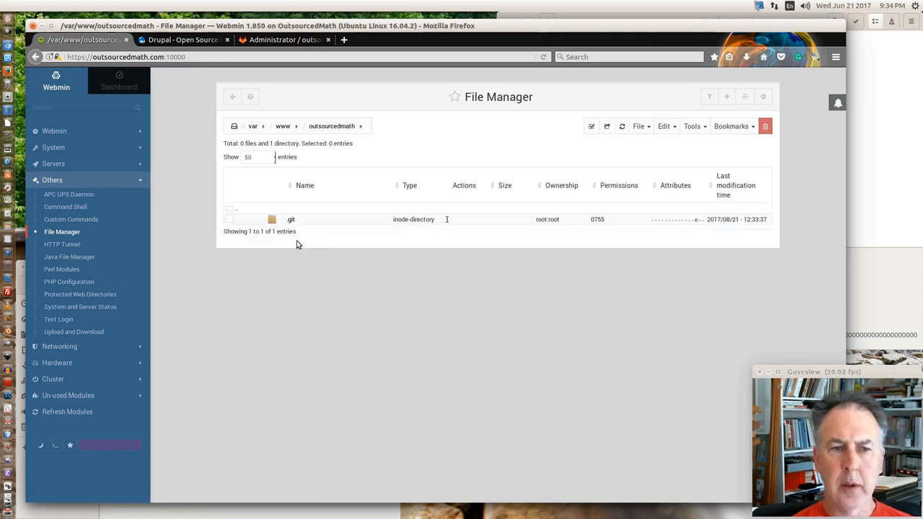
- Check outsourcedmath holds only .git, go back to www and bring up the File menu
{"action": "left_click", "coordinate": [640, 127]}
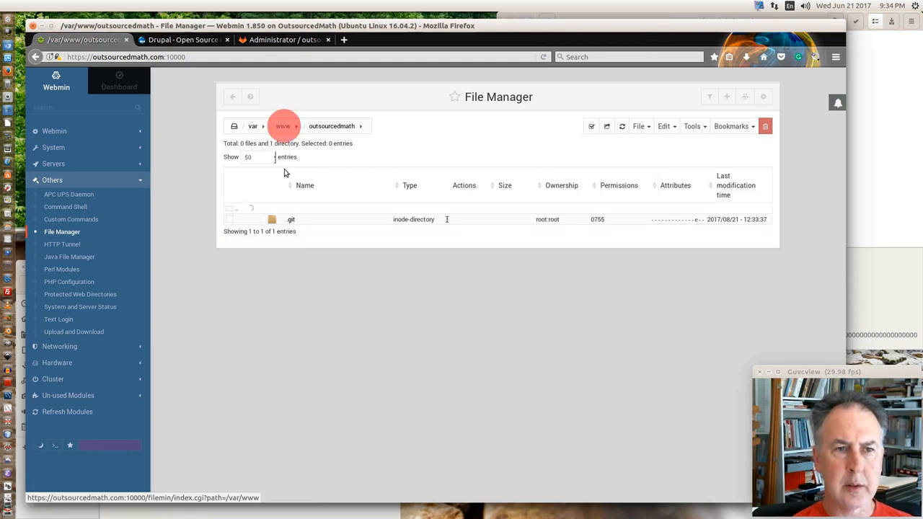
{"action": "left_click", "coordinate": [282, 125]}
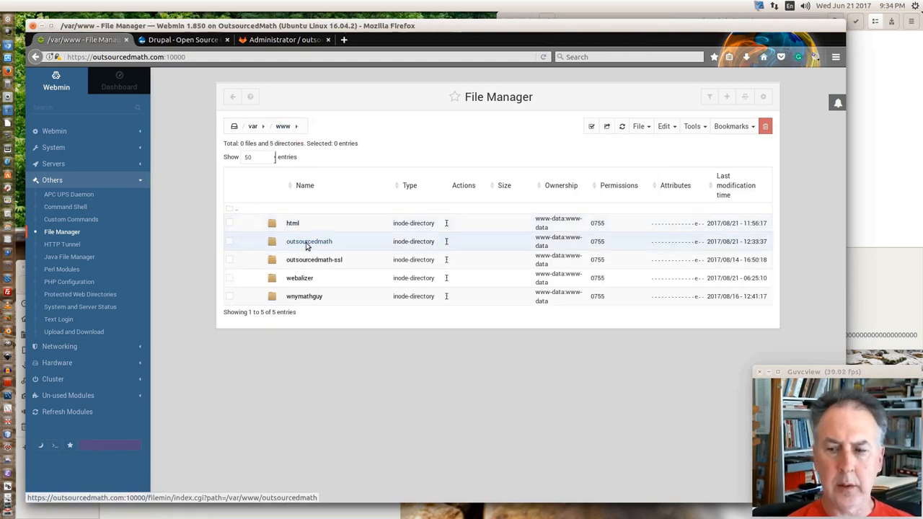
{"action": "mouse_move", "coordinate": [315, 245]}
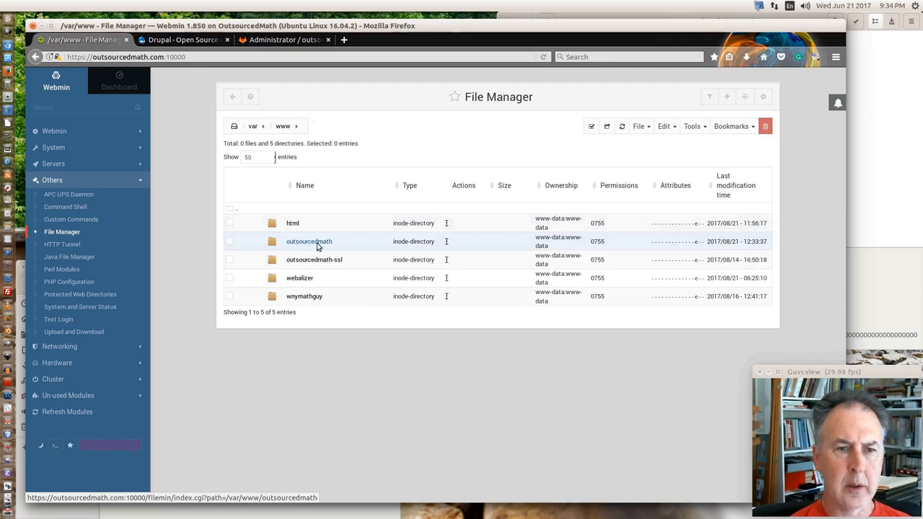
{"action": "mouse_move", "coordinate": [285, 248]}
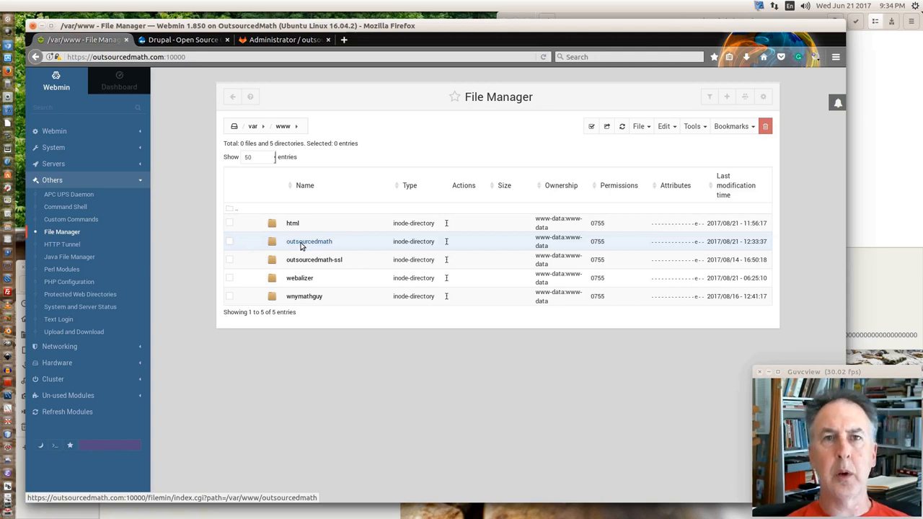
{"action": "mouse_move", "coordinate": [332, 244]}
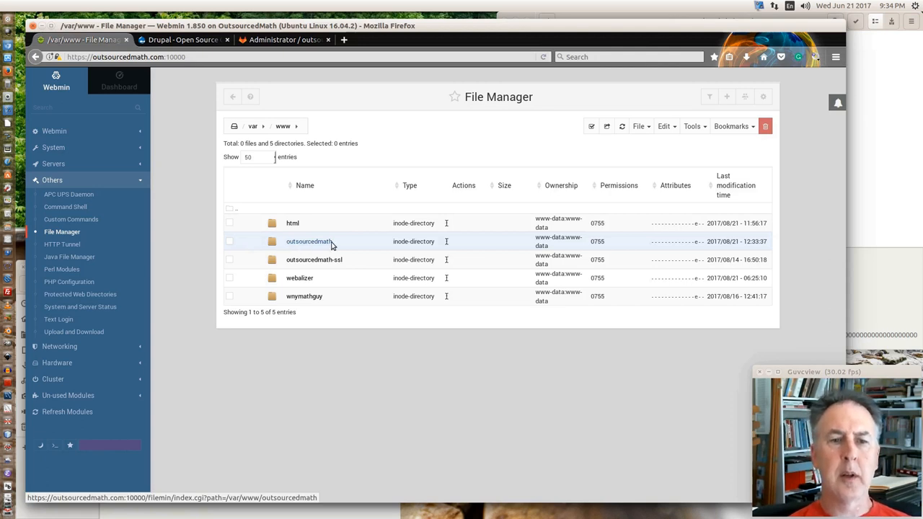
{"action": "mouse_move", "coordinate": [314, 242]}
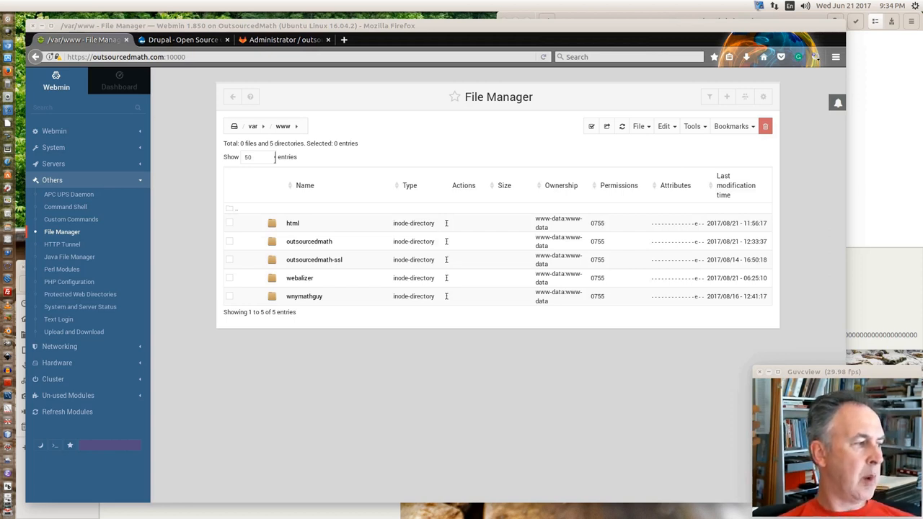
{"action": "mouse_move", "coordinate": [288, 135]}
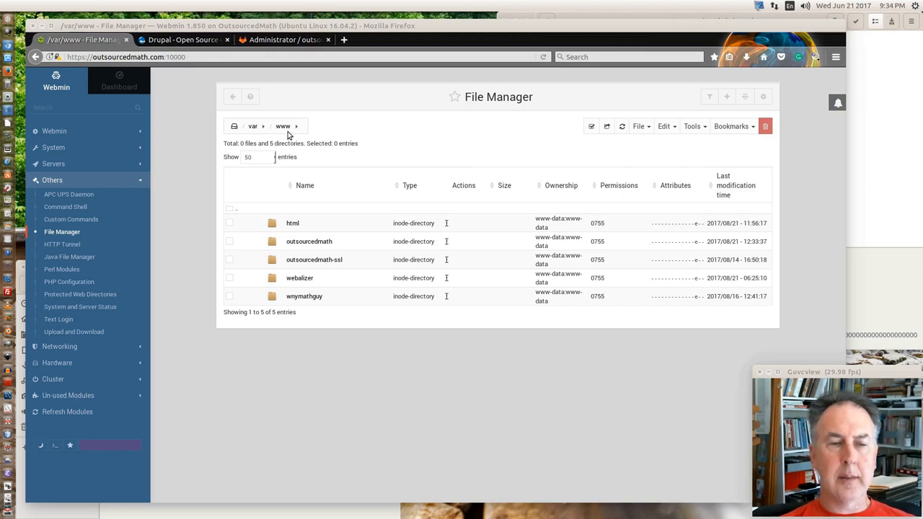
{"action": "left_click", "coordinate": [638, 127]}
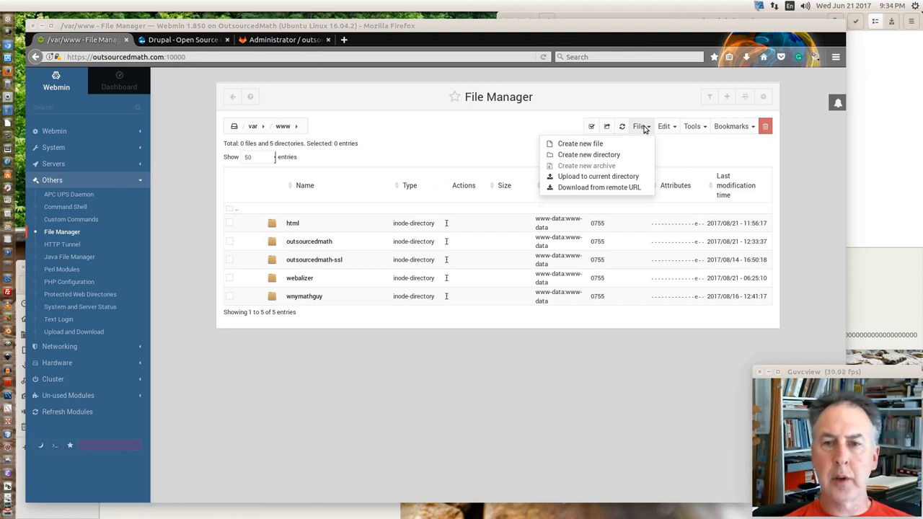
{"action": "mouse_move", "coordinate": [597, 176]}
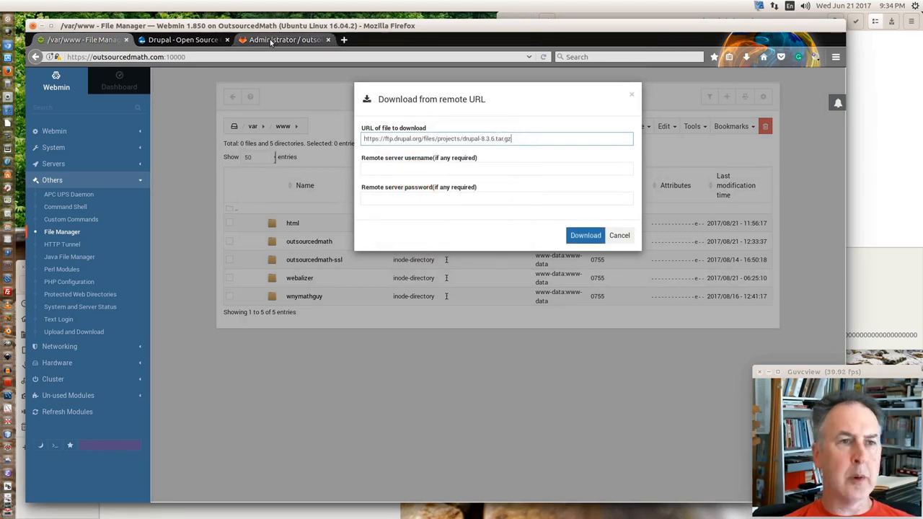
- Switch from Webmin to the Drupal.org browser tab
{"action": "left_click", "coordinate": [181, 41]}
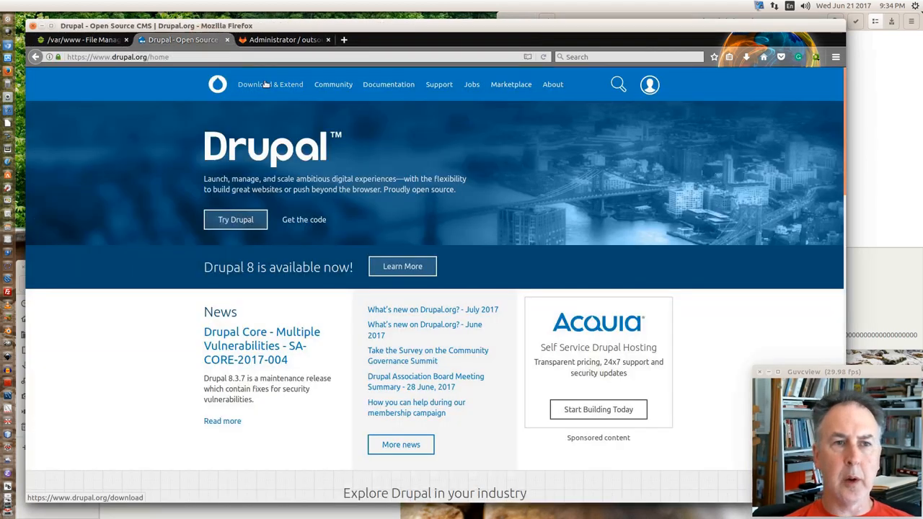
{"action": "mouse_move", "coordinate": [271, 83]}
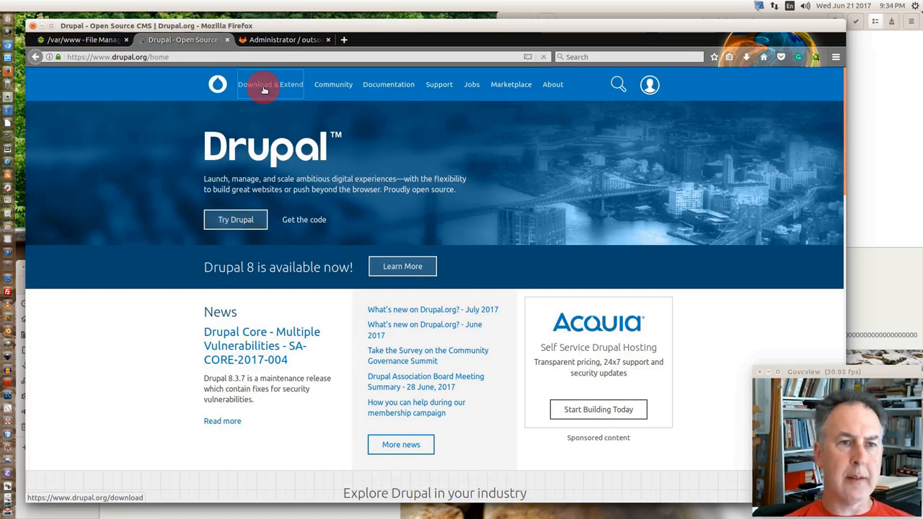
- Go to the Drupal 8.3.7 release page and copy the tar.gz archive link
{"action": "left_click", "coordinate": [270, 84]}
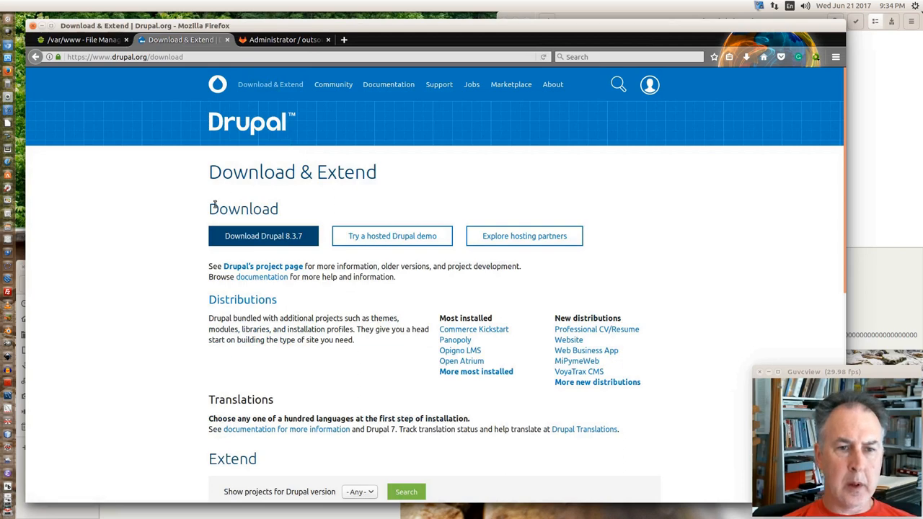
{"action": "scroll", "scroll_direction": "down", "scroll_amount": 3}
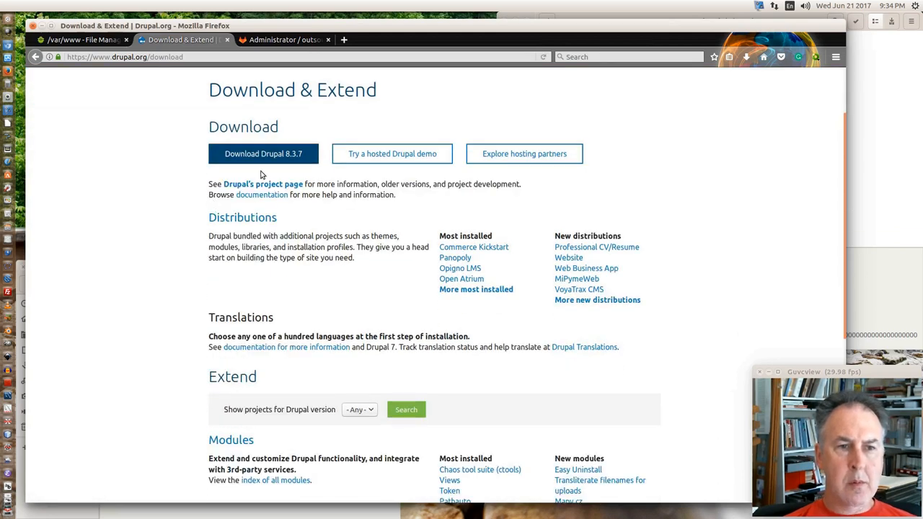
{"action": "left_click", "coordinate": [263, 153]}
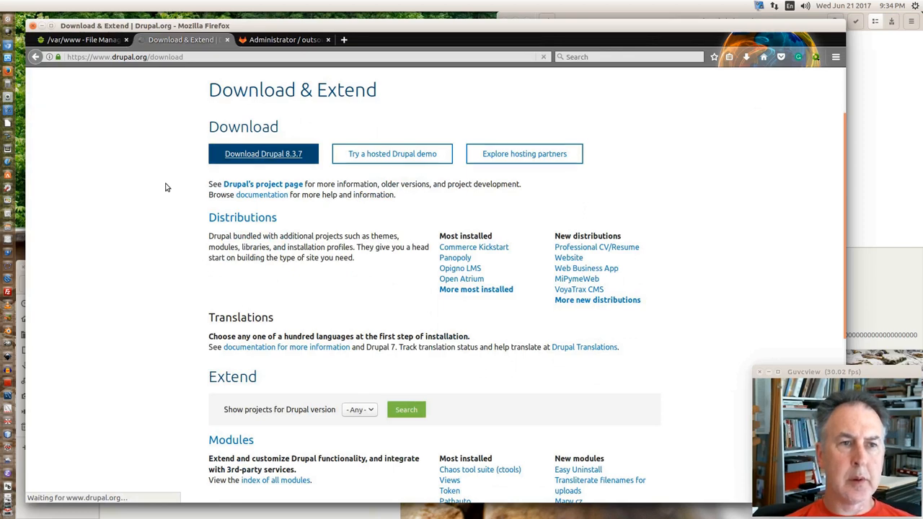
{"action": "left_click", "coordinate": [262, 153]}
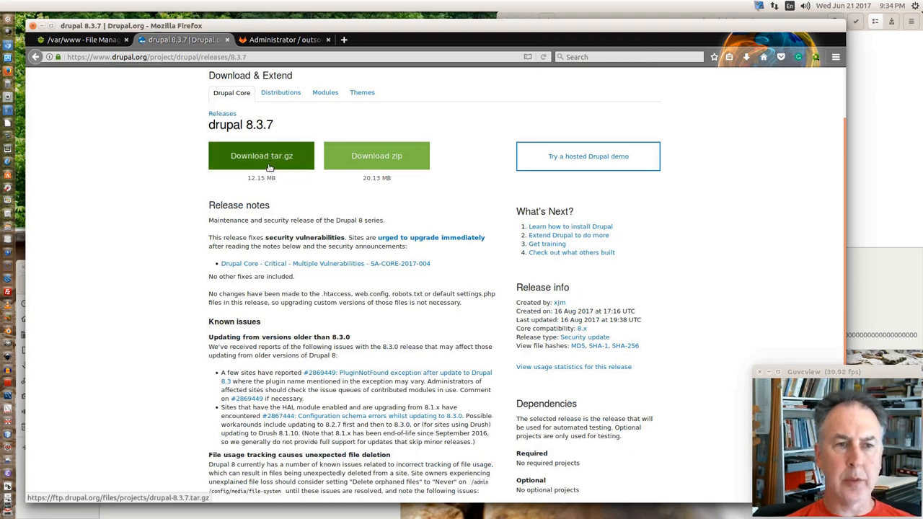
{"action": "right_click", "coordinate": [260, 156]}
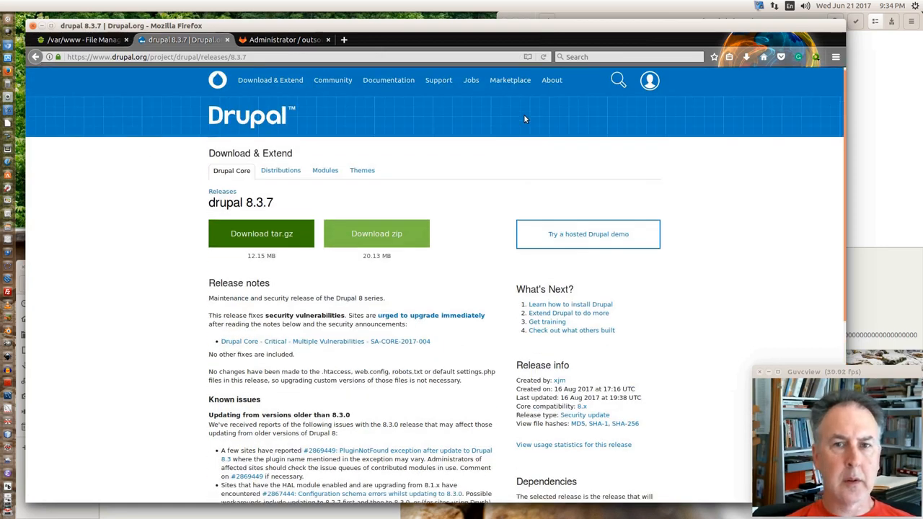
- Navigate the community documentation to the Drupal 8 User Guide's Chapter 3, Installation
{"action": "left_click", "coordinate": [388, 84]}
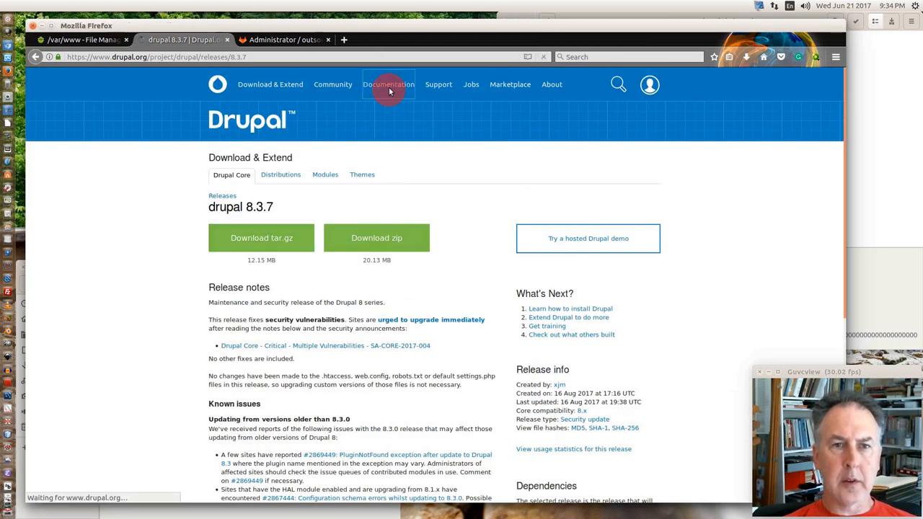
{"action": "left_click", "coordinate": [388, 84]}
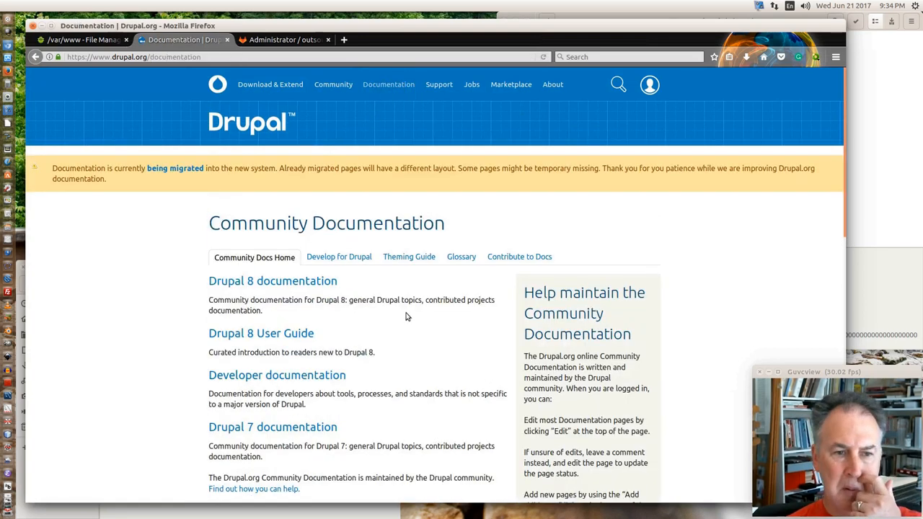
{"action": "mouse_move", "coordinate": [261, 333]}
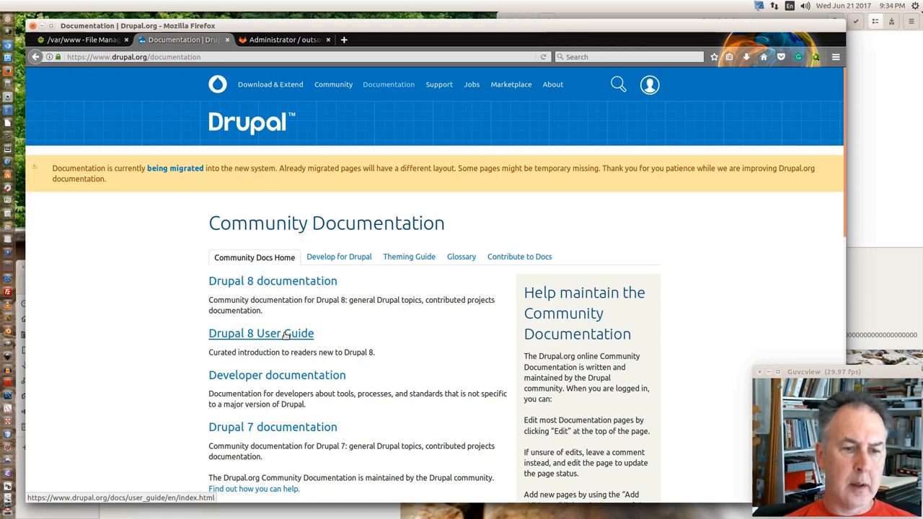
{"action": "left_click", "coordinate": [261, 333]}
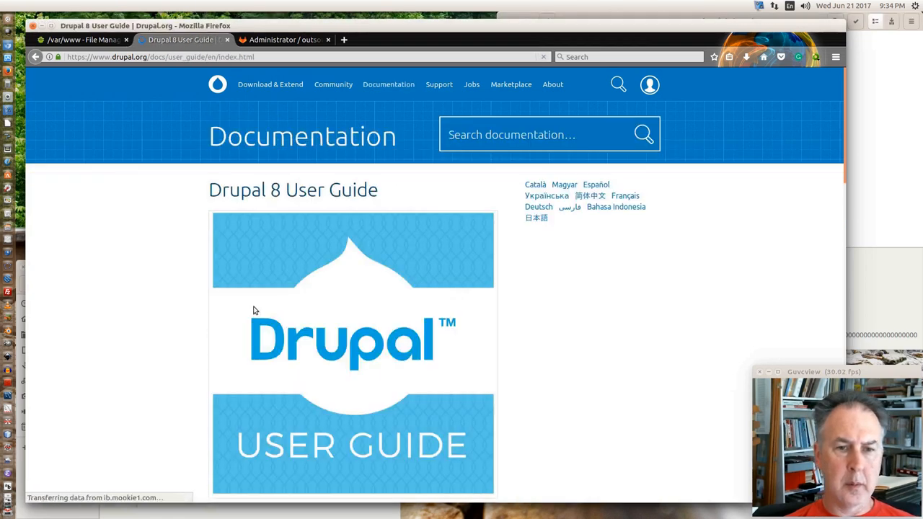
{"action": "scroll", "scroll_direction": "down", "scroll_amount": 3}
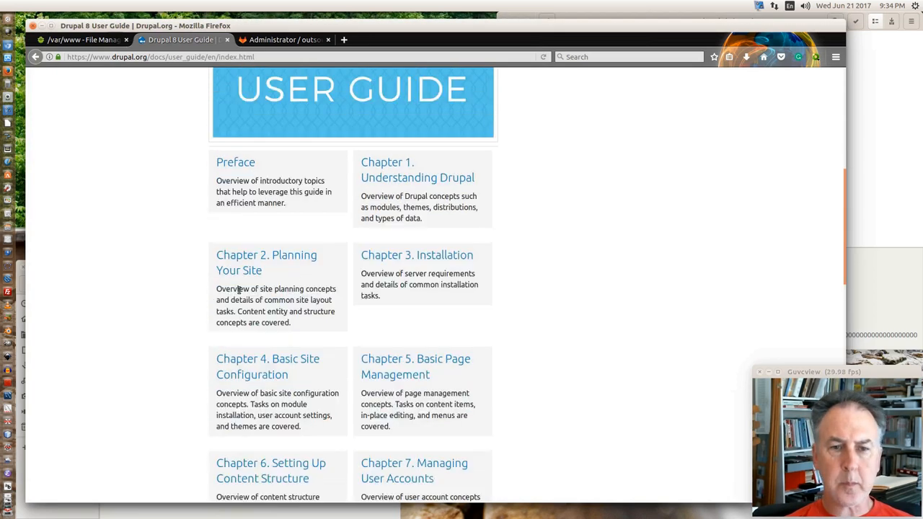
{"action": "left_click", "coordinate": [416, 254]}
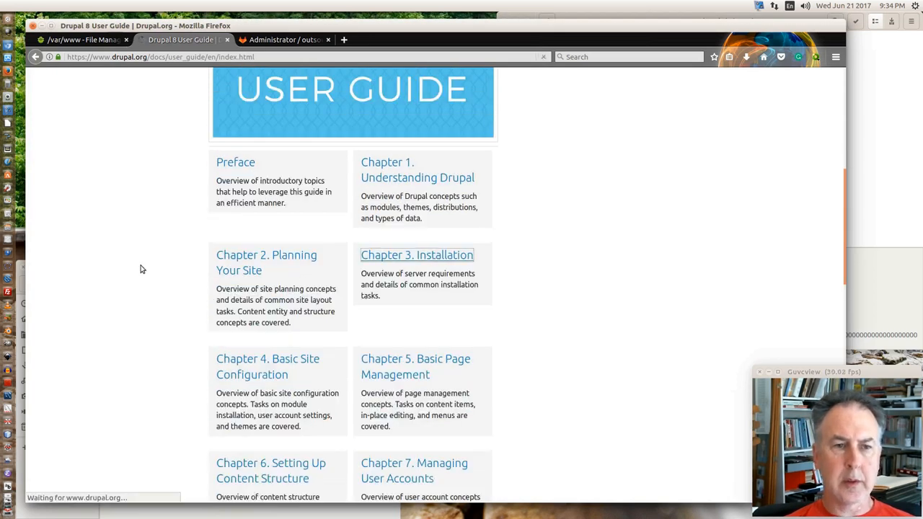
{"action": "left_click", "coordinate": [417, 254]}
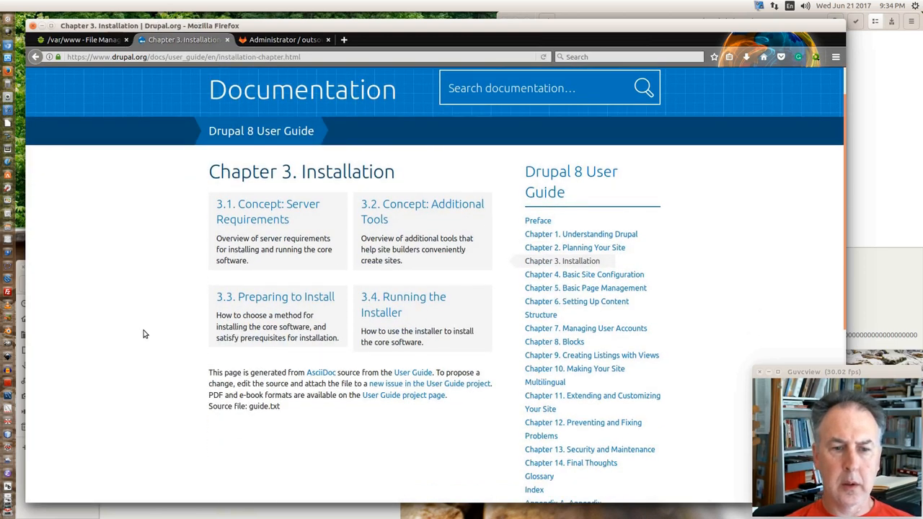
{"action": "scroll", "scroll_direction": "down", "scroll_amount": 3}
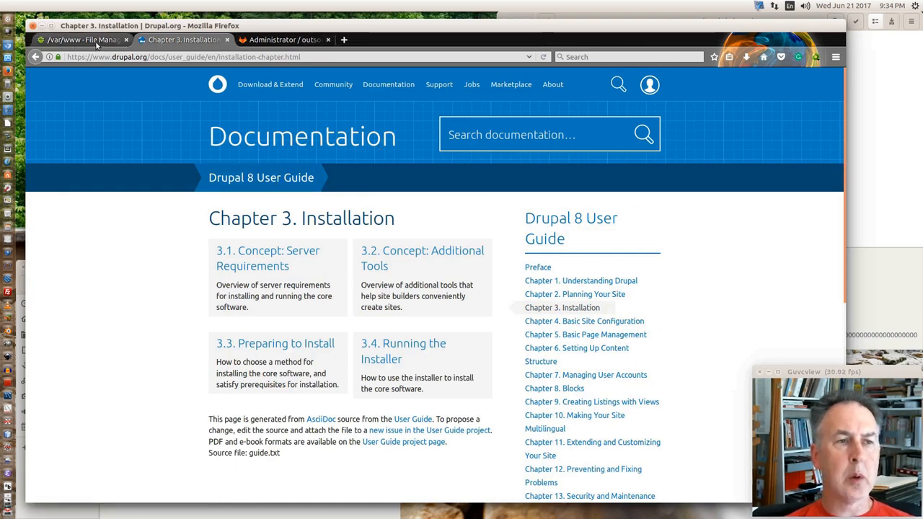
- Download drupal-8.3.6.tar.gz into /var/www and extract the archive
{"action": "left_click", "coordinate": [80, 41]}
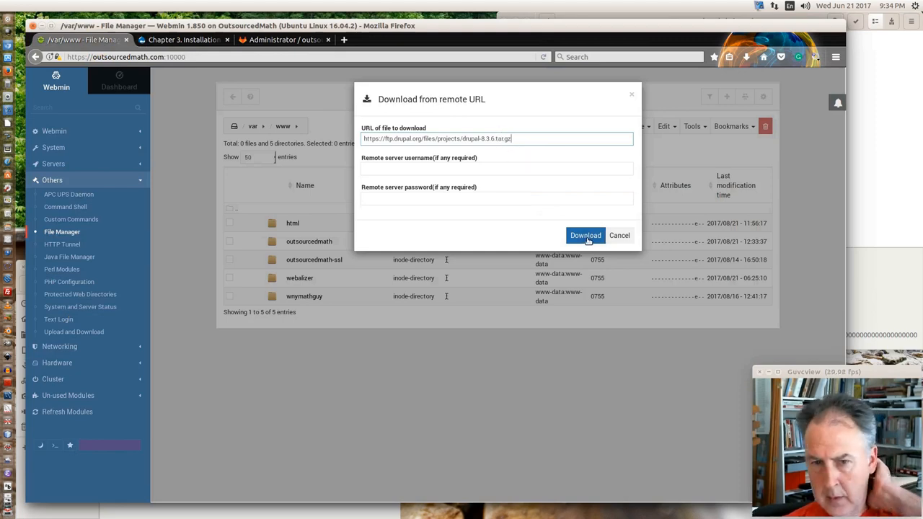
{"action": "left_click", "coordinate": [585, 235]}
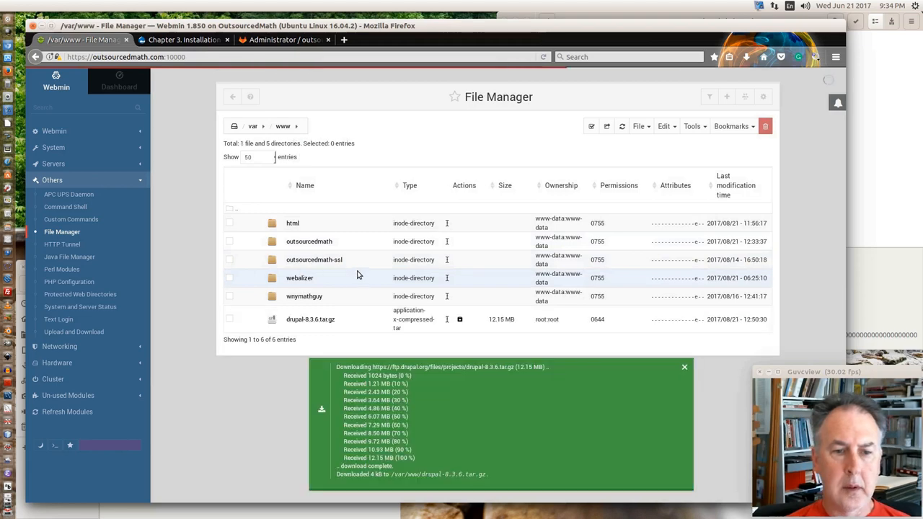
{"action": "mouse_move", "coordinate": [369, 326]}
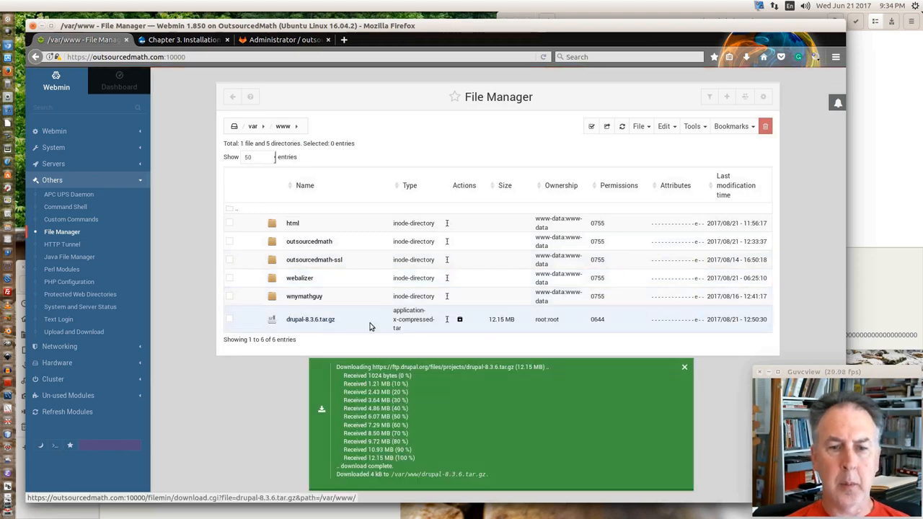
{"action": "mouse_move", "coordinate": [458, 320]}
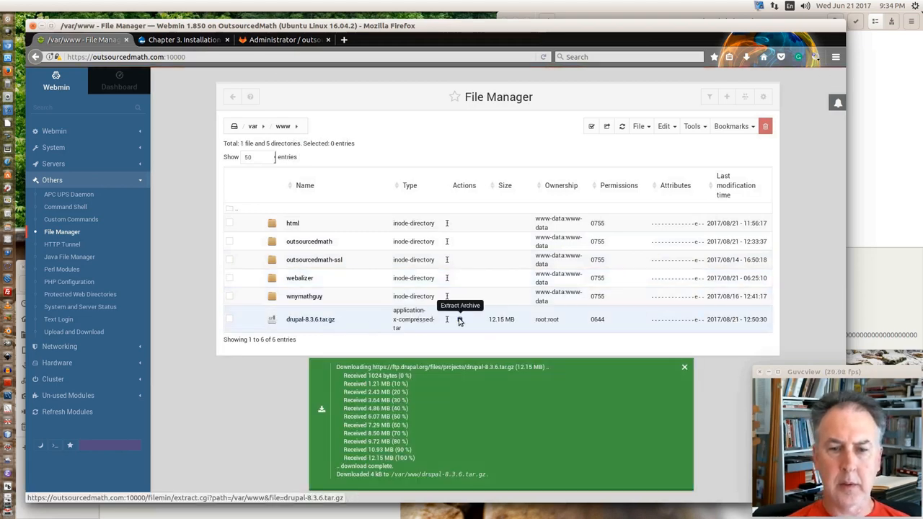
{"action": "left_click", "coordinate": [460, 320]}
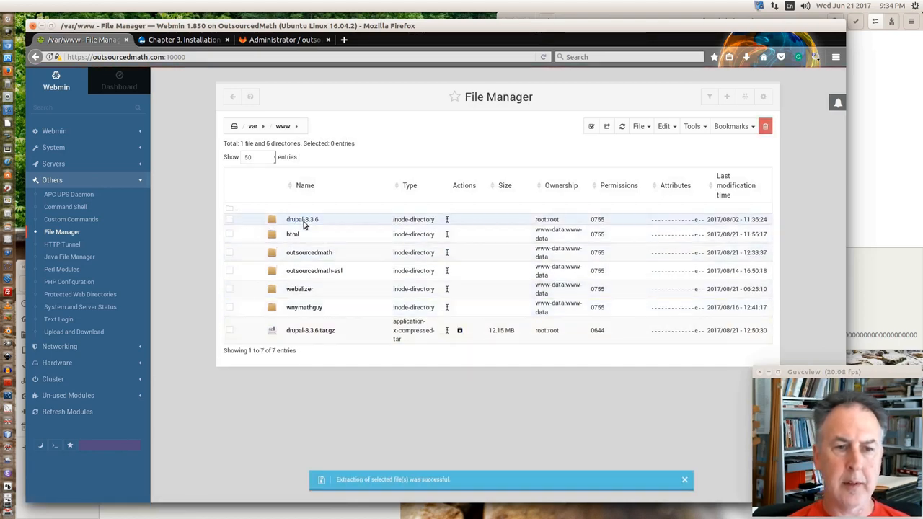
{"action": "mouse_move", "coordinate": [303, 219]}
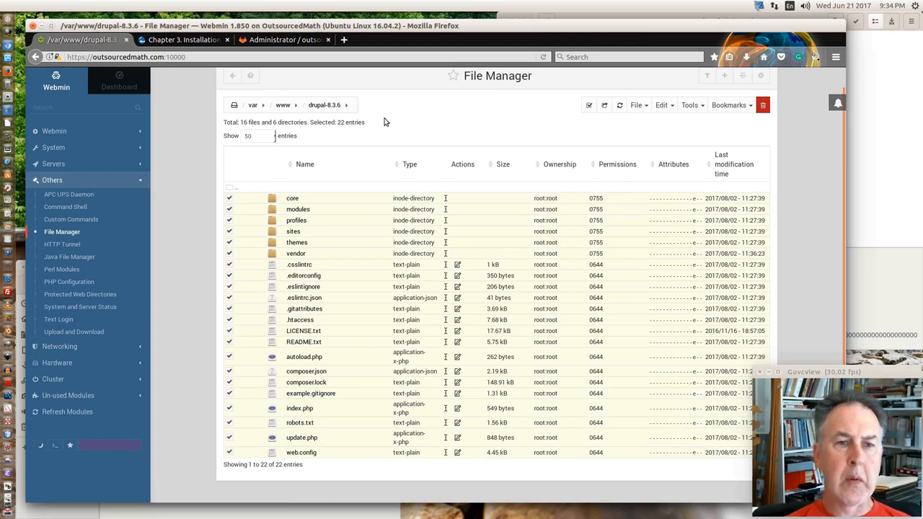
- Copy all the selected Drupal 8.3.6 files via Edit > Copy
{"action": "left_click", "coordinate": [636, 104]}
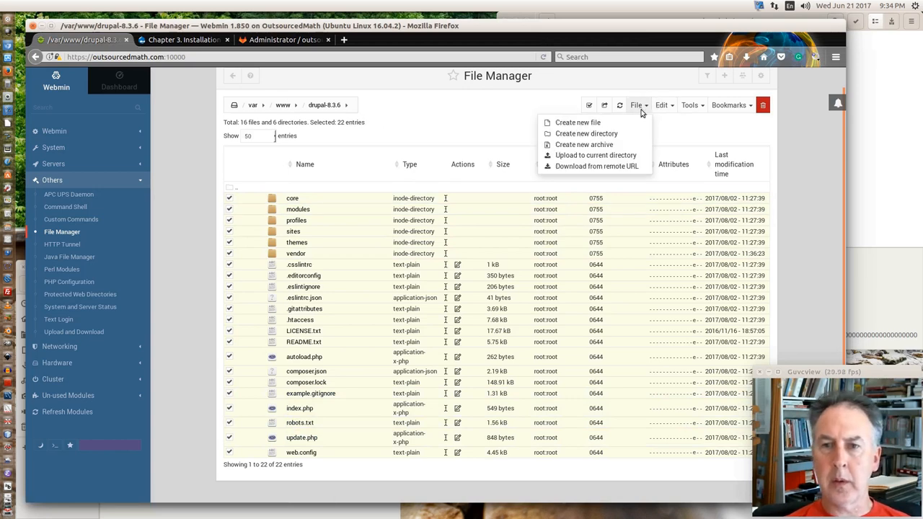
{"action": "left_click", "coordinate": [661, 104]}
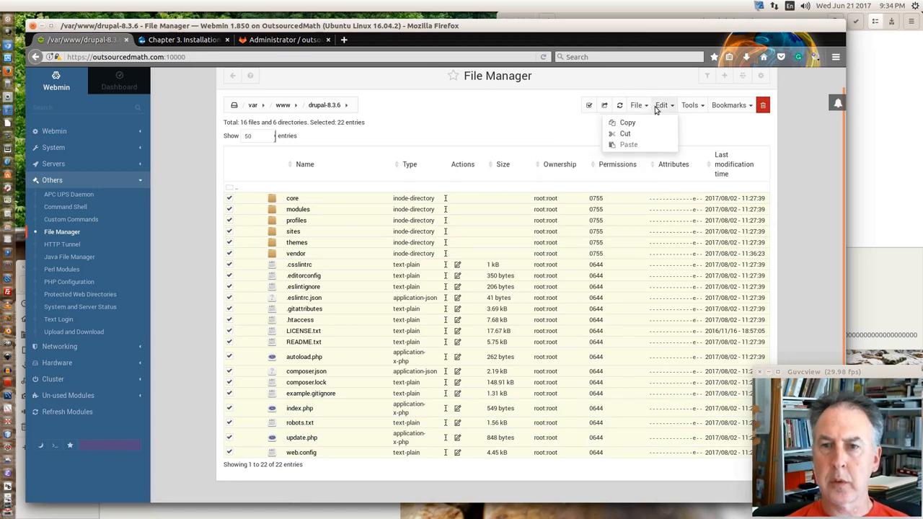
{"action": "left_click", "coordinate": [625, 132]}
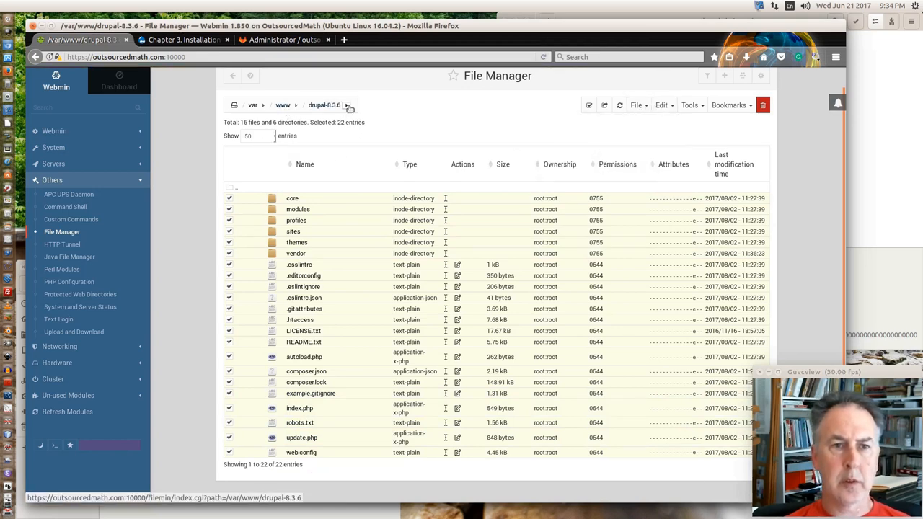
- Go to the outsourcedmath folder via the breadcrumb dropdown and paste the files there
{"action": "left_click", "coordinate": [346, 104]}
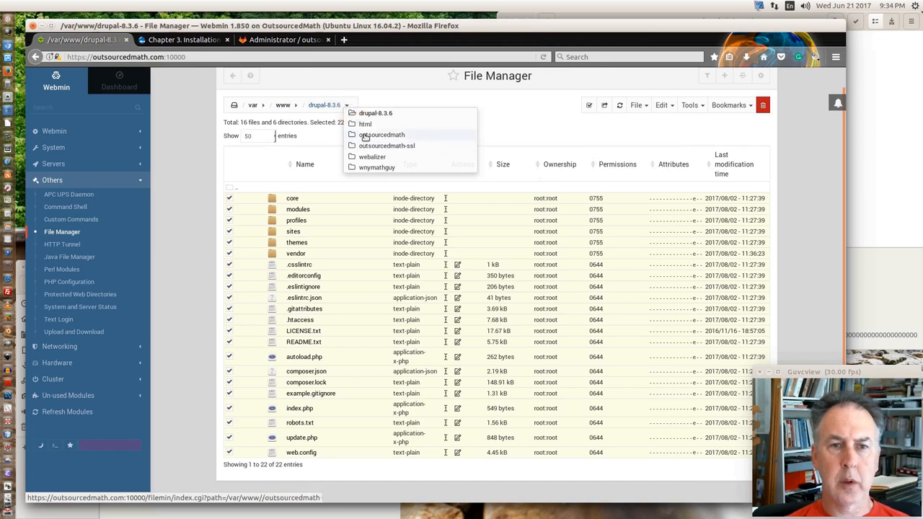
{"action": "left_click", "coordinate": [382, 135]}
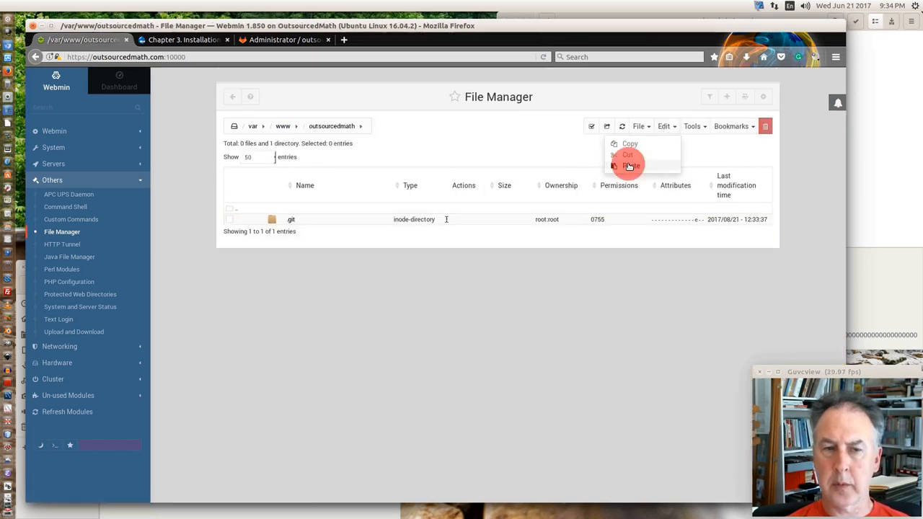
{"action": "left_click", "coordinate": [630, 166]}
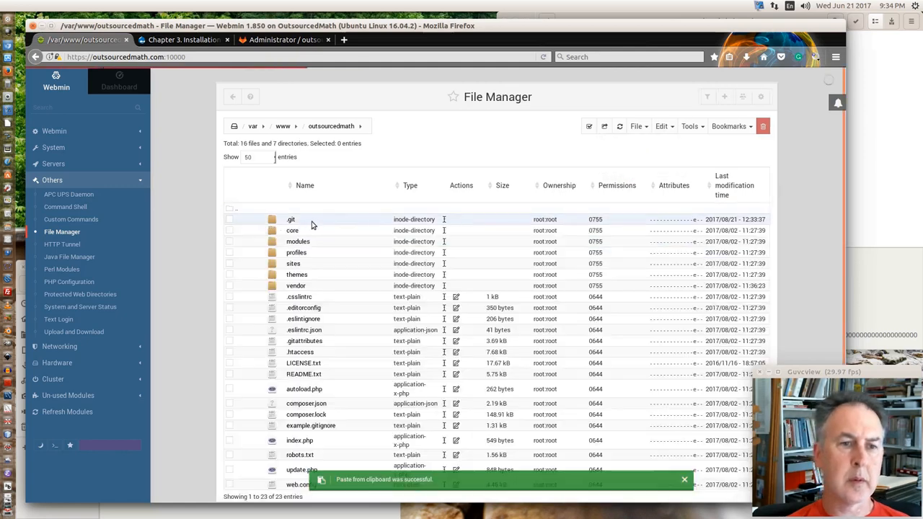
{"action": "mouse_move", "coordinate": [314, 253]}
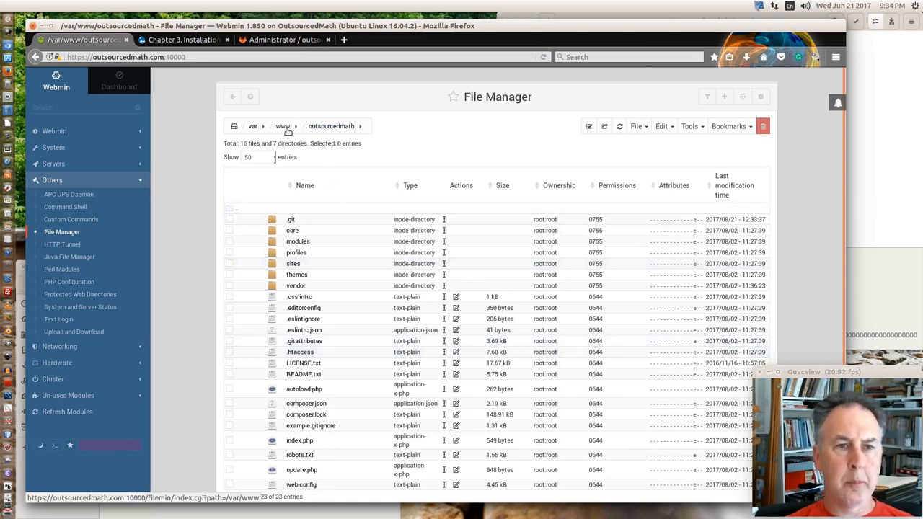
- Return to /var/www, tick the outsourcedmath folder and bring up the Tools menu
{"action": "left_click", "coordinate": [282, 126]}
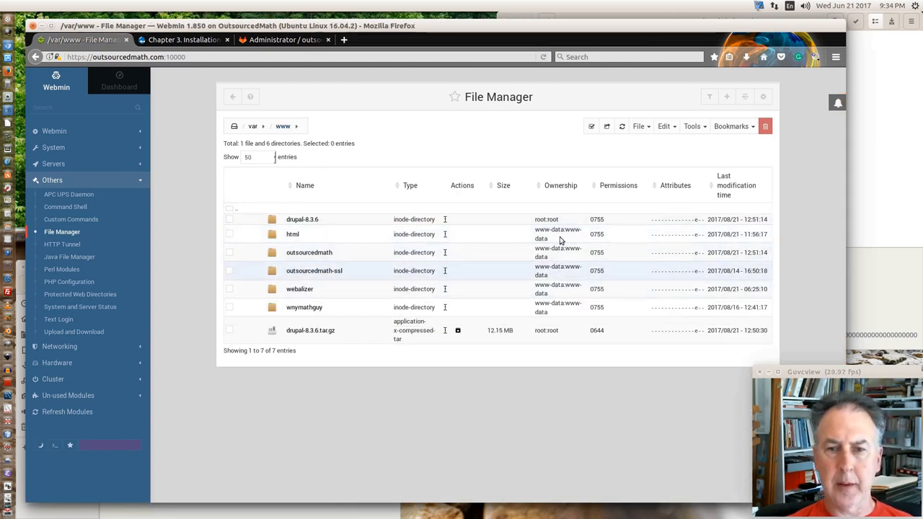
{"action": "mouse_move", "coordinate": [562, 252]}
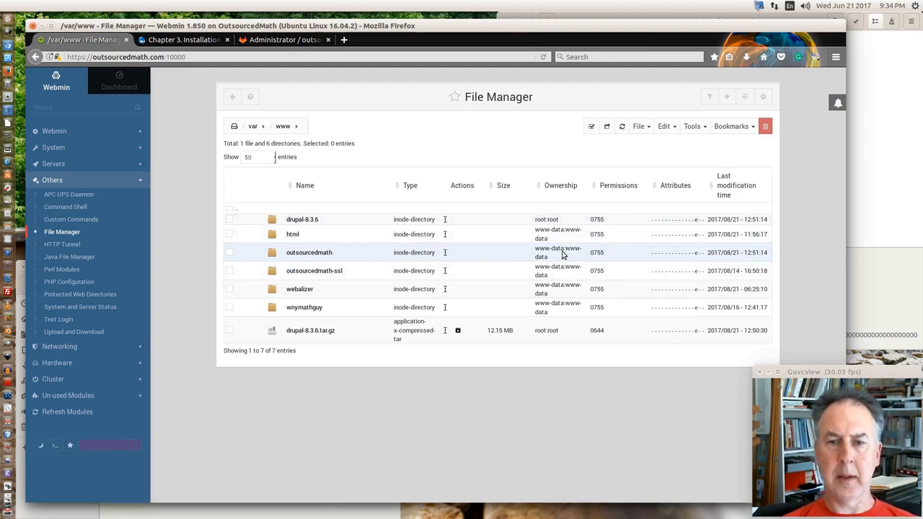
{"action": "mouse_move", "coordinate": [314, 271]}
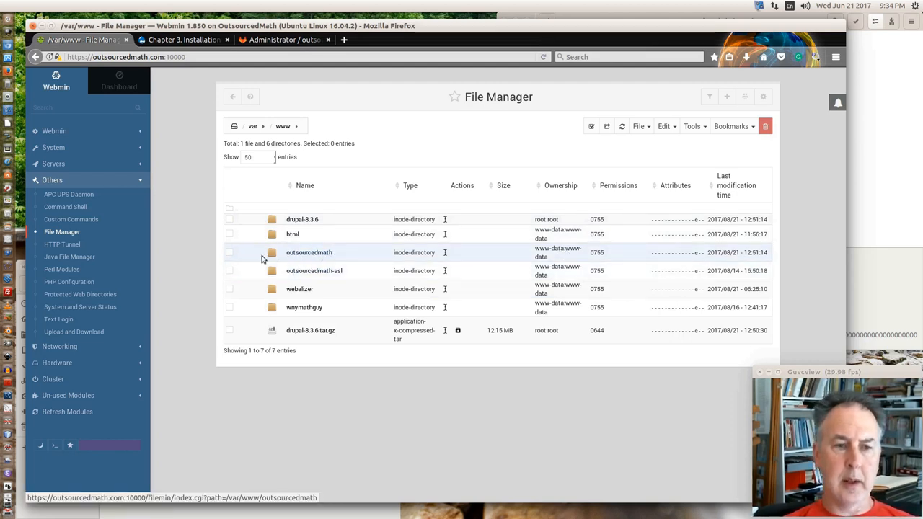
{"action": "left_click", "coordinate": [230, 252]}
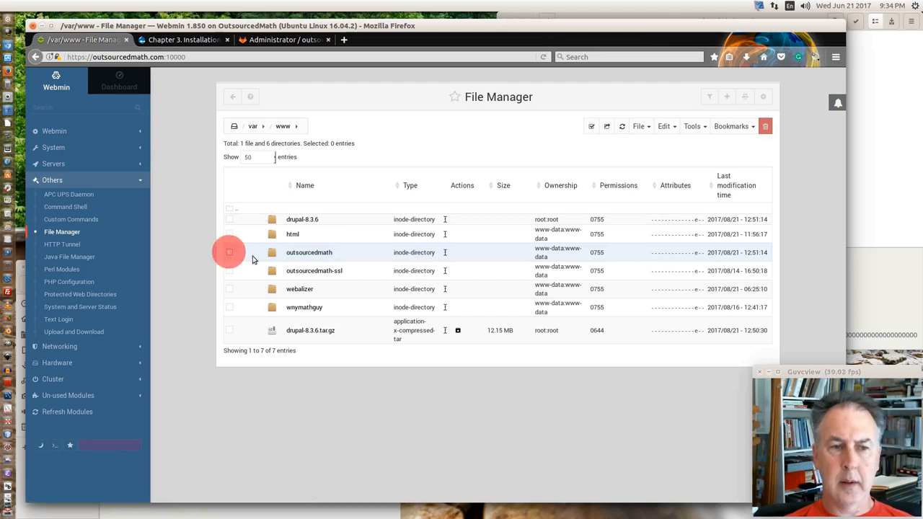
{"action": "left_click", "coordinate": [692, 127]}
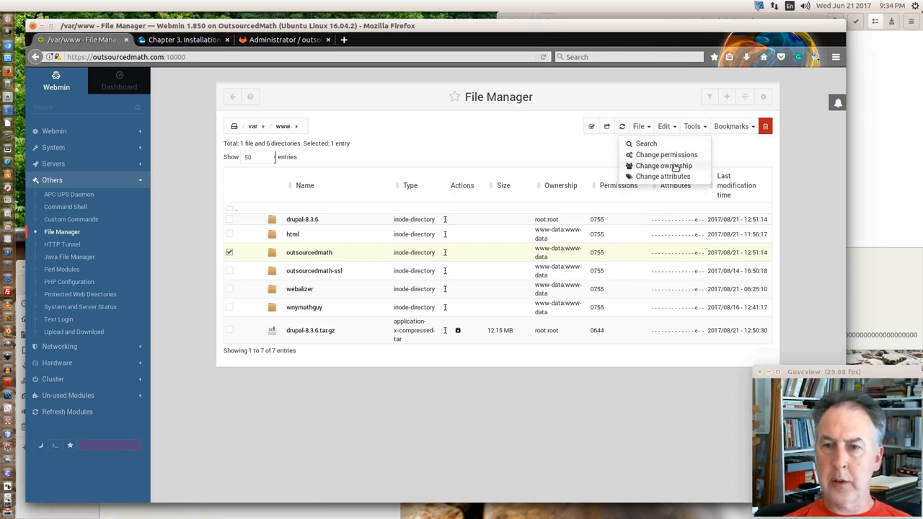
- Change ownership of outsourcedmath recursively to user and group www-data and confirm
{"action": "left_click", "coordinate": [663, 166]}
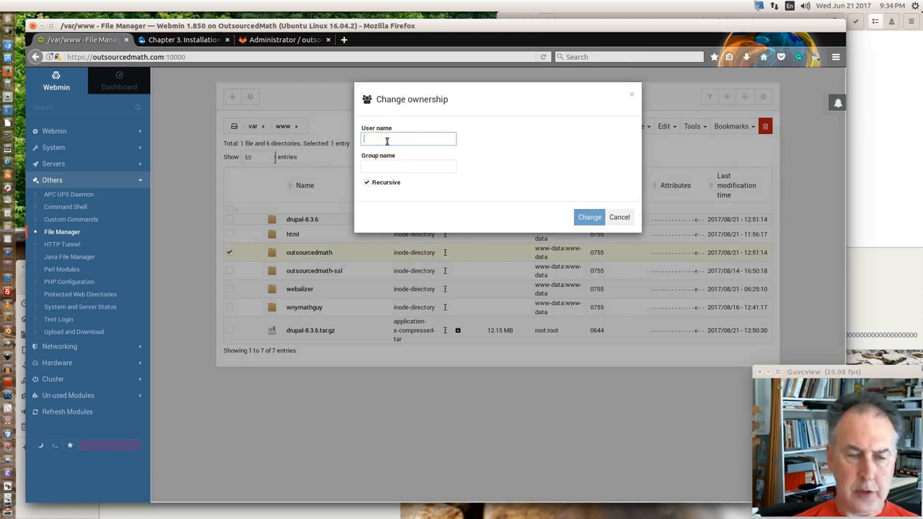
{"action": "type", "text": "ww"}
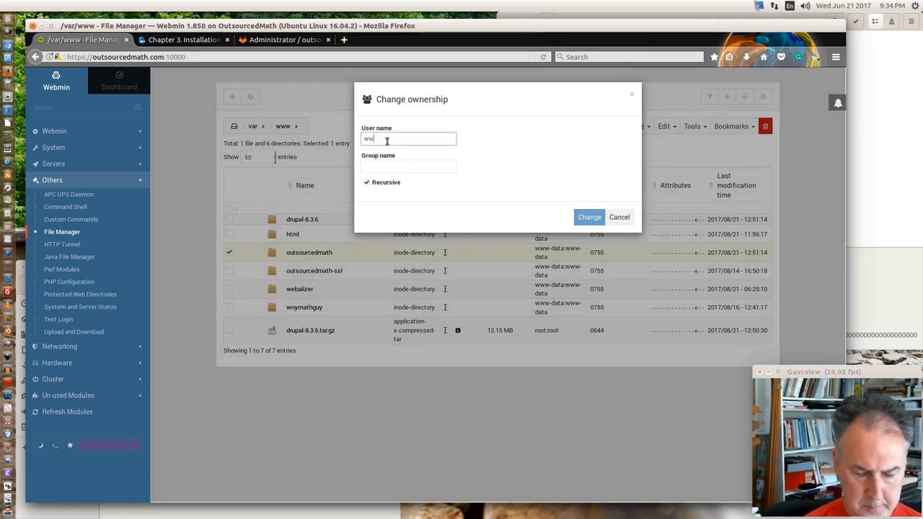
{"action": "type", "text": "www-data"}
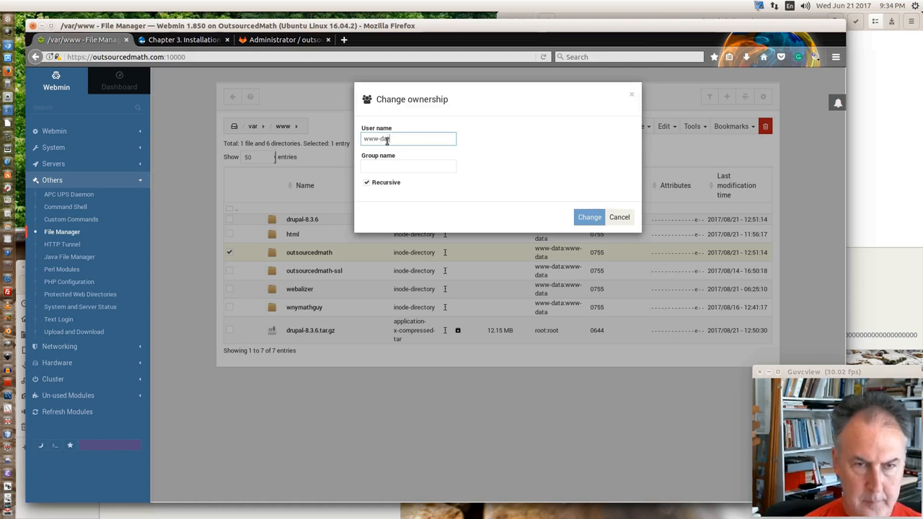
{"action": "left_click", "coordinate": [408, 165]}
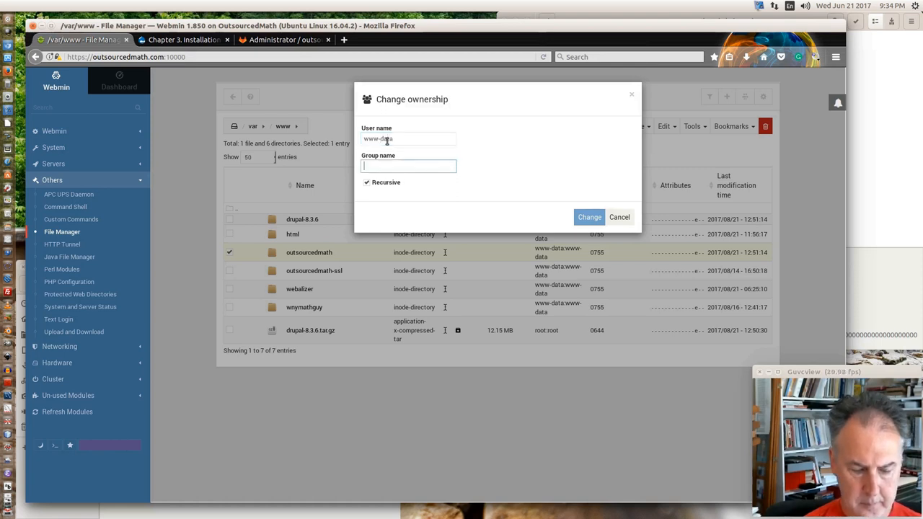
{"action": "type", "text": "www-data"}
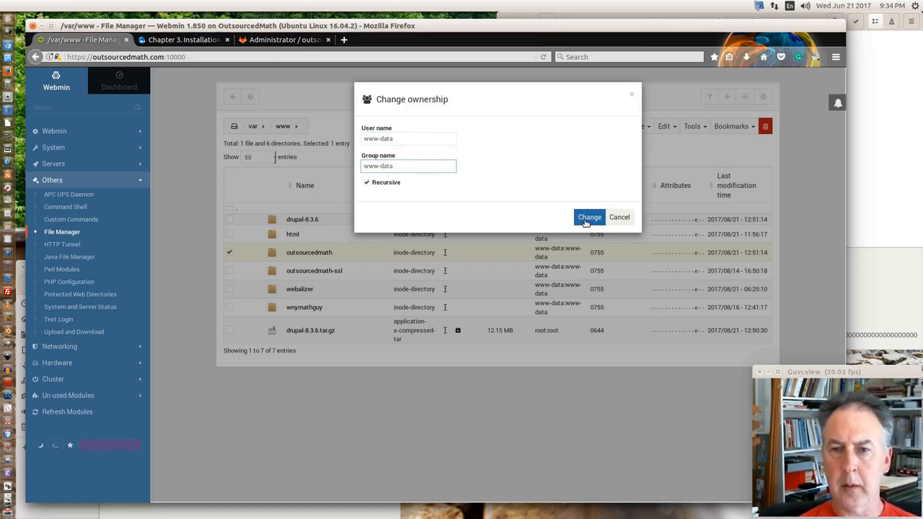
{"action": "left_click", "coordinate": [409, 166]}
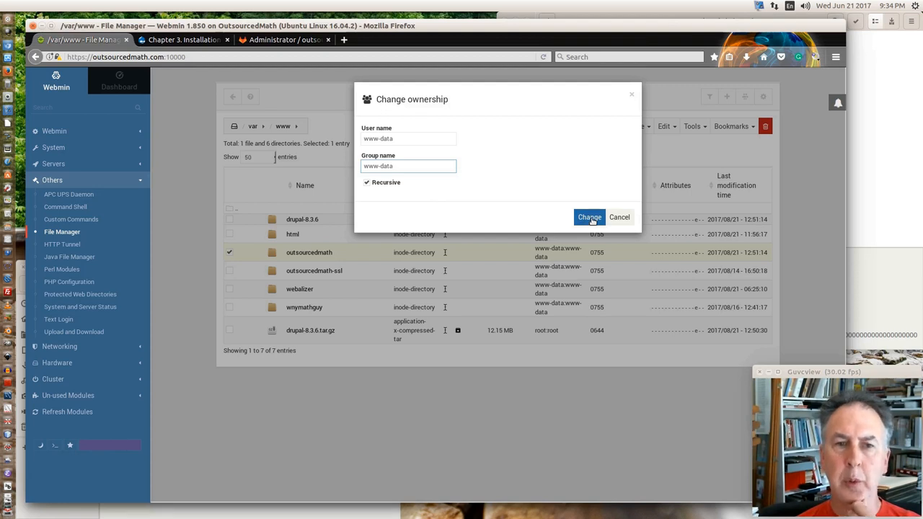
{"action": "left_click", "coordinate": [589, 216]}
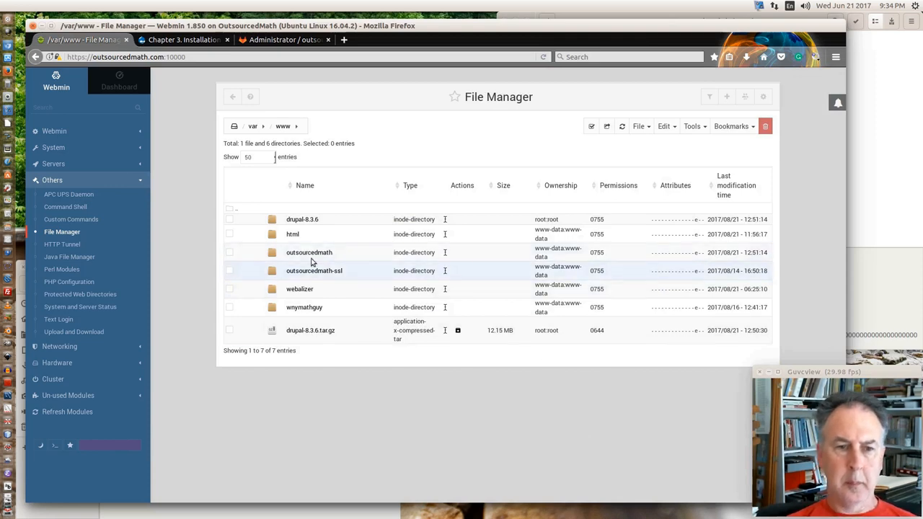
- Browse into /var/www/outsourcedmath and check the files are owned by www-data
{"action": "left_click", "coordinate": [308, 253]}
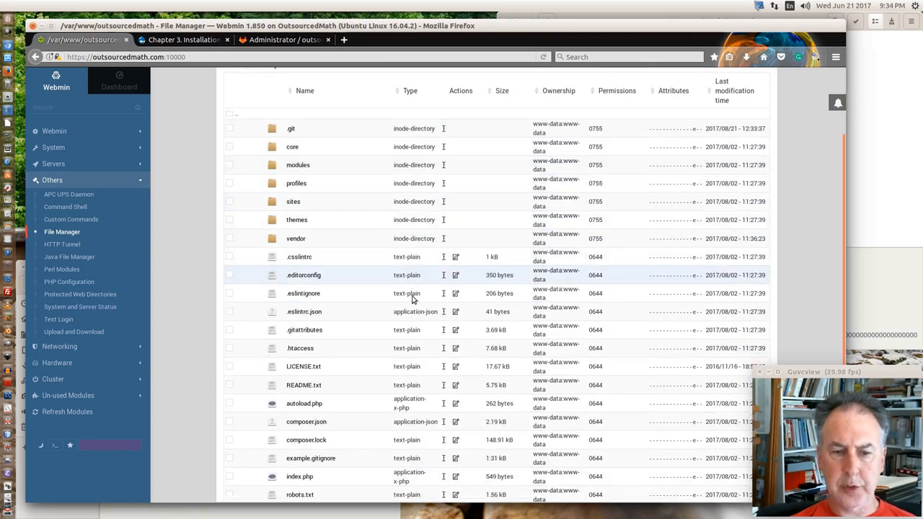
{"action": "scroll", "scroll_direction": "down", "scroll_amount": 3}
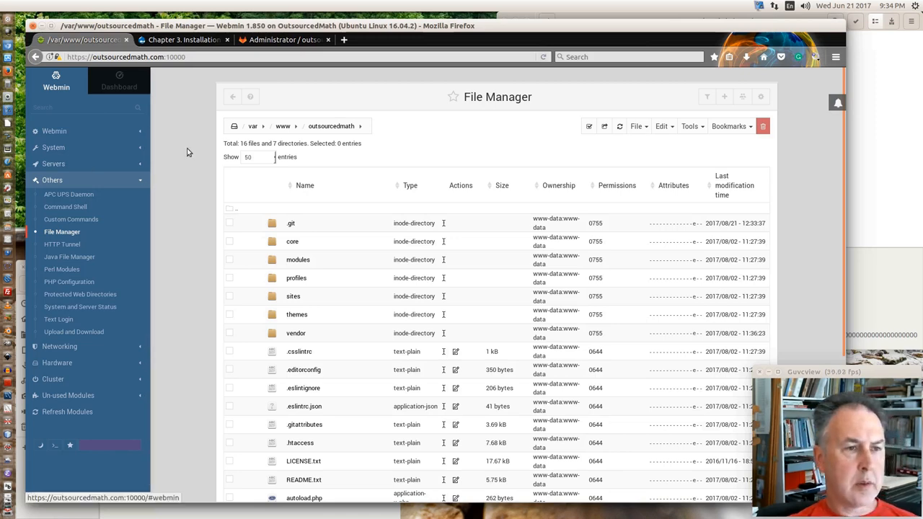
{"action": "mouse_move", "coordinate": [40, 444]}
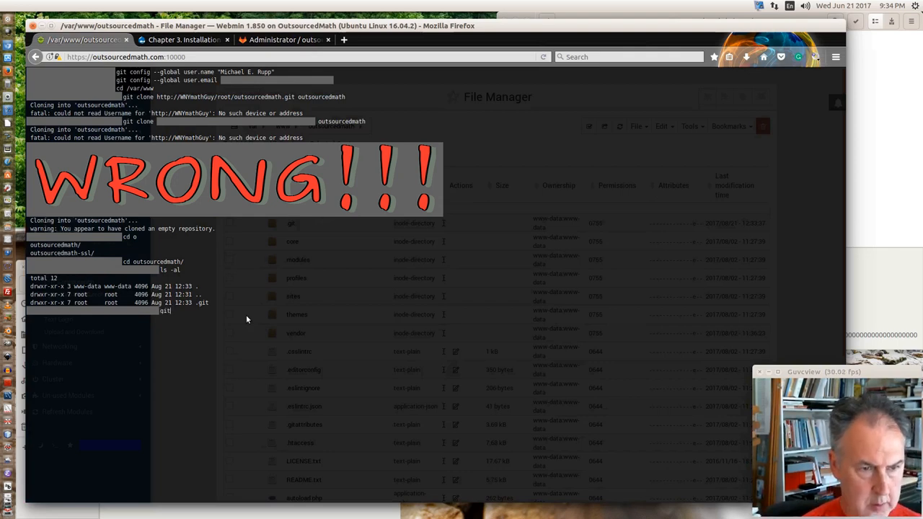
- Stage all files with git add --all and commit them with the message 'Okay'
{"action": "type", "text": "add"}
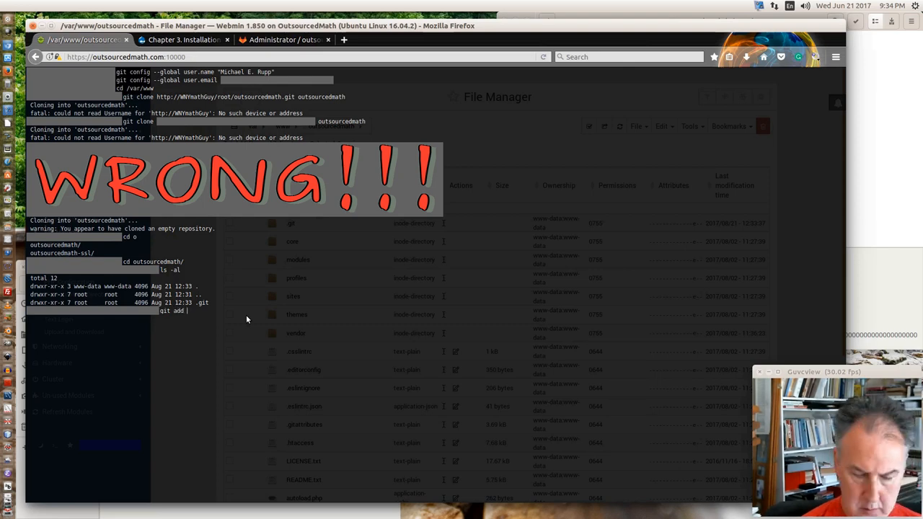
{"action": "type", "text": "--all"}
{"action": "type", "text": "git commit -m \""}
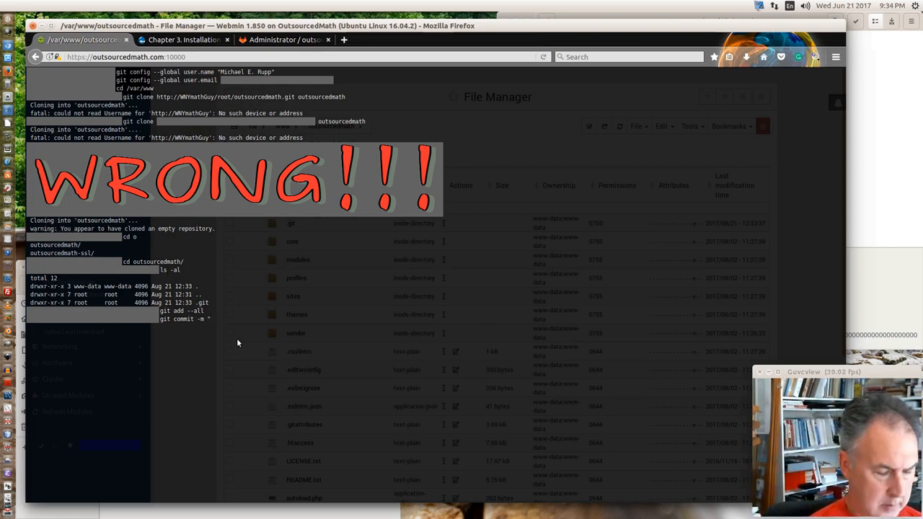
{"action": "type", "text": "Okay"}
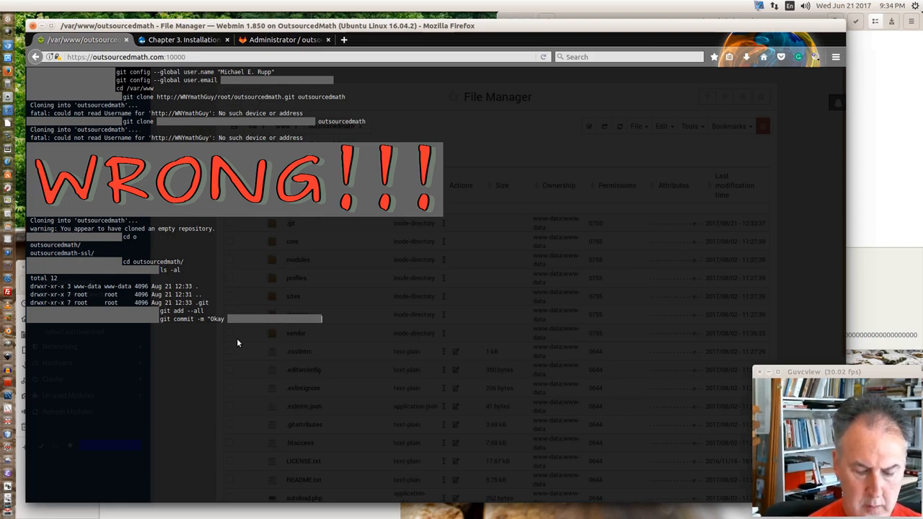
{"action": "type", "text": "M"}
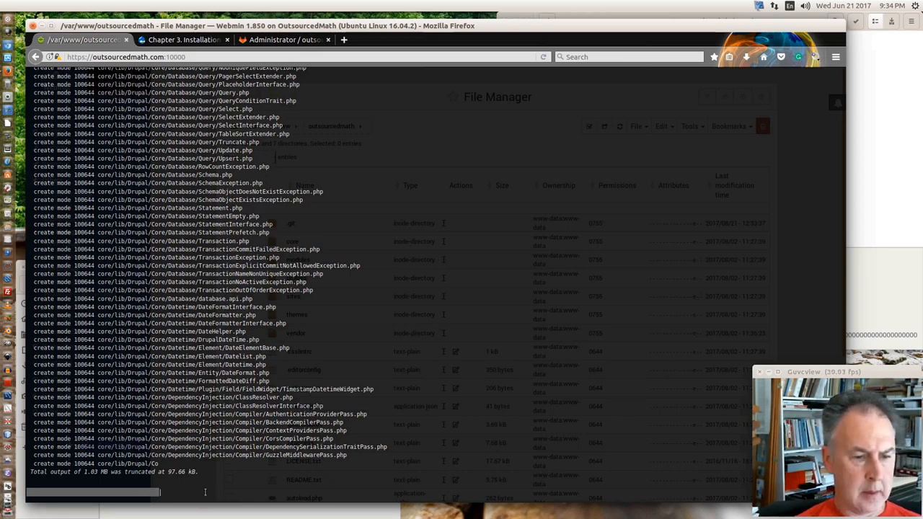
{"action": "left_click", "coordinate": [282, 40]}
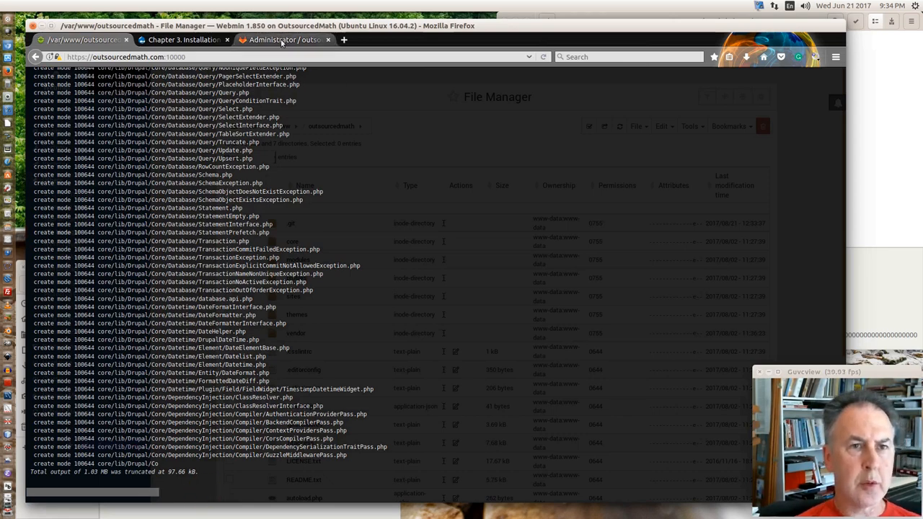
{"action": "left_click", "coordinate": [283, 40]}
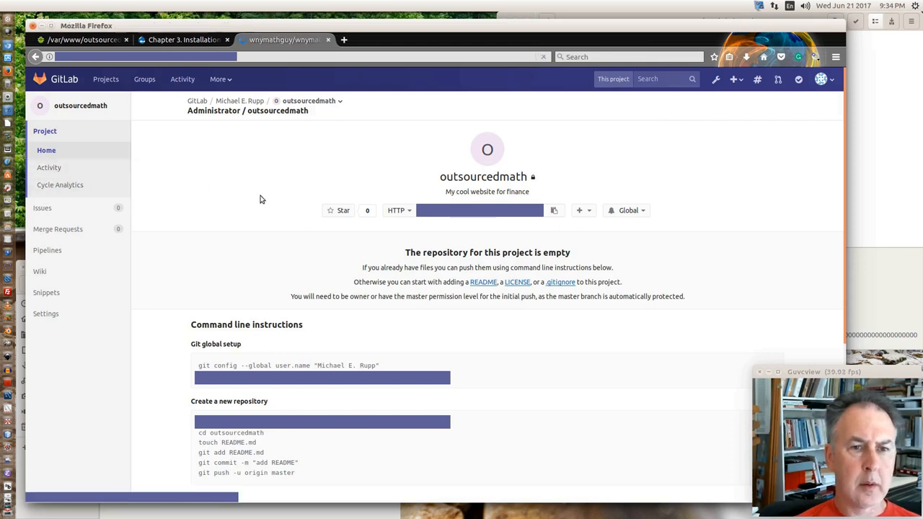
{"action": "left_click", "coordinate": [49, 167]}
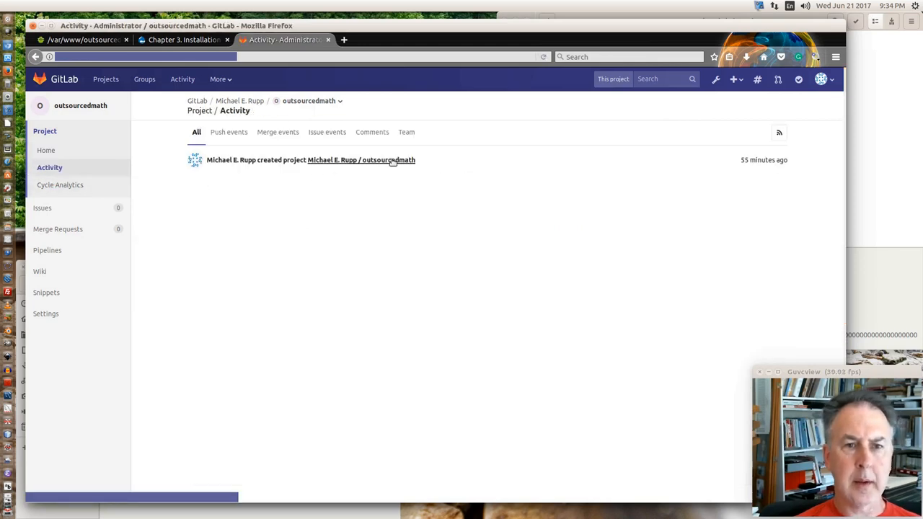
{"action": "left_click", "coordinate": [228, 133]}
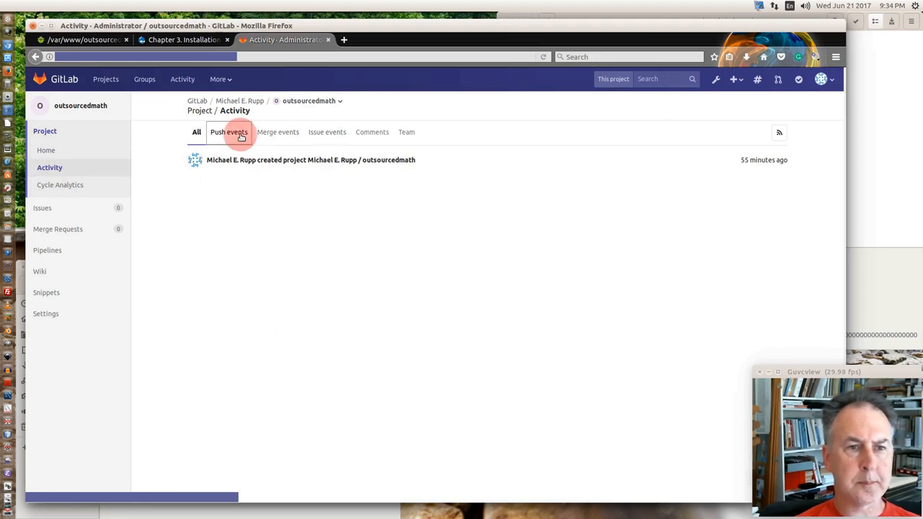
{"action": "left_click", "coordinate": [278, 132]}
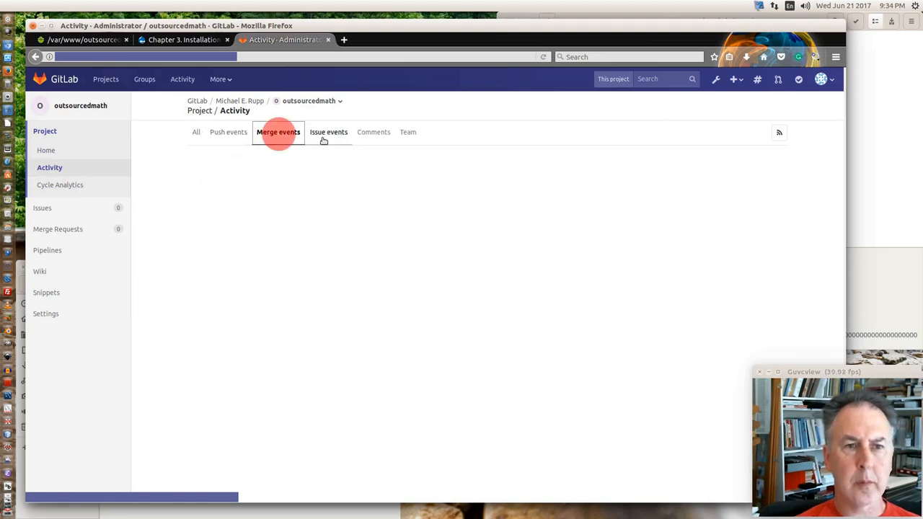
{"action": "left_click", "coordinate": [329, 133]}
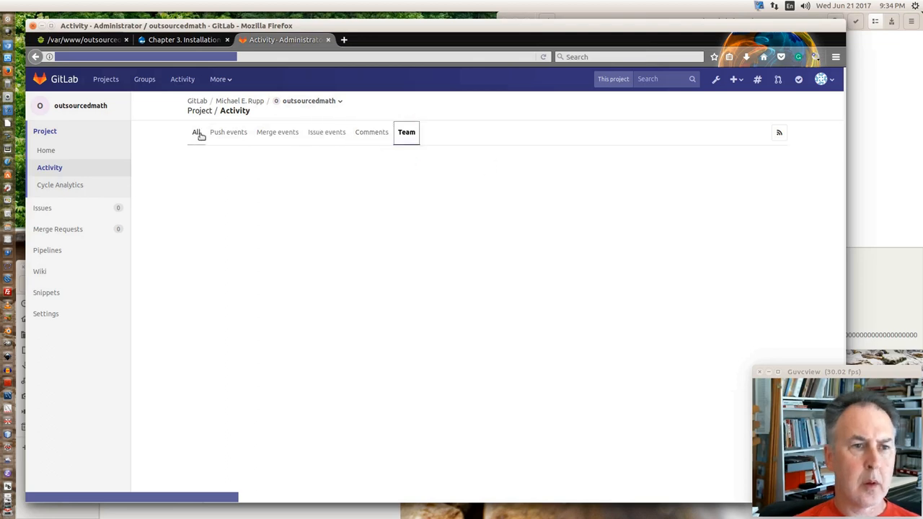
{"action": "left_click", "coordinate": [196, 133]}
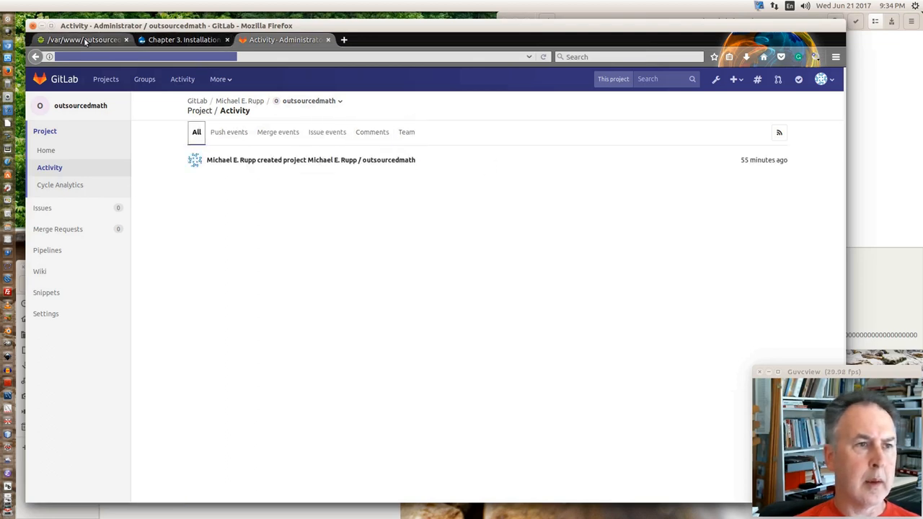
{"action": "left_click", "coordinate": [84, 40]}
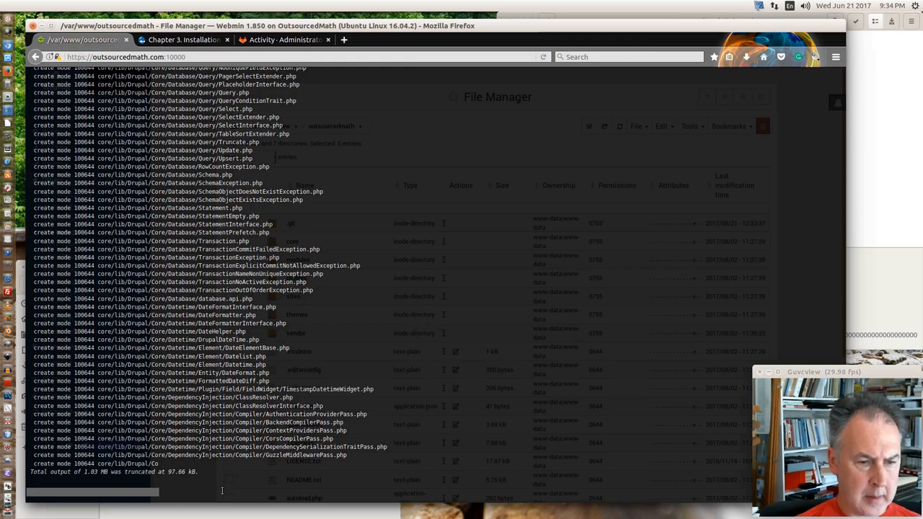
{"action": "mouse_move", "coordinate": [498, 380]}
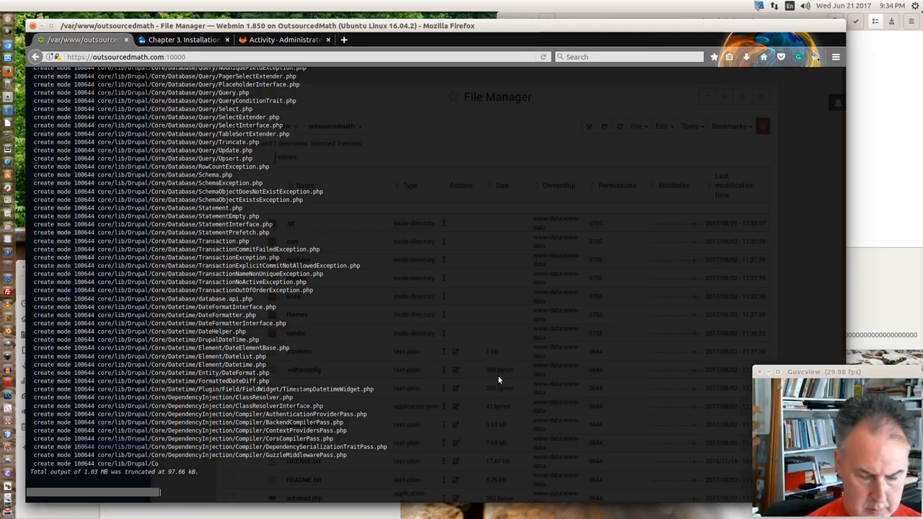
- Run git push origin master to create the master branch on the GitLab remote
{"action": "type", "text": "git"}
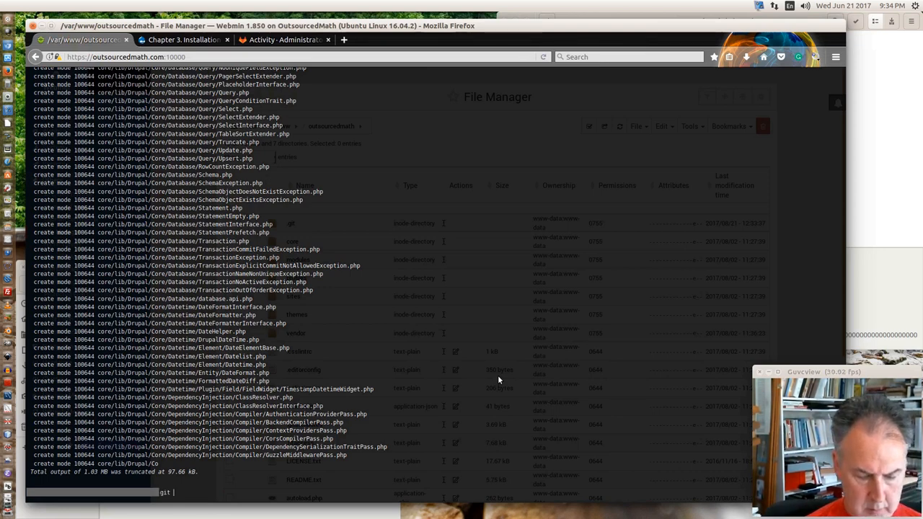
{"action": "type", "text": "push"}
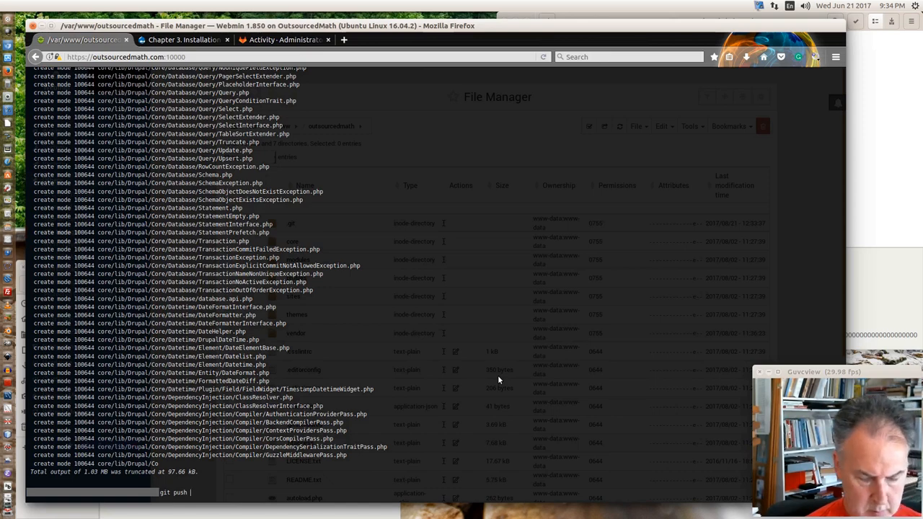
{"action": "type", "text": "origin m"}
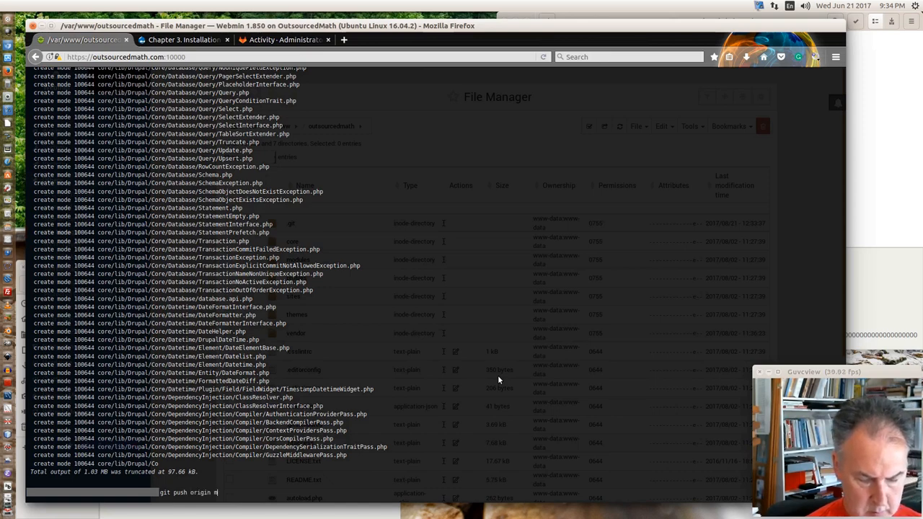
{"action": "type", "text": "aster"}
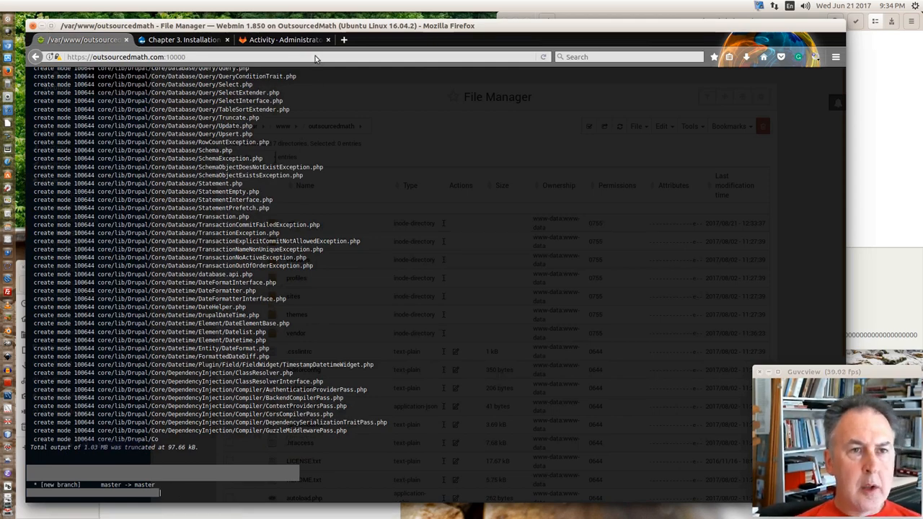
- Filter the GitLab activity by push, merge and issue events in turn
{"action": "left_click", "coordinate": [286, 40]}
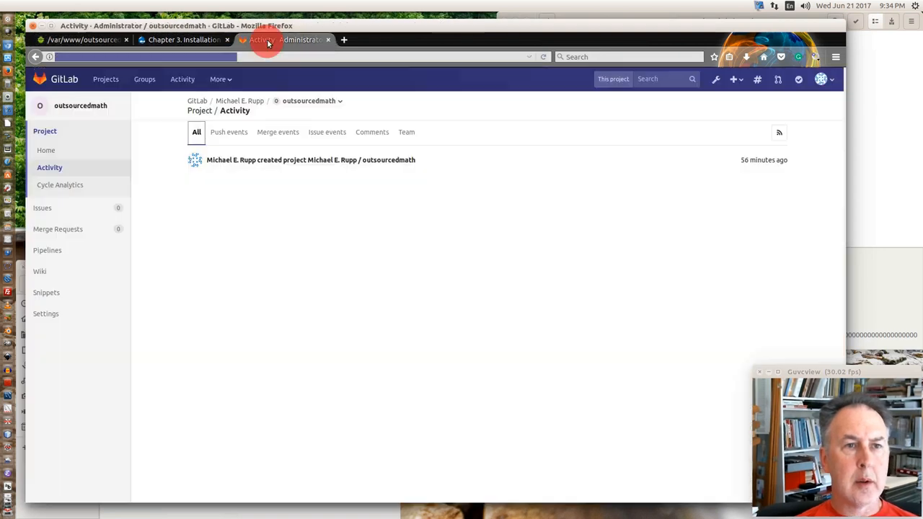
{"action": "left_click", "coordinate": [228, 132]}
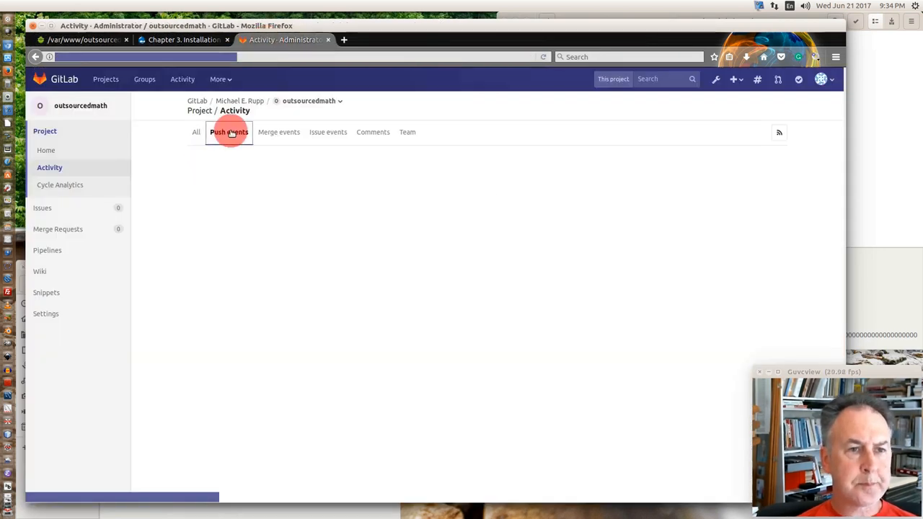
{"action": "left_click", "coordinate": [228, 132]}
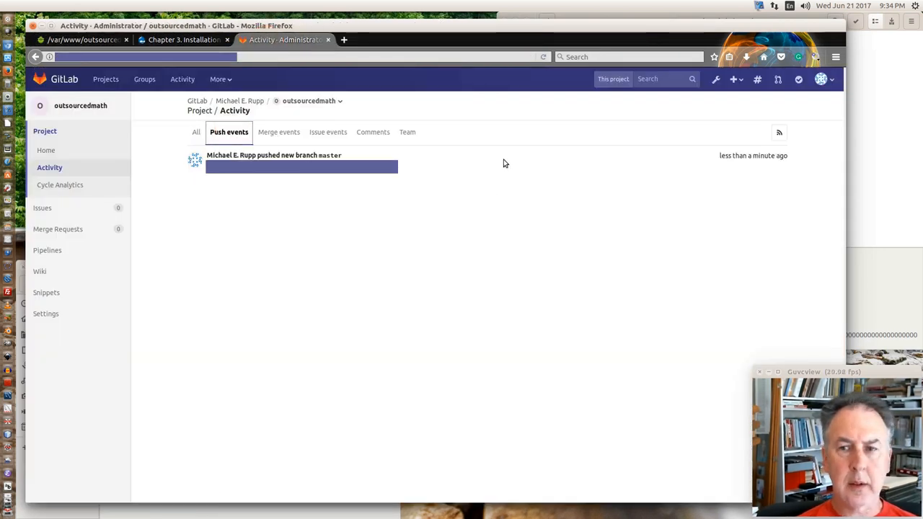
{"action": "left_click", "coordinate": [278, 133]}
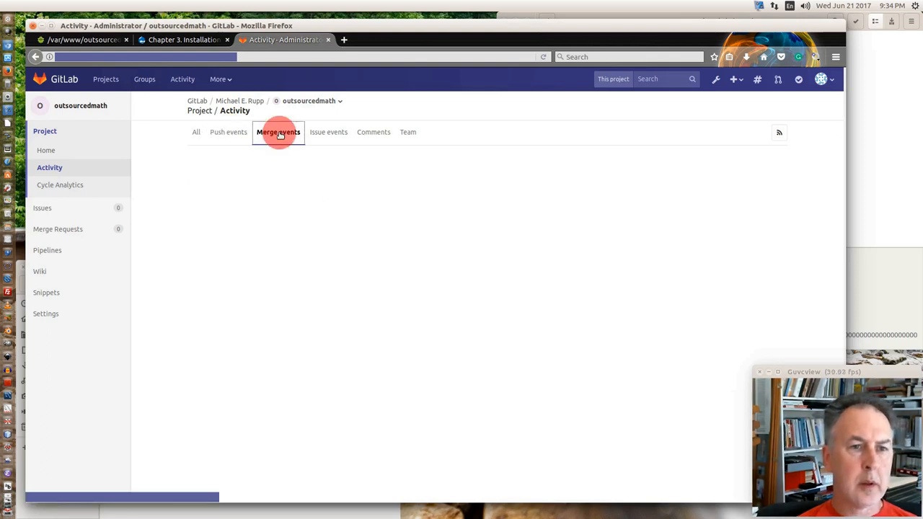
{"action": "left_click", "coordinate": [327, 132]}
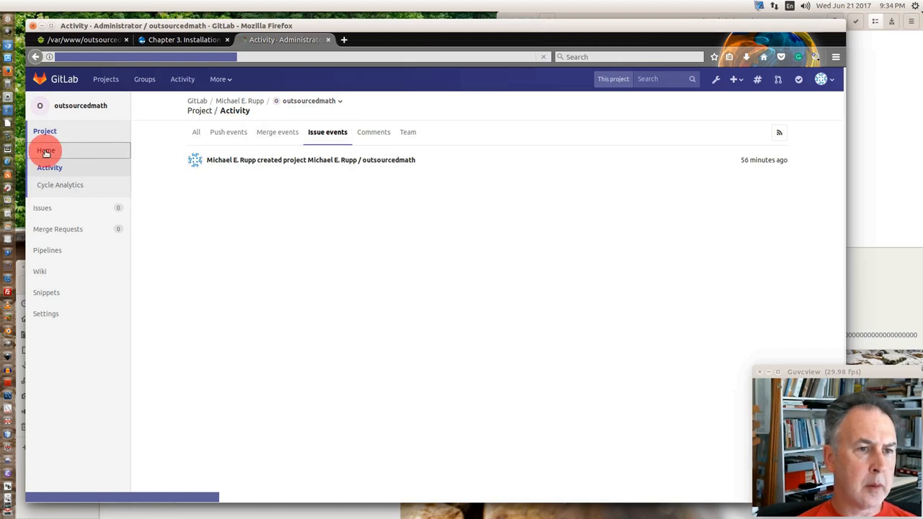
- View the project's home page with the pushed Drupal files and README
{"action": "left_click", "coordinate": [46, 149]}
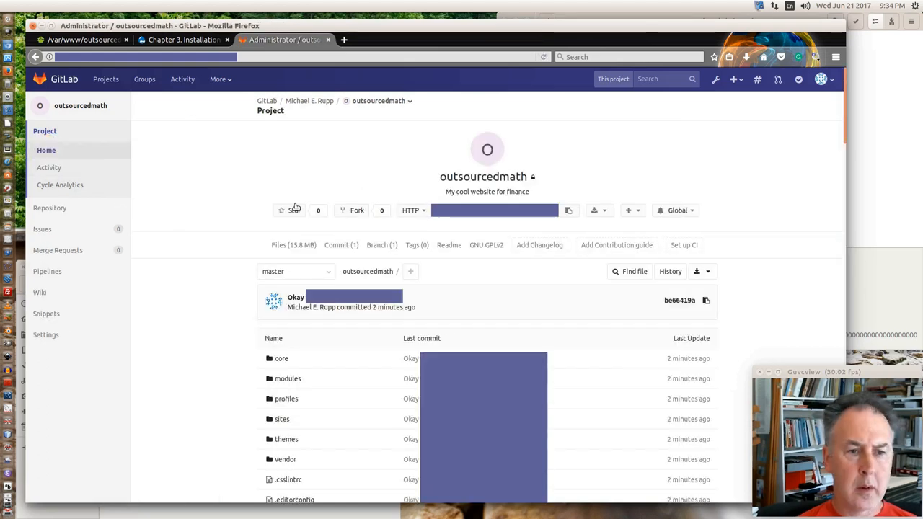
{"action": "scroll", "scroll_direction": "down", "scroll_amount": 3}
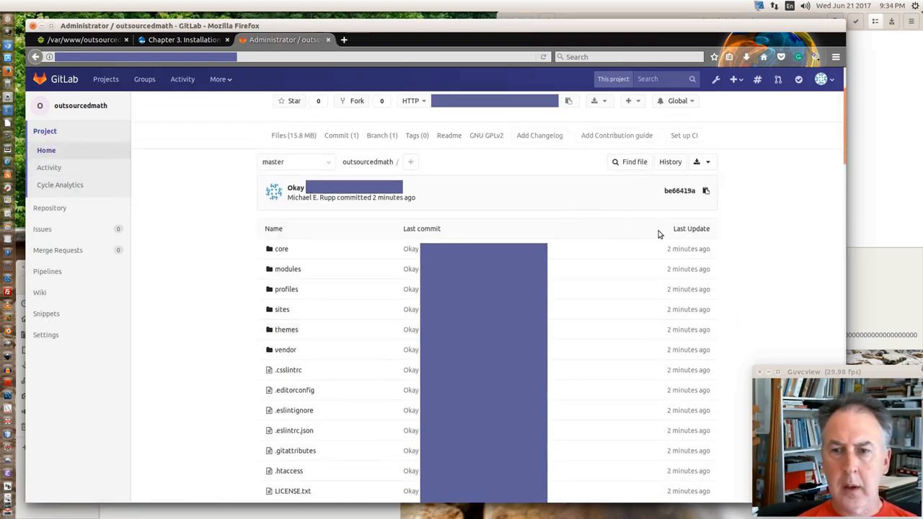
{"action": "scroll", "scroll_direction": "down", "scroll_amount": 3}
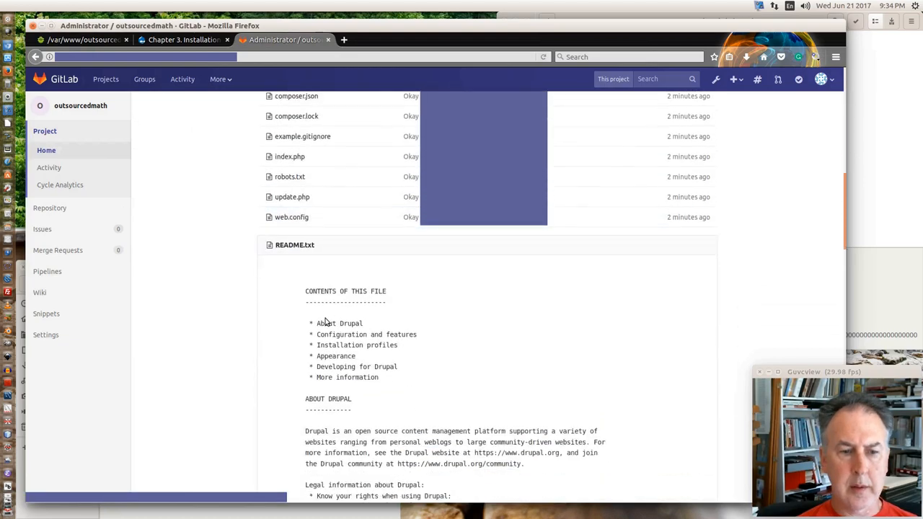
{"action": "scroll", "scroll_direction": "down", "scroll_amount": 3}
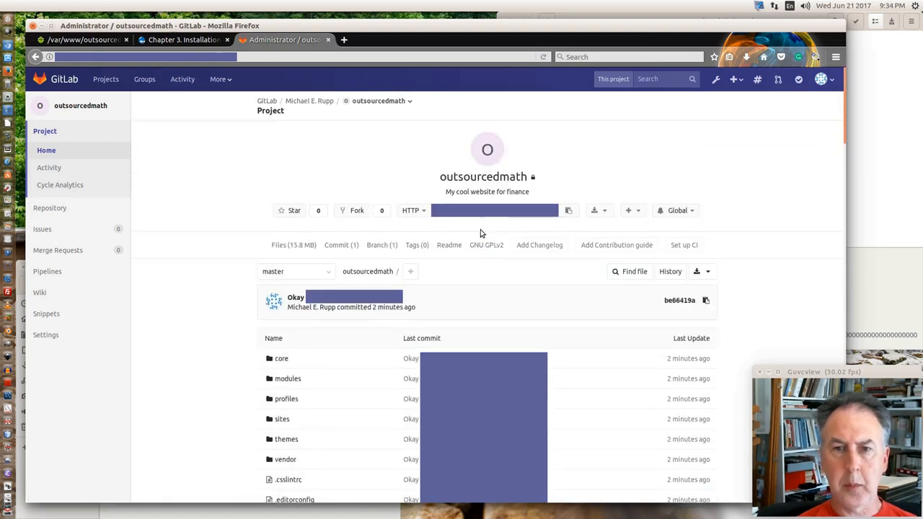
{"action": "mouse_move", "coordinate": [337, 277]}
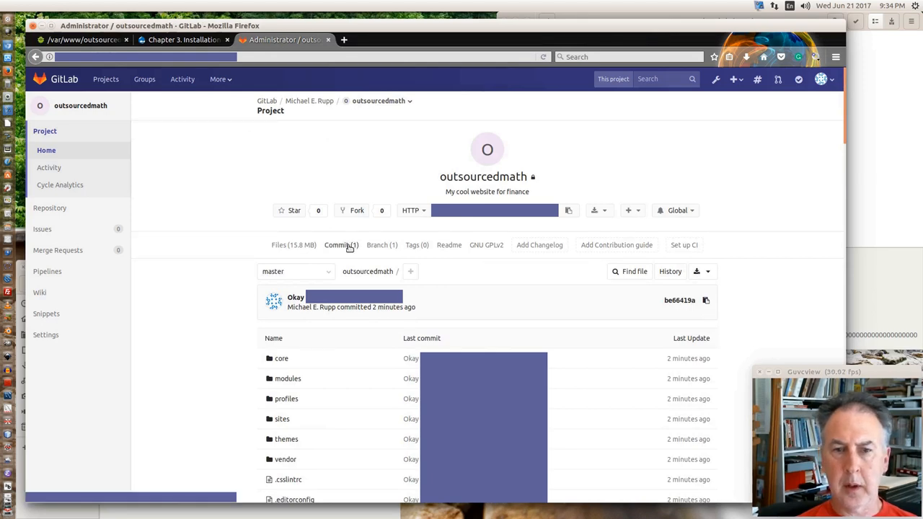
- View the project's commit history in GitLab, then bring up the gitg window
{"action": "left_click", "coordinate": [340, 245]}
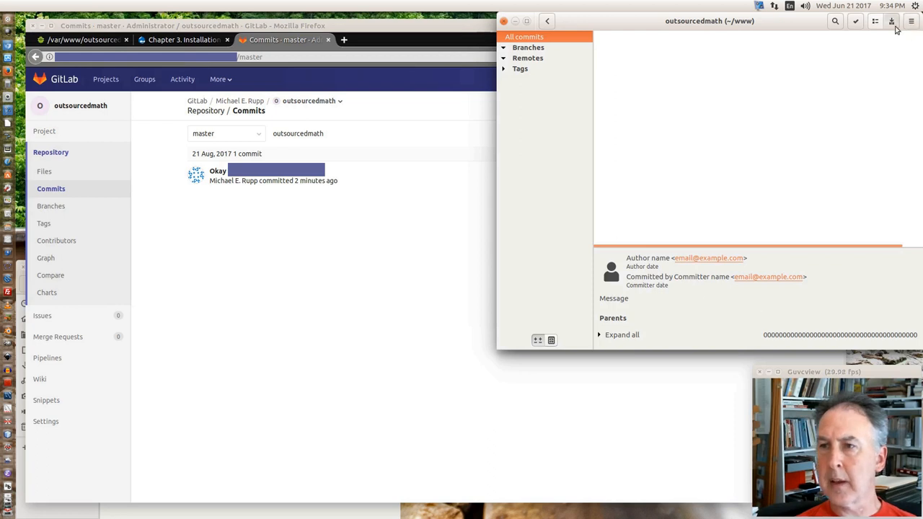
{"action": "mouse_move", "coordinate": [891, 22]}
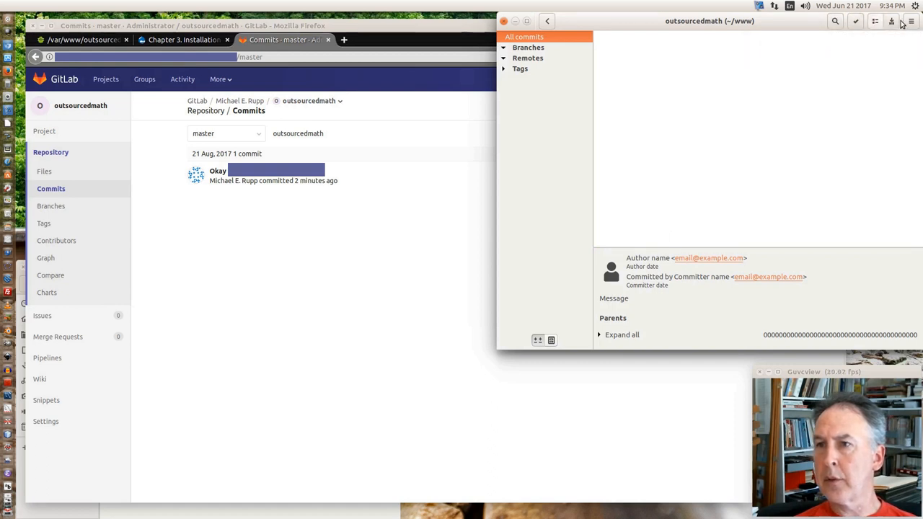
{"action": "left_click", "coordinate": [909, 22]}
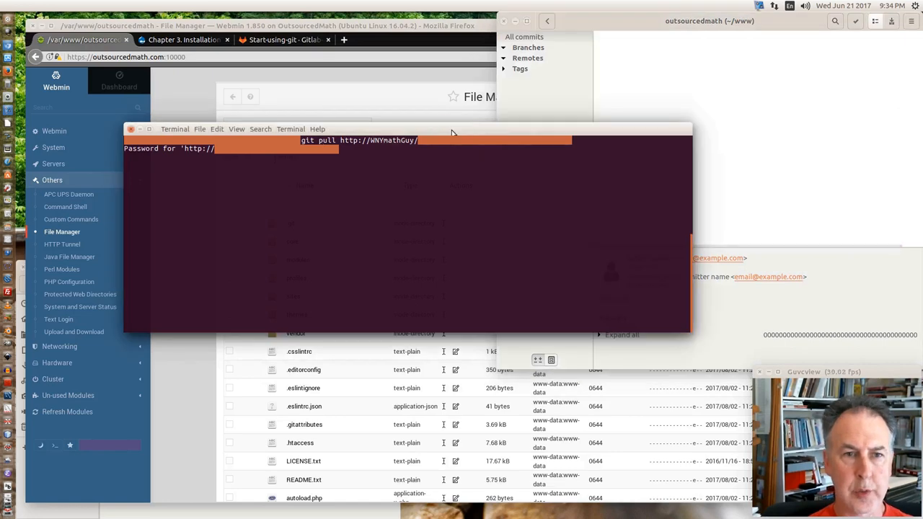
- Submit the password so git pull completes, then review the pulled Drupal files
{"action": "key", "text": "Return"}
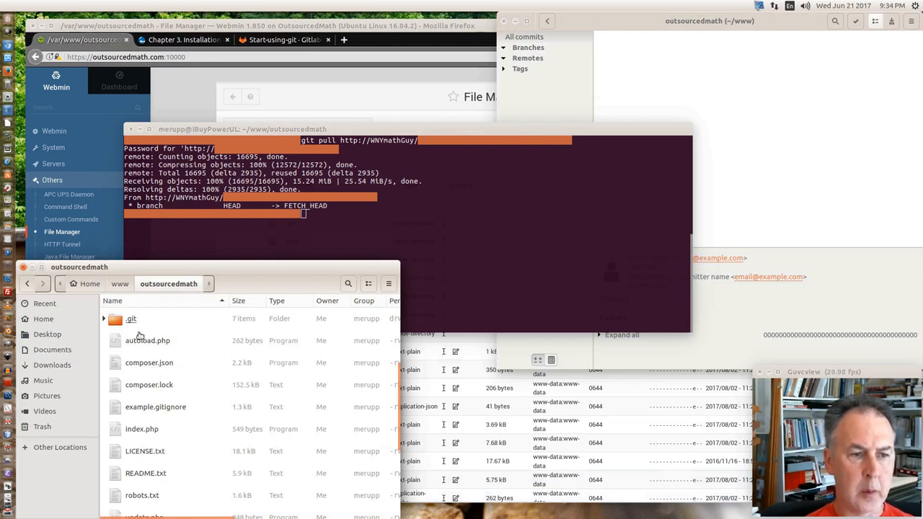
{"action": "scroll", "scroll_direction": "down", "scroll_amount": 3}
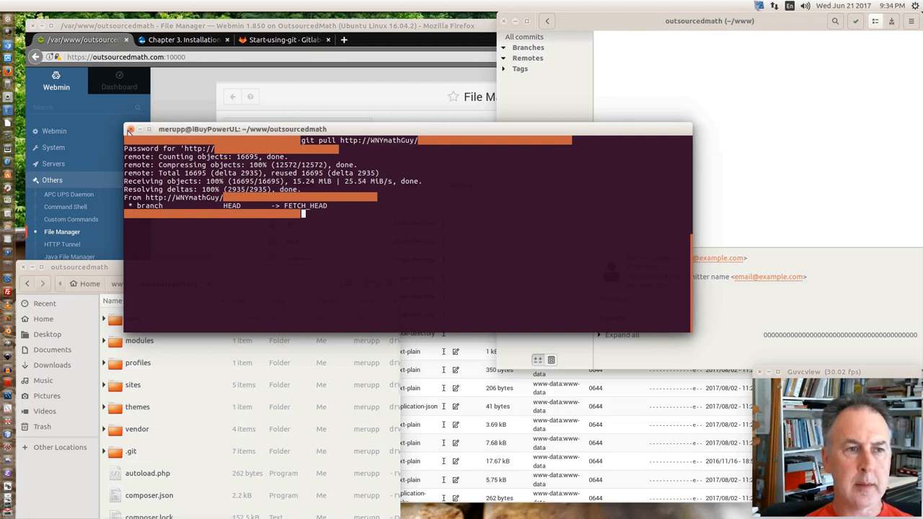
{"action": "left_click", "coordinate": [131, 130]}
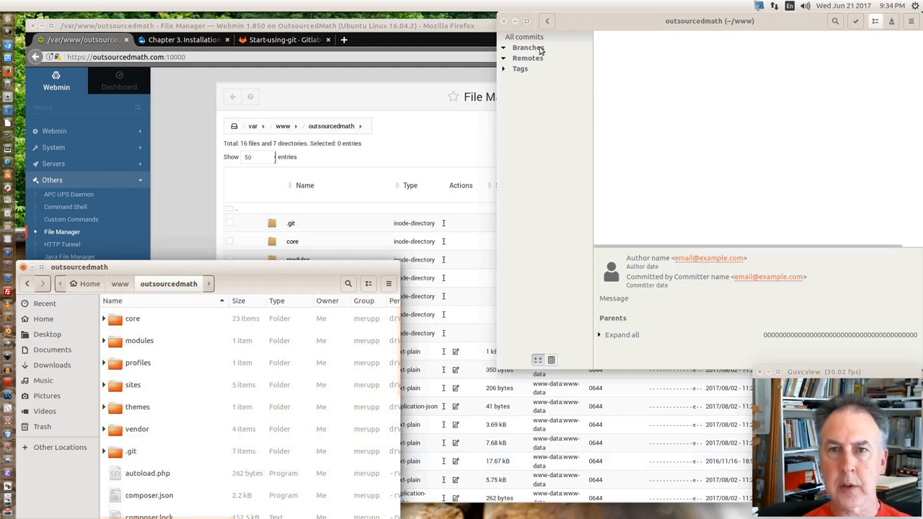
- Return to gitg's repository list and inspect the local clone's .git folder contents
{"action": "left_click", "coordinate": [527, 58]}
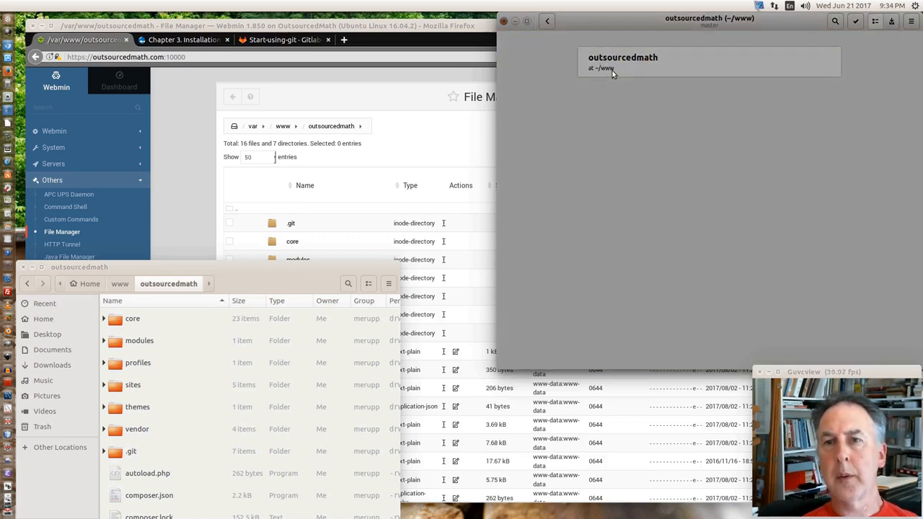
{"action": "mouse_move", "coordinate": [542, 199]}
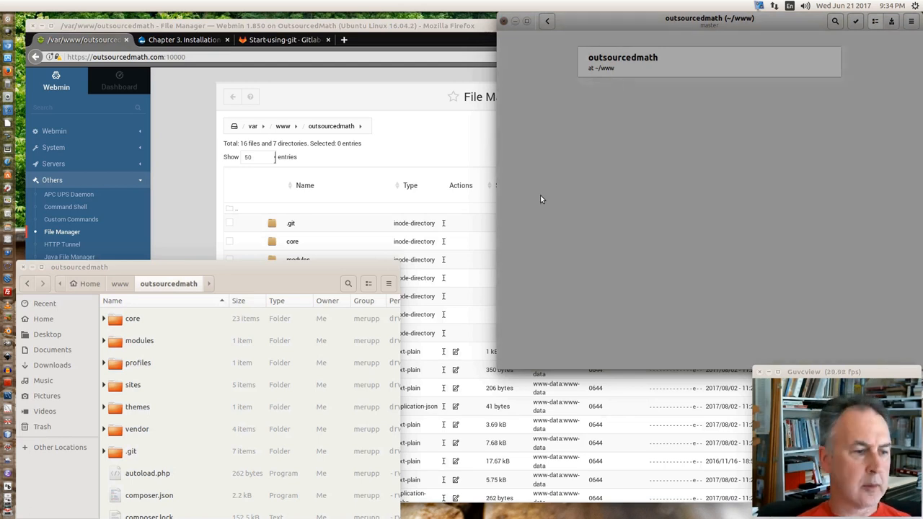
{"action": "mouse_move", "coordinate": [580, 169]}
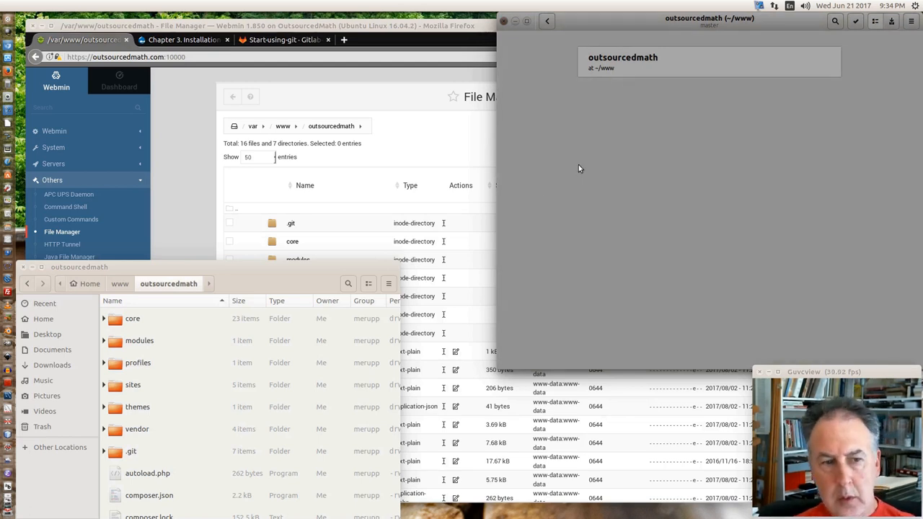
{"action": "mouse_move", "coordinate": [675, 92]}
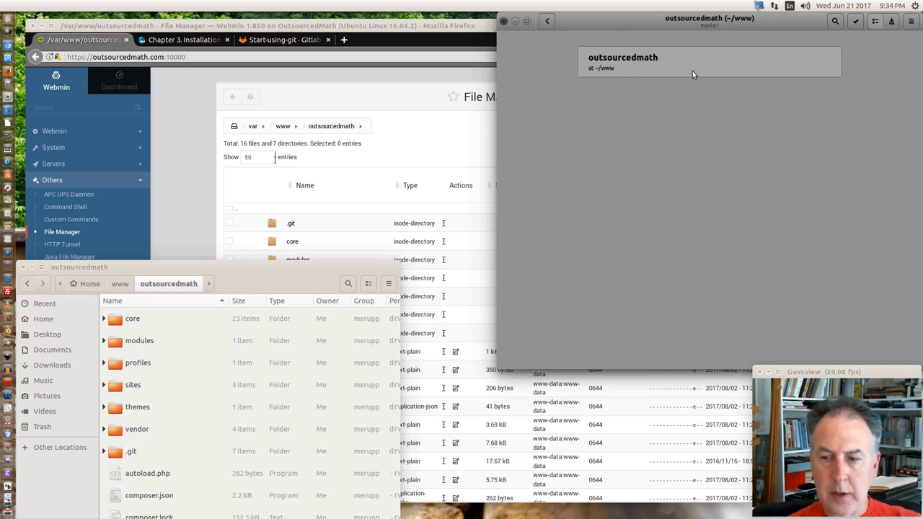
{"action": "mouse_move", "coordinate": [704, 89]}
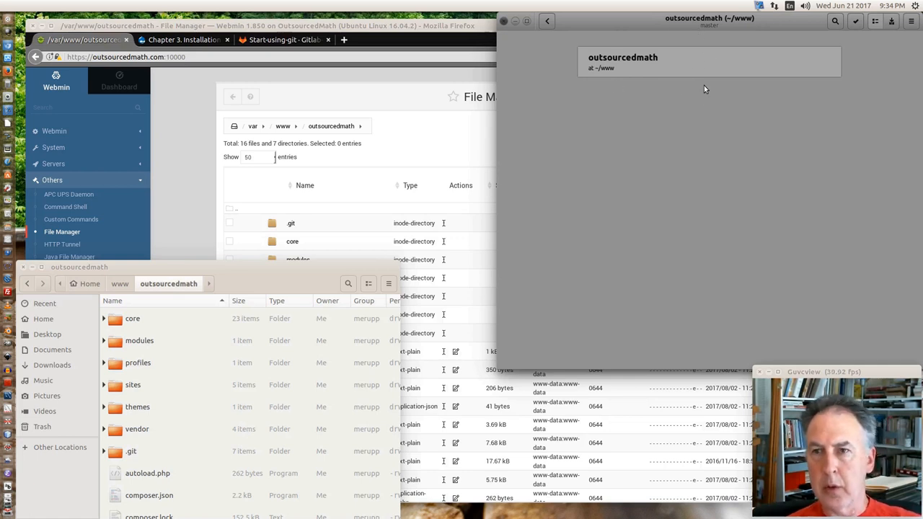
{"action": "mouse_move", "coordinate": [669, 147]}
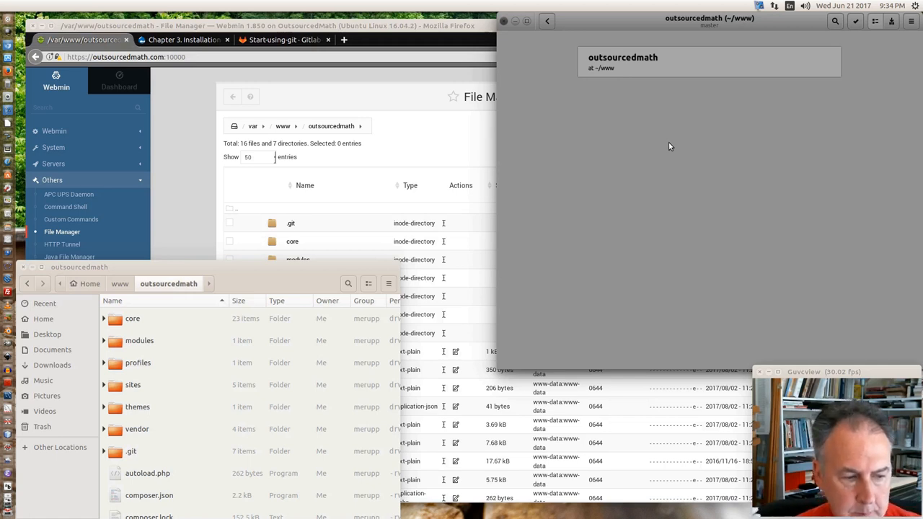
{"action": "mouse_move", "coordinate": [637, 135]}
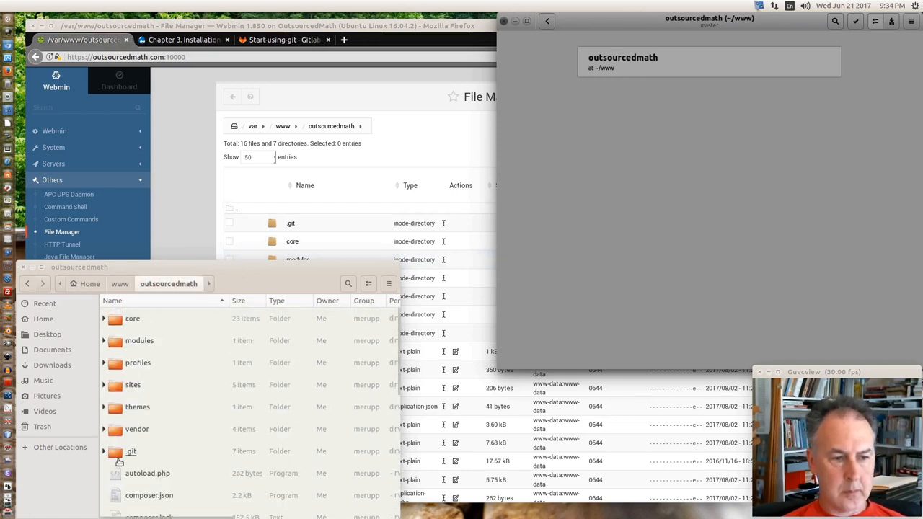
{"action": "double_click", "coordinate": [129, 450]}
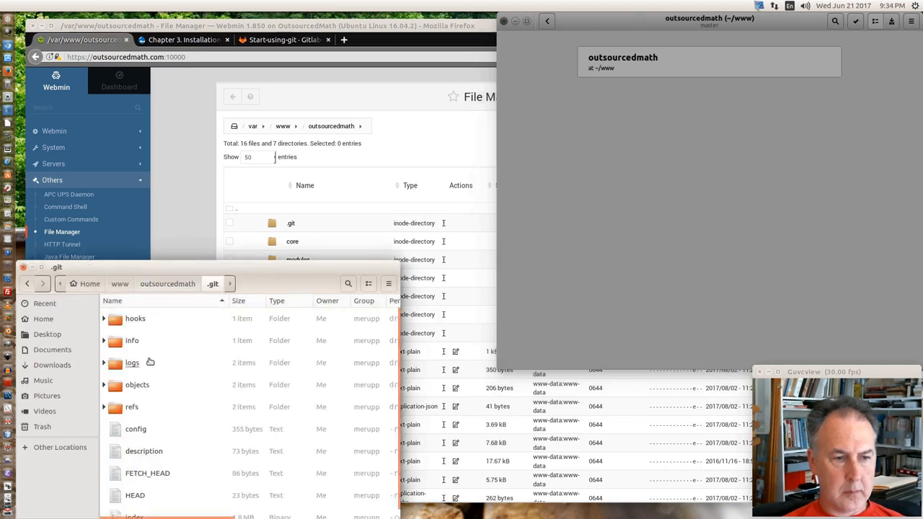
{"action": "scroll", "scroll_direction": "down", "scroll_amount": 3}
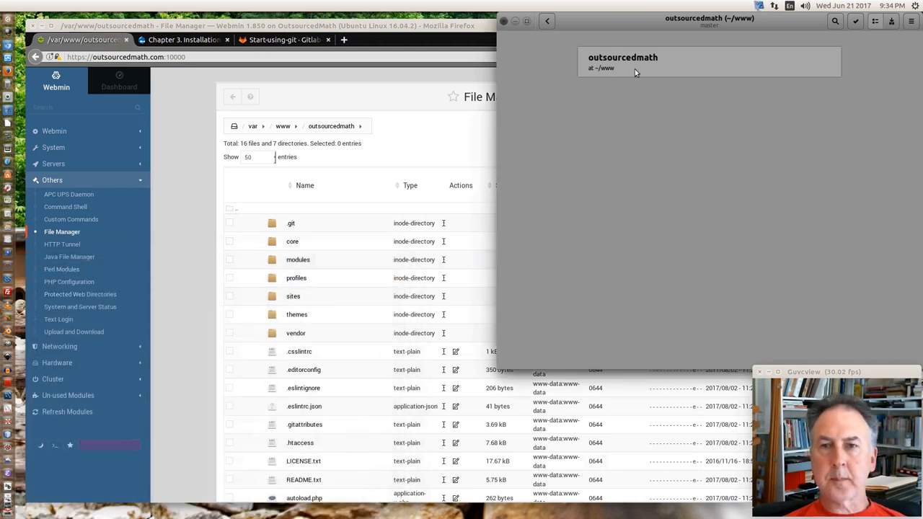
{"action": "mouse_move", "coordinate": [531, 53]}
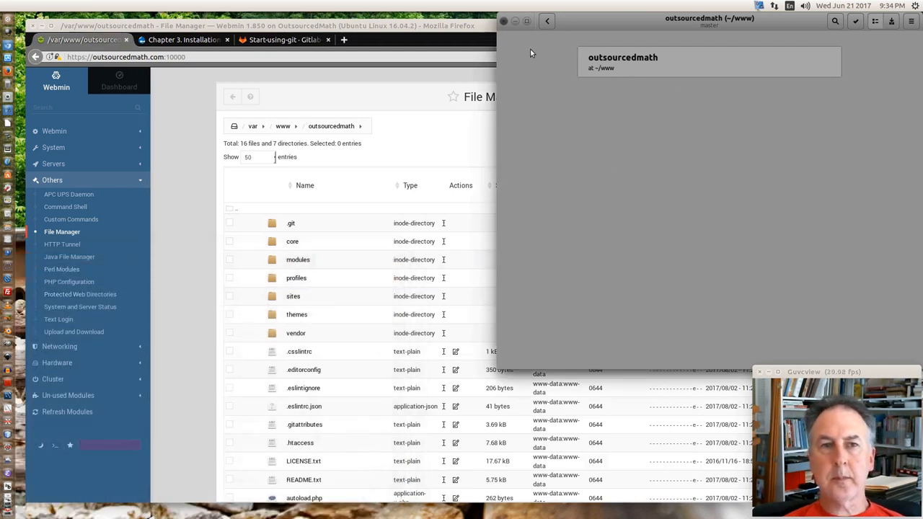
{"action": "mouse_move", "coordinate": [535, 64]}
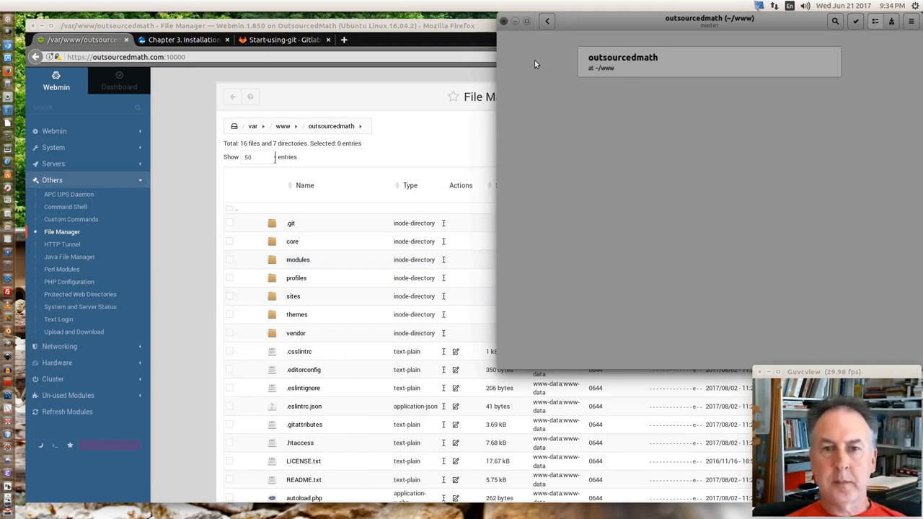
{"action": "mouse_move", "coordinate": [537, 52]}
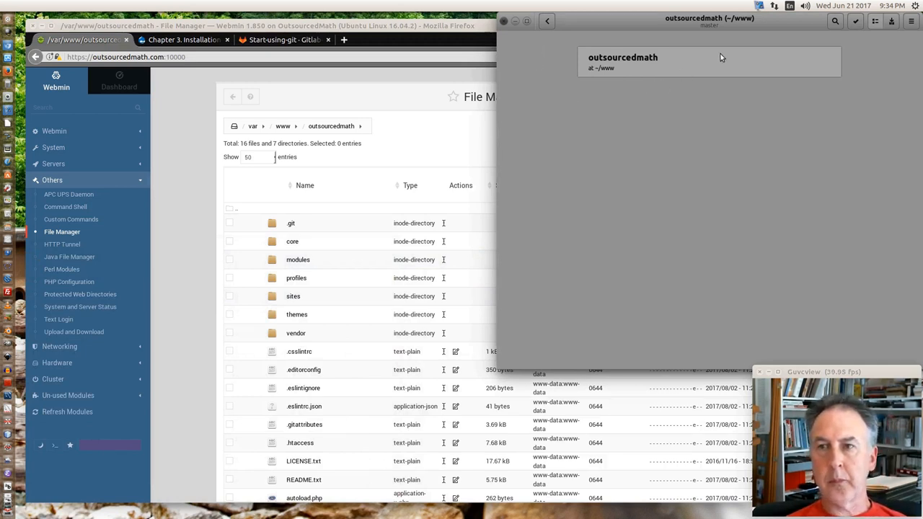
{"action": "mouse_move", "coordinate": [663, 65]}
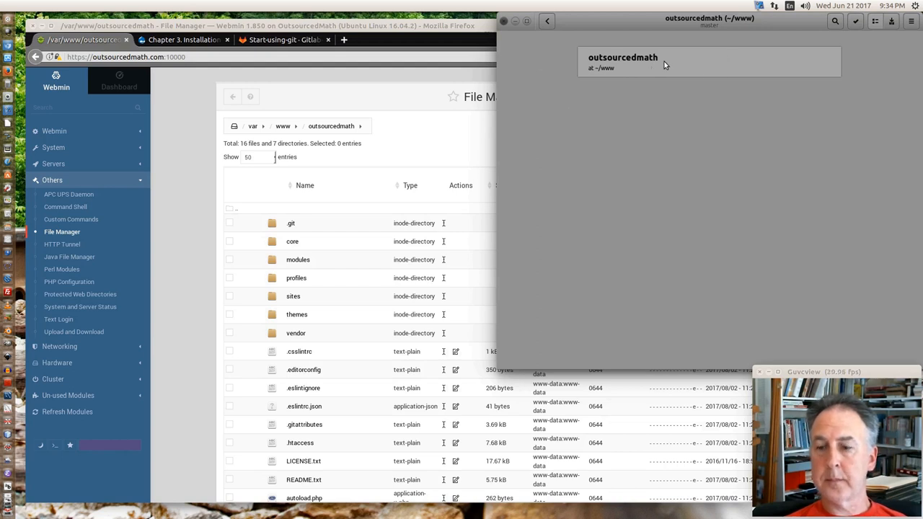
{"action": "mouse_move", "coordinate": [658, 71]}
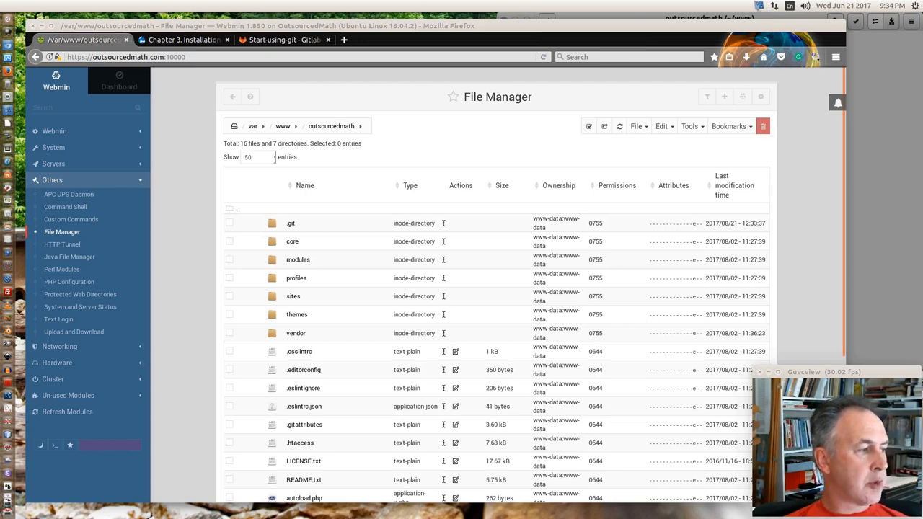
- Enter composer as the APT package to install in Software Packages
{"action": "left_click", "coordinate": [54, 147]}
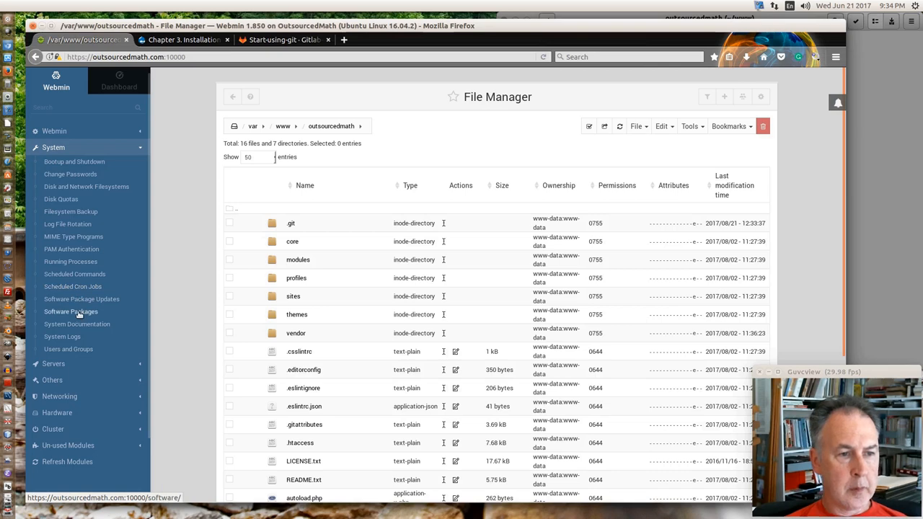
{"action": "left_click", "coordinate": [71, 311]}
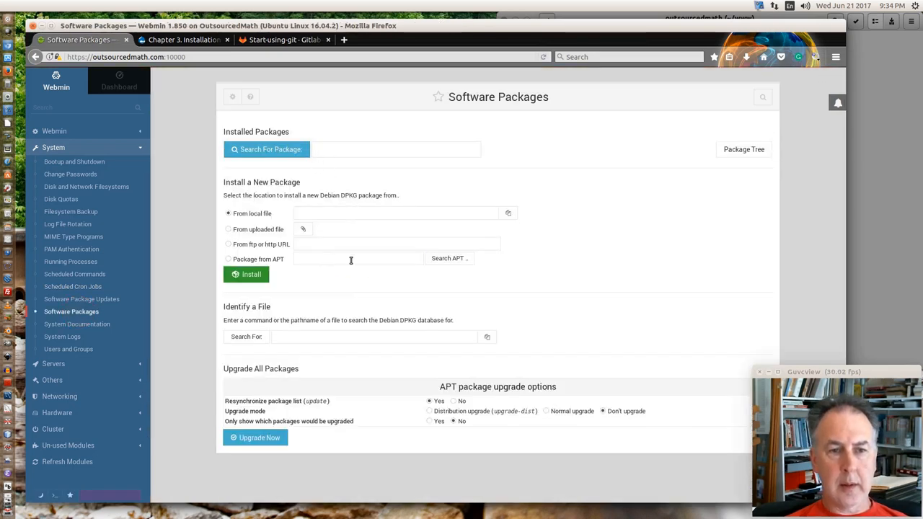
{"action": "left_click", "coordinate": [358, 258]}
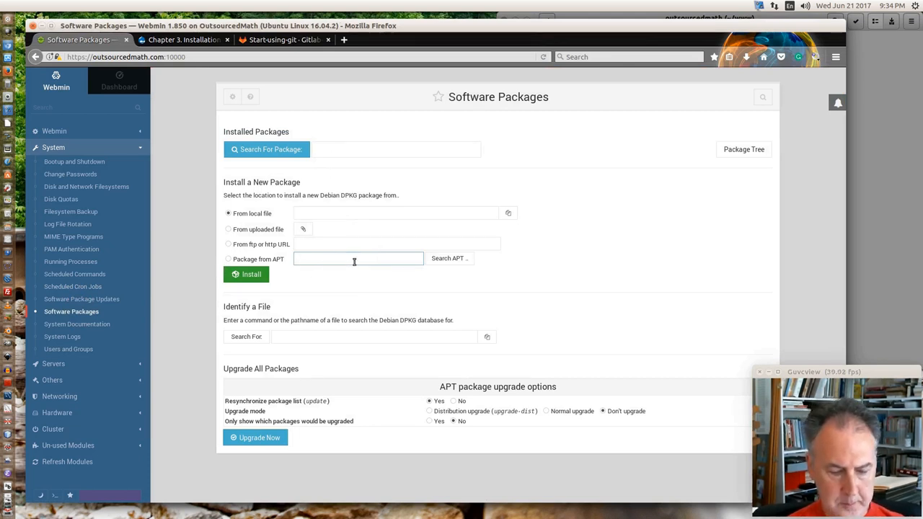
{"action": "left_click", "coordinate": [358, 258]}
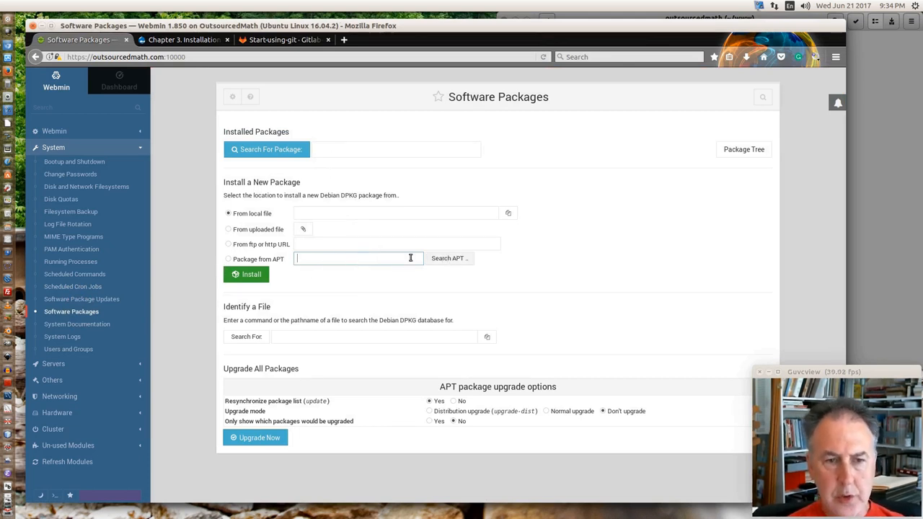
{"action": "type", "text": "c"}
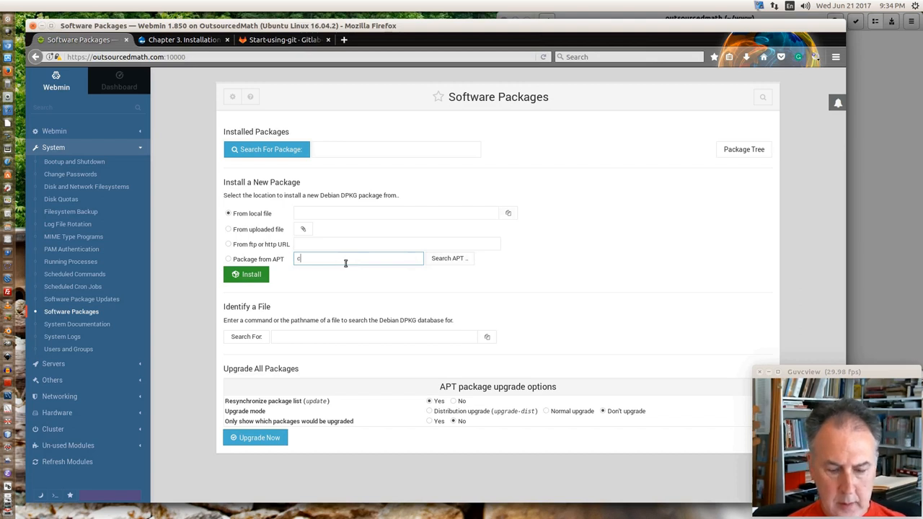
{"action": "type", "text": "omposer"}
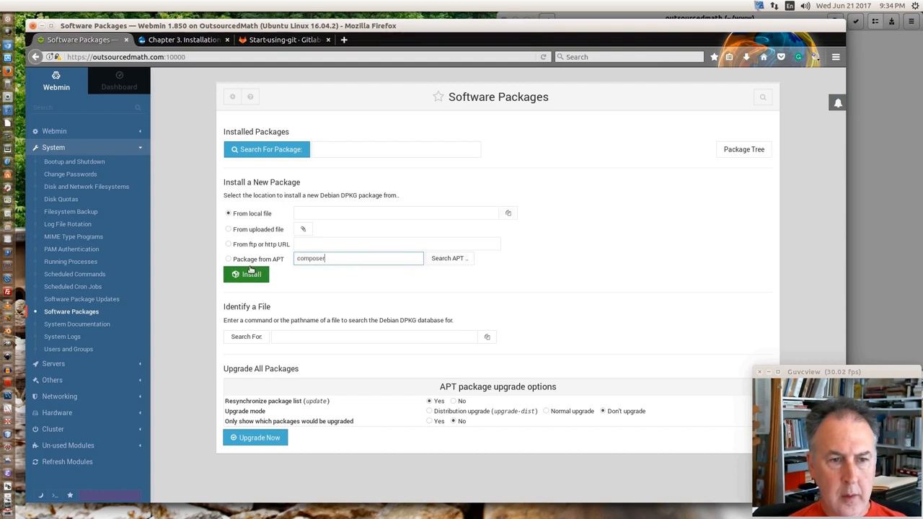
{"action": "left_click", "coordinate": [228, 258]}
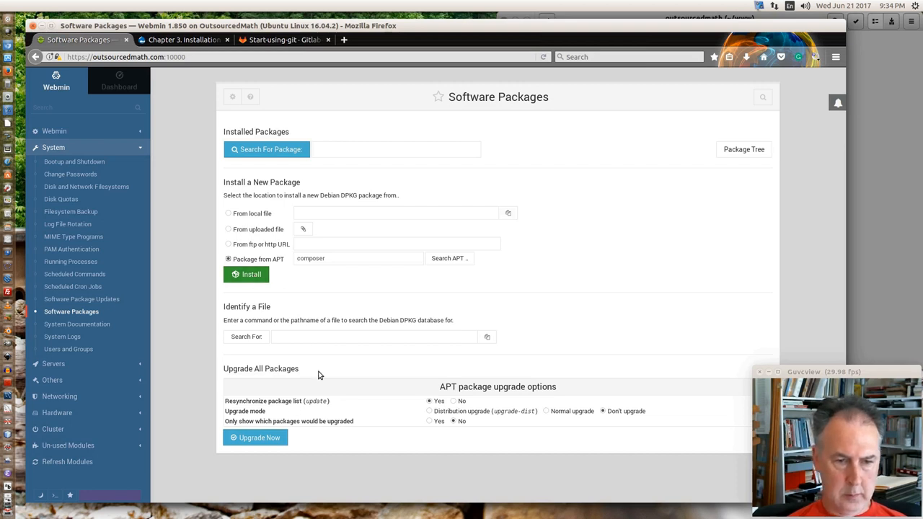
{"action": "mouse_move", "coordinate": [438, 420]}
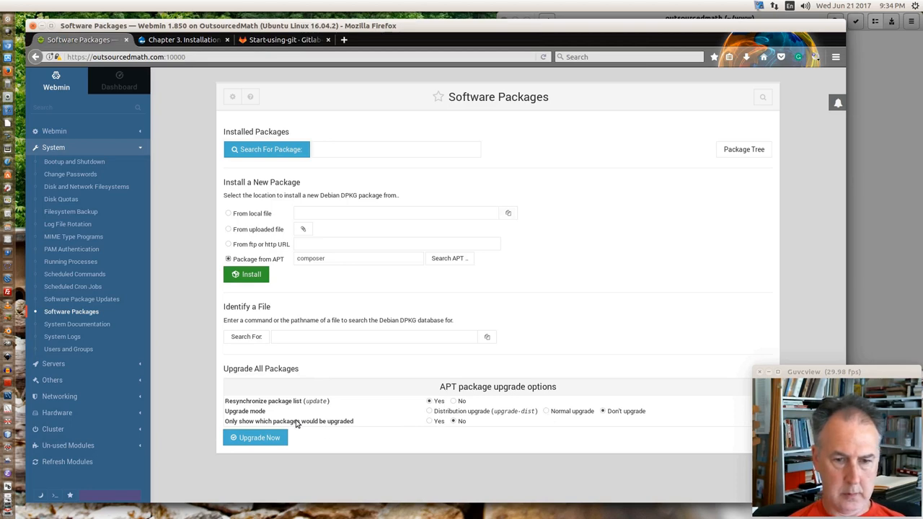
- Install composer and its dependencies from APT, then return to the module index
{"action": "left_click", "coordinate": [247, 274]}
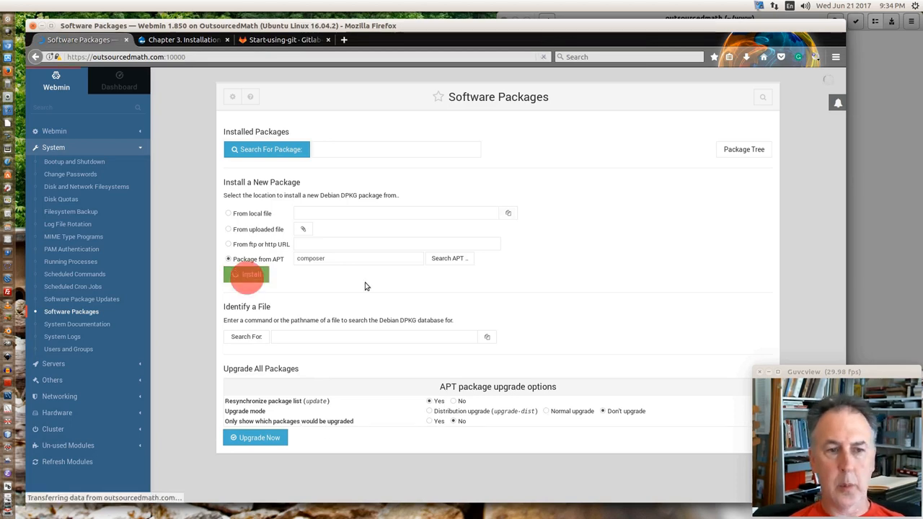
{"action": "left_click", "coordinate": [246, 274]}
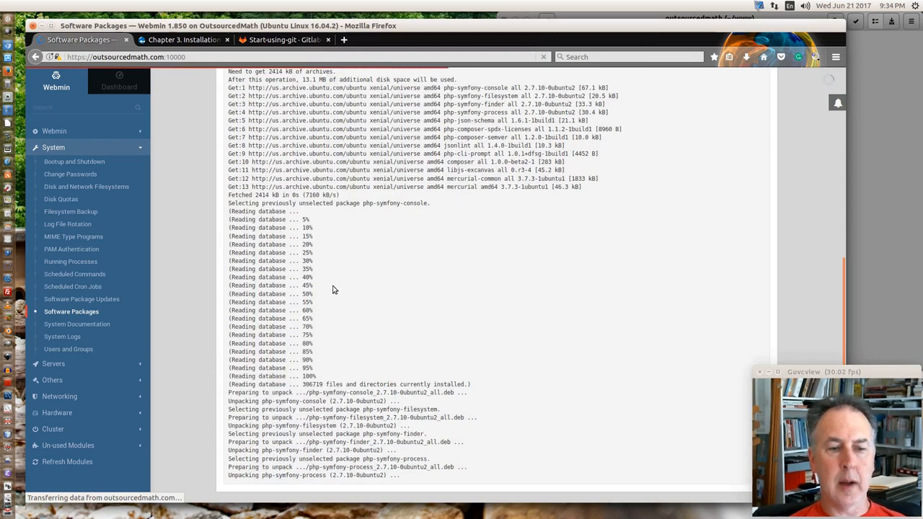
{"action": "scroll", "scroll_direction": "down", "scroll_amount": 3}
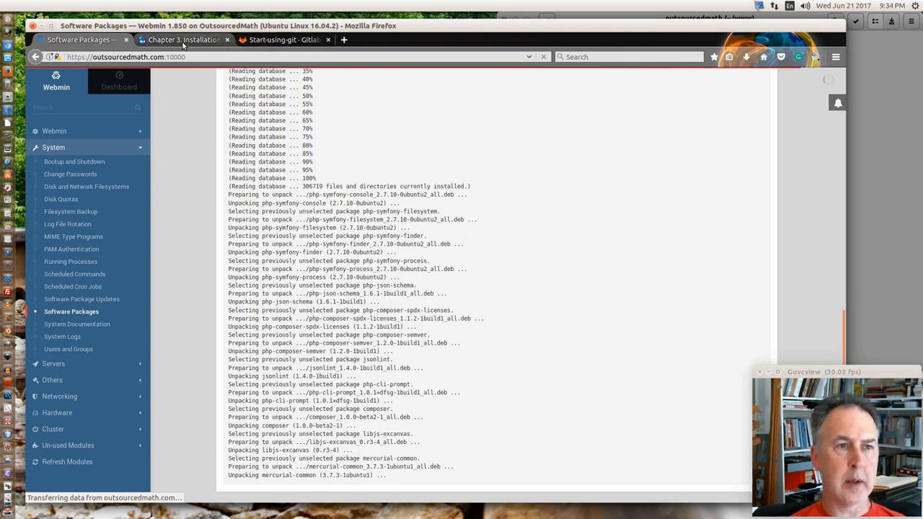
{"action": "mouse_move", "coordinate": [183, 41]}
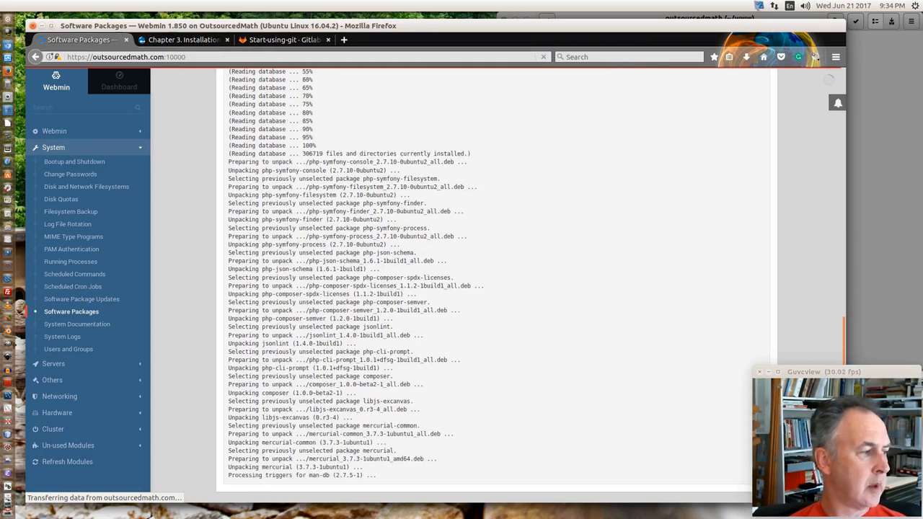
{"action": "scroll", "scroll_direction": "down", "scroll_amount": 3}
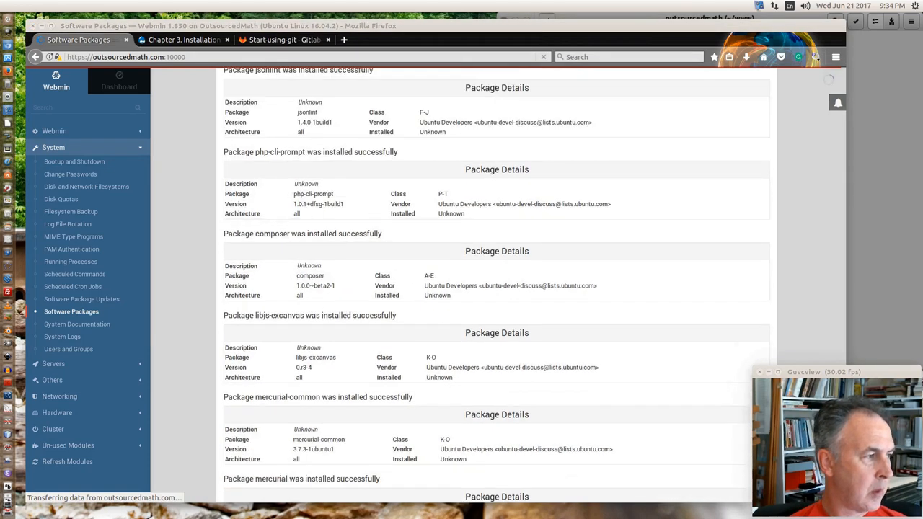
{"action": "scroll", "scroll_direction": "down", "scroll_amount": 3}
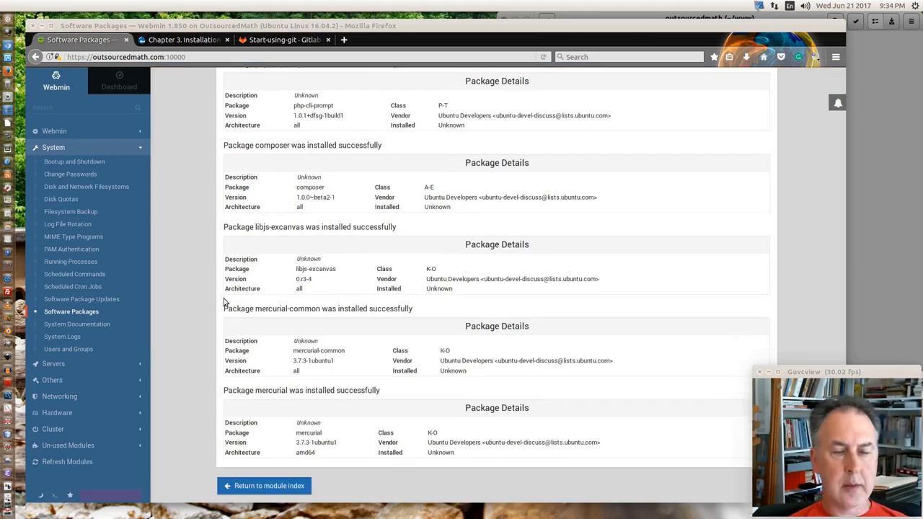
{"action": "mouse_move", "coordinate": [268, 484]}
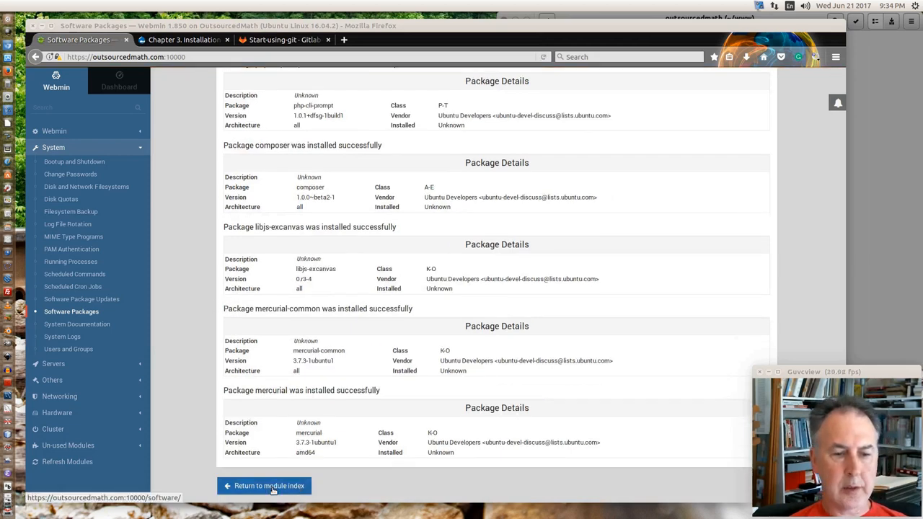
{"action": "left_click", "coordinate": [268, 484]}
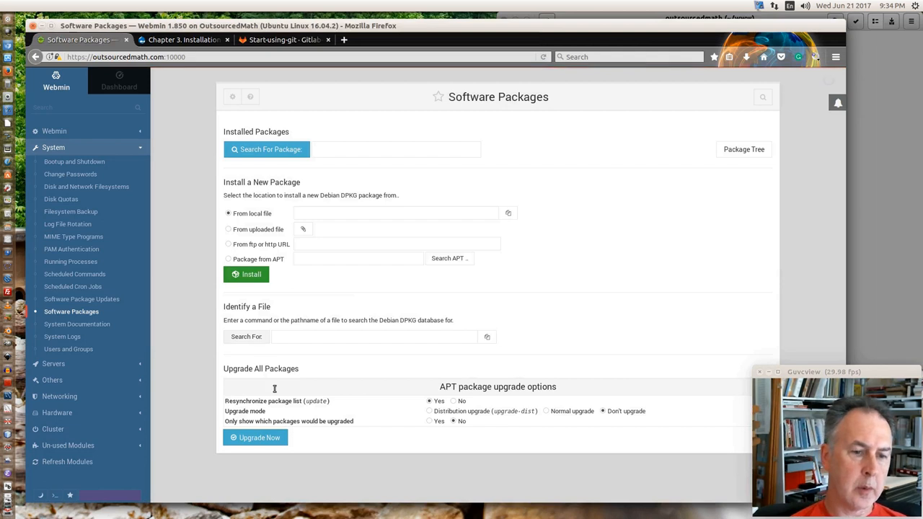
{"action": "mouse_move", "coordinate": [62, 337]}
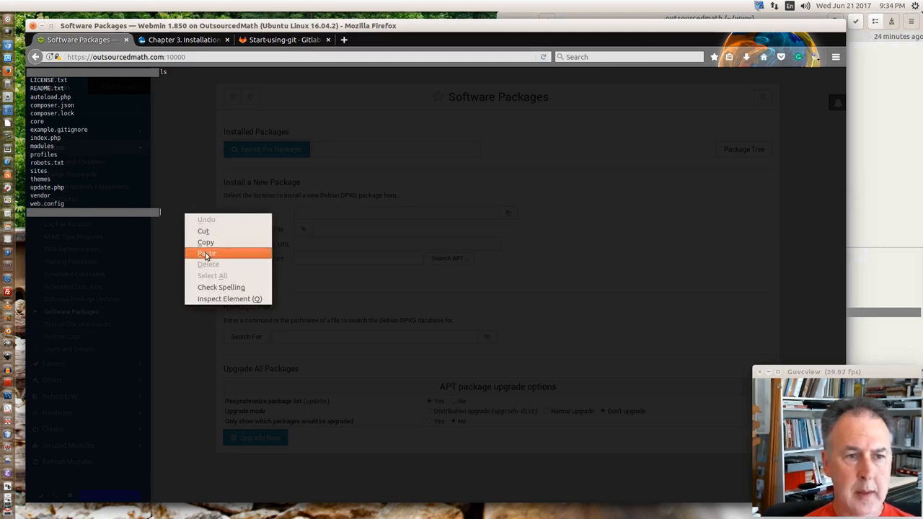
- Paste the composer install command into the terminal listing the Drupal site files
{"action": "left_click", "coordinate": [206, 254]}
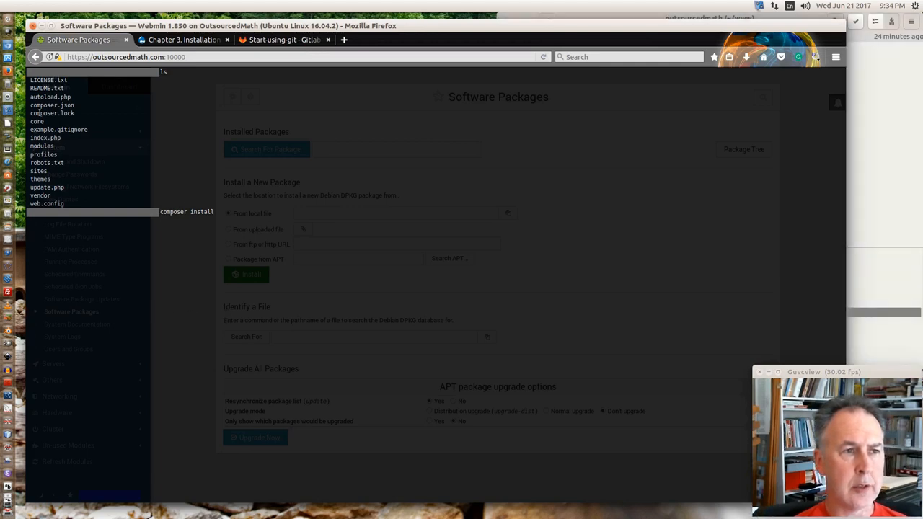
{"action": "mouse_move", "coordinate": [98, 179]}
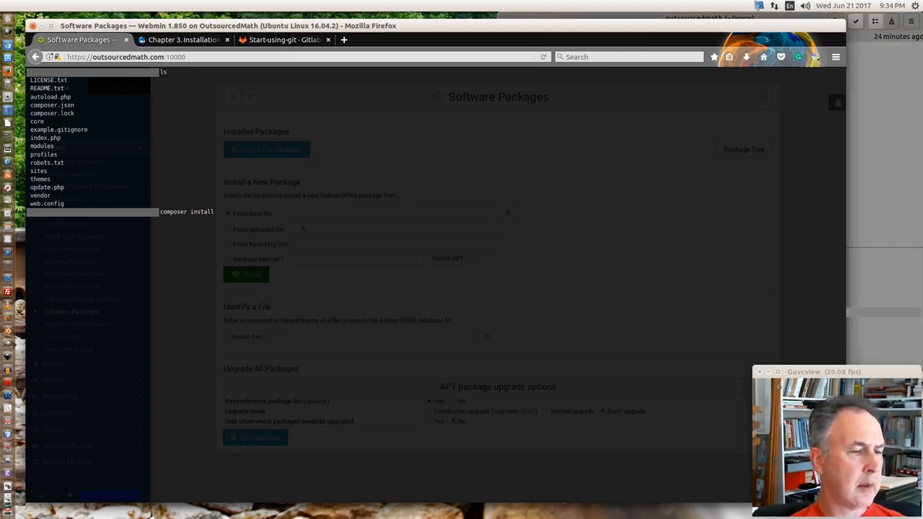
{"action": "mouse_move", "coordinate": [190, 227]}
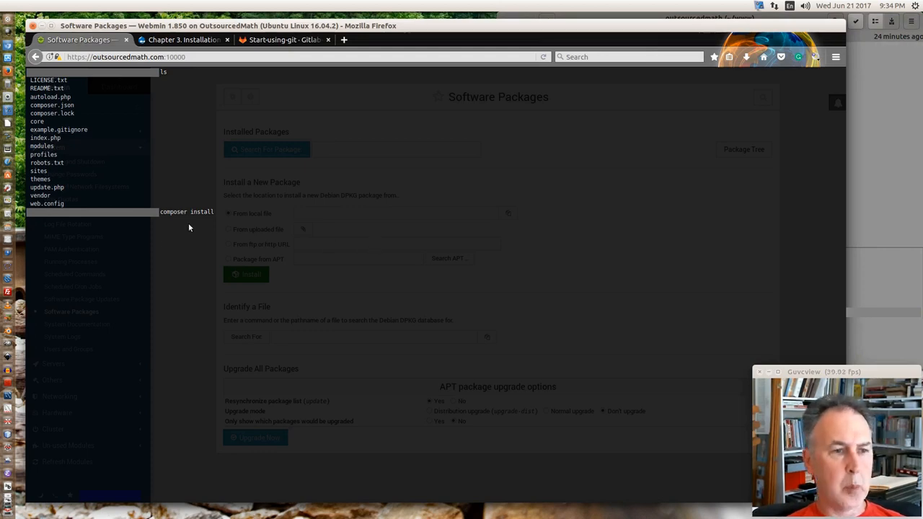
{"action": "mouse_move", "coordinate": [209, 234]}
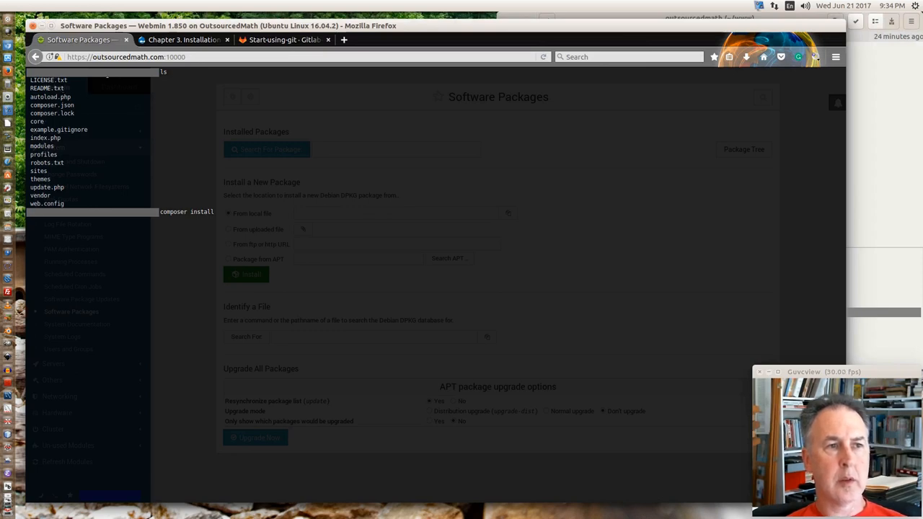
{"action": "mouse_move", "coordinate": [190, 122]}
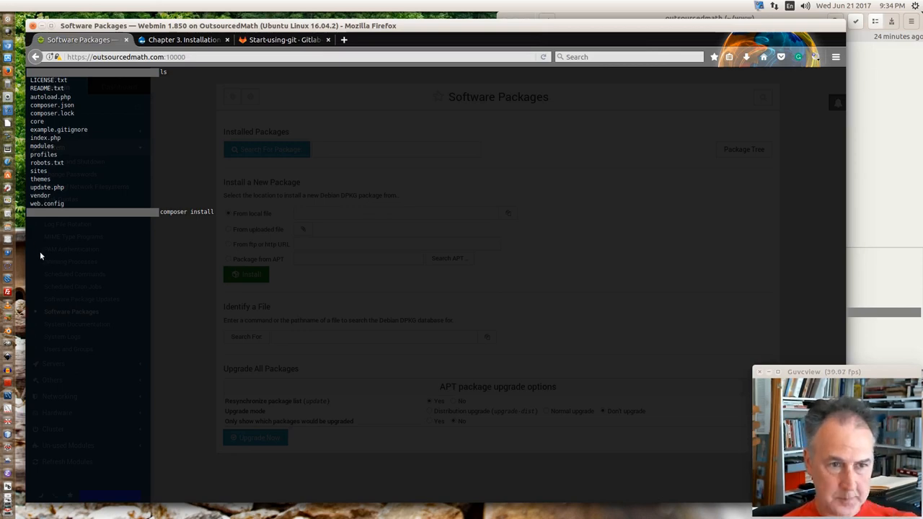
{"action": "mouse_move", "coordinate": [202, 219]}
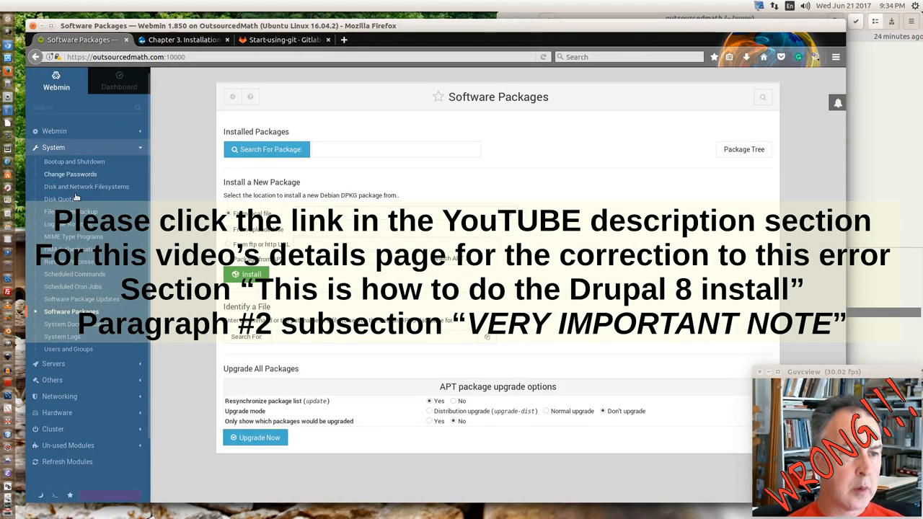
{"action": "mouse_move", "coordinate": [72, 285]}
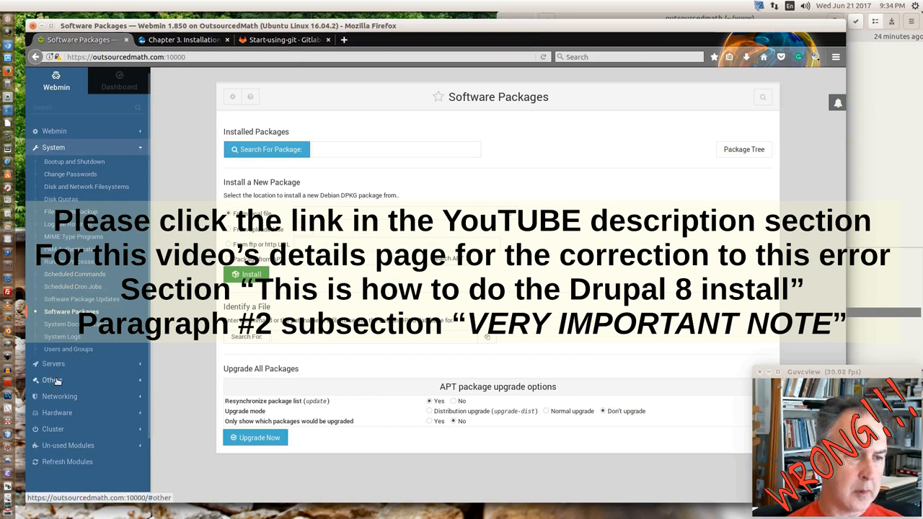
- Browse File Manager to /var/www/outsourcedmath and scroll through the vendor folder
{"action": "left_click", "coordinate": [52, 380]}
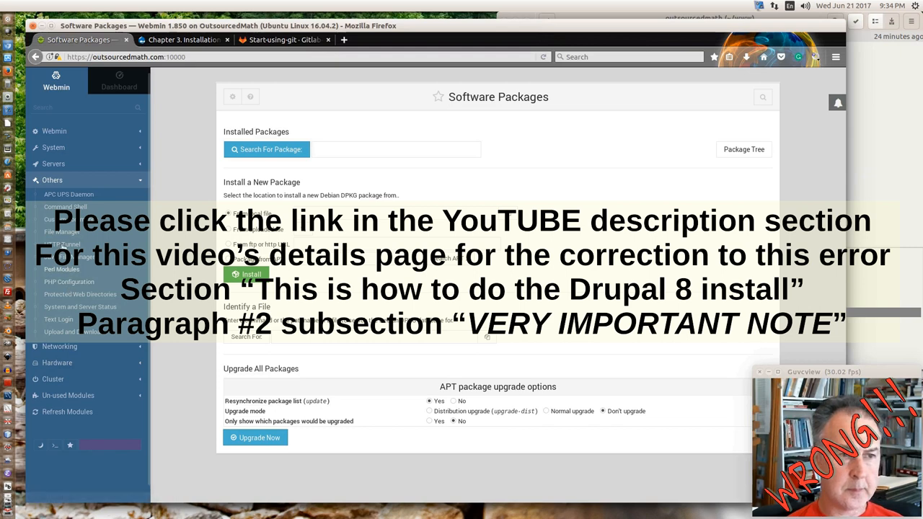
{"action": "left_click", "coordinate": [62, 231]}
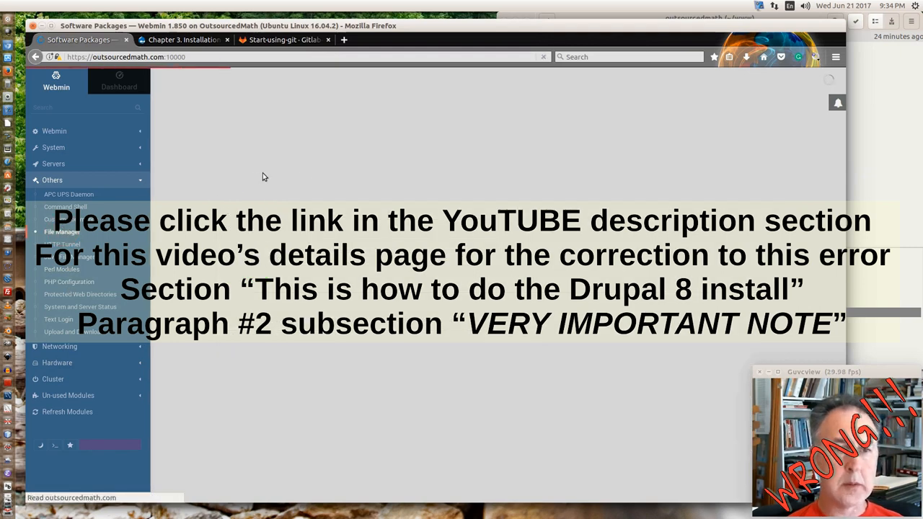
{"action": "left_click", "coordinate": [62, 230]}
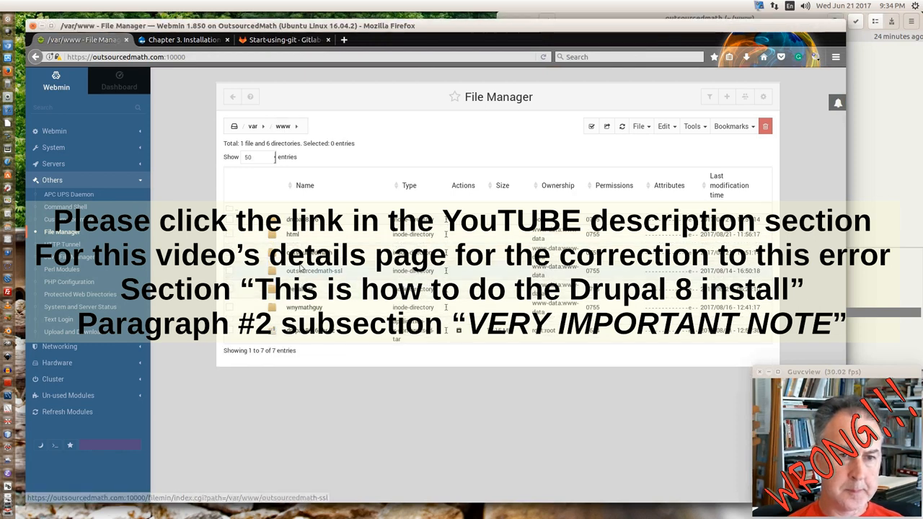
{"action": "left_click", "coordinate": [315, 271]}
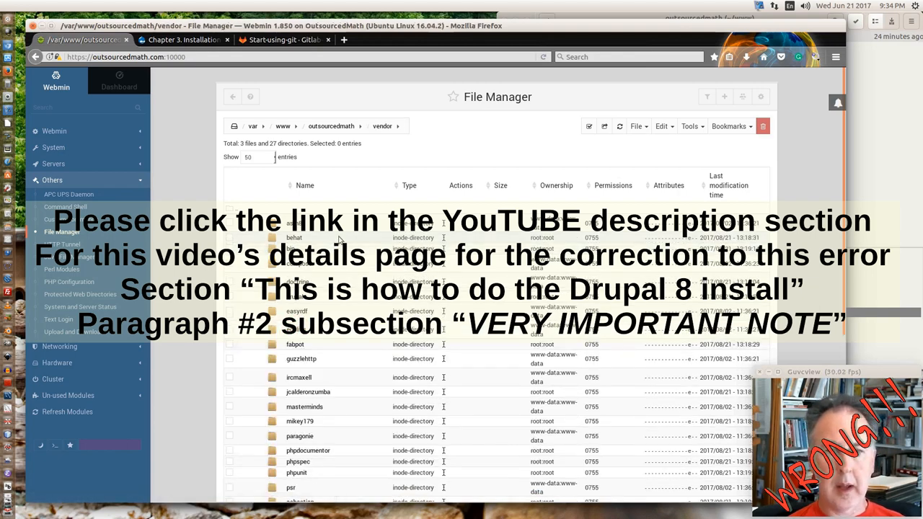
{"action": "scroll", "scroll_direction": "down", "scroll_amount": 3}
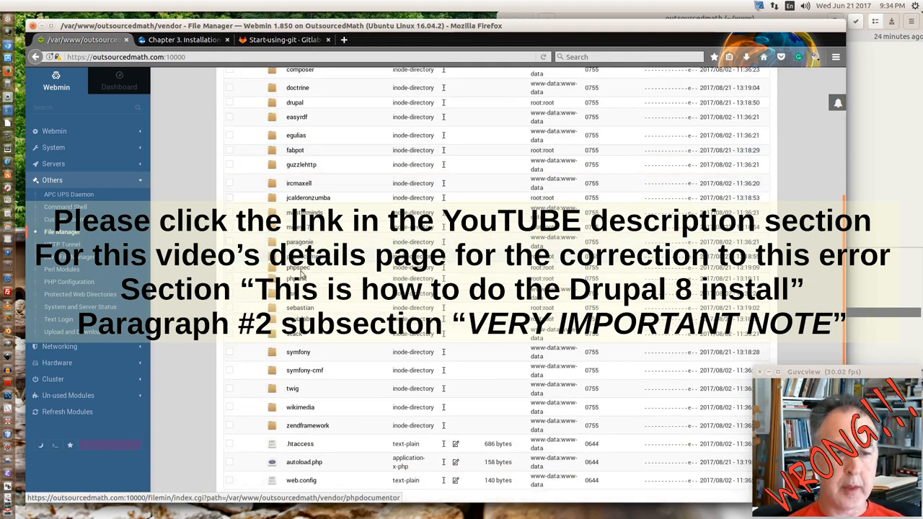
{"action": "scroll", "scroll_direction": "down", "scroll_amount": 3}
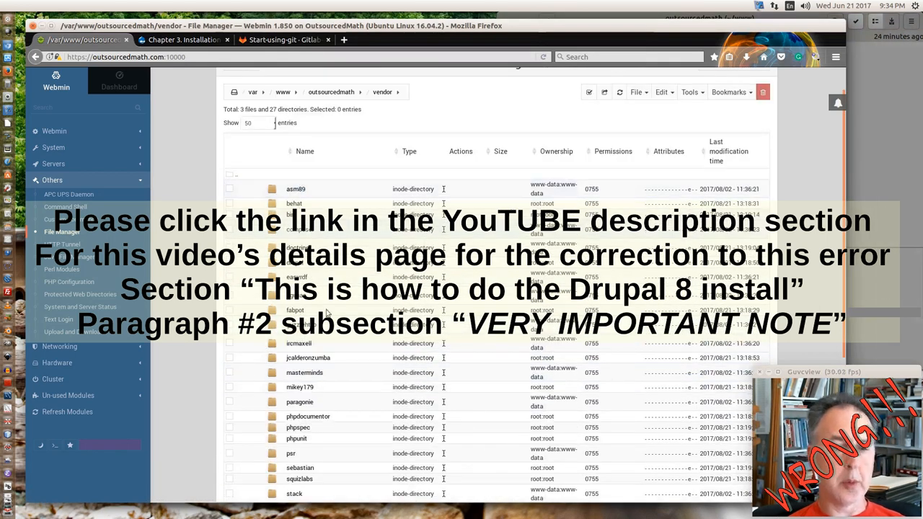
{"action": "scroll", "scroll_direction": "down", "scroll_amount": 3}
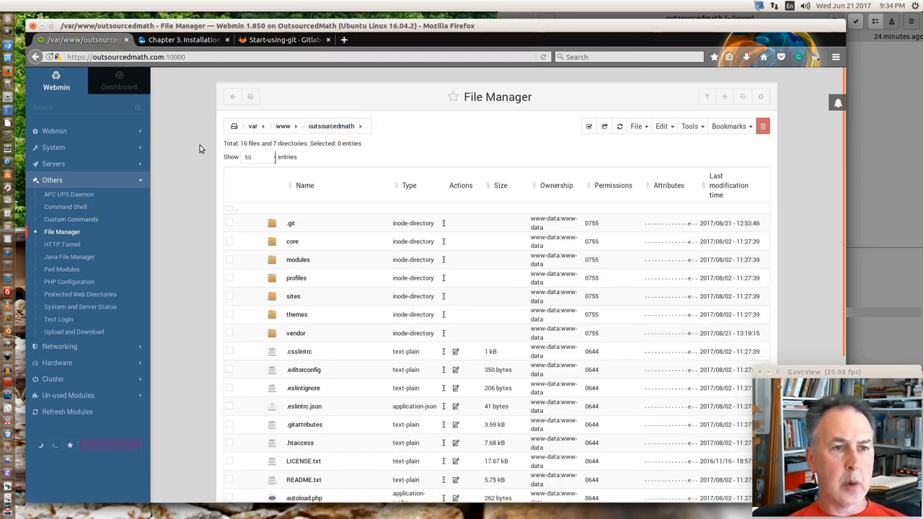
{"action": "mouse_move", "coordinate": [195, 258]}
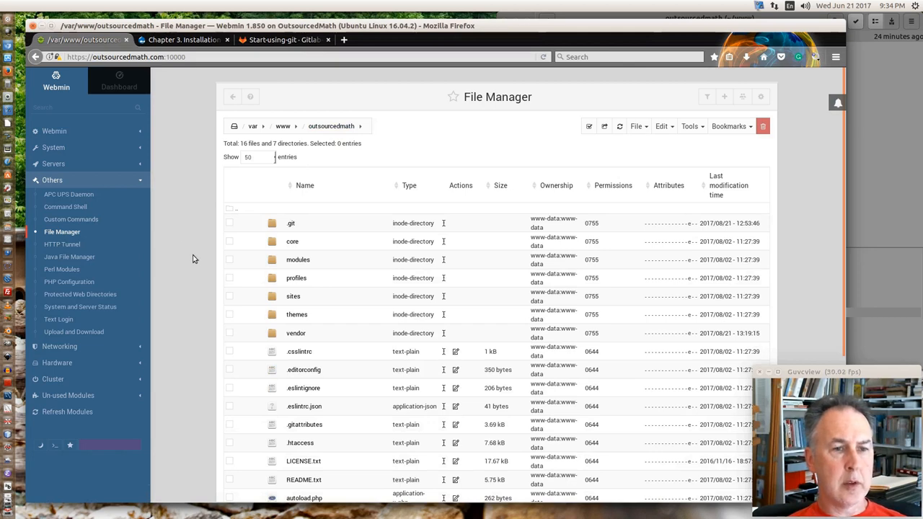
{"action": "mouse_move", "coordinate": [204, 265]}
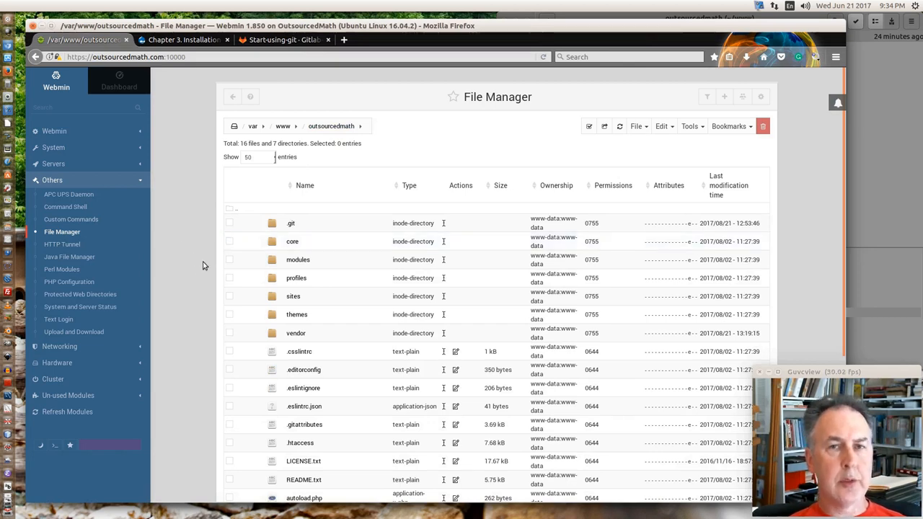
{"action": "mouse_move", "coordinate": [127, 297]}
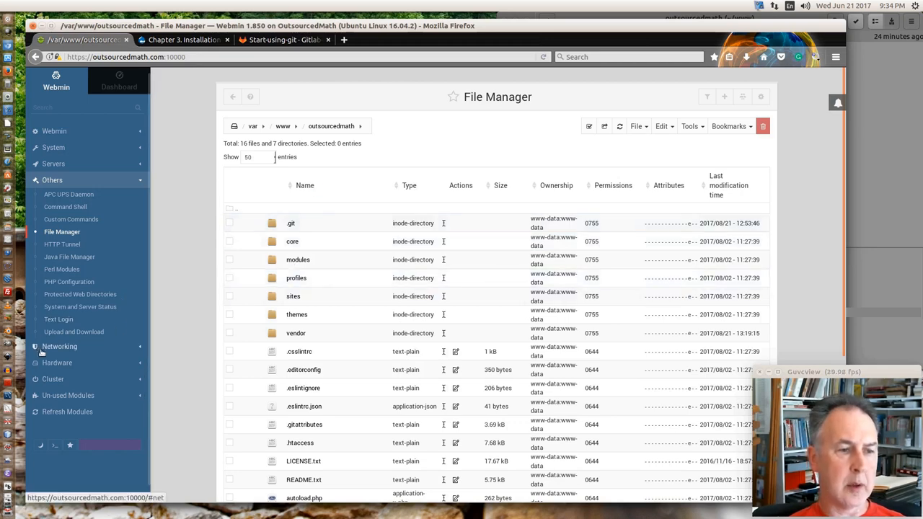
- Open the MySQL Database Server module under the Servers category
{"action": "left_click", "coordinate": [54, 164]}
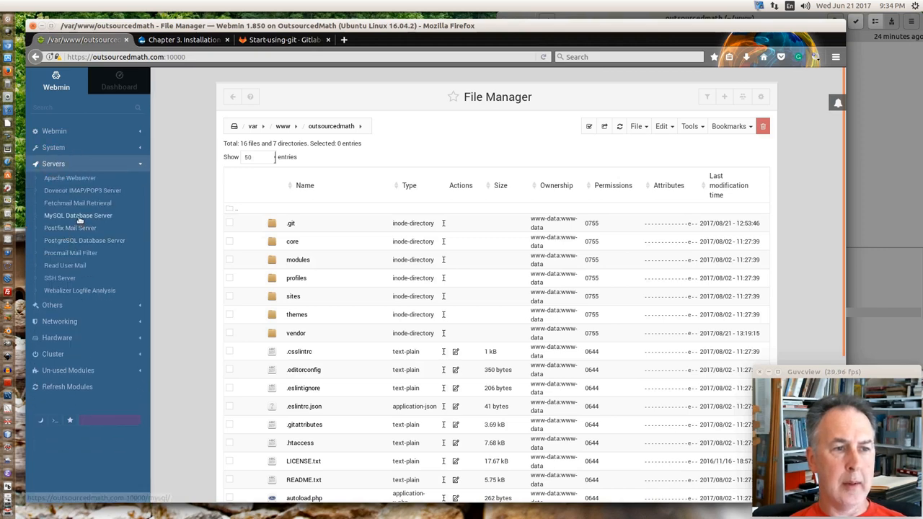
{"action": "left_click", "coordinate": [77, 215]}
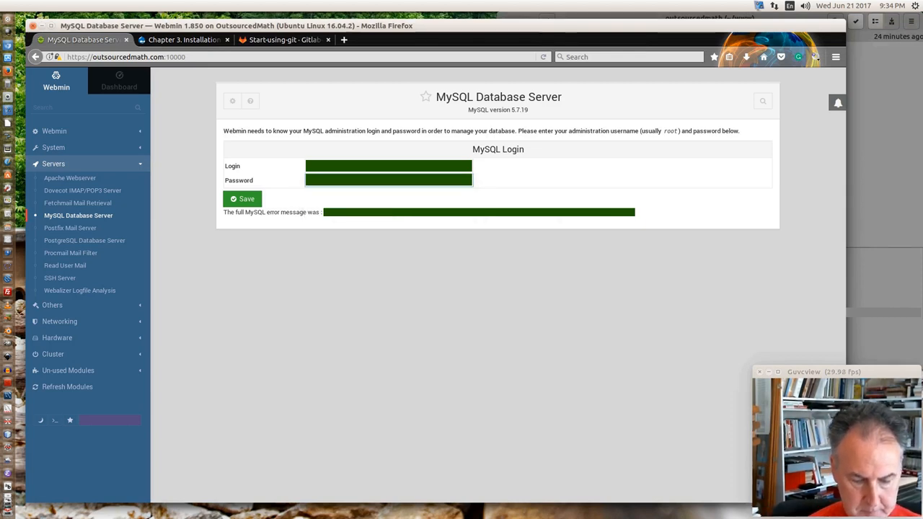
- Submit the MySQL administrator login and review the listed databases (information_schema, mysql, phpmyadmin, sys...)
{"action": "left_click", "coordinate": [243, 199]}
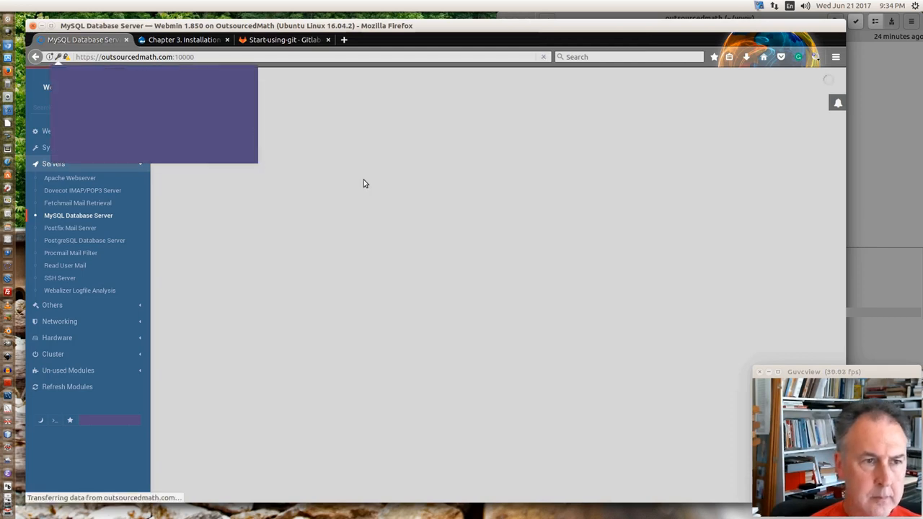
{"action": "left_click", "coordinate": [78, 214]}
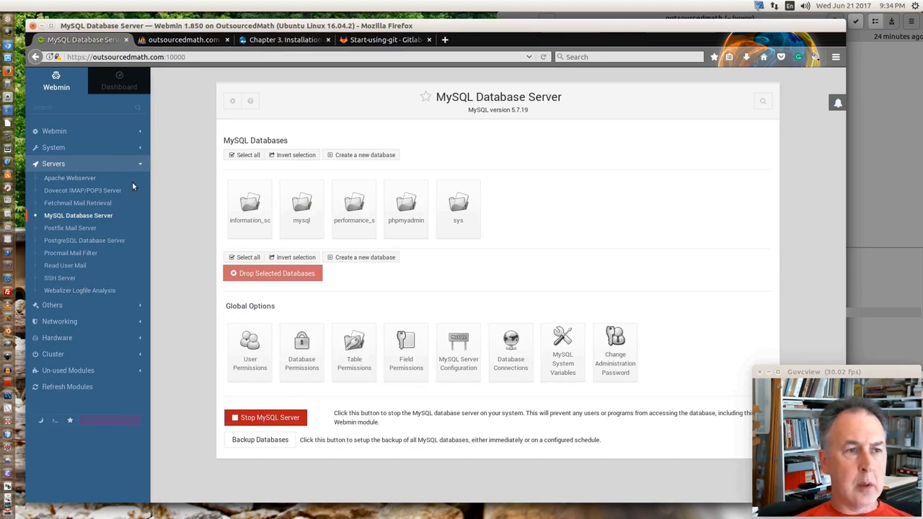
{"action": "left_click", "coordinate": [182, 41]}
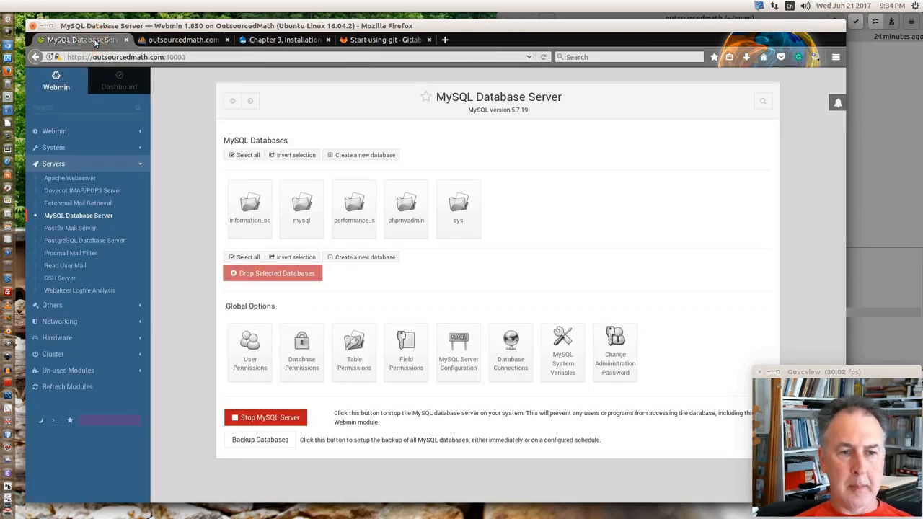
{"action": "mouse_move", "coordinate": [173, 202]}
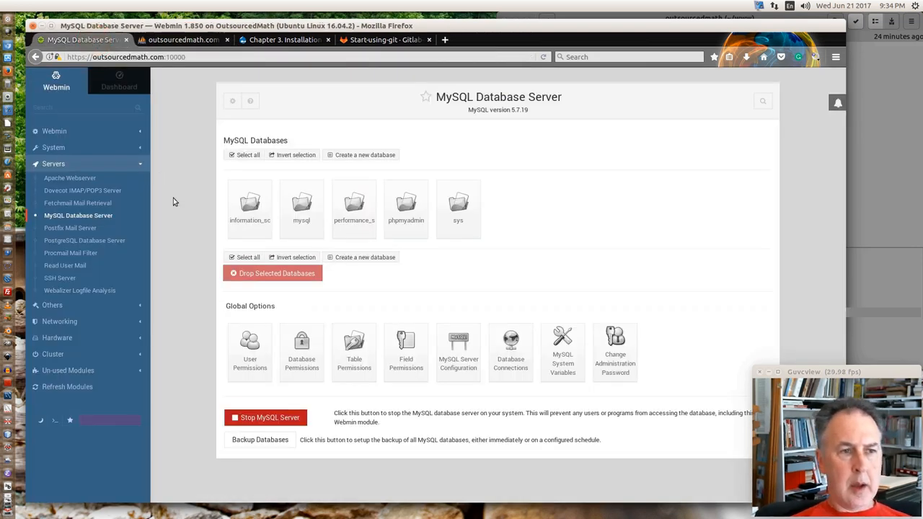
{"action": "mouse_move", "coordinate": [191, 214]}
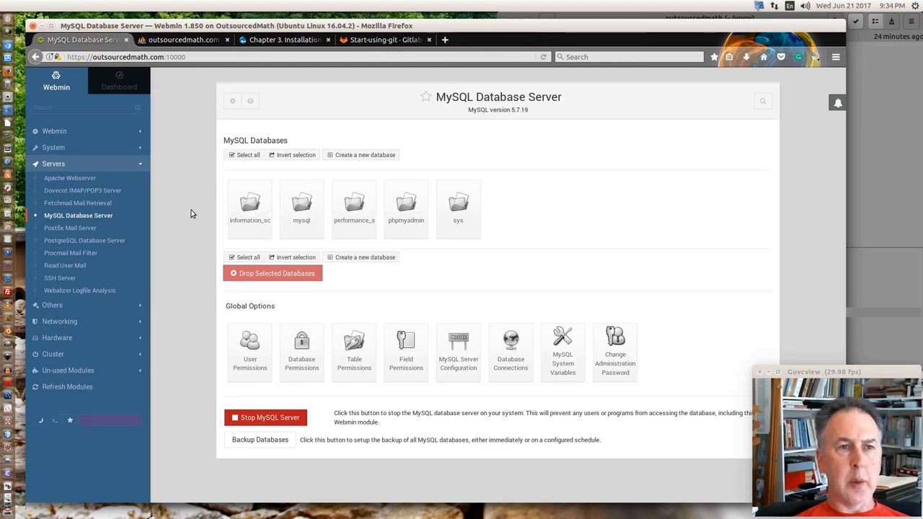
{"action": "mouse_move", "coordinate": [170, 245]}
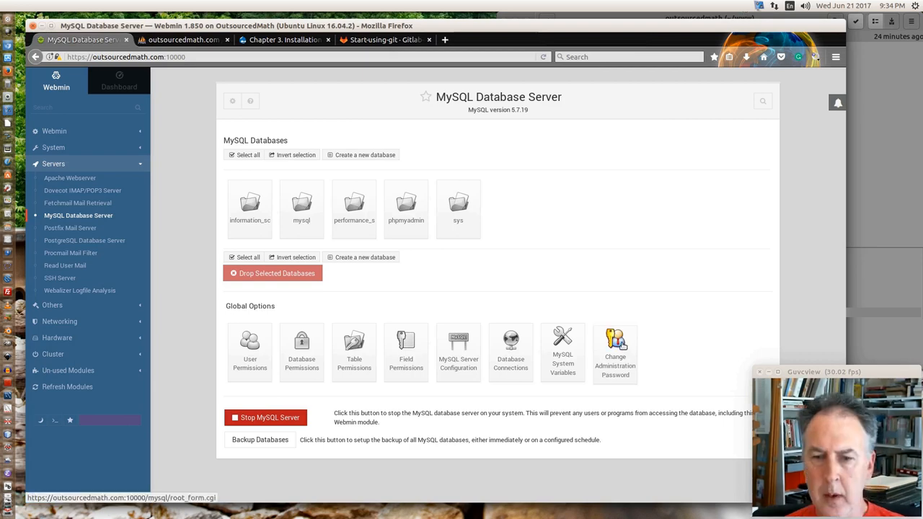
{"action": "mouse_move", "coordinate": [510, 351]}
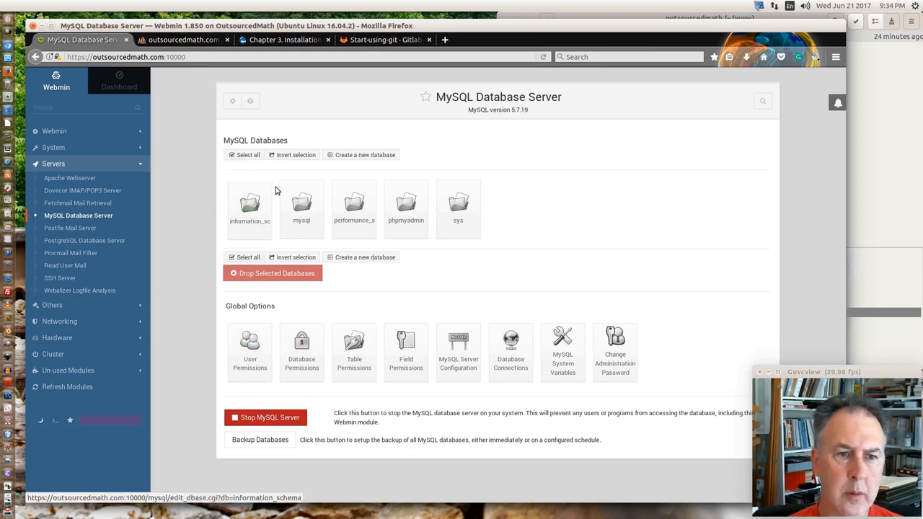
{"action": "mouse_move", "coordinate": [268, 301]}
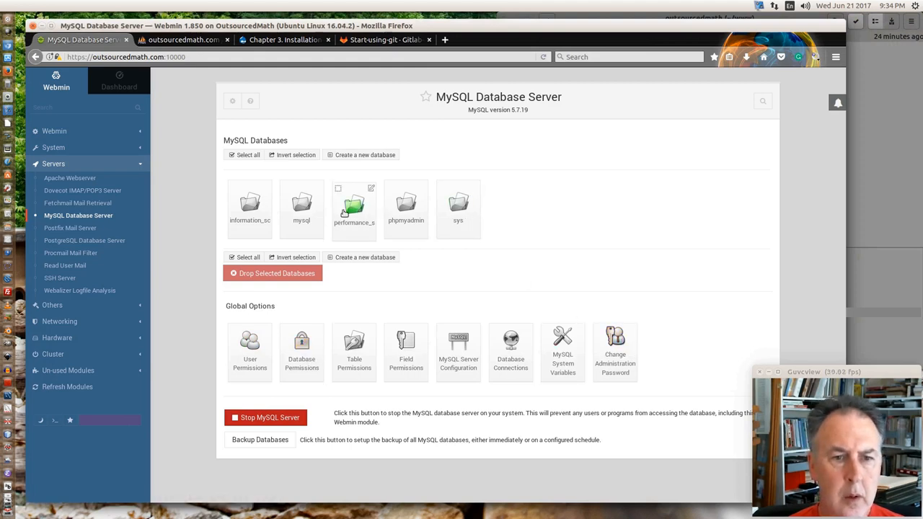
{"action": "mouse_move", "coordinate": [247, 259]}
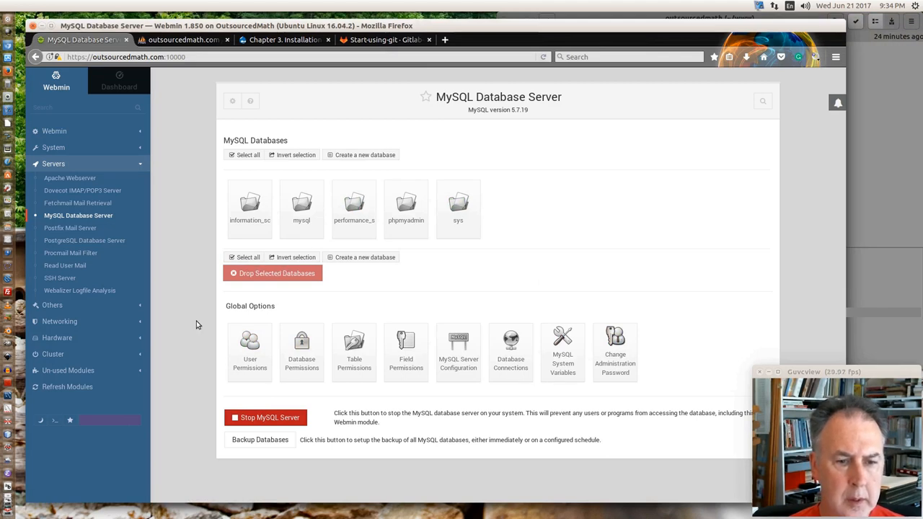
{"action": "mouse_move", "coordinate": [250, 353]}
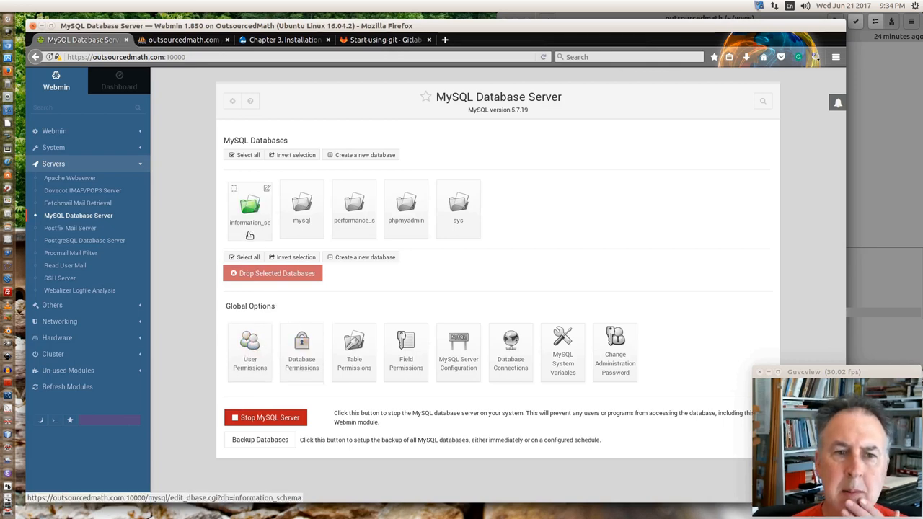
{"action": "mouse_move", "coordinate": [355, 156]}
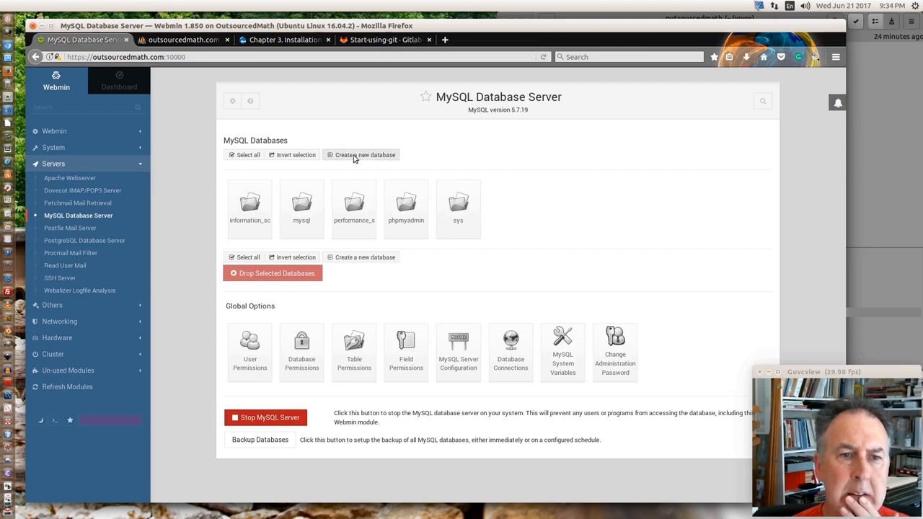
{"action": "mouse_move", "coordinate": [349, 282]}
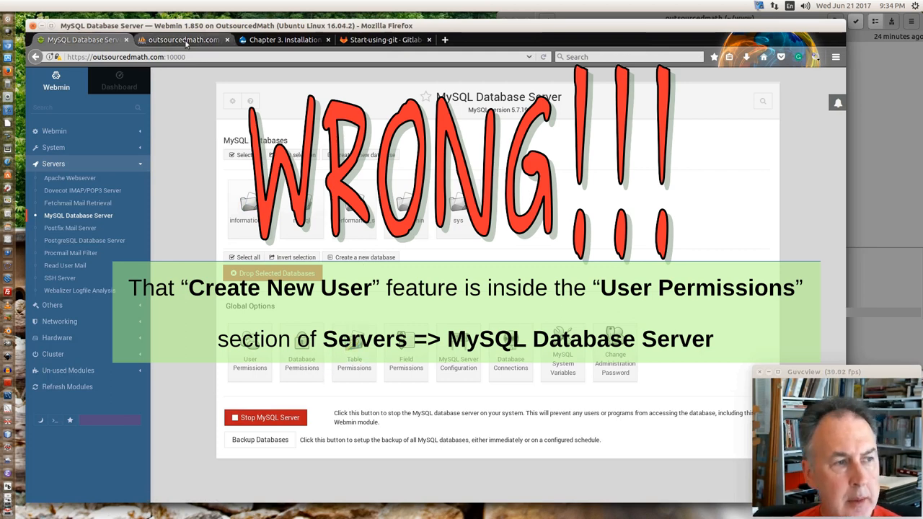
- Show phpMyAdmin's User accounts overview listing root, phpmyadmin and the system accounts
{"action": "left_click", "coordinate": [183, 40]}
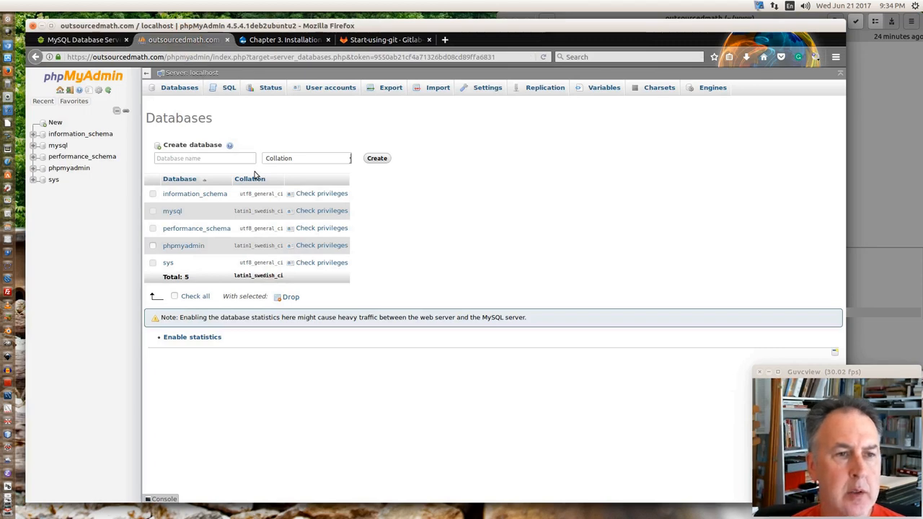
{"action": "mouse_move", "coordinate": [129, 120]}
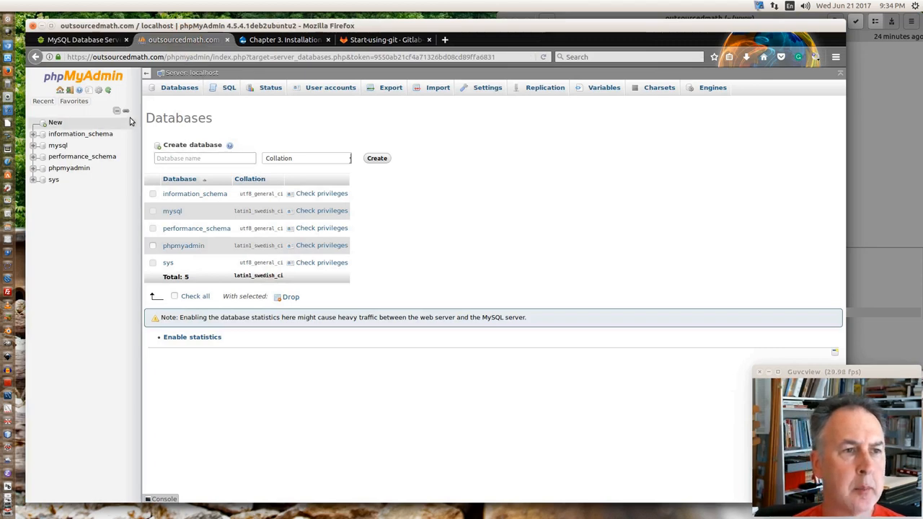
{"action": "left_click", "coordinate": [205, 157]}
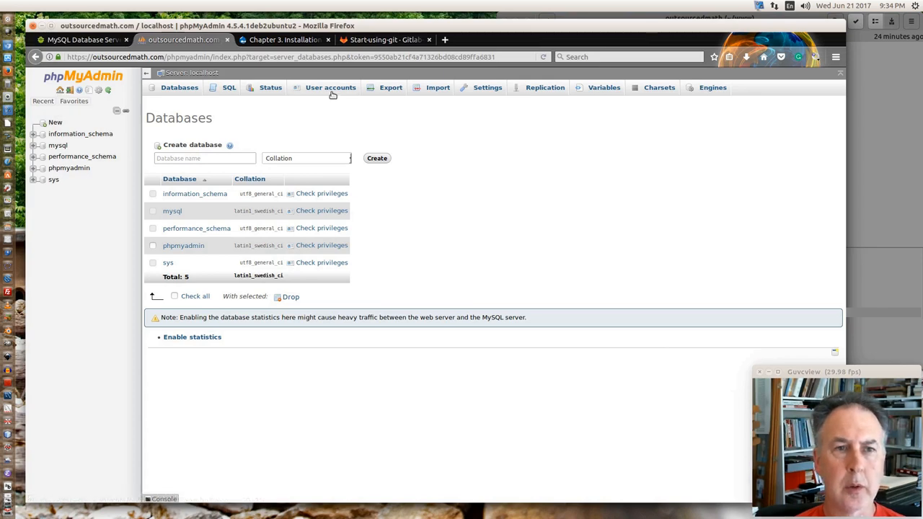
{"action": "left_click", "coordinate": [330, 88]}
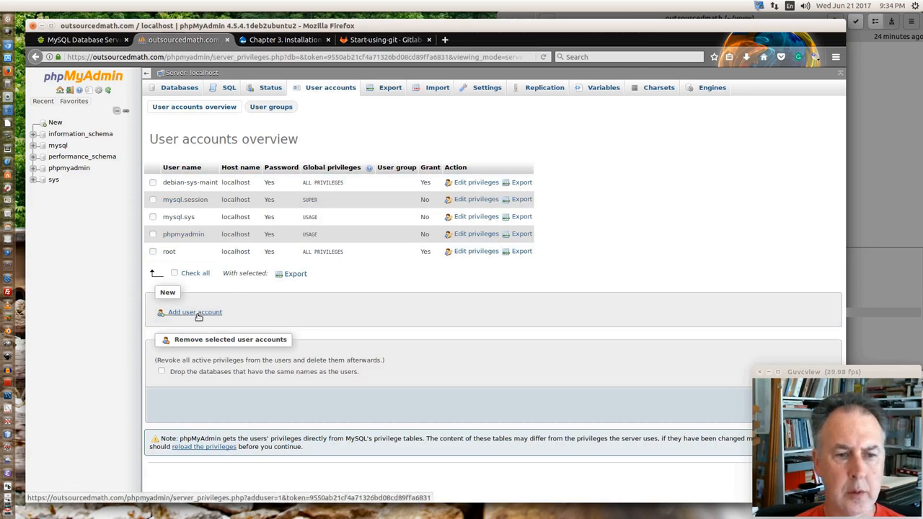
- Start a new user account with a user name and host restricted to localhost
{"action": "left_click", "coordinate": [193, 312]}
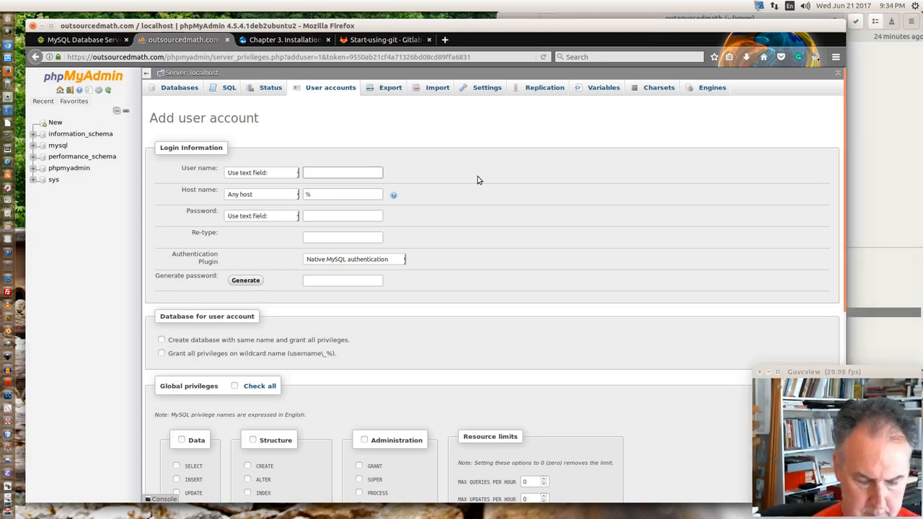
{"action": "left_click", "coordinate": [343, 173]}
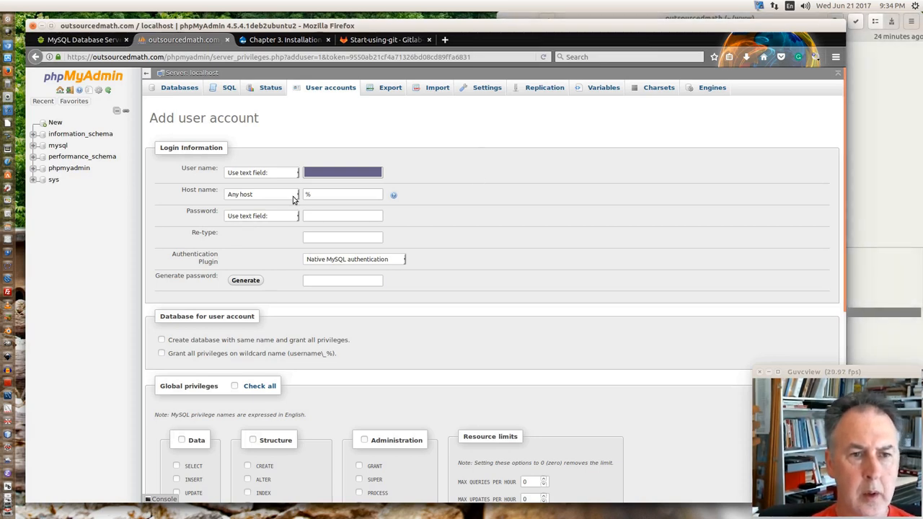
{"action": "left_click", "coordinate": [262, 193]}
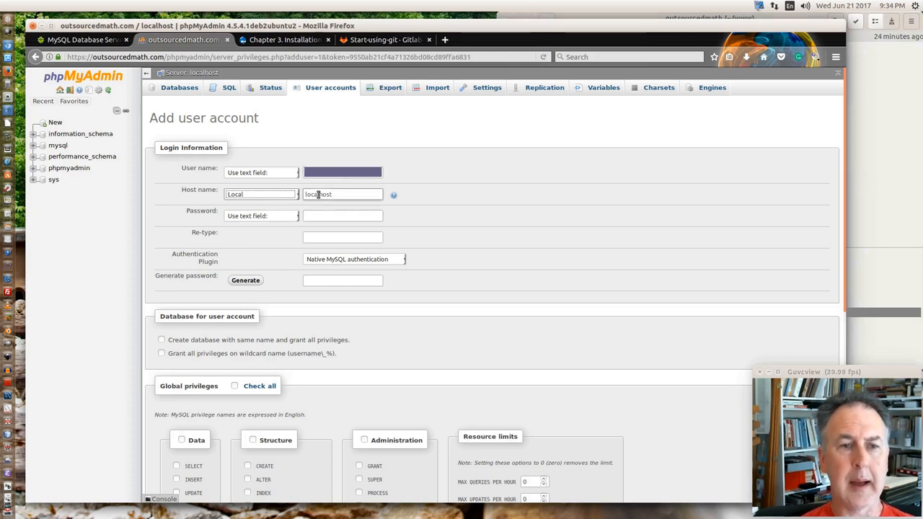
{"action": "mouse_move", "coordinate": [285, 159]}
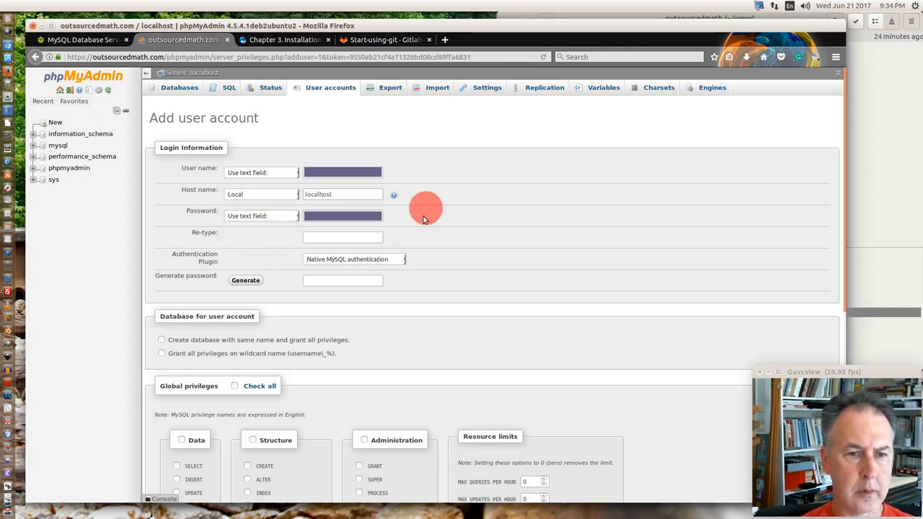
- Generate a random password for the account and copy the password and user name
{"action": "left_click", "coordinate": [245, 279]}
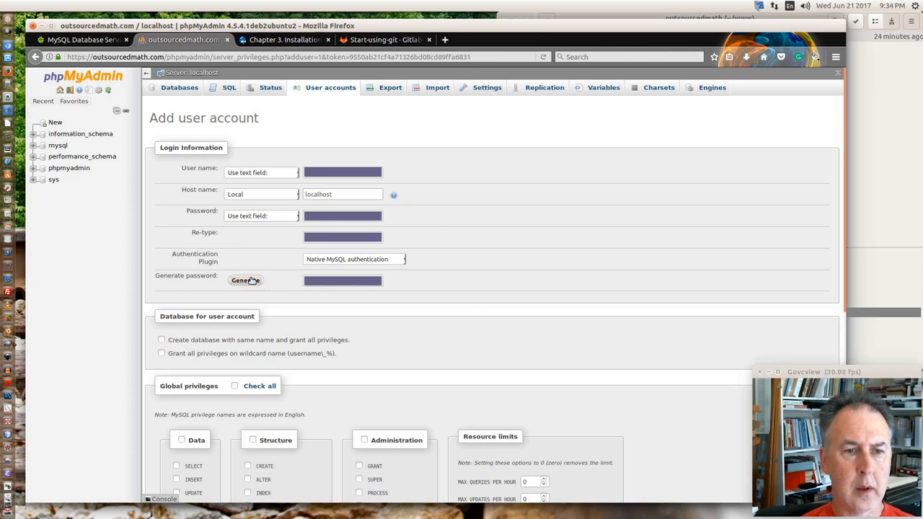
{"action": "left_click", "coordinate": [245, 279]}
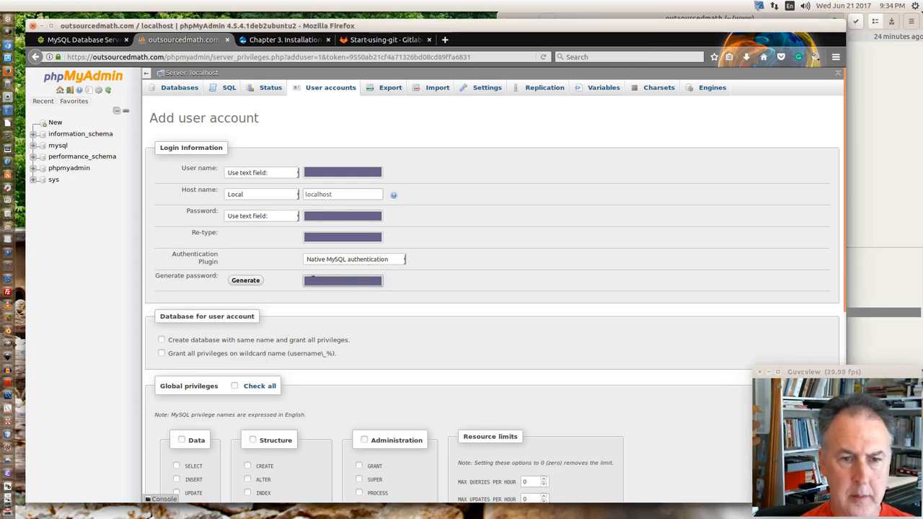
{"action": "right_click", "coordinate": [343, 280]}
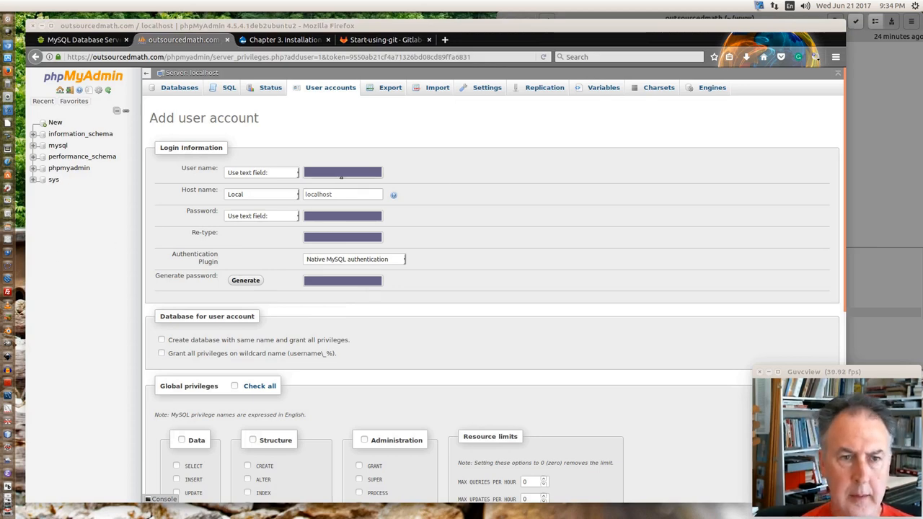
{"action": "right_click", "coordinate": [343, 173]}
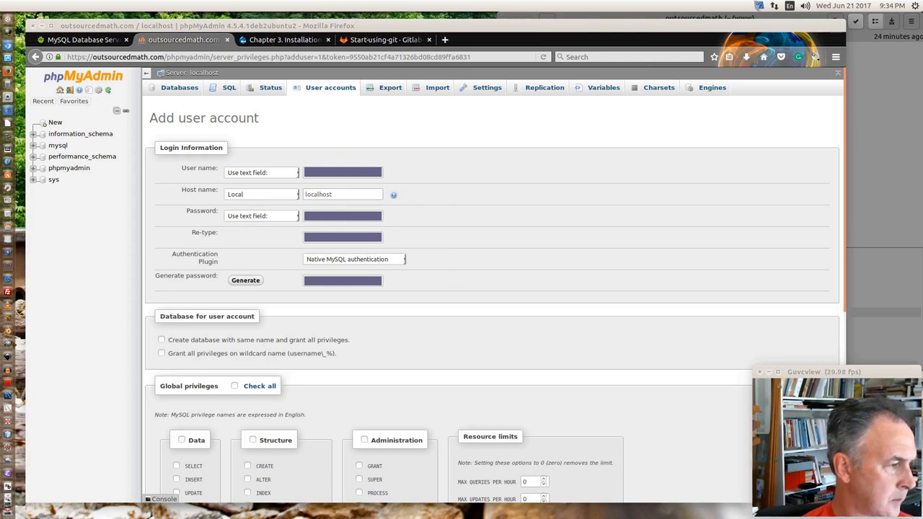
- Enable a same-named database with full rights, wildcard rights and all global privileges
{"action": "scroll", "scroll_direction": "down", "scroll_amount": 3}
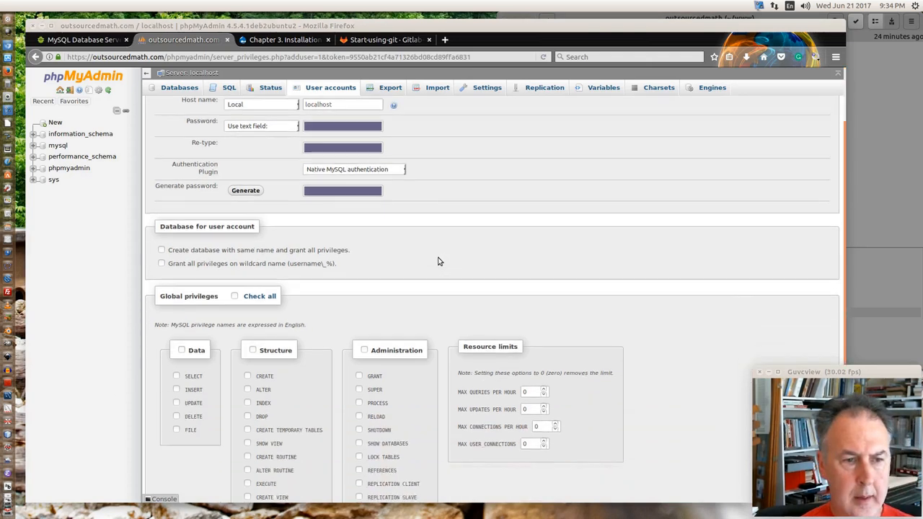
{"action": "scroll", "scroll_direction": "down", "scroll_amount": 3}
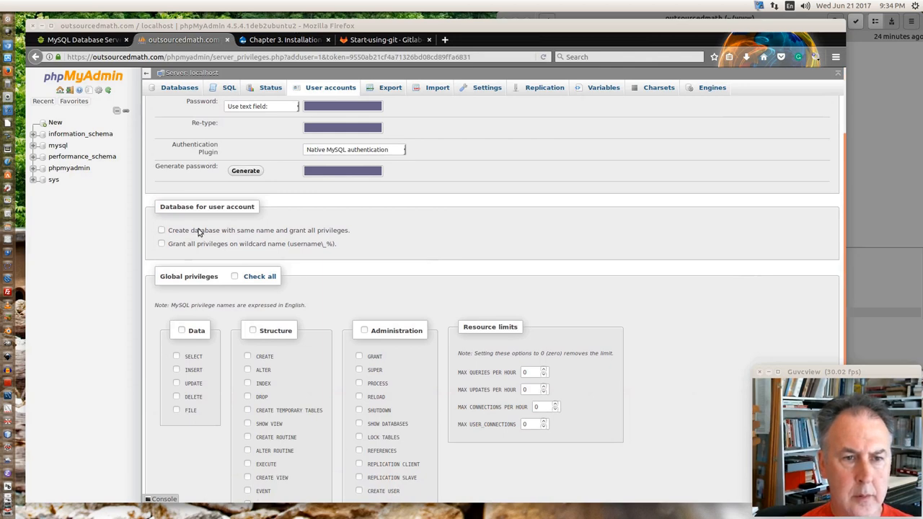
{"action": "mouse_move", "coordinate": [195, 219]}
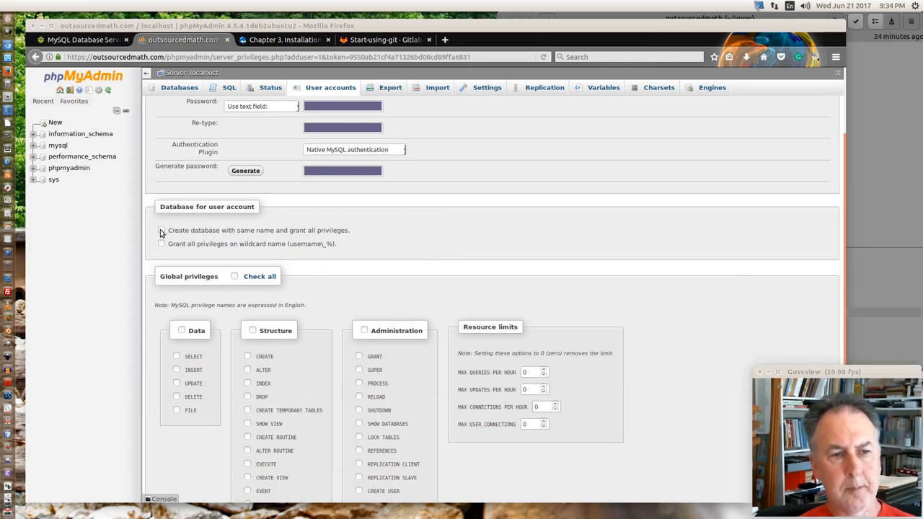
{"action": "left_click", "coordinate": [161, 231]}
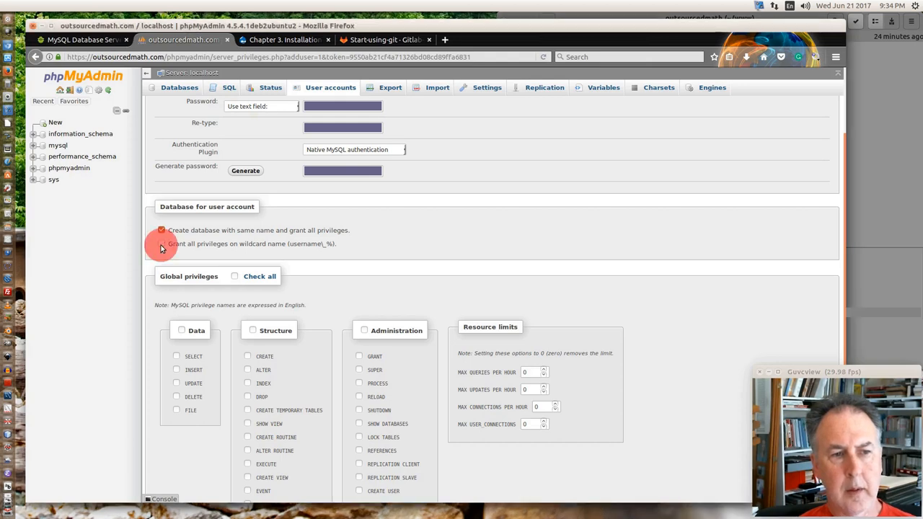
{"action": "left_click", "coordinate": [162, 243]}
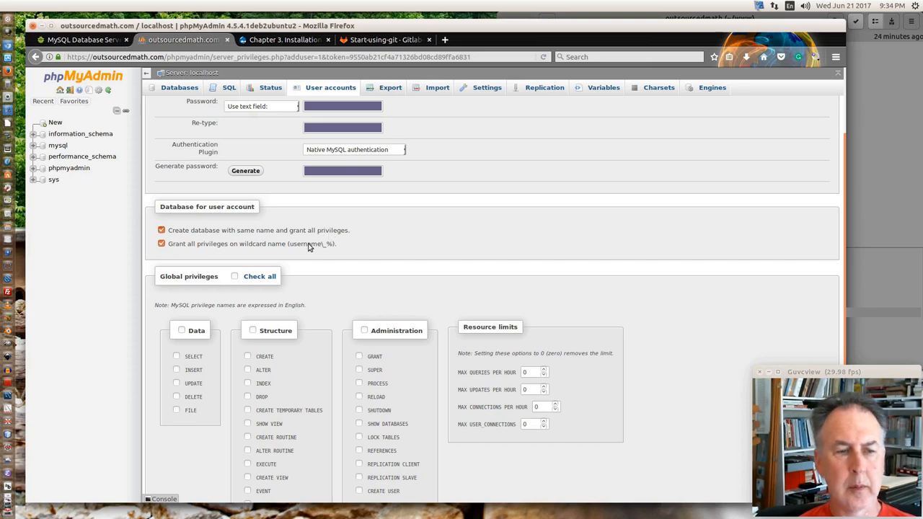
{"action": "mouse_move", "coordinate": [237, 247]}
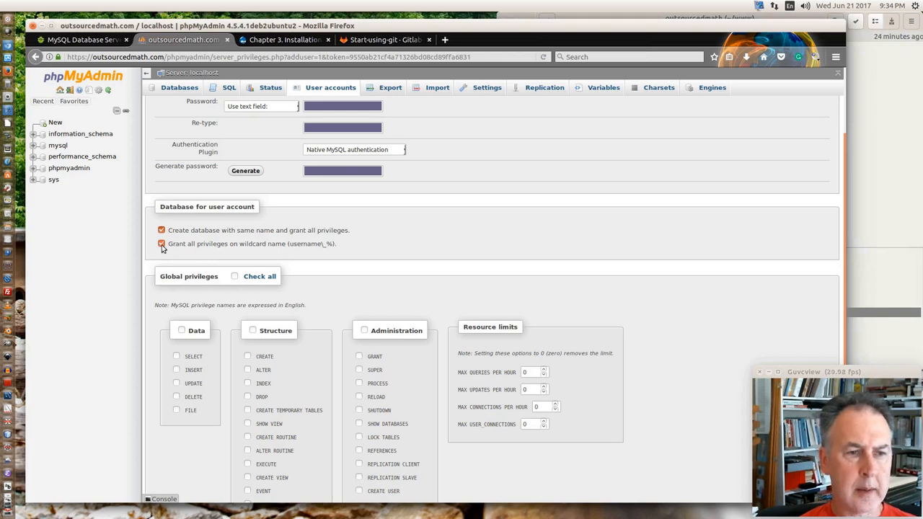
{"action": "left_click", "coordinate": [161, 242]}
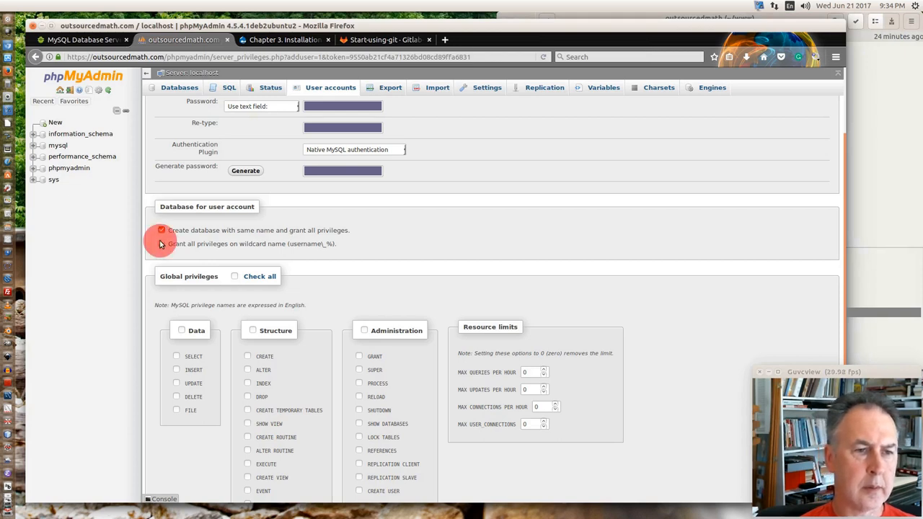
{"action": "left_click", "coordinate": [162, 242]}
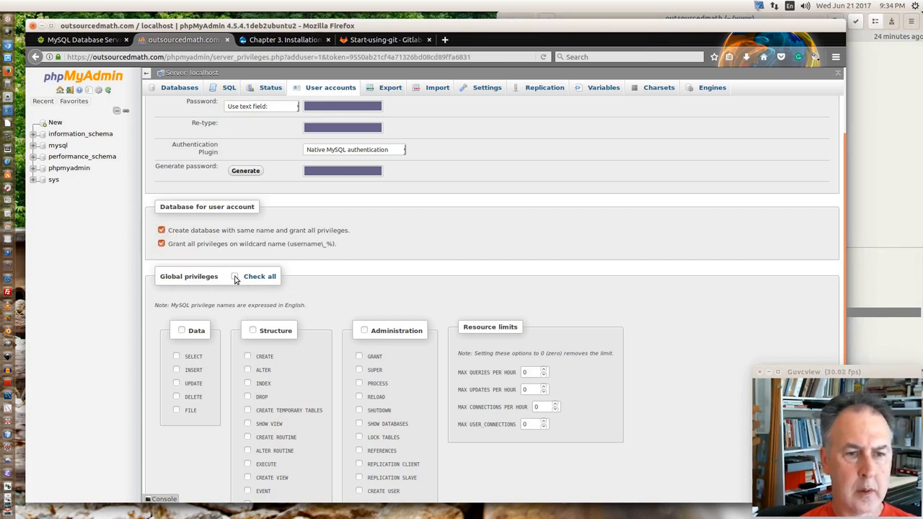
{"action": "left_click", "coordinate": [235, 277]}
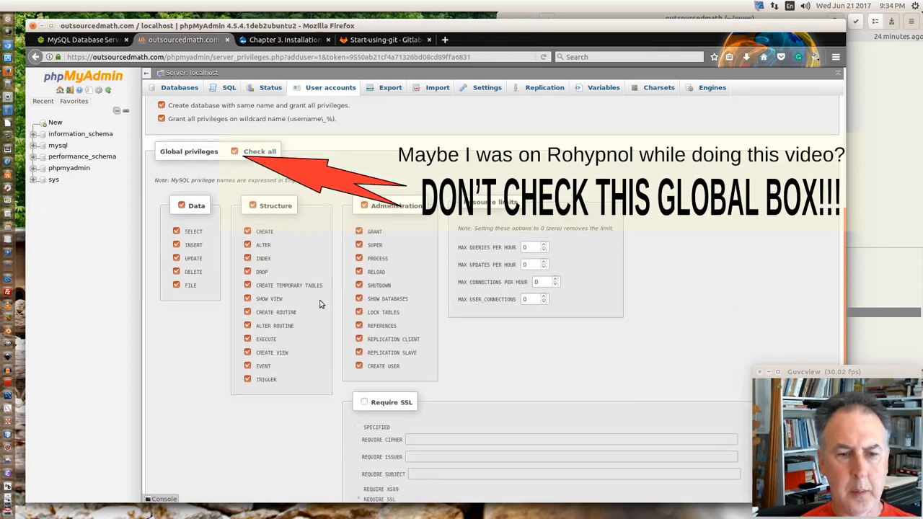
- Create the new user account with Go
{"action": "scroll", "scroll_direction": "down", "scroll_amount": 3}
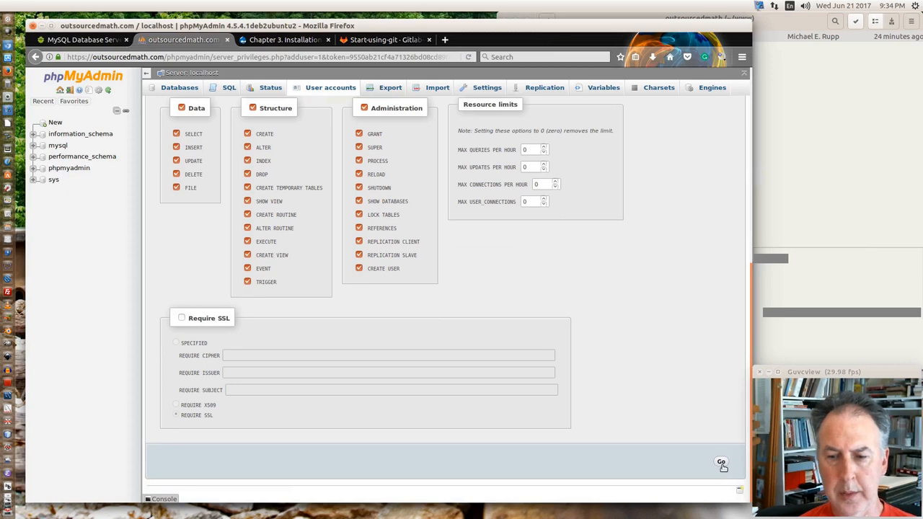
{"action": "left_click", "coordinate": [720, 462]}
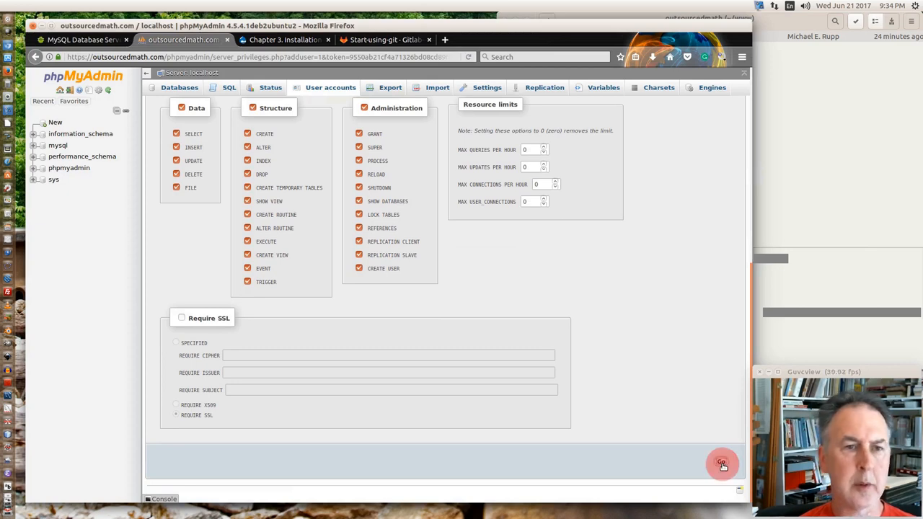
{"action": "left_click", "coordinate": [720, 463]}
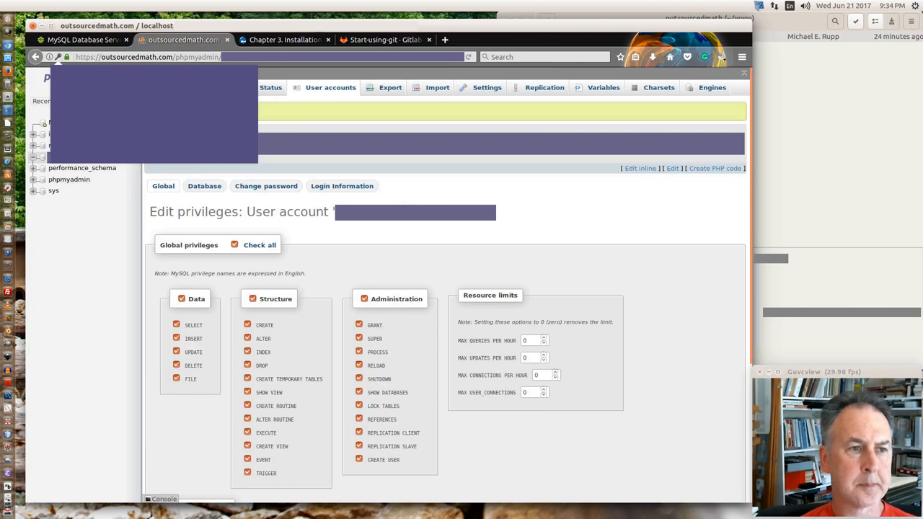
{"action": "mouse_move", "coordinate": [204, 165]}
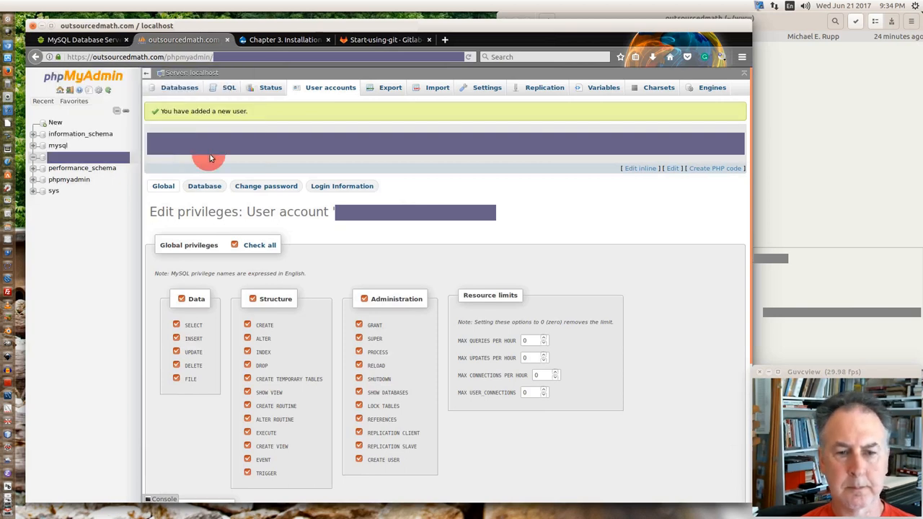
{"action": "mouse_move", "coordinate": [349, 248]}
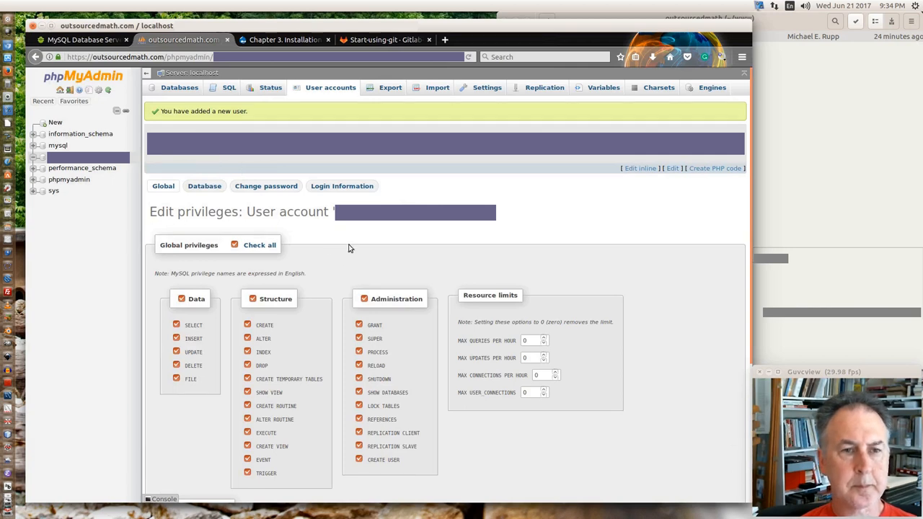
{"action": "mouse_move", "coordinate": [137, 114]}
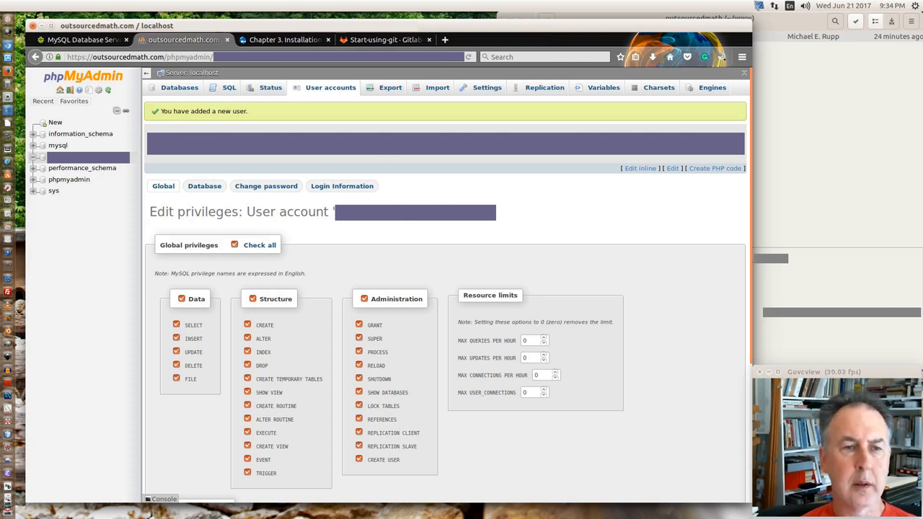
- Return to the database list and enter the newly created database
{"action": "left_click", "coordinate": [179, 88]}
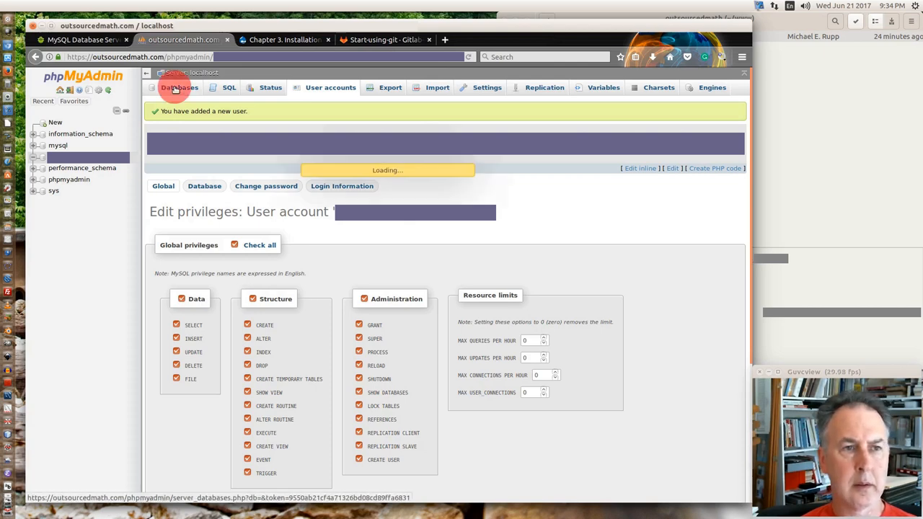
{"action": "left_click", "coordinate": [179, 88]}
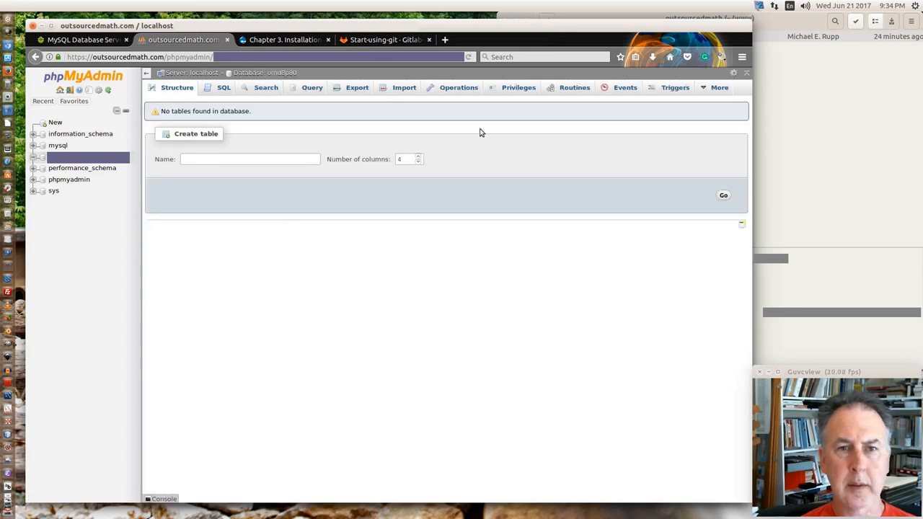
{"action": "mouse_move", "coordinate": [378, 123]}
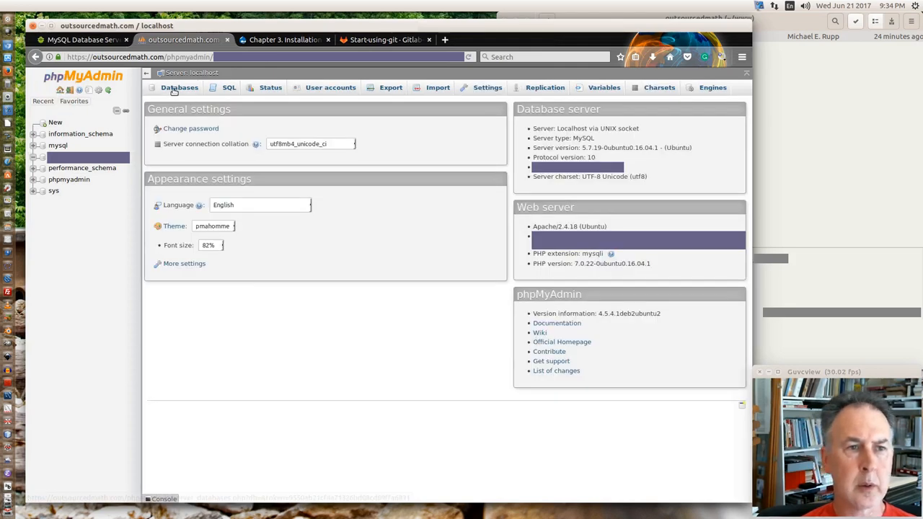
{"action": "left_click", "coordinate": [179, 88]}
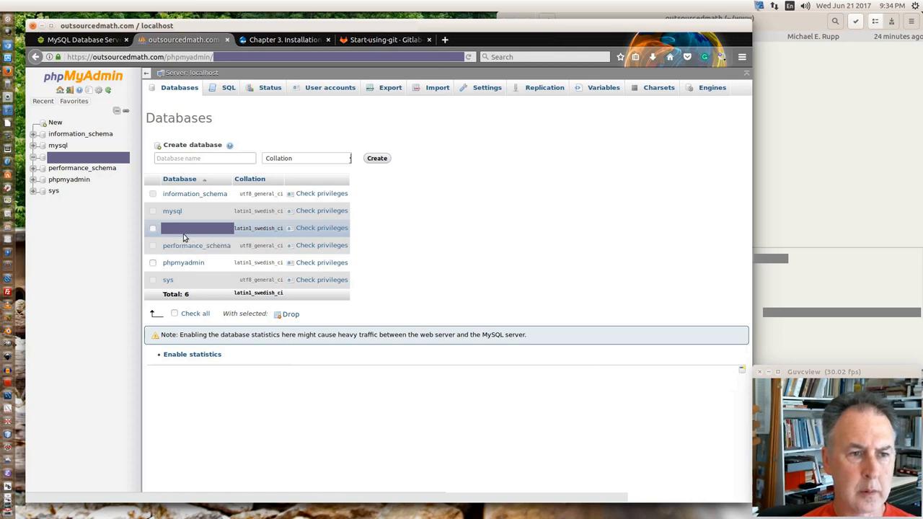
{"action": "mouse_move", "coordinate": [185, 231]}
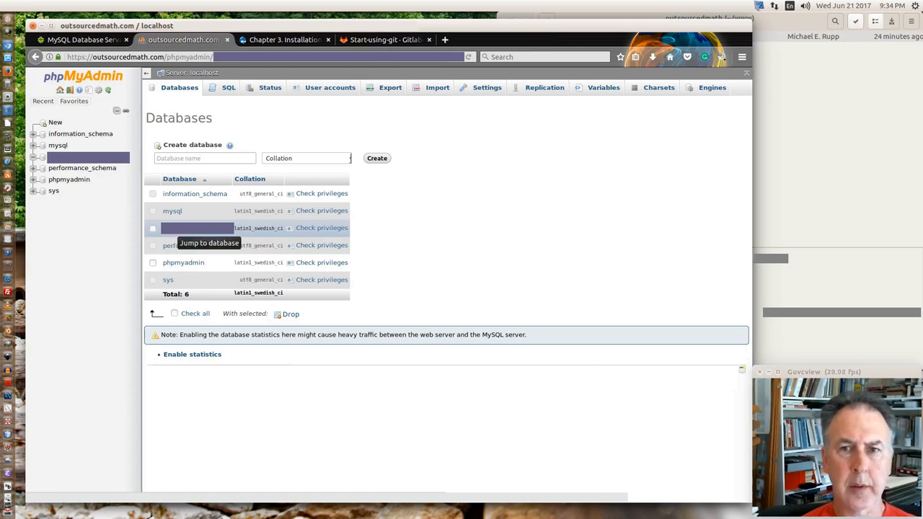
{"action": "left_click", "coordinate": [194, 227]}
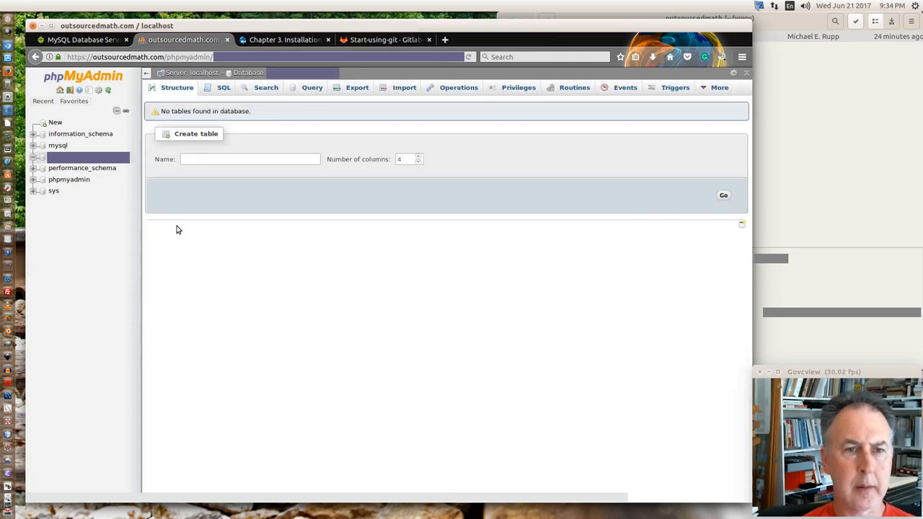
{"action": "mouse_move", "coordinate": [358, 87]}
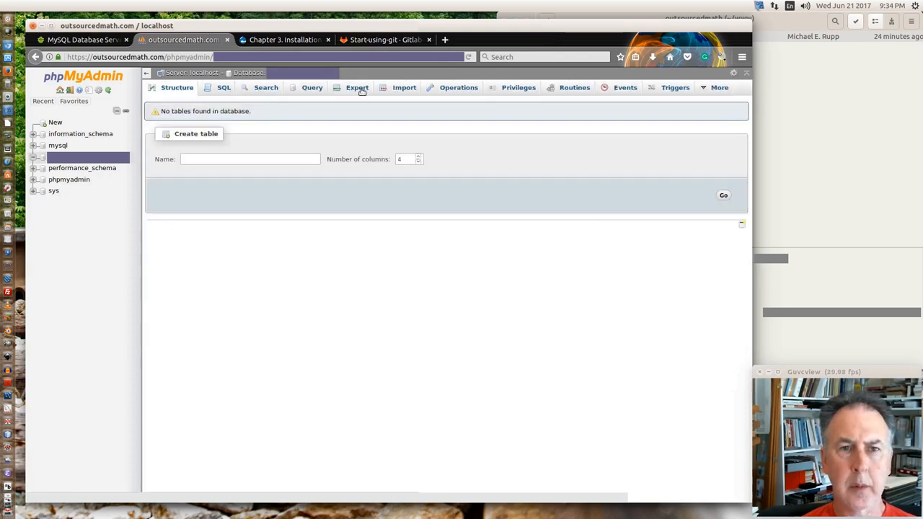
- Rename the database from its Operations page and confirm the rename
{"action": "left_click", "coordinate": [458, 87]}
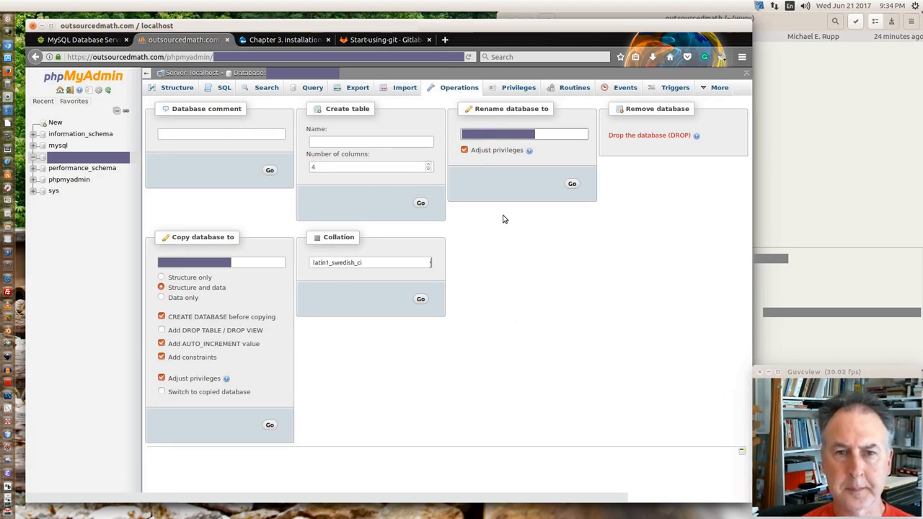
{"action": "mouse_move", "coordinate": [496, 241]}
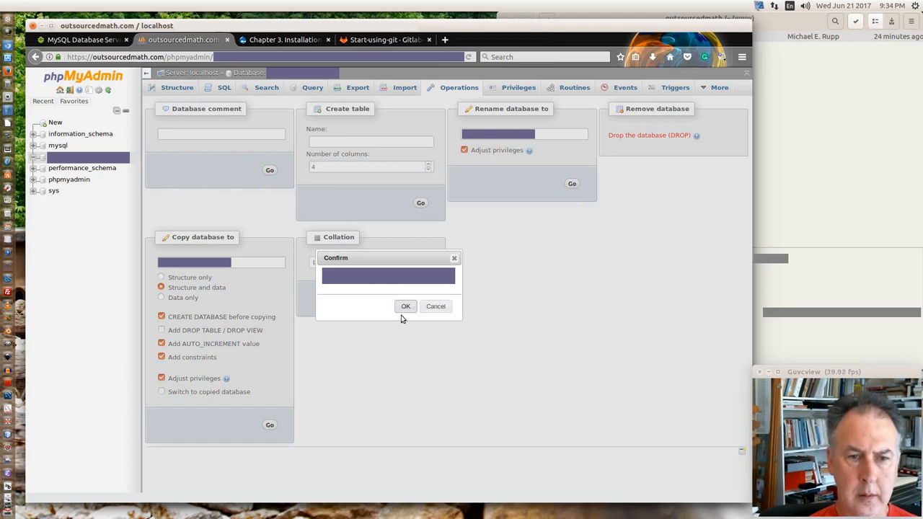
{"action": "left_click", "coordinate": [405, 306]}
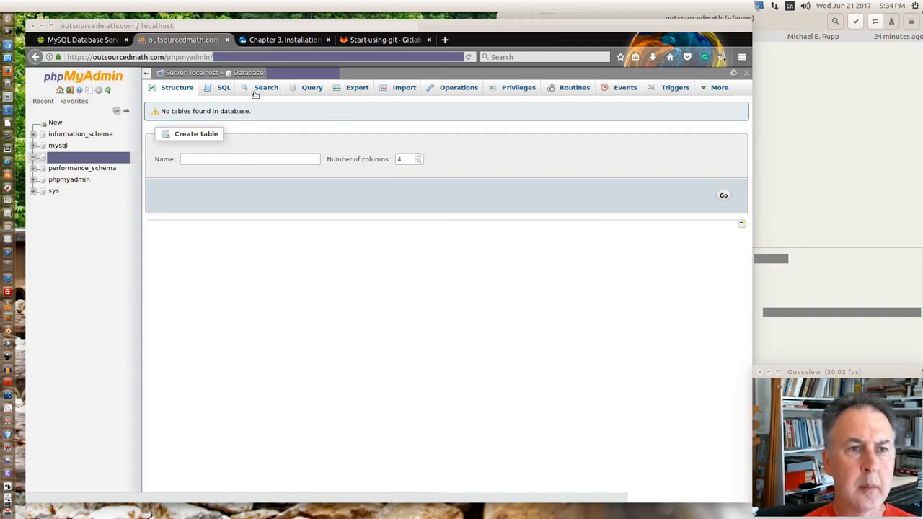
{"action": "mouse_move", "coordinate": [229, 97]}
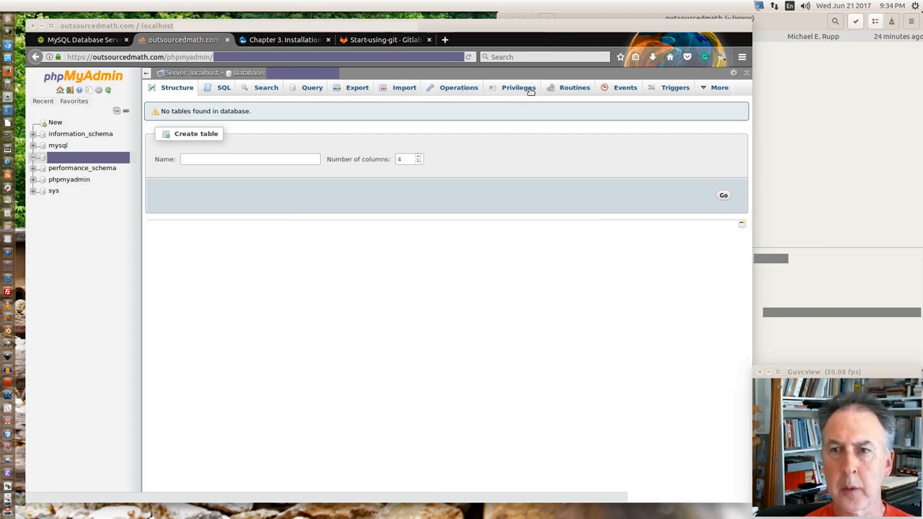
- Show the database's Privileges page listing debian-sys-maint, root and the new user
{"action": "left_click", "coordinate": [718, 88]}
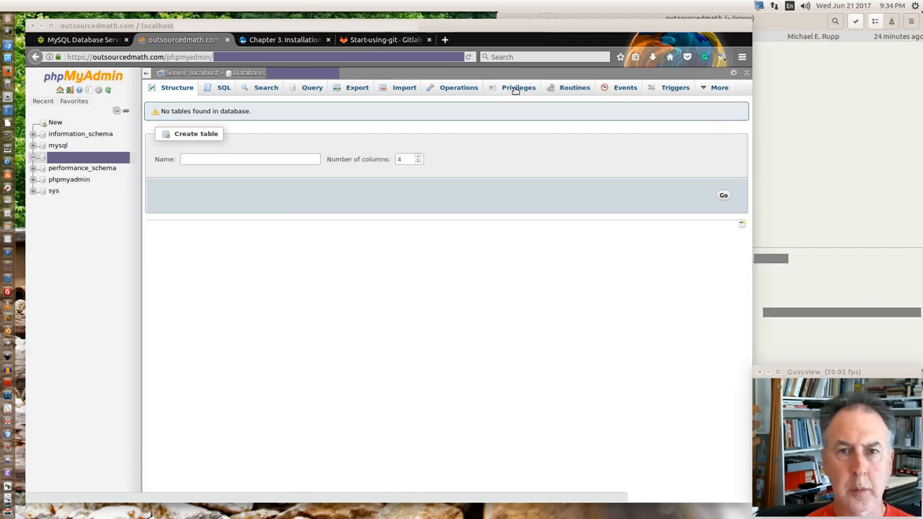
{"action": "left_click", "coordinate": [517, 88]}
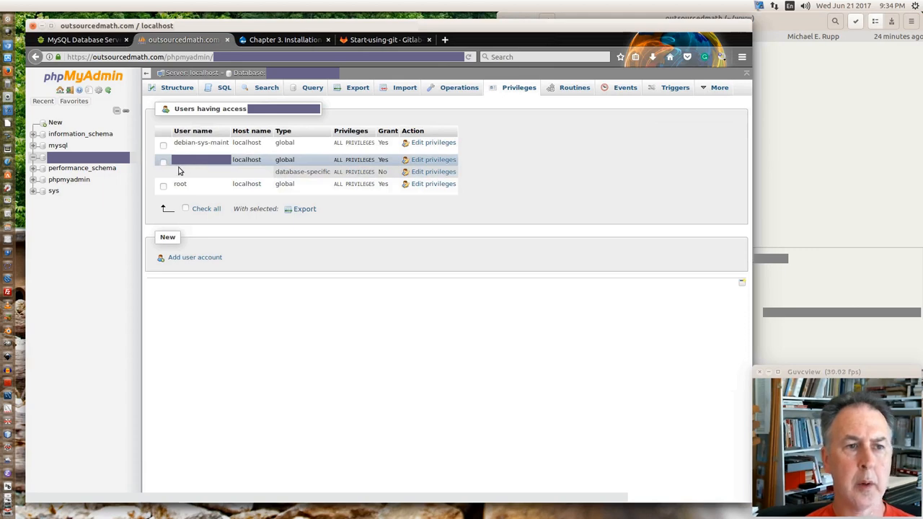
{"action": "mouse_move", "coordinate": [375, 166]}
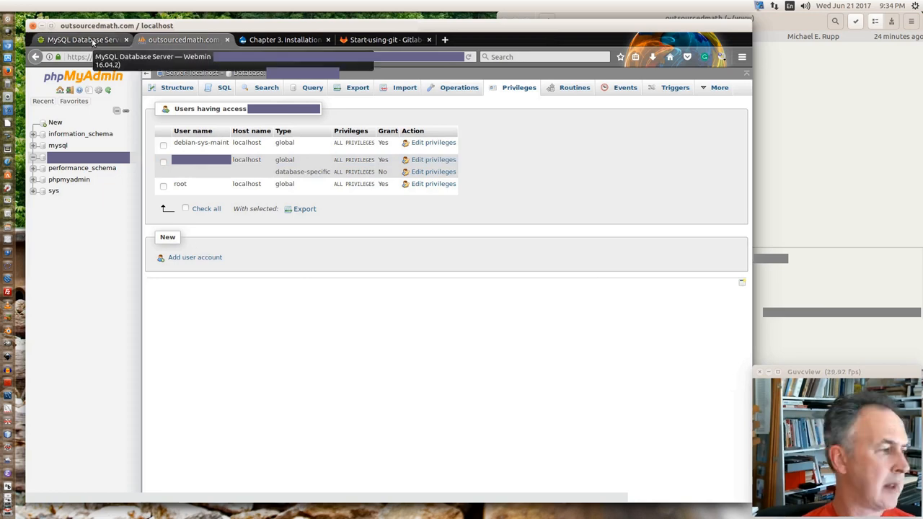
{"action": "left_click", "coordinate": [184, 41]}
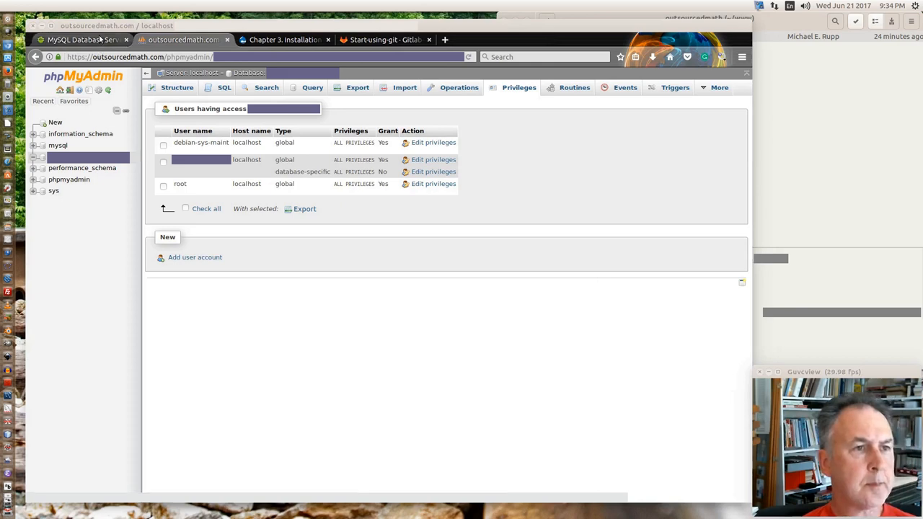
- Return to Webmin's Apache Webserver module and list the existing virtual hosts
{"action": "left_click", "coordinate": [81, 41]}
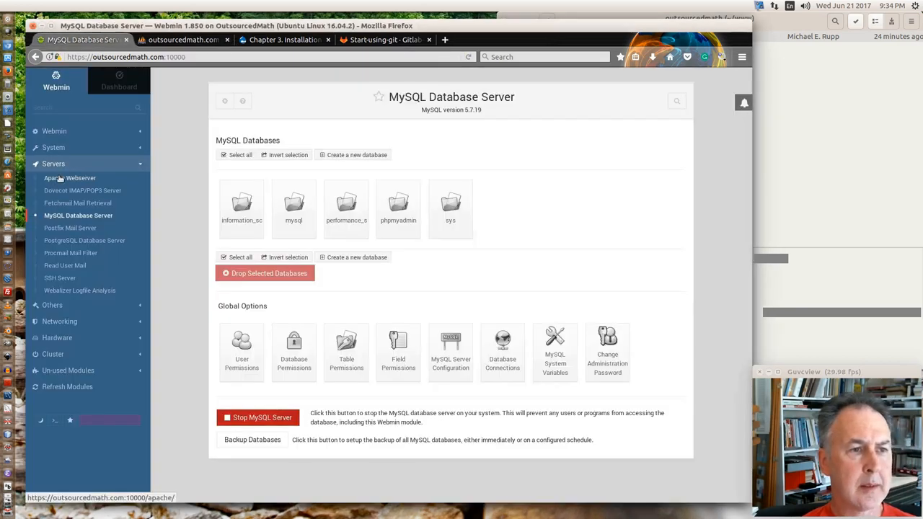
{"action": "left_click", "coordinate": [69, 177]}
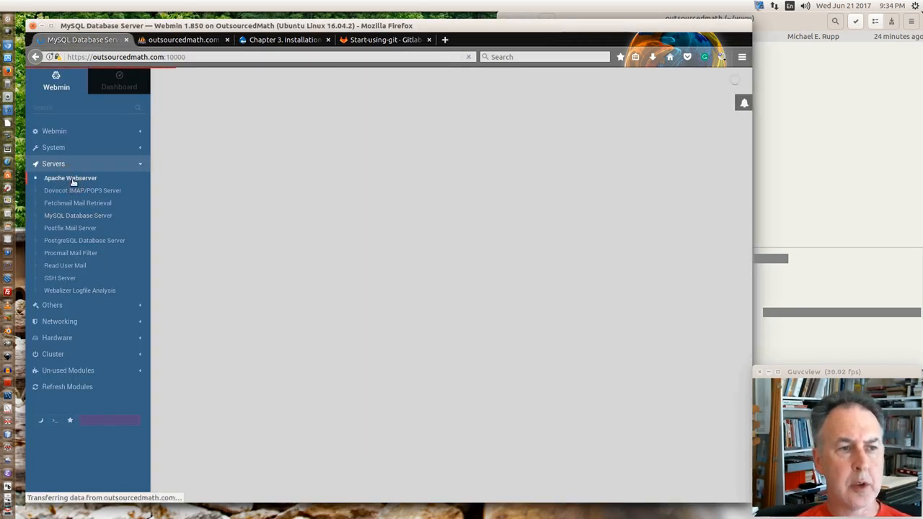
{"action": "left_click", "coordinate": [69, 179]}
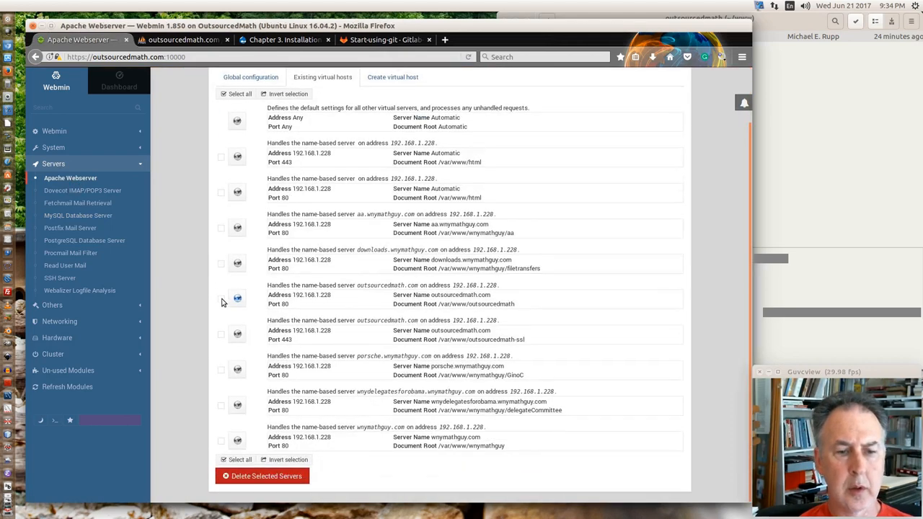
{"action": "mouse_move", "coordinate": [413, 311]}
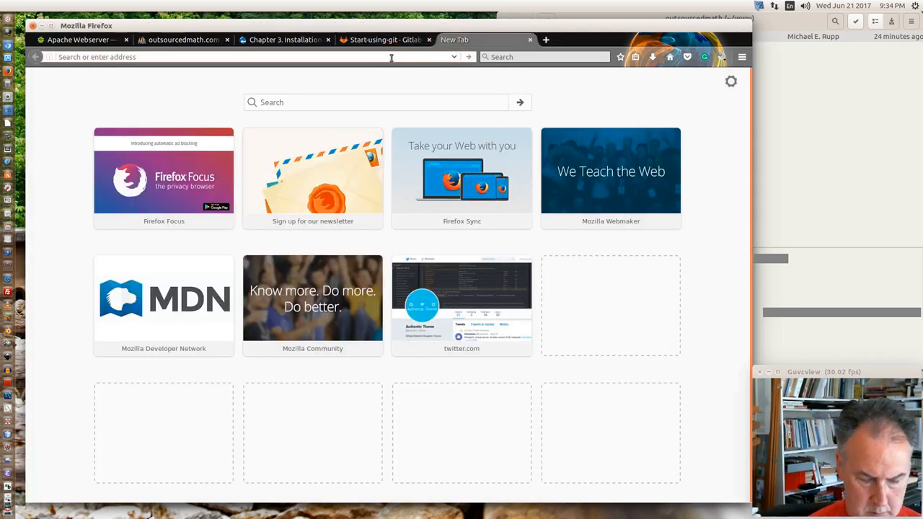
- Load outsourcedmath.com/core/install.php and accept English and the Standard profile
{"action": "type", "text": "outsourcedmath.com"}
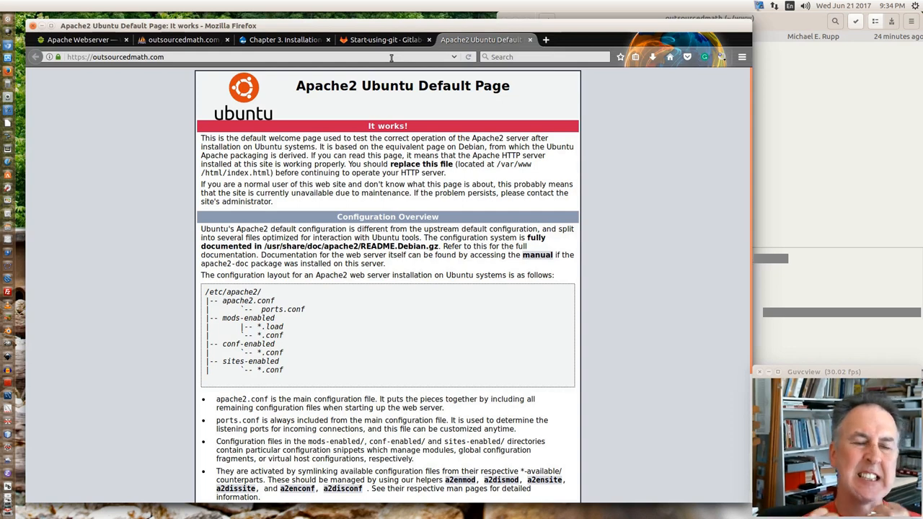
{"action": "mouse_move", "coordinate": [502, 57]}
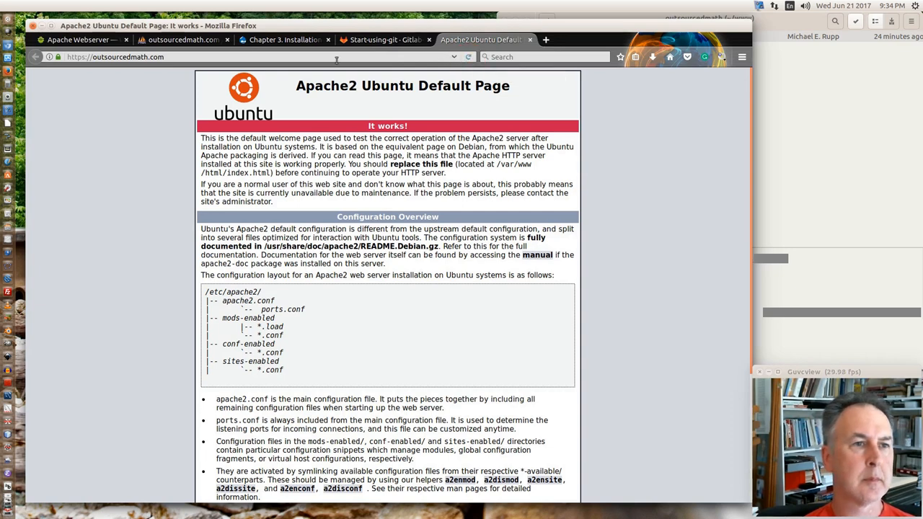
{"action": "left_click", "coordinate": [216, 57]}
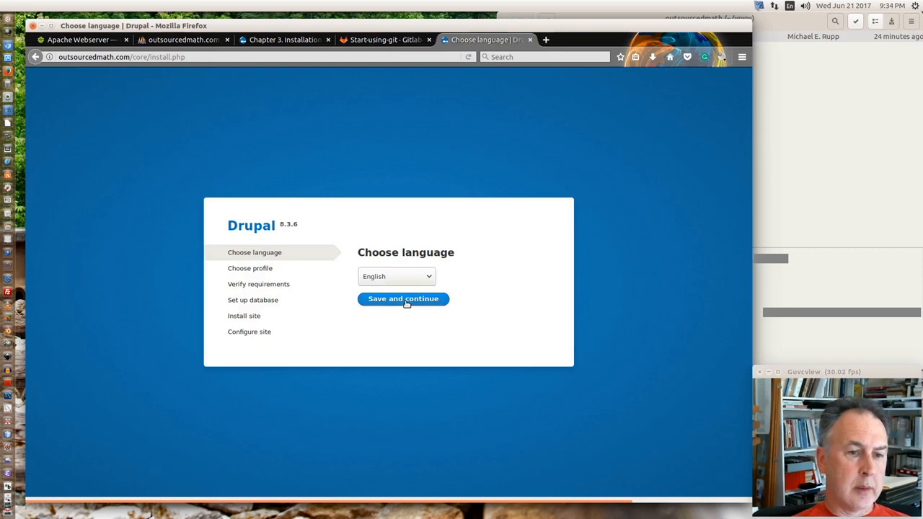
{"action": "left_click", "coordinate": [404, 299]}
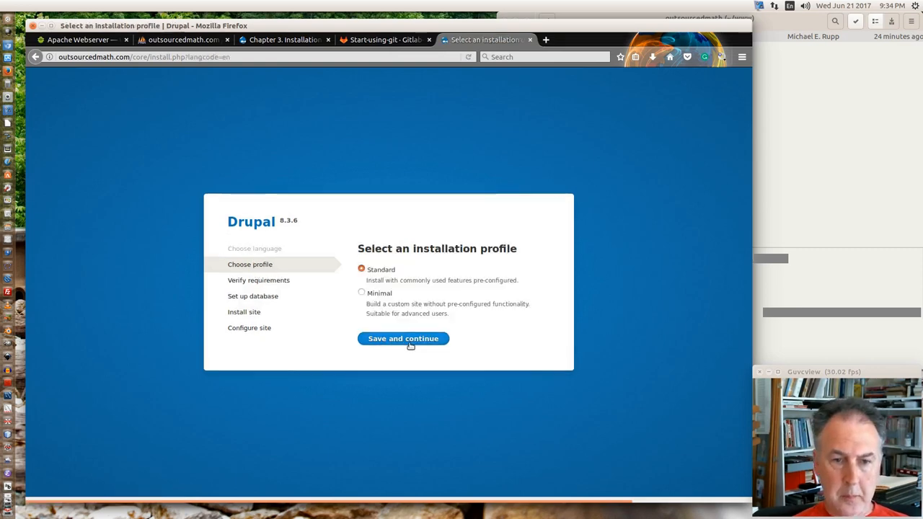
{"action": "left_click", "coordinate": [404, 337]}
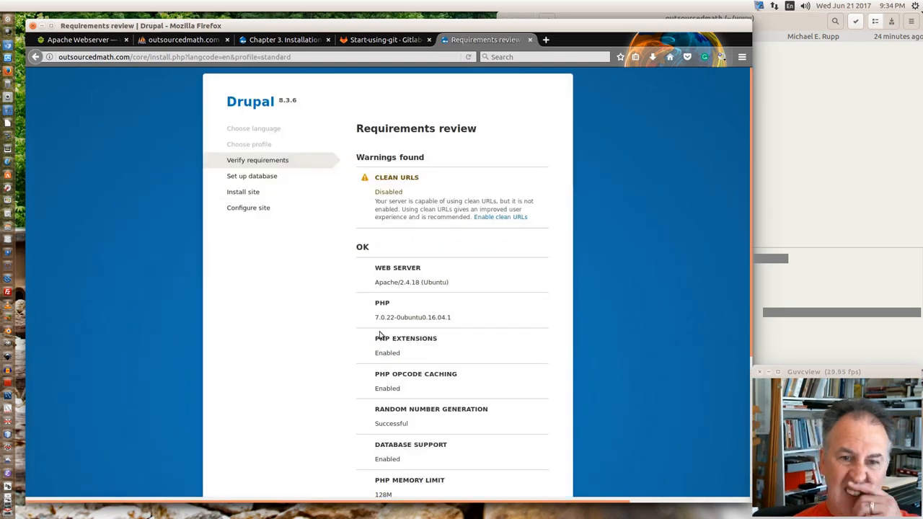
{"action": "mouse_move", "coordinate": [329, 205]}
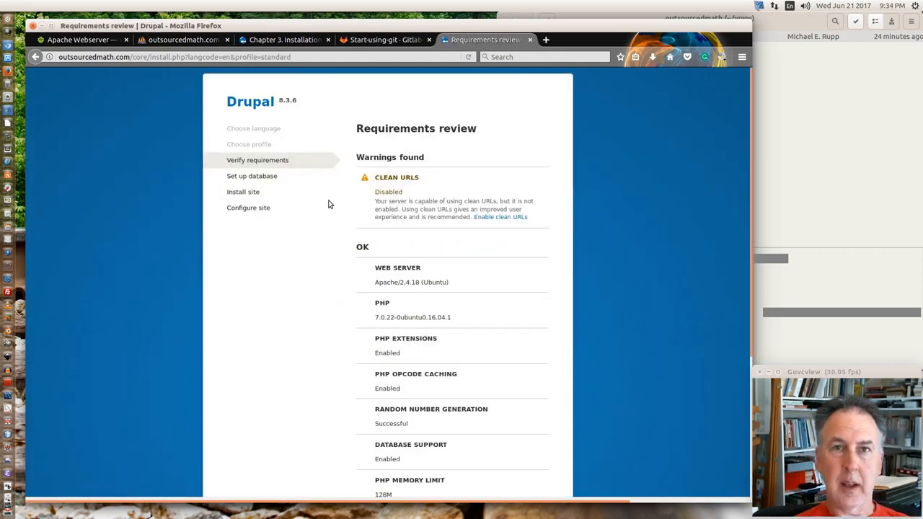
- Scroll the Requirements review showing clean URLs disabled
{"action": "scroll", "scroll_direction": "down", "scroll_amount": 3}
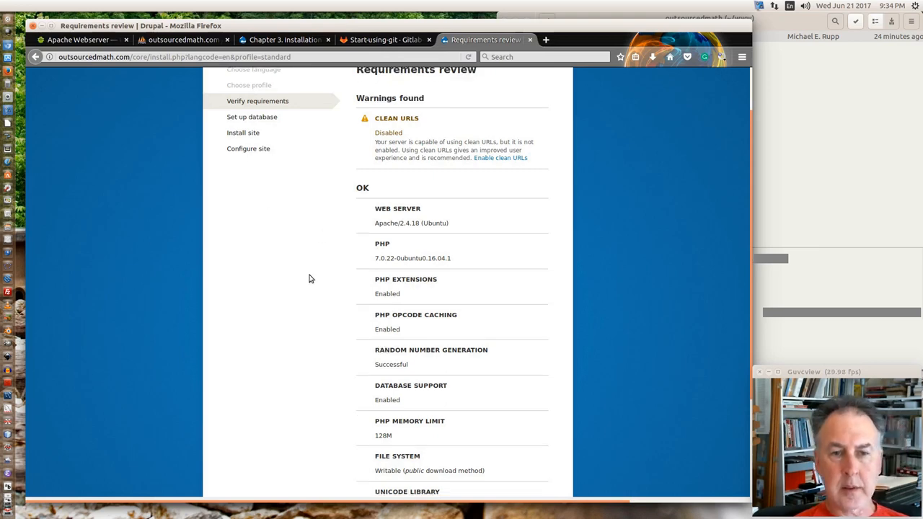
{"action": "scroll", "scroll_direction": "down", "scroll_amount": 3}
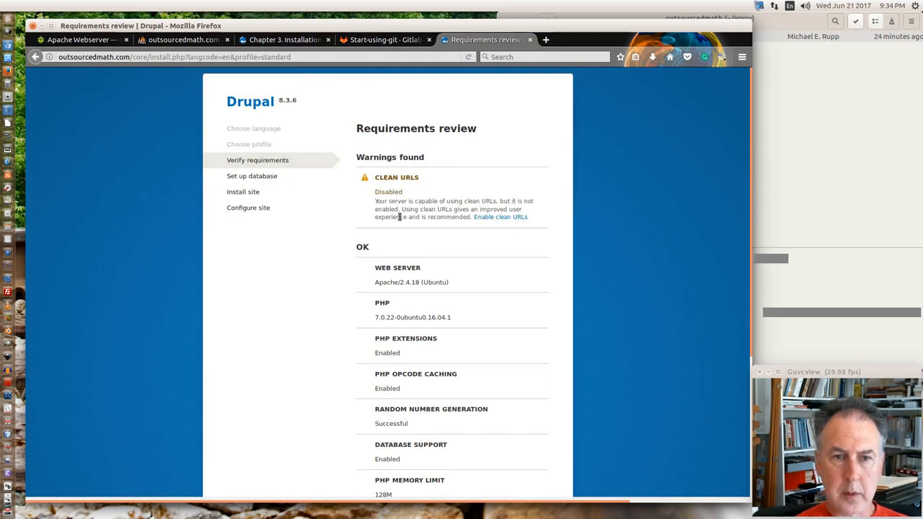
{"action": "mouse_move", "coordinate": [504, 216]}
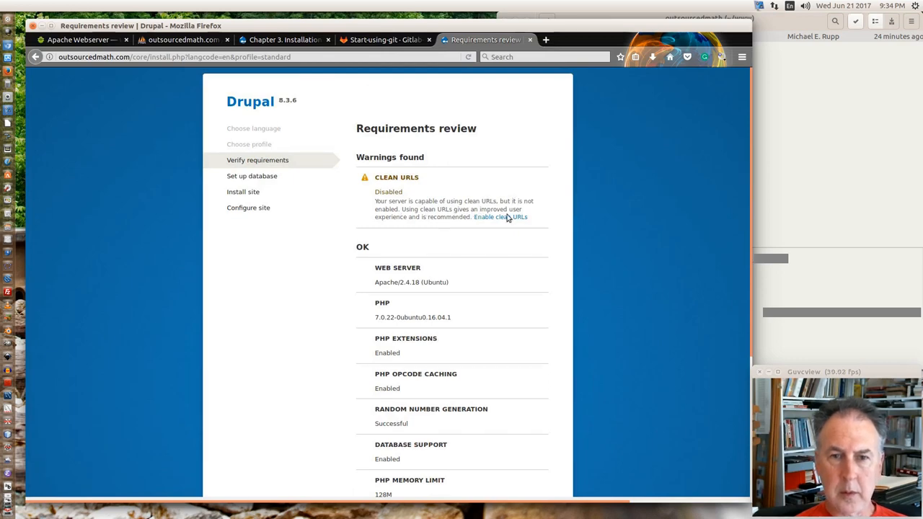
{"action": "mouse_move", "coordinate": [493, 228]}
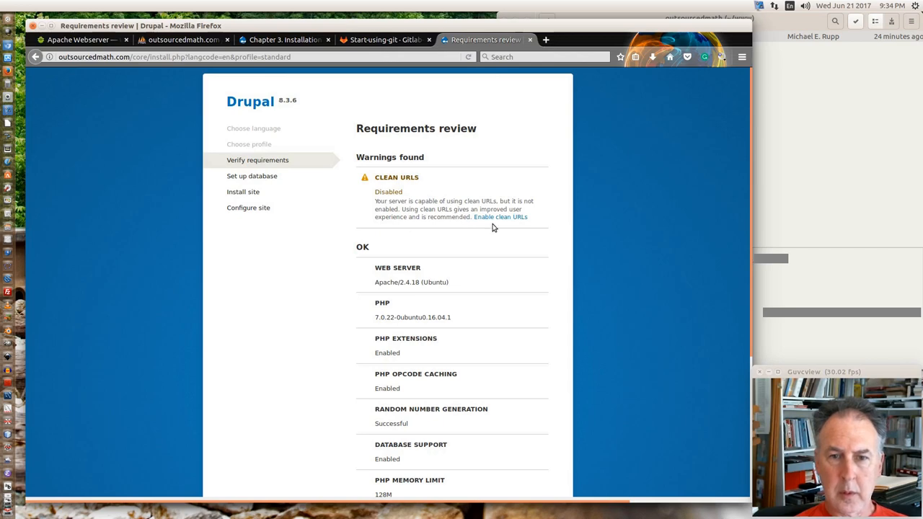
{"action": "mouse_move", "coordinate": [501, 216]}
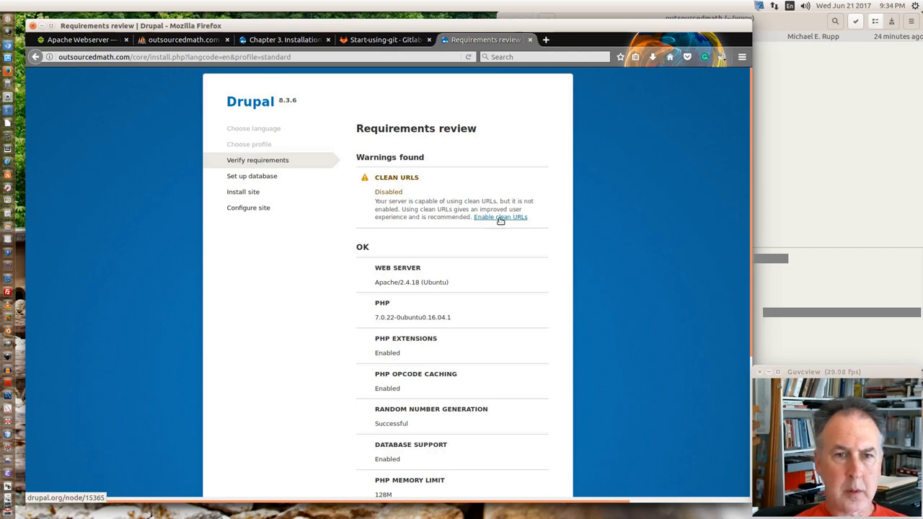
- Read drupal.org's Enable clean URLs guide on the mod_rewrite requirement
{"action": "left_click", "coordinate": [499, 217]}
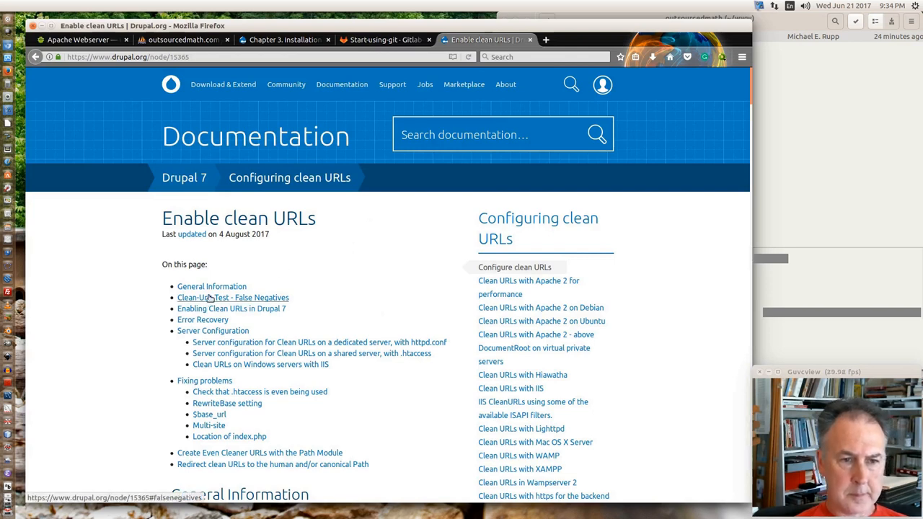
{"action": "scroll", "scroll_direction": "down", "scroll_amount": 3}
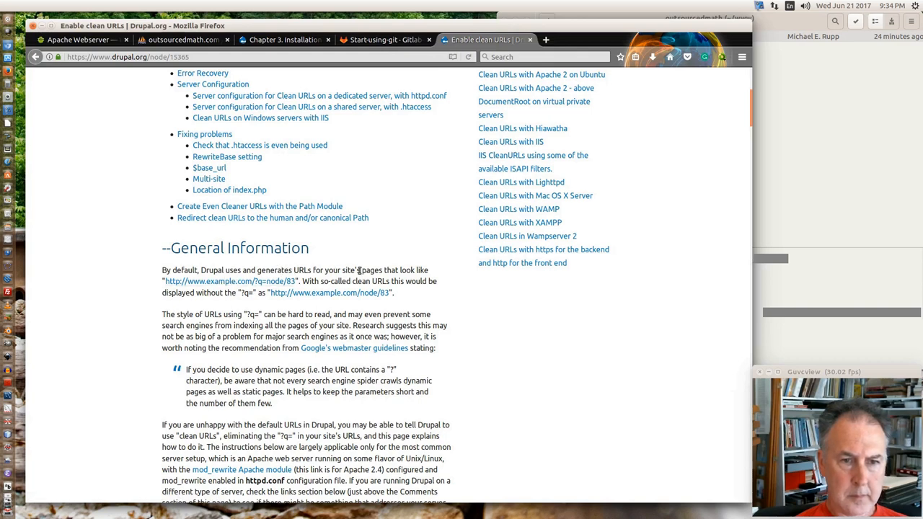
{"action": "scroll", "scroll_direction": "down", "scroll_amount": 3}
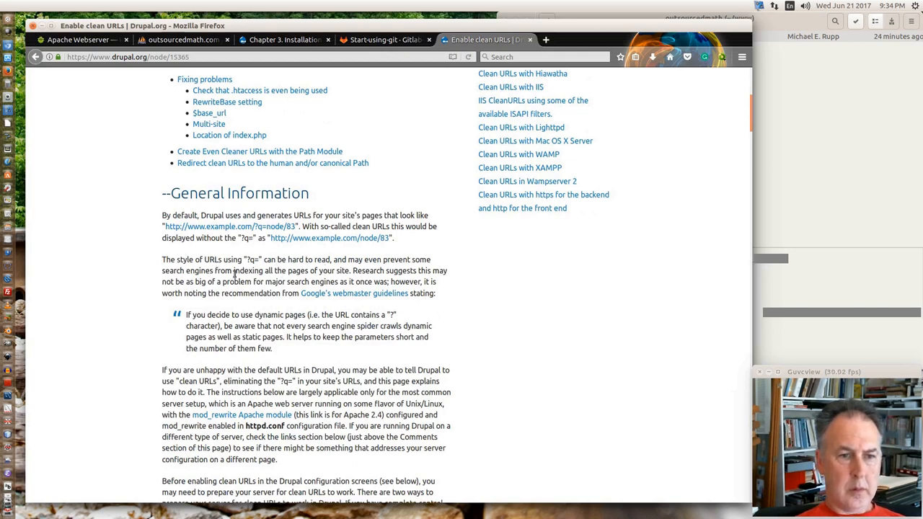
{"action": "scroll", "scroll_direction": "down", "scroll_amount": 3}
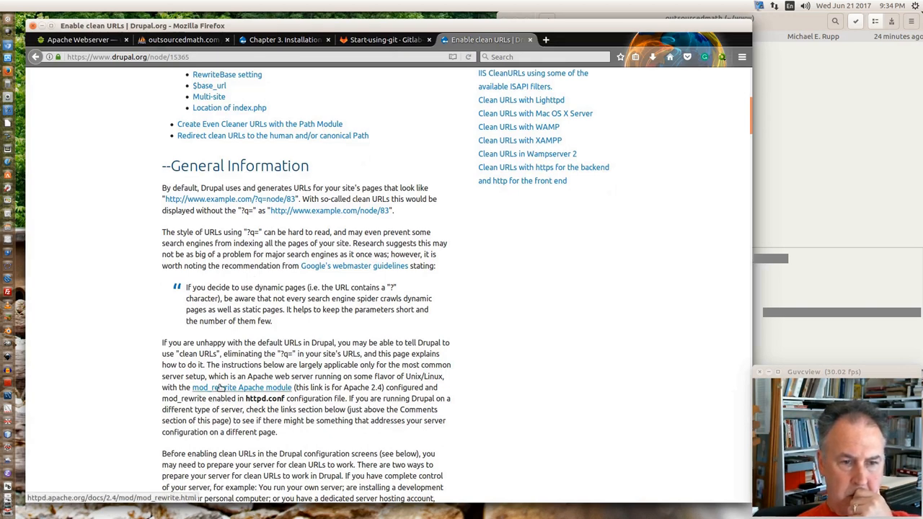
{"action": "mouse_move", "coordinate": [224, 382]}
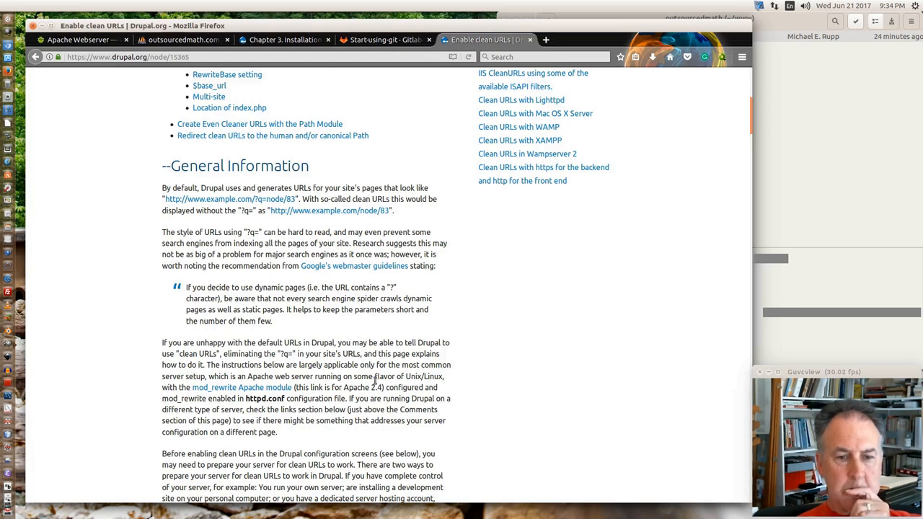
{"action": "mouse_move", "coordinate": [242, 386]}
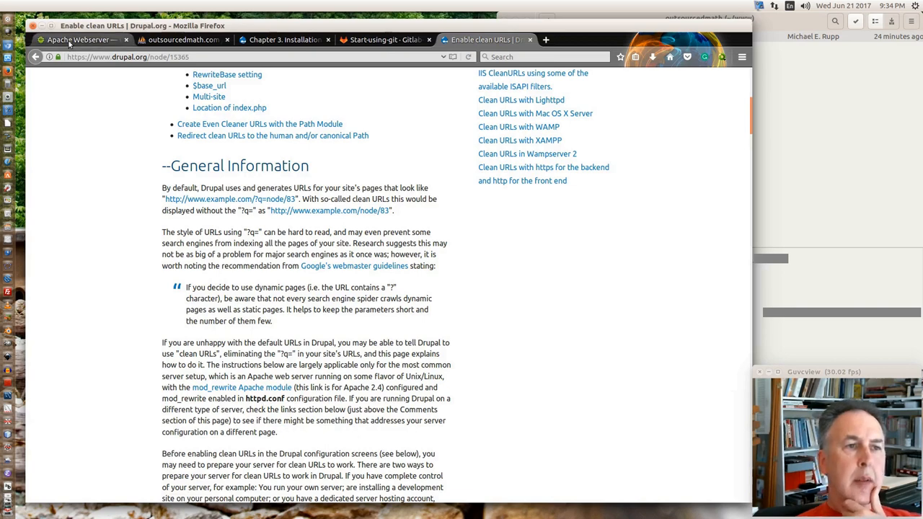
- Check the Apache modules list in Global configuration to confirm rewrite is enabled, then return to the virtual hosts list
{"action": "left_click", "coordinate": [80, 40]}
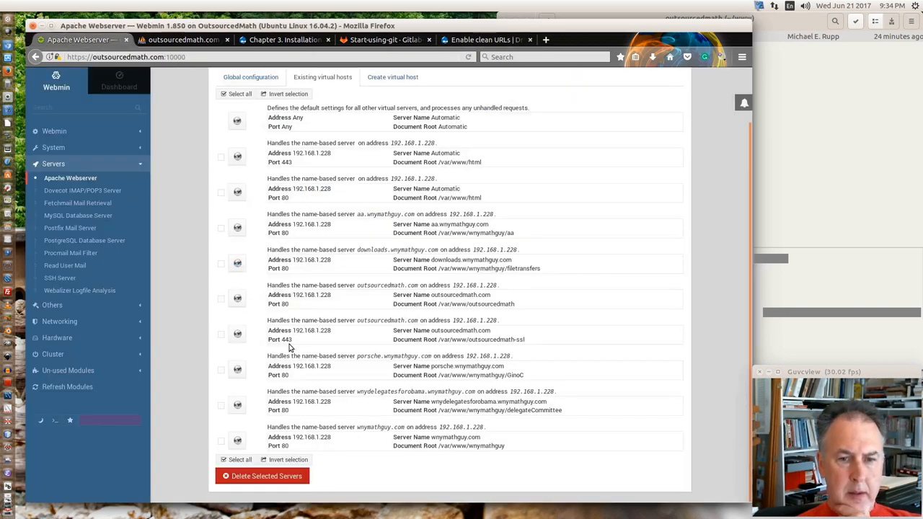
{"action": "left_click", "coordinate": [251, 78]}
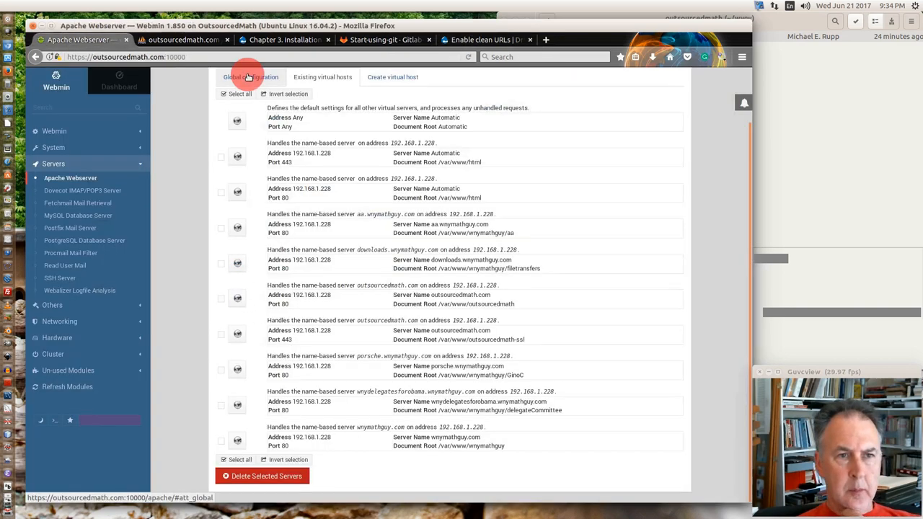
{"action": "left_click", "coordinate": [251, 78]}
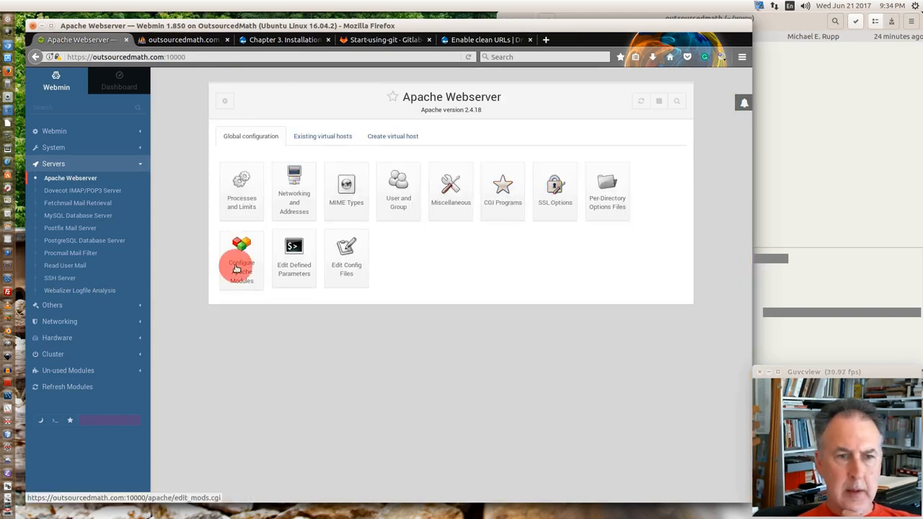
{"action": "left_click", "coordinate": [242, 259]}
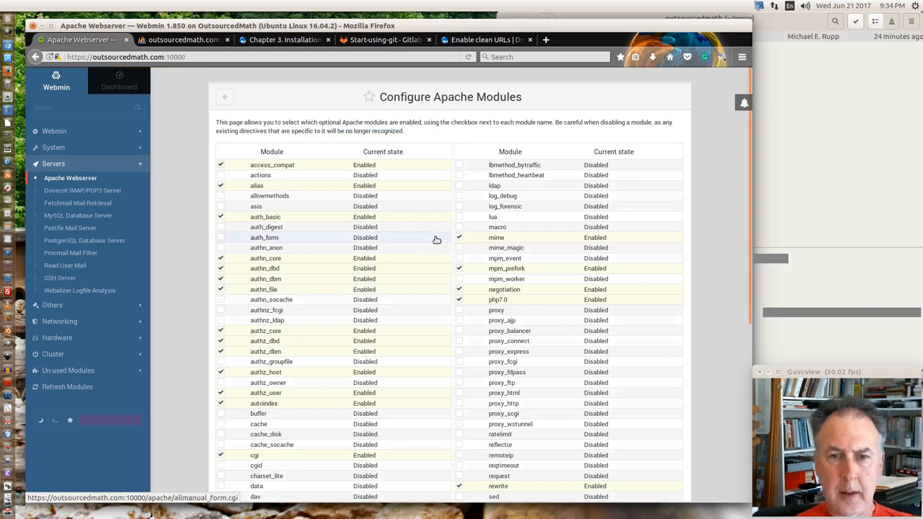
{"action": "scroll", "scroll_direction": "down", "scroll_amount": 3}
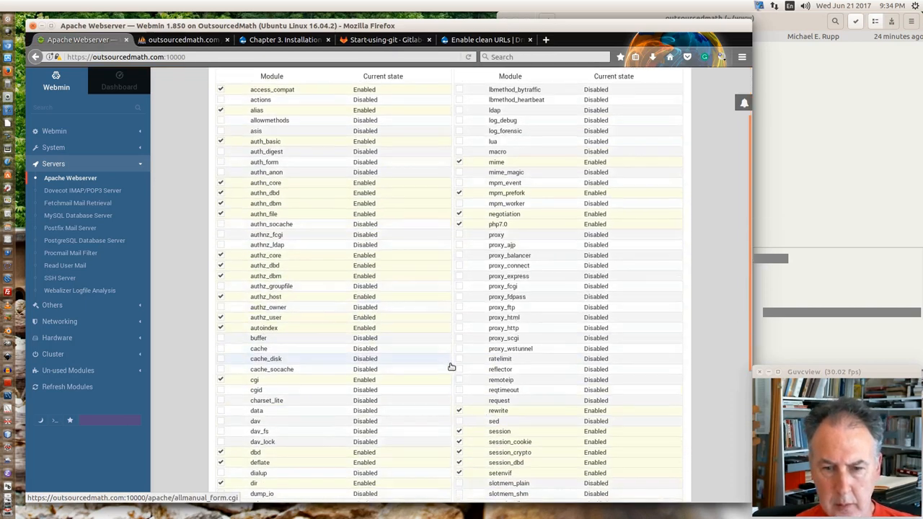
{"action": "scroll", "scroll_direction": "down", "scroll_amount": 3}
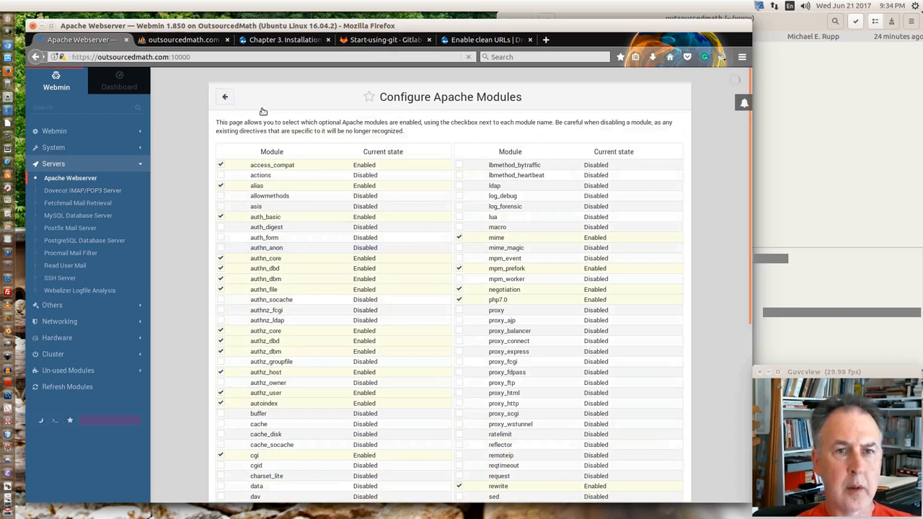
{"action": "left_click", "coordinate": [225, 96]}
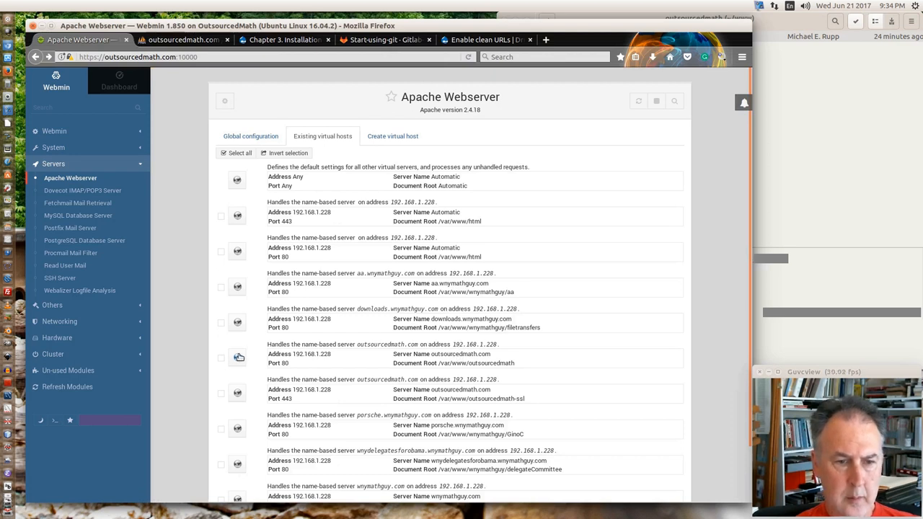
{"action": "mouse_move", "coordinate": [236, 358]}
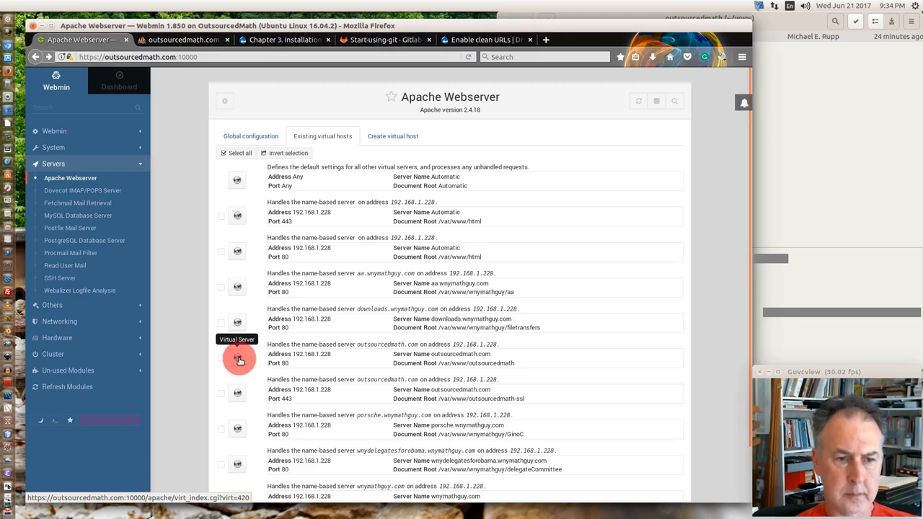
- Add 'AllowOverride All' to the outsourcedmath.com:80 virtual host's directives and save them
{"action": "left_click", "coordinate": [238, 361]}
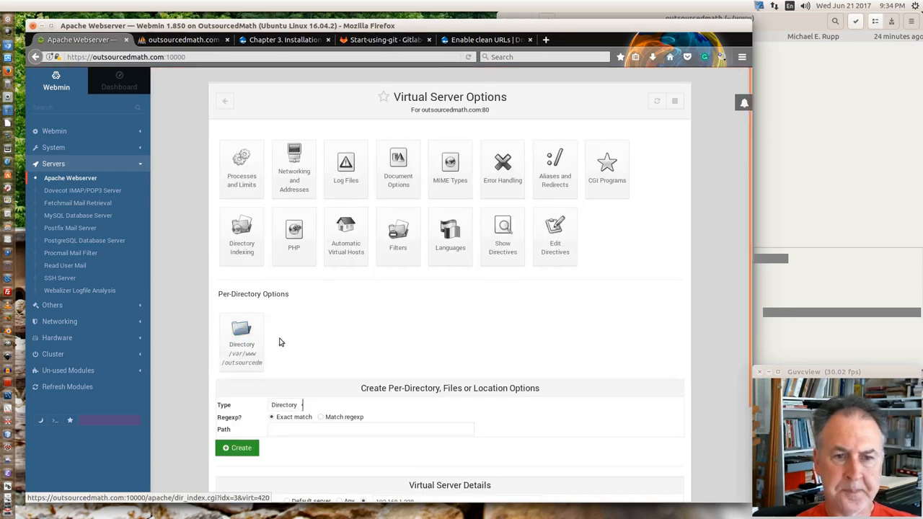
{"action": "mouse_move", "coordinate": [536, 281]}
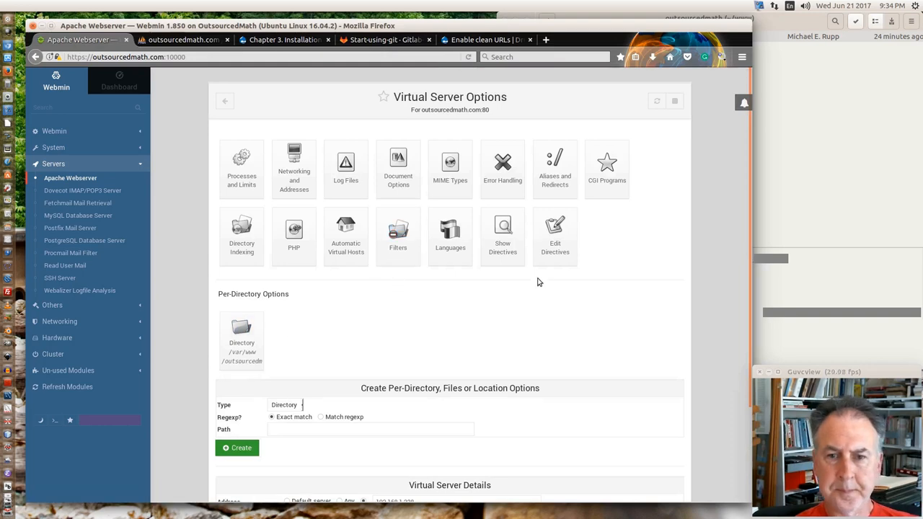
{"action": "left_click", "coordinate": [554, 238]}
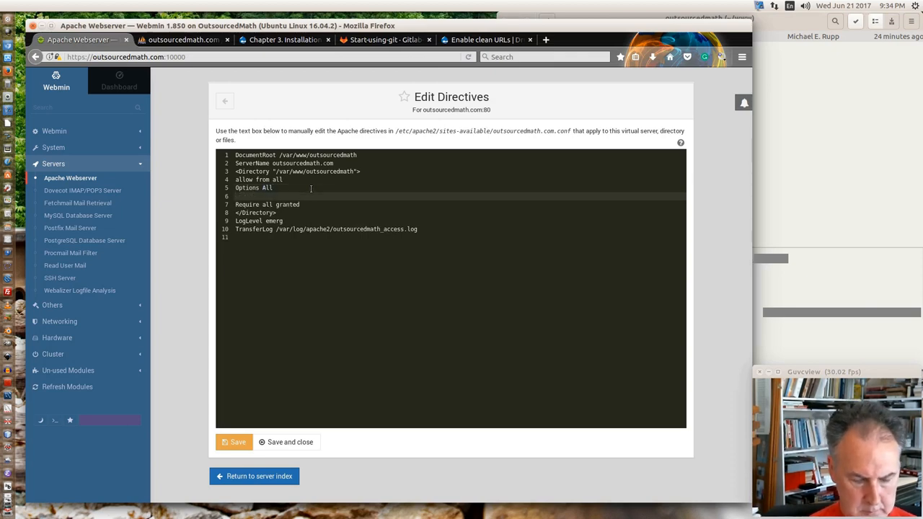
{"action": "type", "text": "All"}
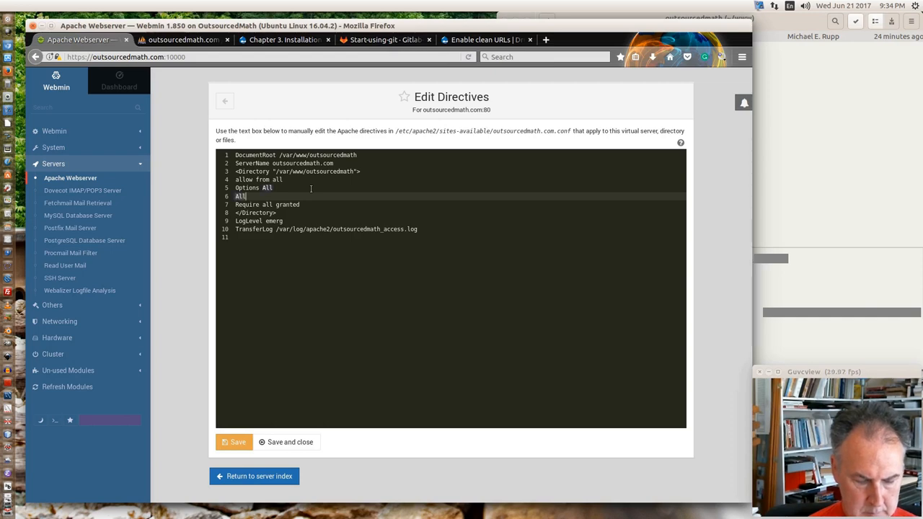
{"action": "type", "text": "ow"}
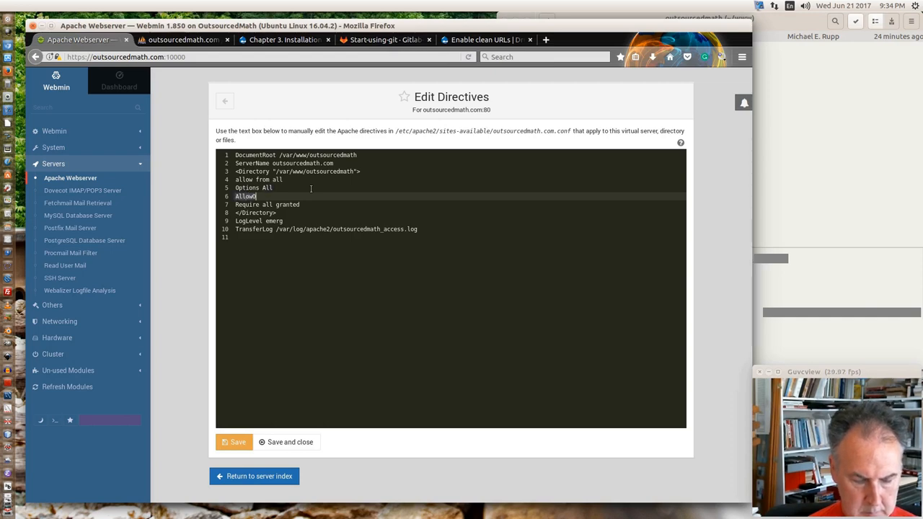
{"action": "type", "text": "Override"}
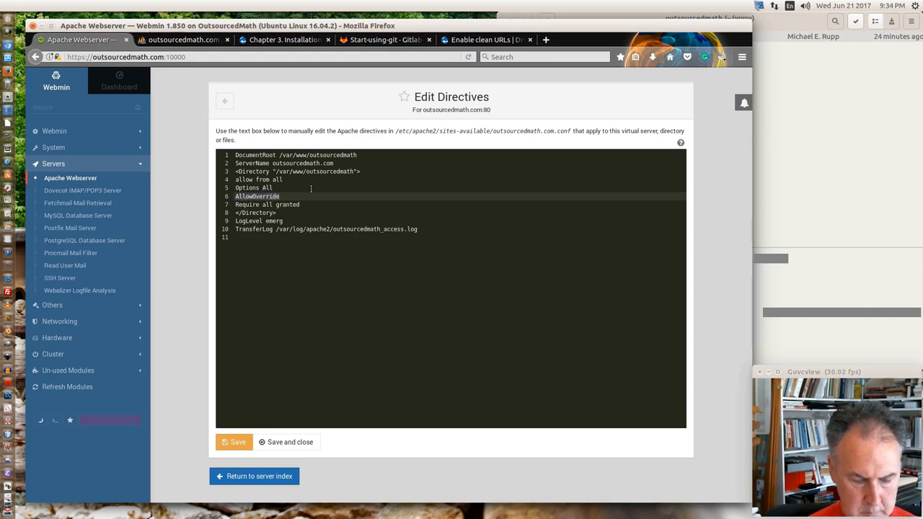
{"action": "type", "text": "All"}
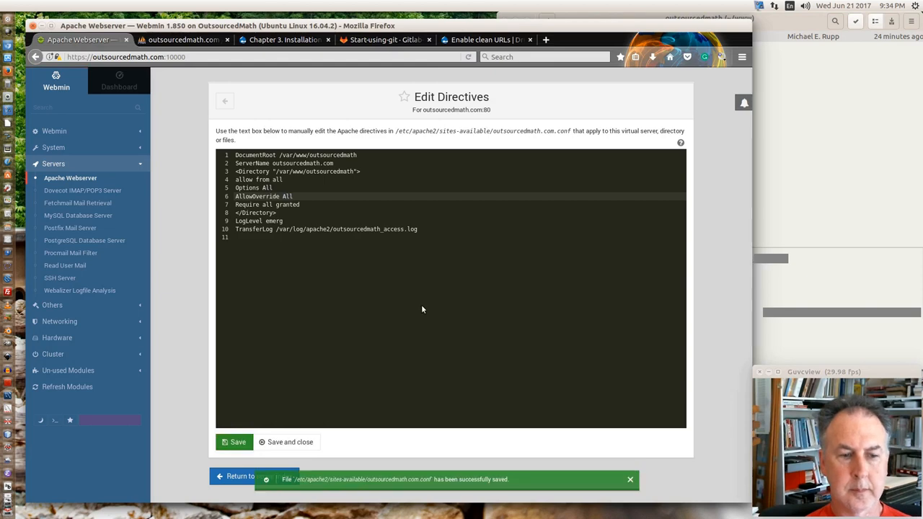
{"action": "mouse_move", "coordinate": [274, 441]}
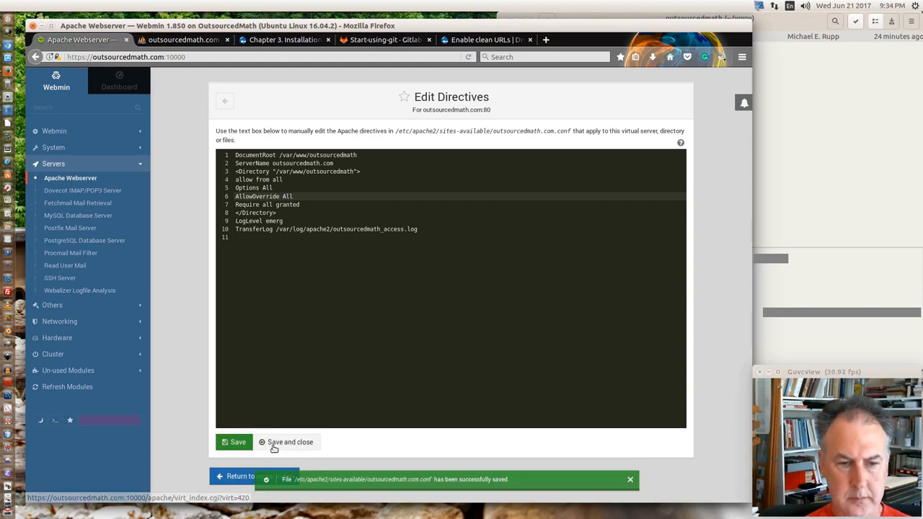
{"action": "left_click", "coordinate": [289, 441]}
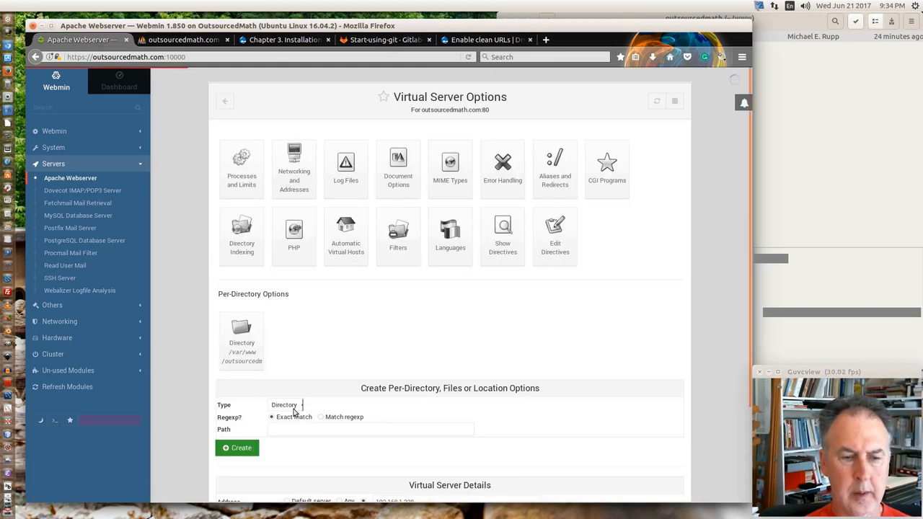
- Save the outsourcedmath.com virtual host details and return to the host list
{"action": "scroll", "scroll_direction": "down", "scroll_amount": 3}
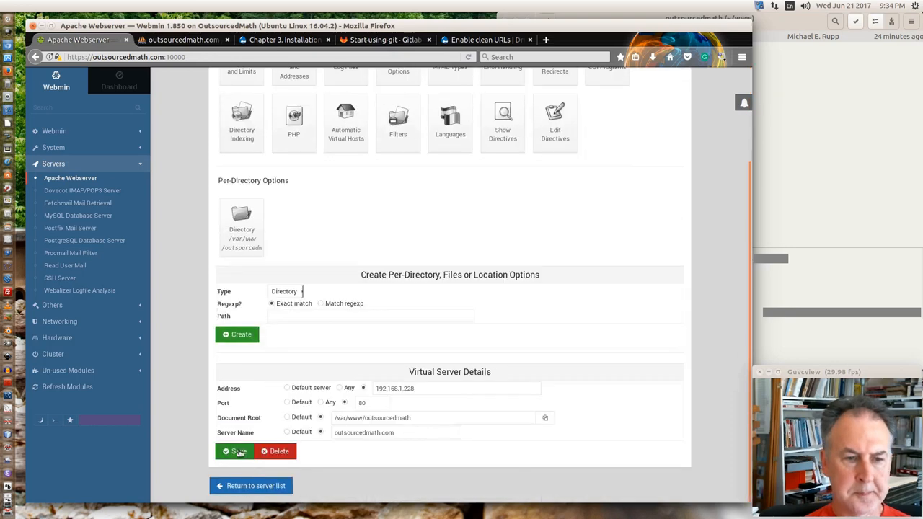
{"action": "left_click", "coordinate": [238, 449]}
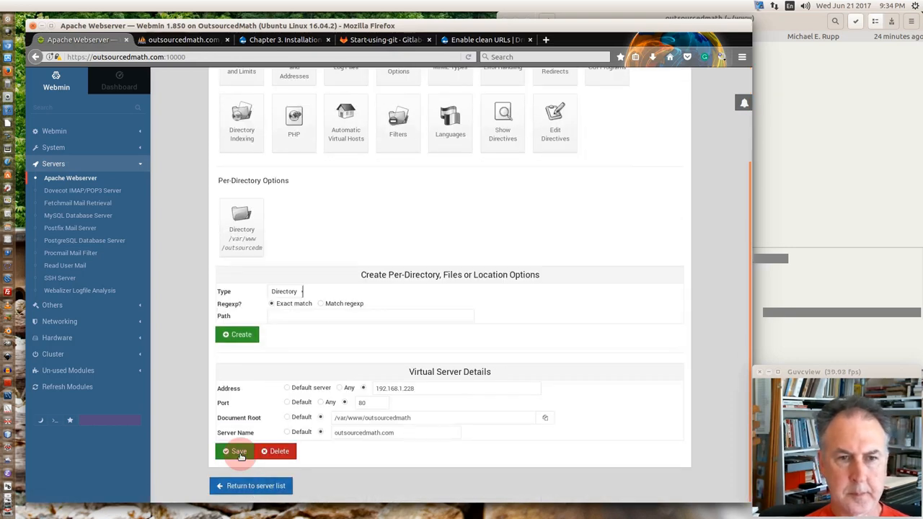
{"action": "left_click", "coordinate": [237, 450]}
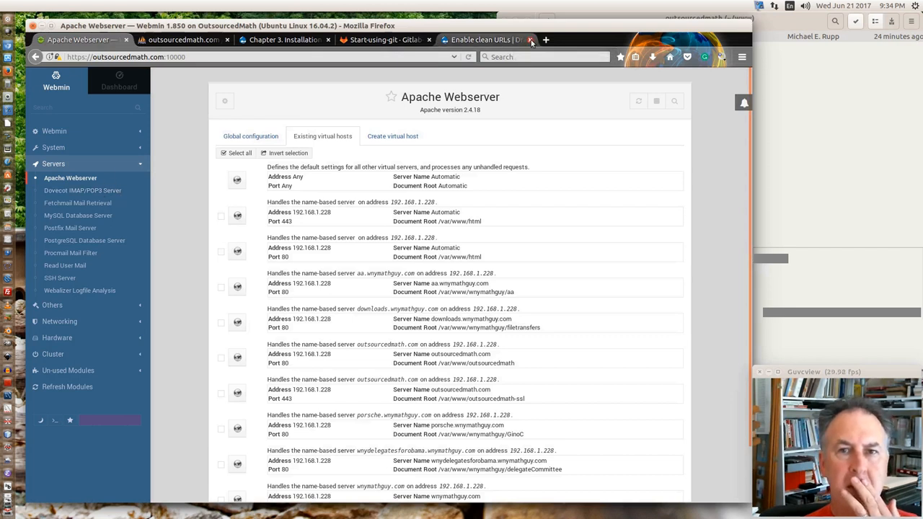
- Show the site database's Operations page in phpMyAdmin with its collation settings
{"action": "left_click", "coordinate": [184, 41]}
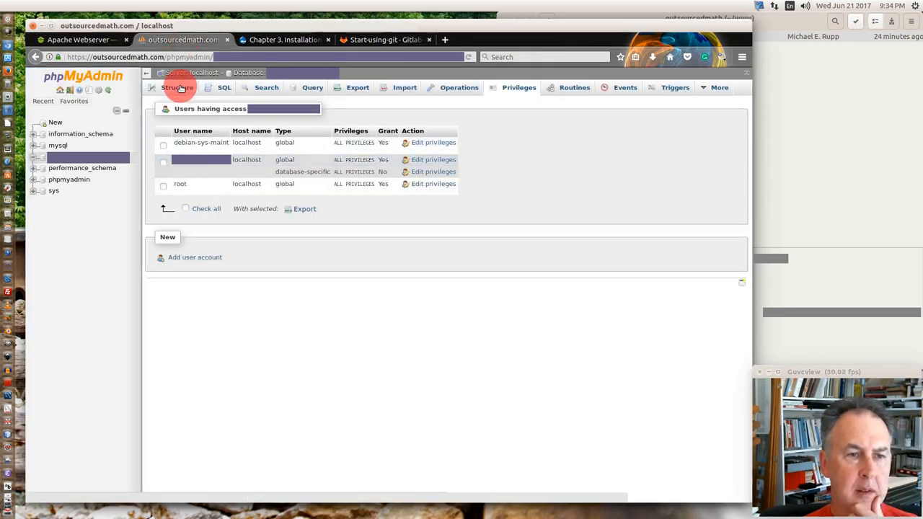
{"action": "left_click", "coordinate": [176, 88]}
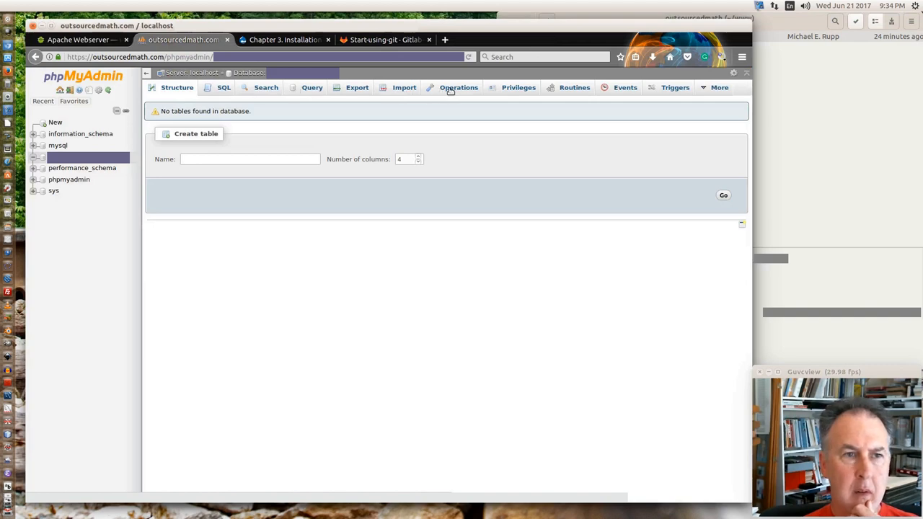
{"action": "mouse_move", "coordinate": [403, 88]}
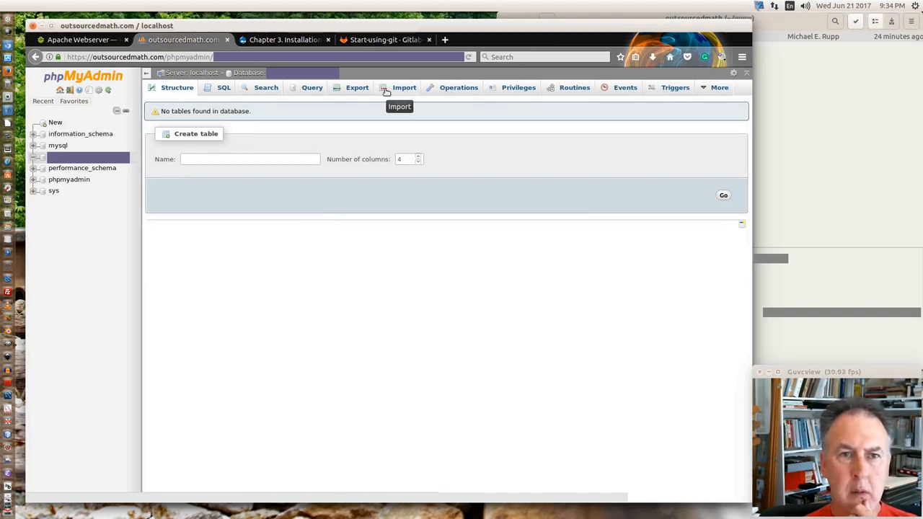
{"action": "left_click", "coordinate": [459, 88]}
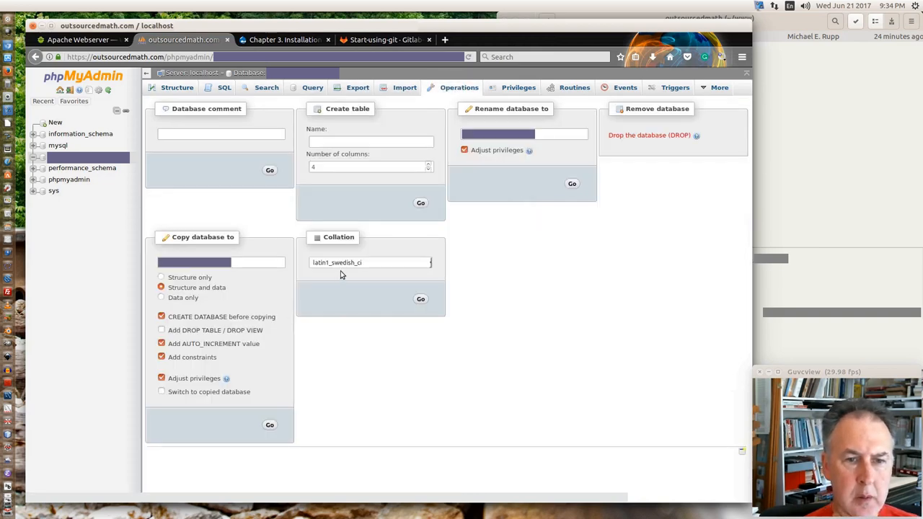
- Change the database collation from latin1_swedish_ci to utf8_unicode_ci and apply it
{"action": "left_click", "coordinate": [369, 262]}
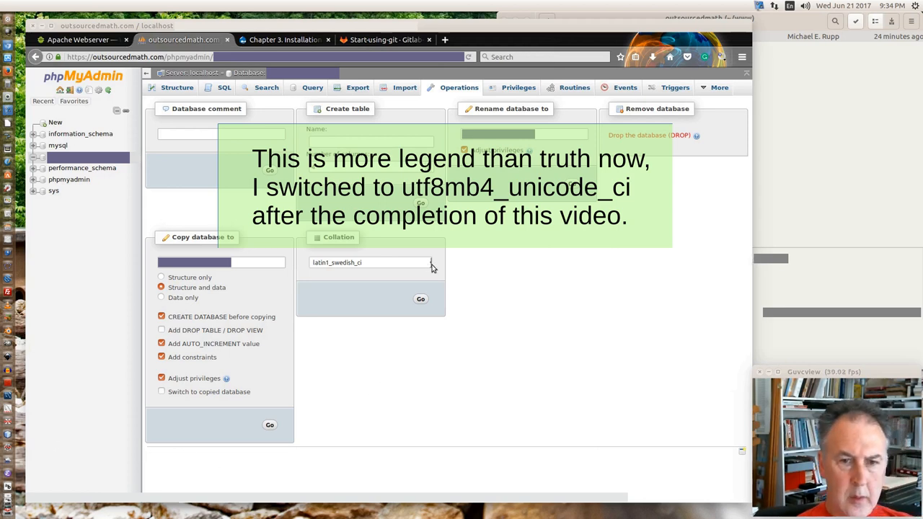
{"action": "left_click", "coordinate": [369, 262]}
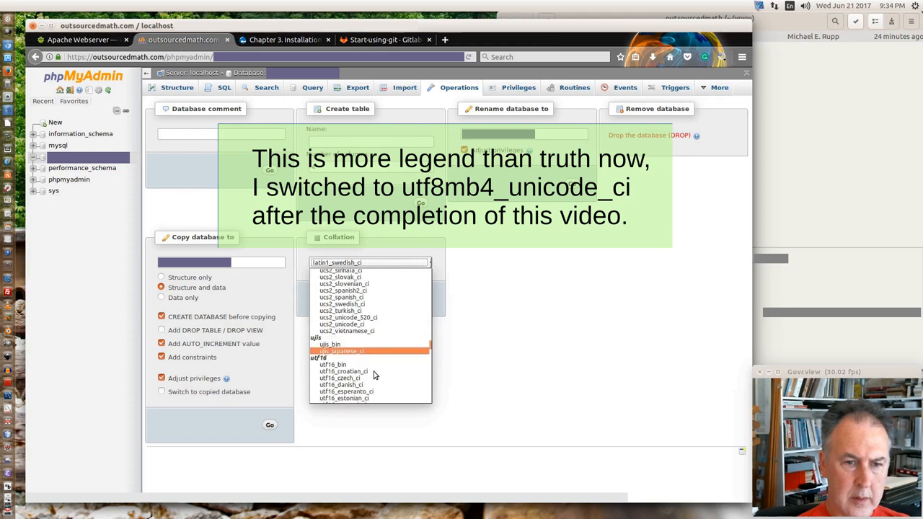
{"action": "scroll", "scroll_direction": "down", "scroll_amount": 3}
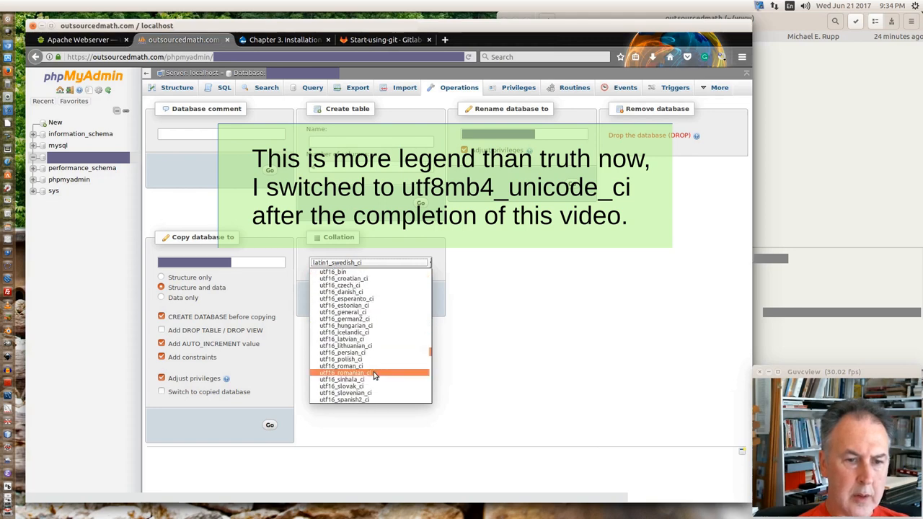
{"action": "mouse_move", "coordinate": [372, 372]}
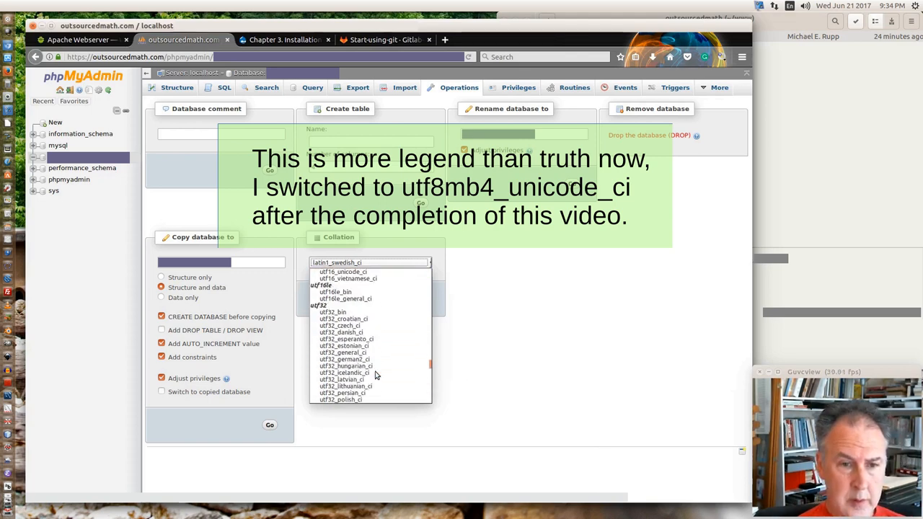
{"action": "scroll", "scroll_direction": "down", "scroll_amount": 3}
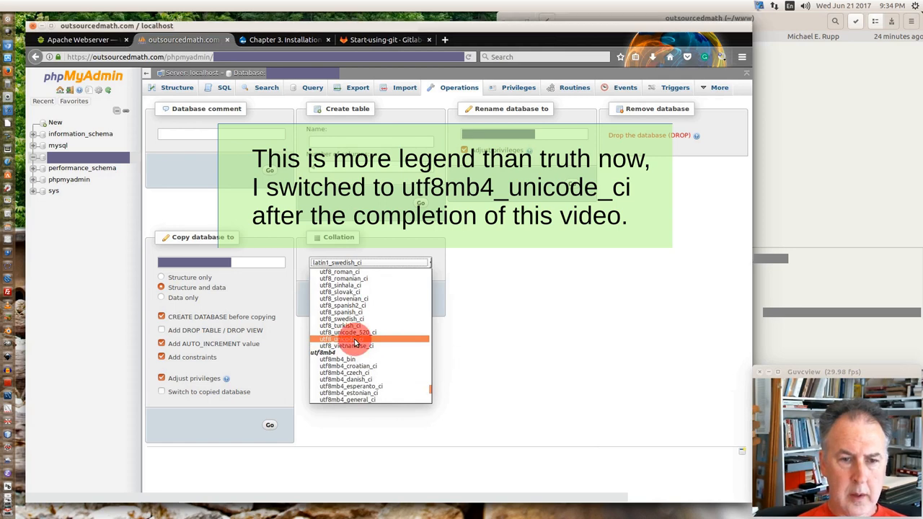
{"action": "left_click", "coordinate": [344, 339]}
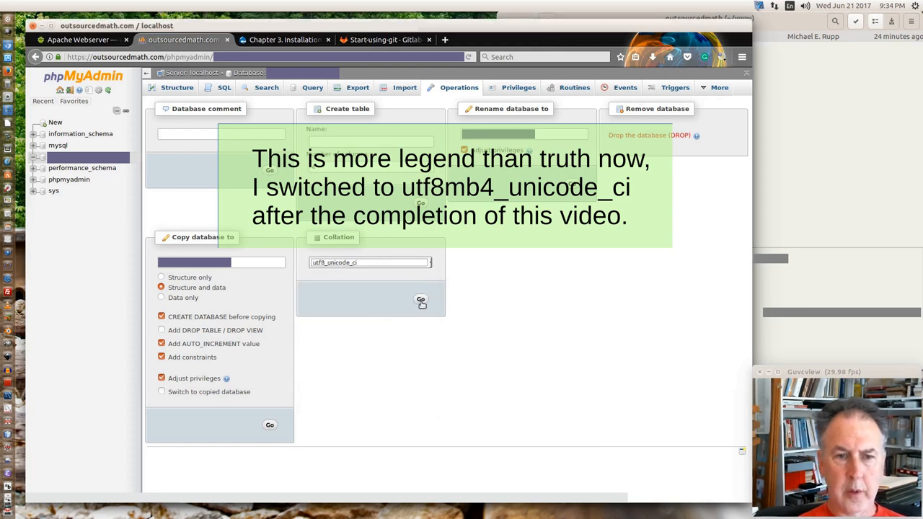
{"action": "left_click", "coordinate": [421, 298]}
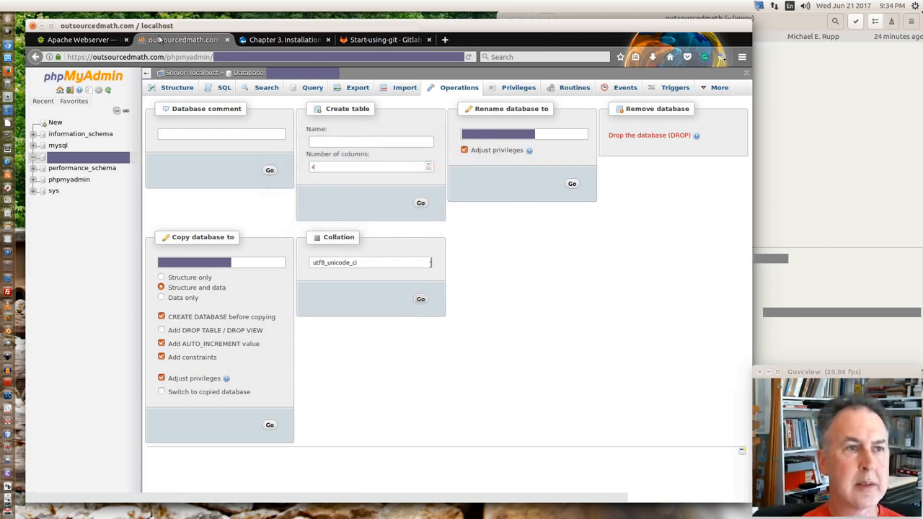
{"action": "left_click", "coordinate": [382, 39]}
{"action": "type", "text": "out"}
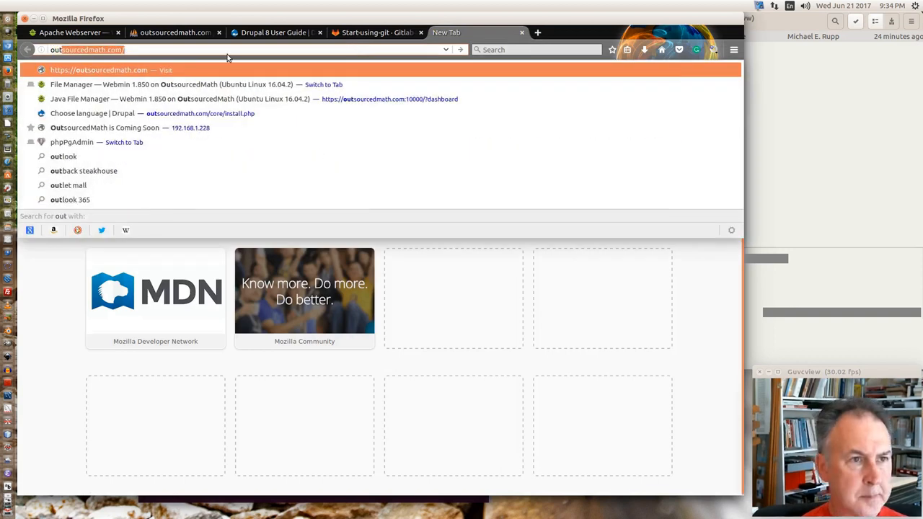
{"action": "mouse_move", "coordinate": [133, 49]}
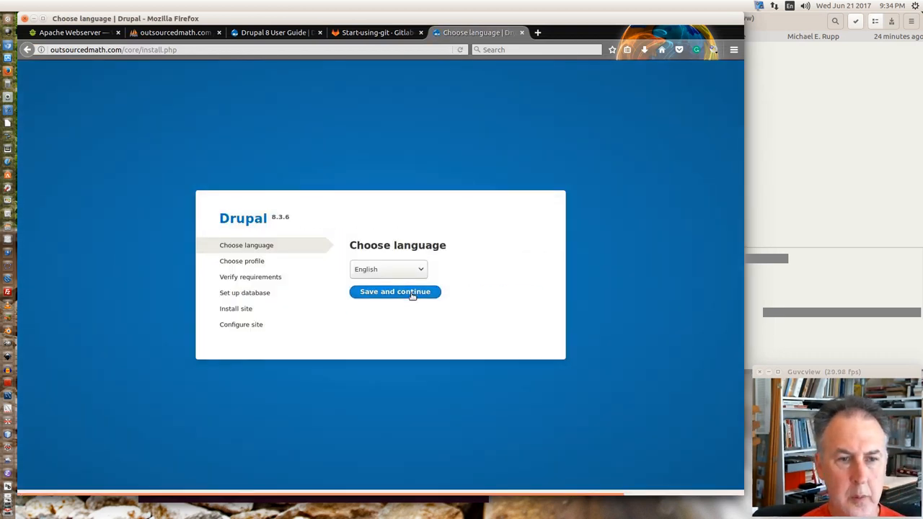
- Continue the Drupal installer in English to reach the database configuration form
{"action": "left_click", "coordinate": [395, 292]}
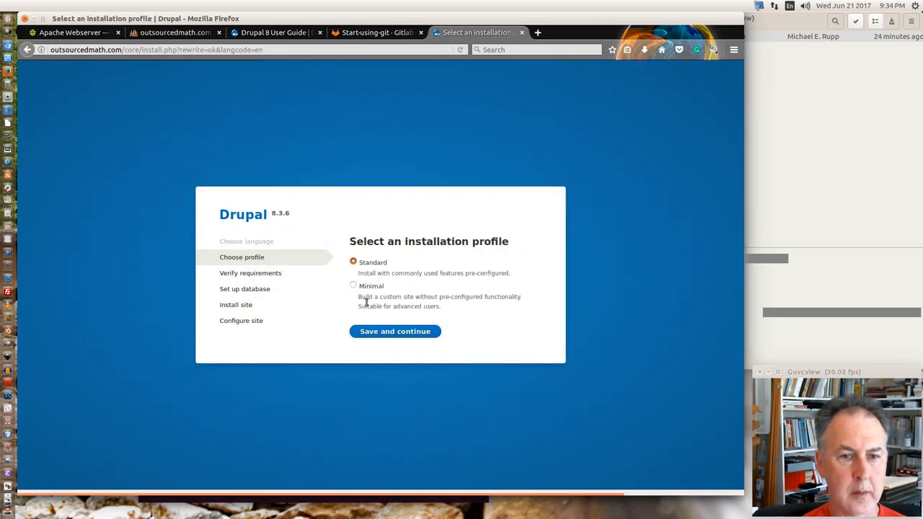
{"action": "left_click", "coordinate": [395, 330]}
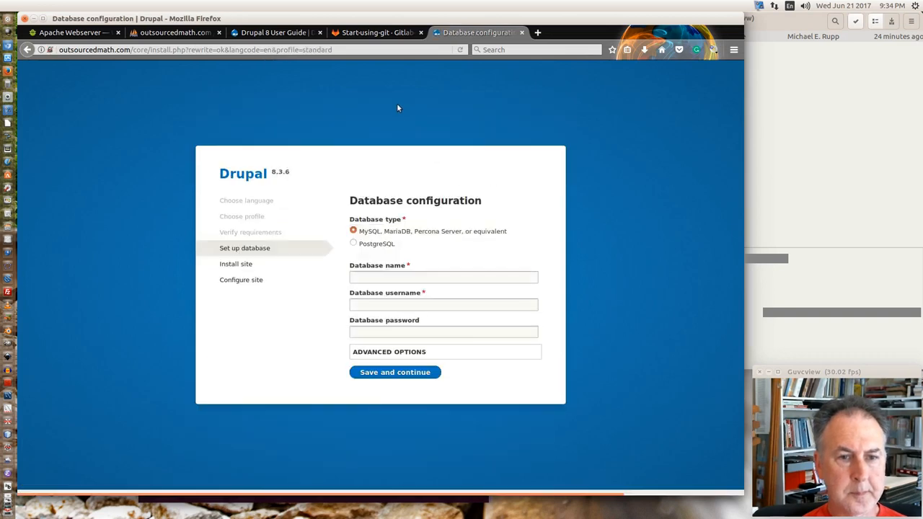
{"action": "mouse_move", "coordinate": [281, 265]}
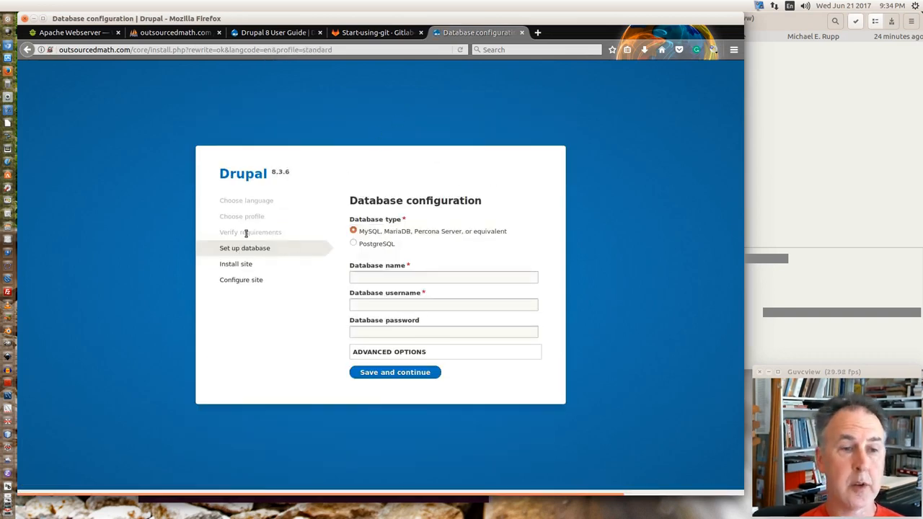
{"action": "mouse_move", "coordinate": [323, 237]}
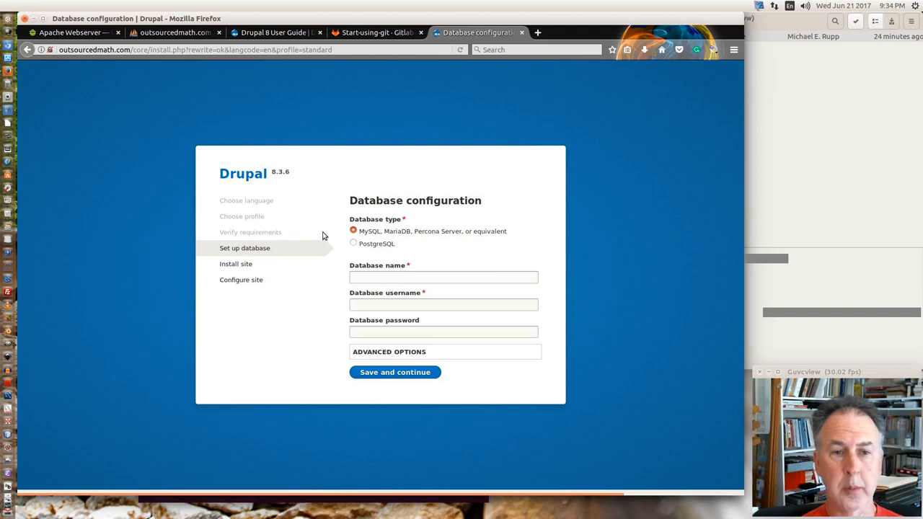
{"action": "mouse_move", "coordinate": [369, 237]}
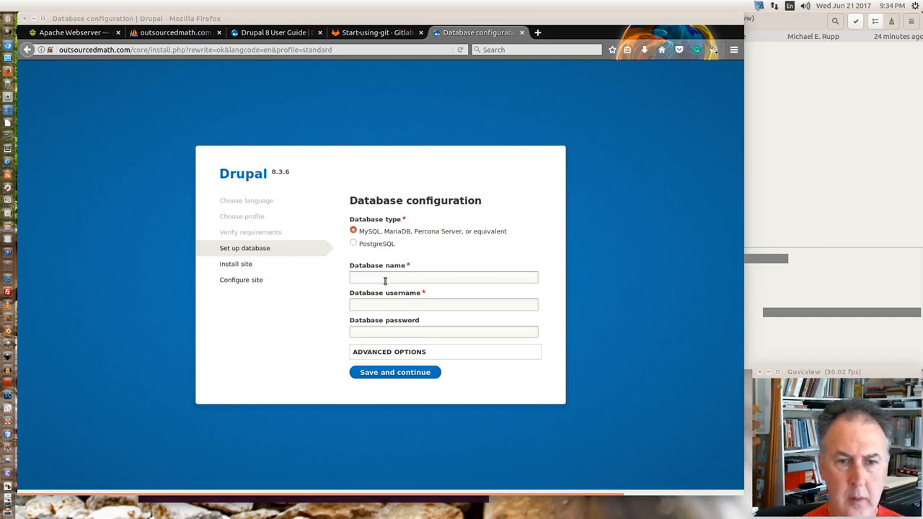
- Paste the database name, username and password into Drupal's database configuration form
{"action": "left_click", "coordinate": [443, 276]}
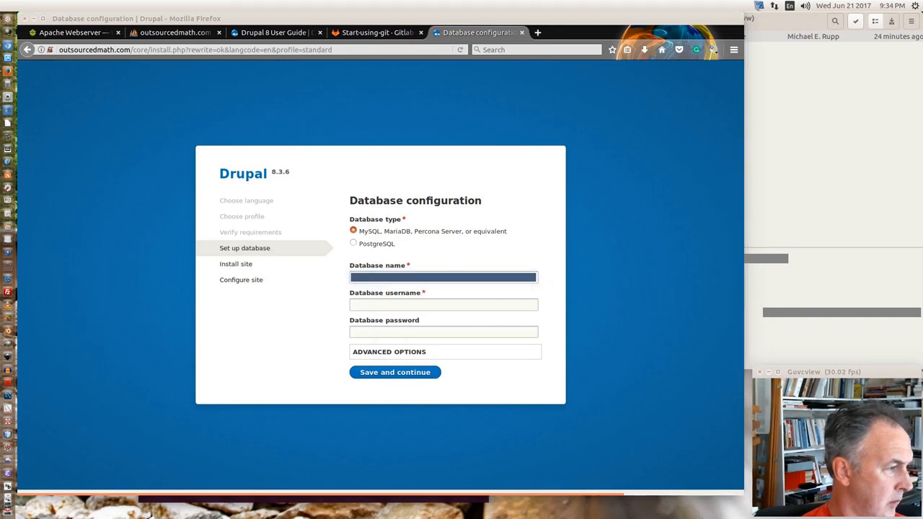
{"action": "mouse_move", "coordinate": [408, 303]}
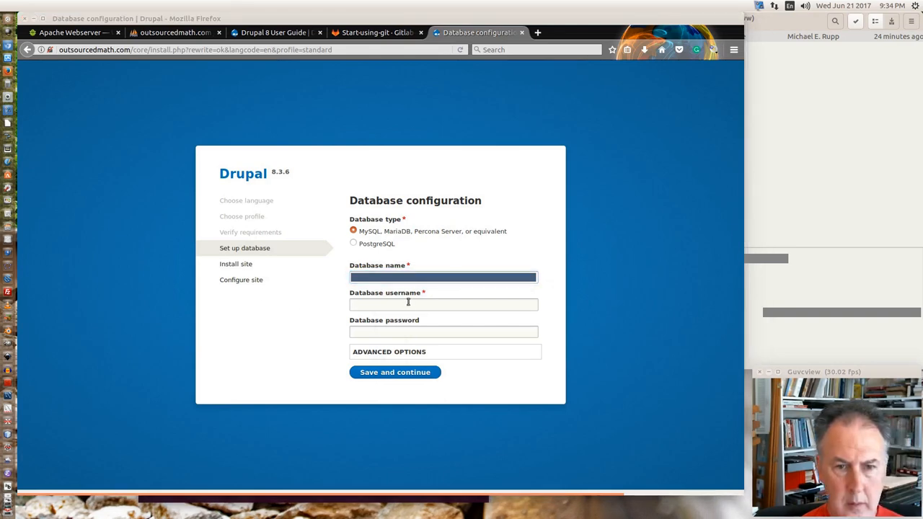
{"action": "right_click", "coordinate": [442, 302]}
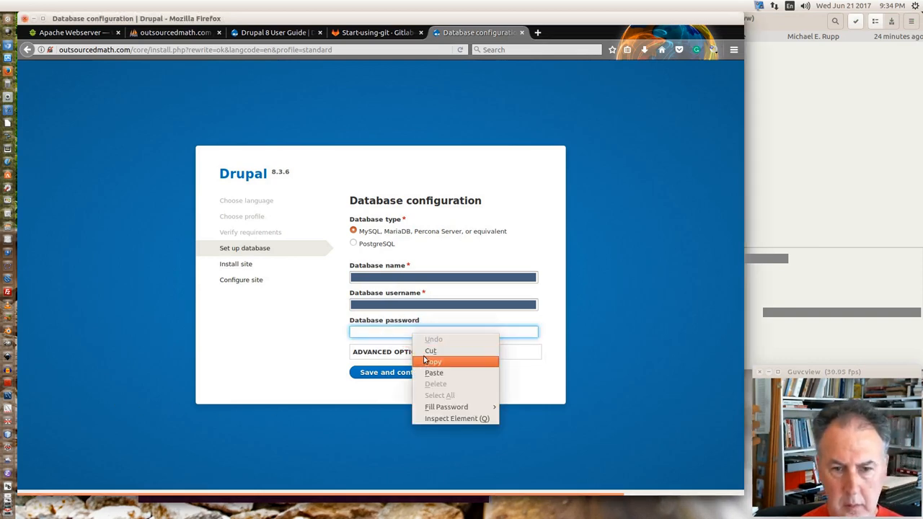
{"action": "left_click", "coordinate": [211, 366]}
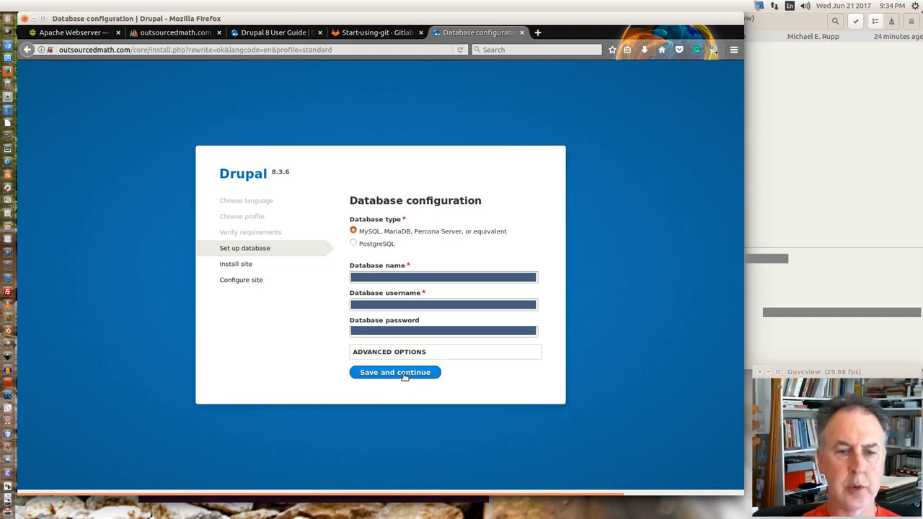
- Save the database settings and let Drupal install its 40 modules
{"action": "left_click", "coordinate": [395, 372]}
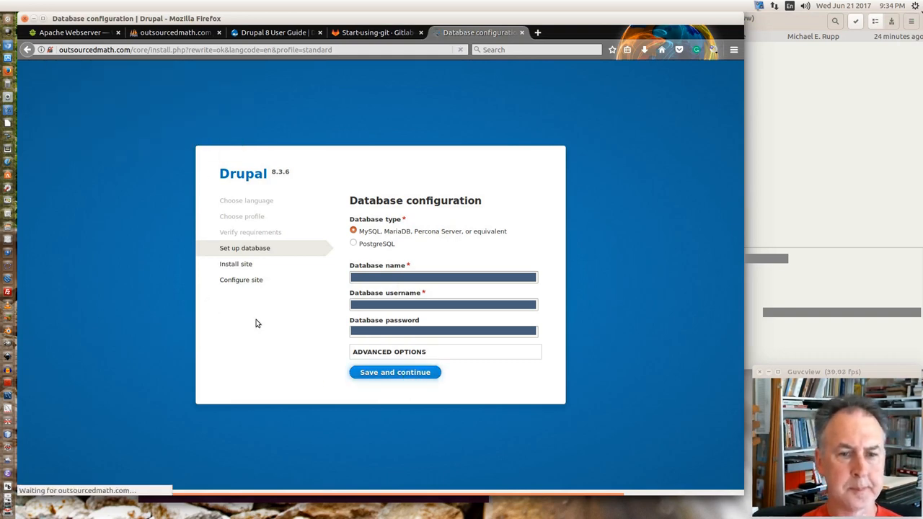
{"action": "mouse_move", "coordinate": [254, 340]}
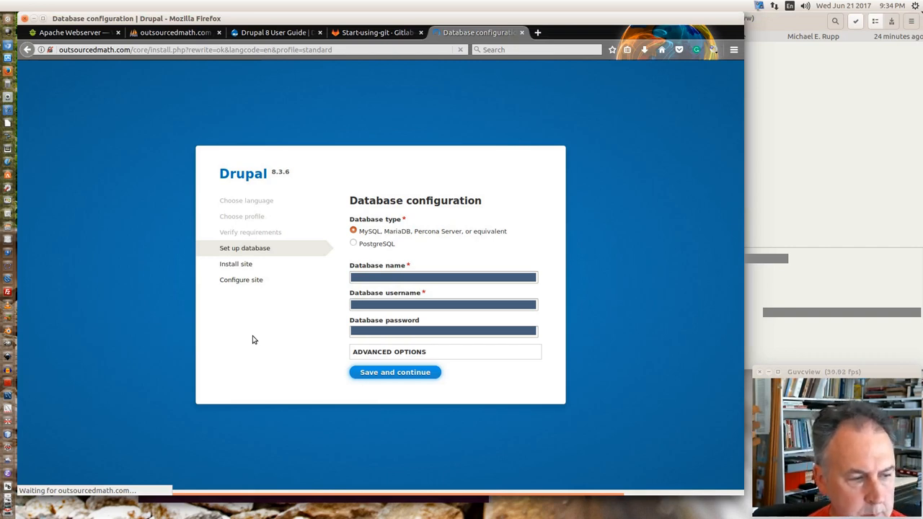
{"action": "left_click", "coordinate": [394, 372]}
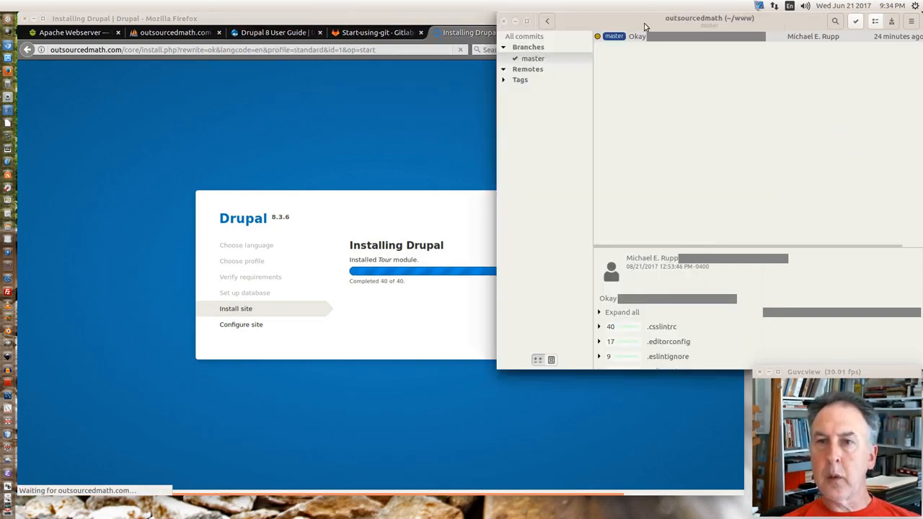
- Wait for the Drupal install to finish 40 of 40 modules
{"action": "left_click", "coordinate": [533, 57]}
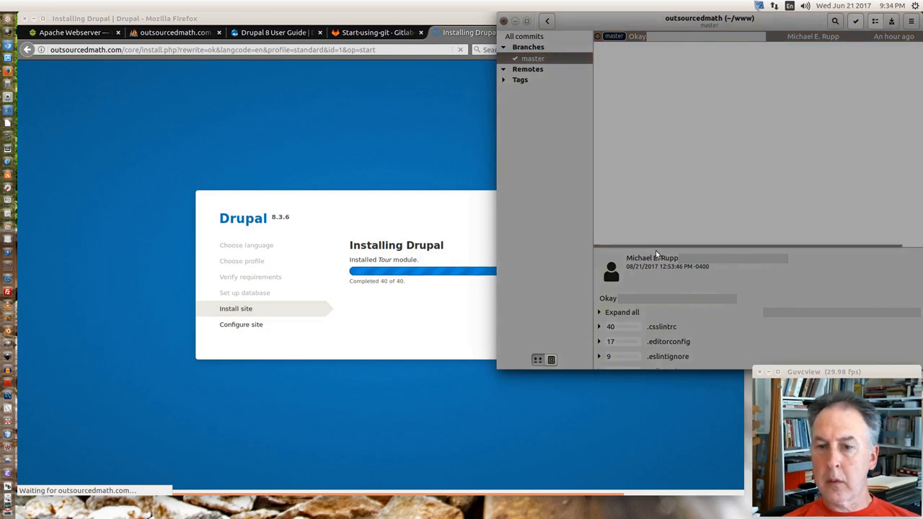
{"action": "mouse_move", "coordinate": [704, 312]}
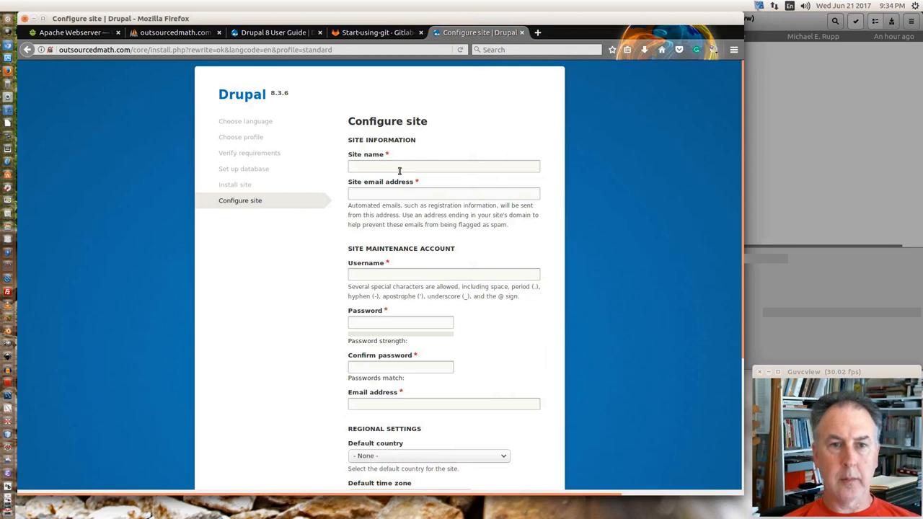
- Enter 'Outsourced Math LLC' as the site name on the Configure site form
{"action": "left_click", "coordinate": [444, 167]}
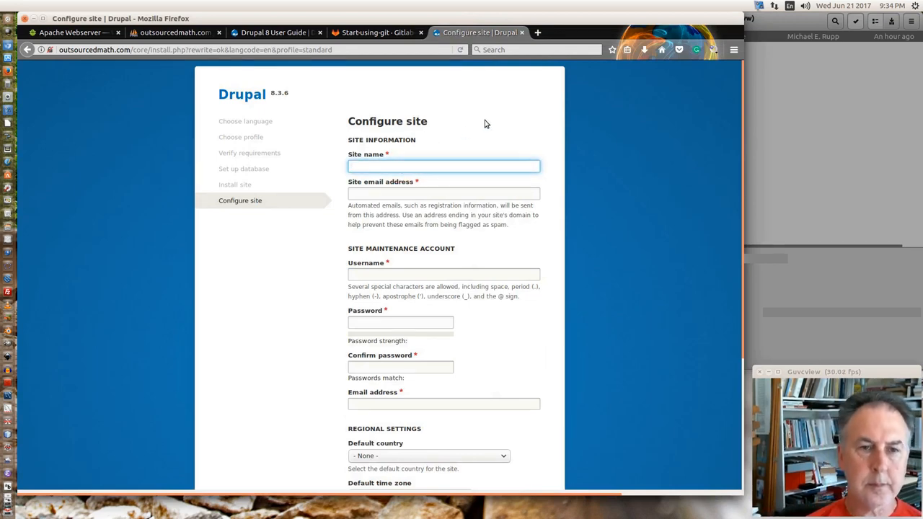
{"action": "left_click", "coordinate": [444, 167]}
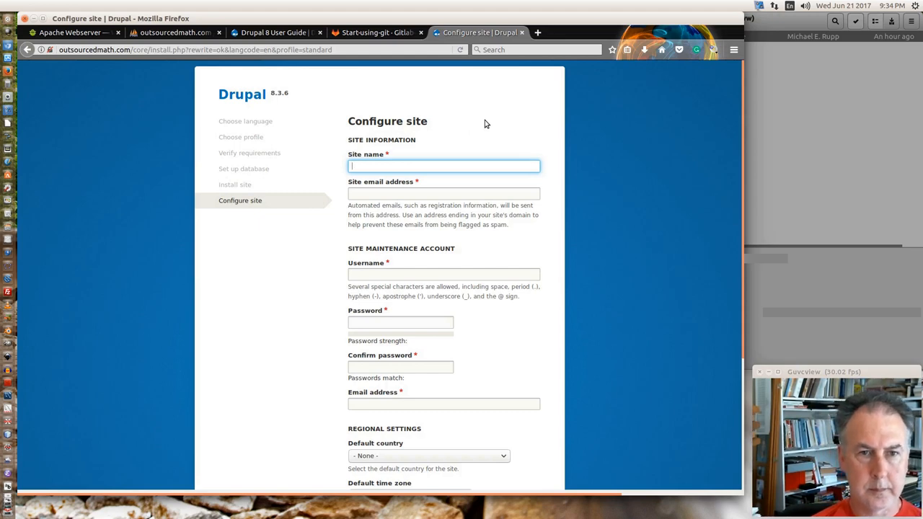
{"action": "type", "text": "O"}
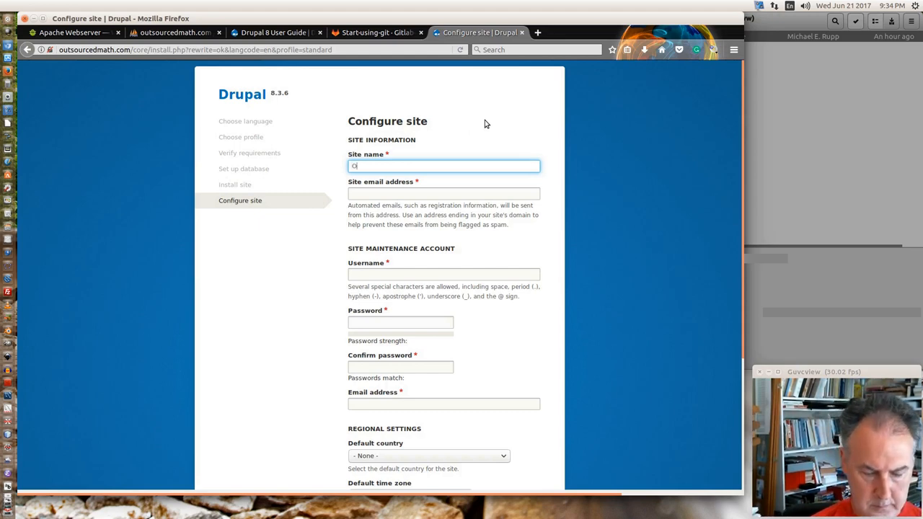
{"action": "type", "text": "utsou"}
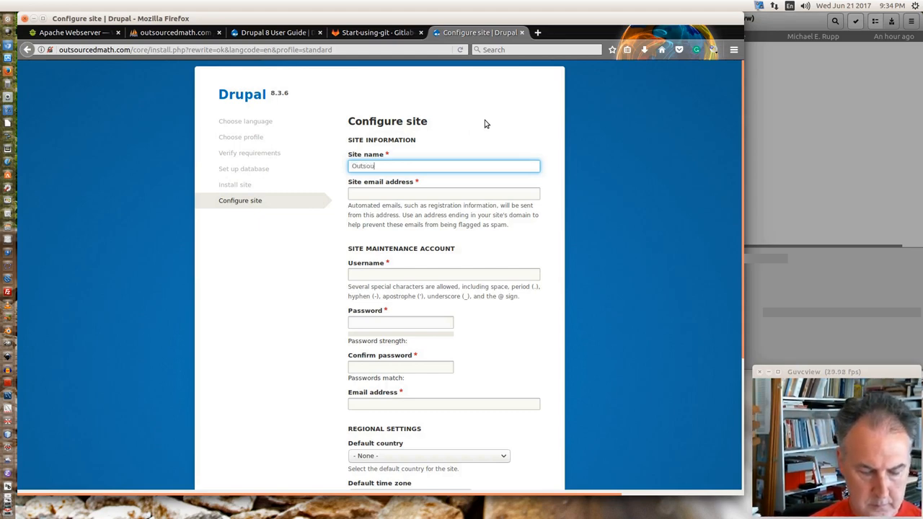
{"action": "type", "text": "rced"}
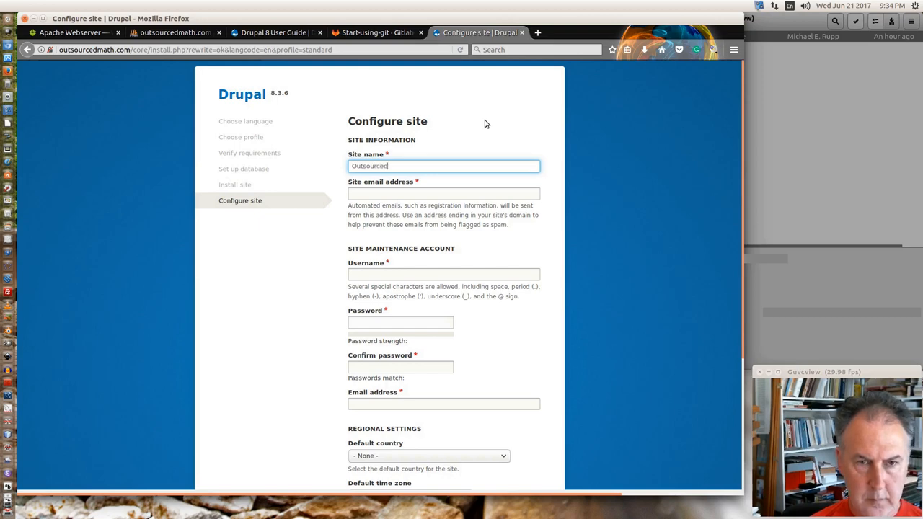
{"action": "type", "text": "Math LLC"}
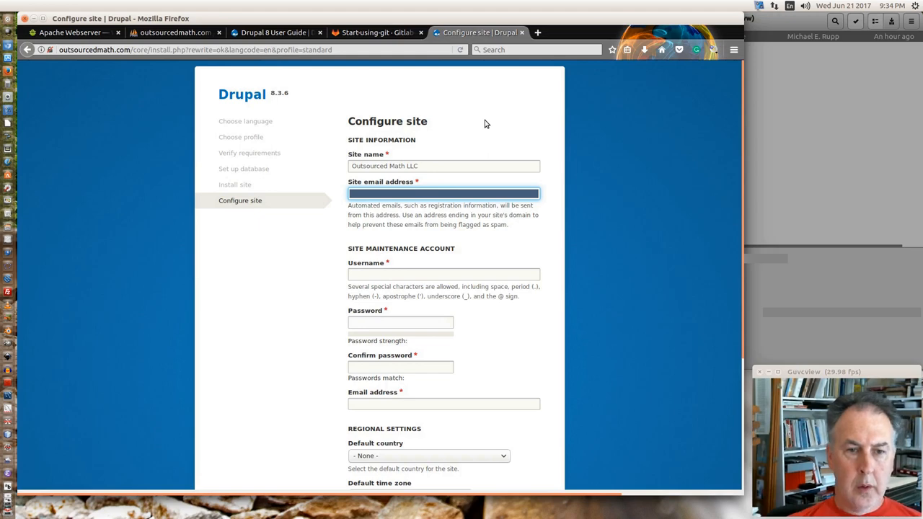
{"action": "mouse_move", "coordinate": [403, 263]}
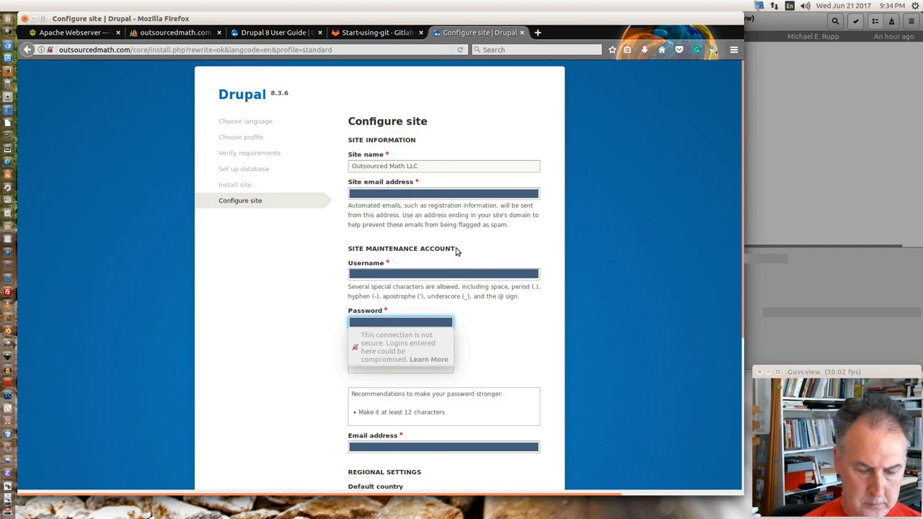
- Fill in the maintenance account password confirmation and set United States as default country
{"action": "scroll", "scroll_direction": "down", "scroll_amount": 3}
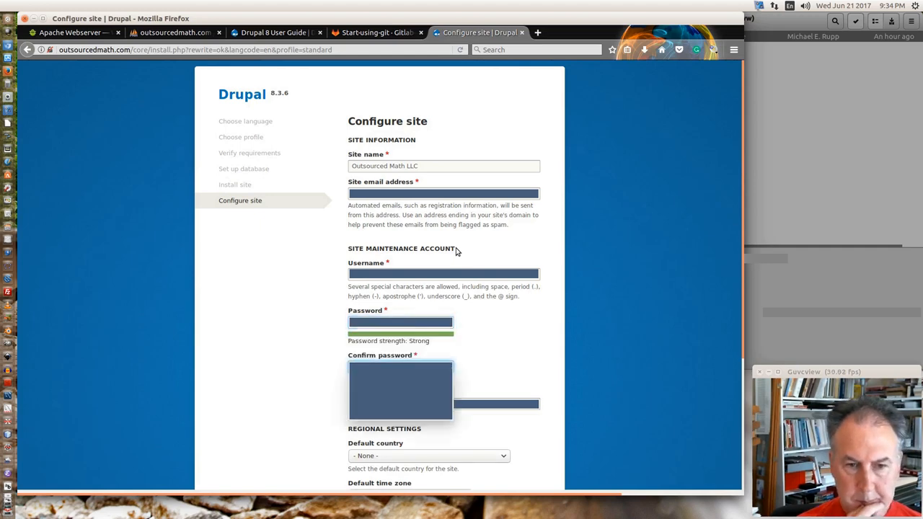
{"action": "left_click", "coordinate": [401, 368]}
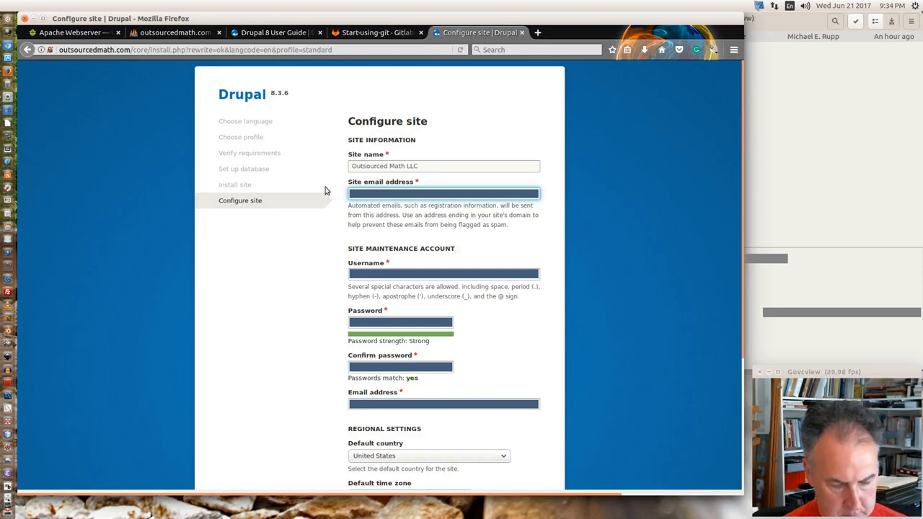
{"action": "mouse_move", "coordinate": [307, 236]}
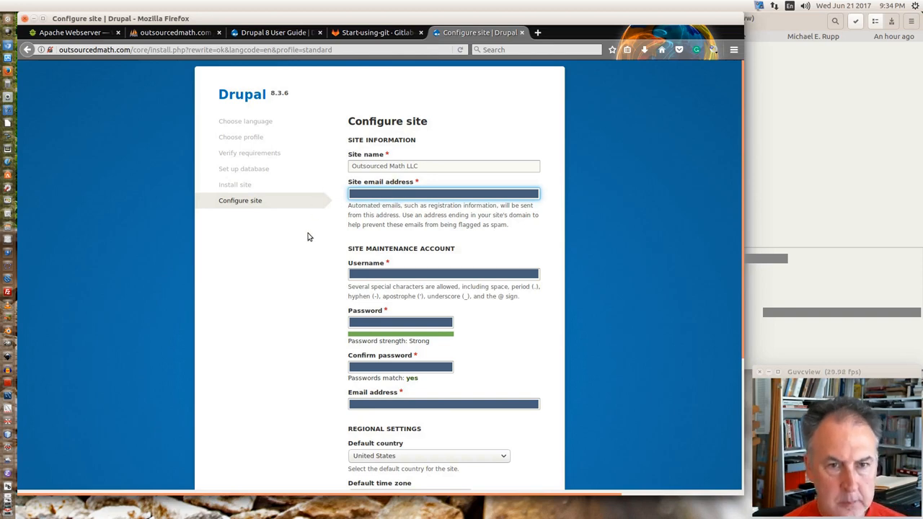
{"action": "scroll", "scroll_direction": "down", "scroll_amount": 3}
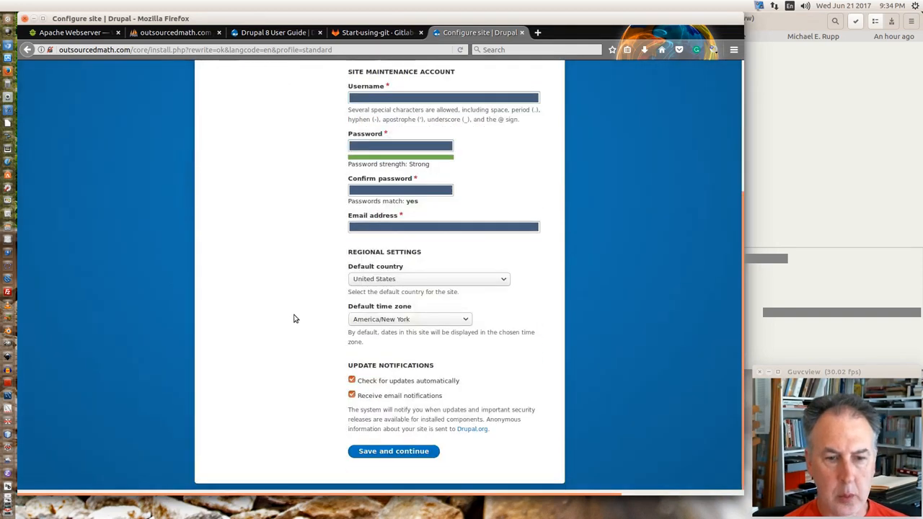
- Save the site configuration and land on the Welcome to Outsourced Math LLC home page
{"action": "left_click", "coordinate": [393, 450]}
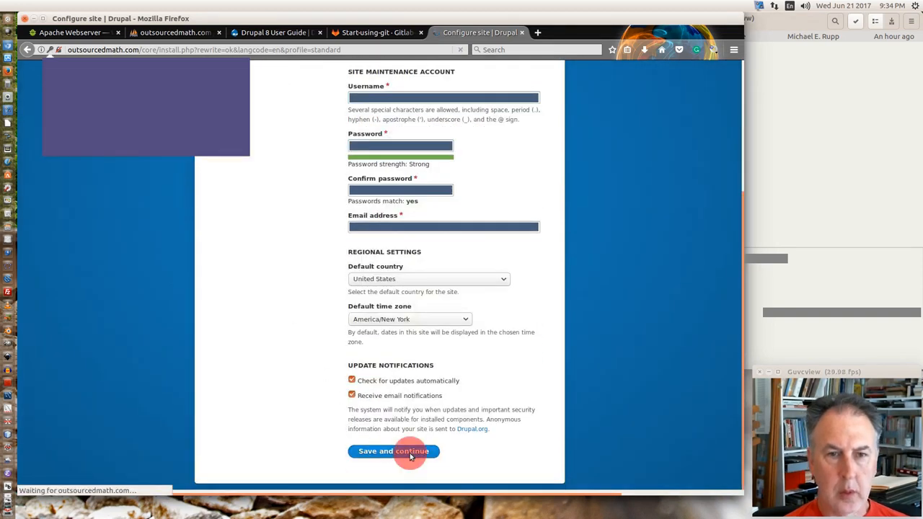
{"action": "left_click", "coordinate": [394, 450]}
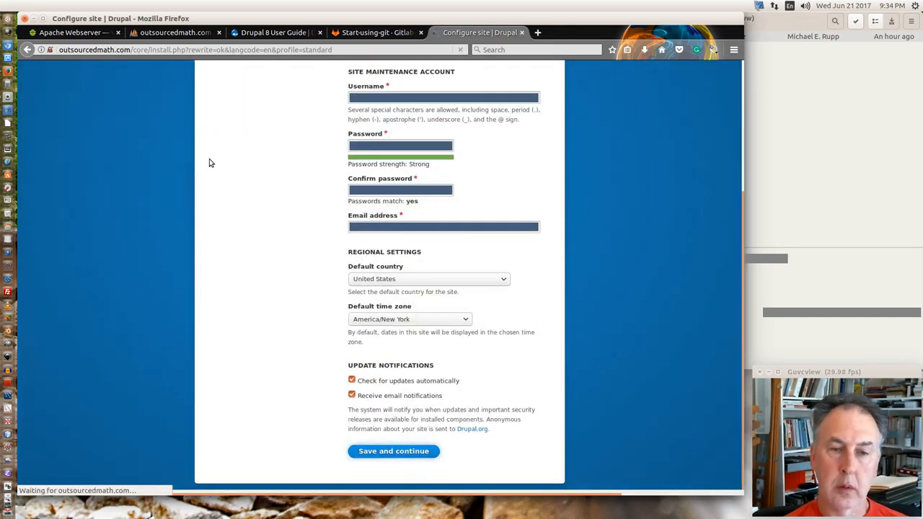
{"action": "mouse_move", "coordinate": [225, 193]}
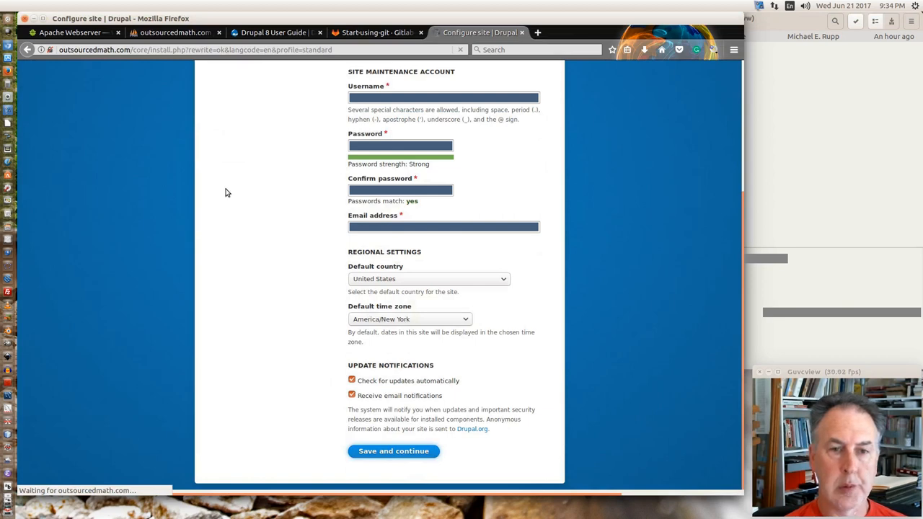
{"action": "mouse_move", "coordinate": [411, 200]}
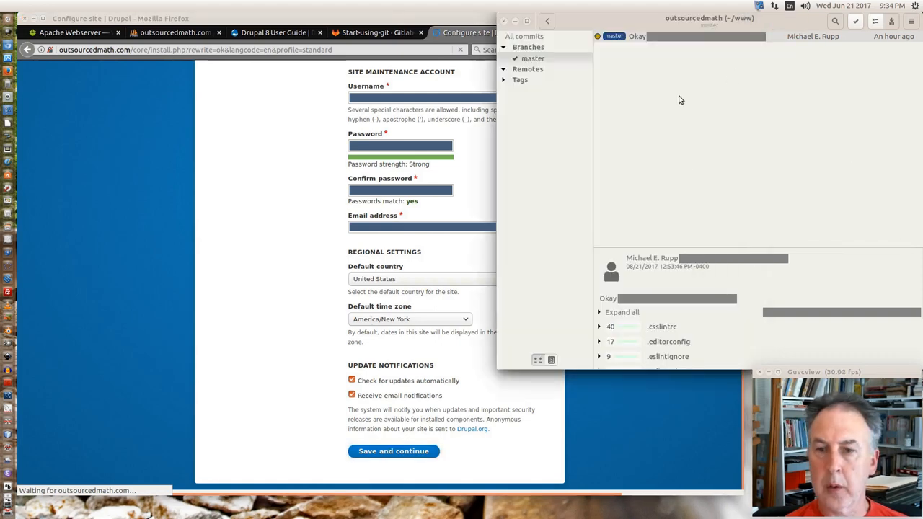
{"action": "mouse_move", "coordinate": [703, 213]}
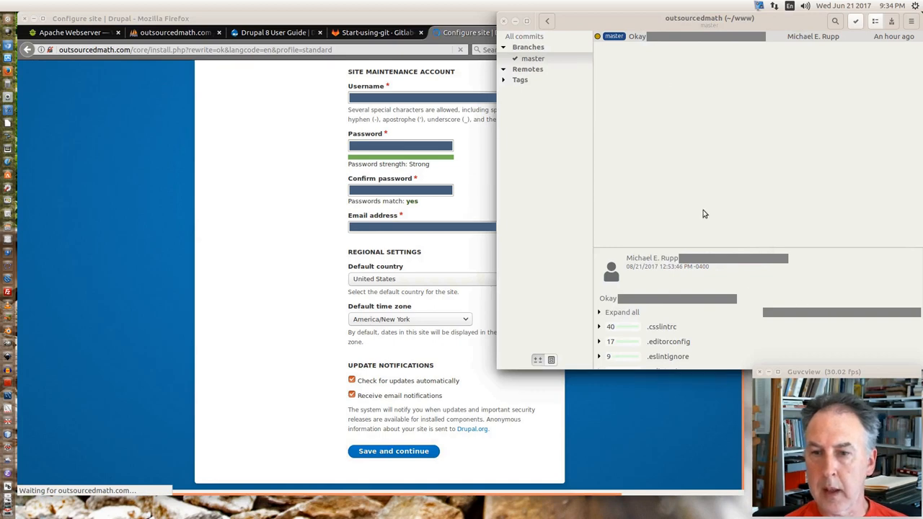
{"action": "left_click", "coordinate": [533, 58]}
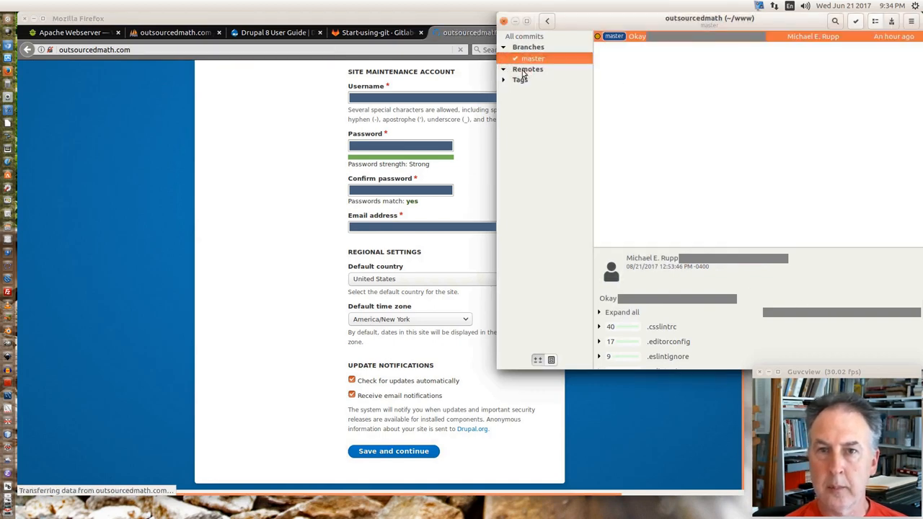
{"action": "left_click", "coordinate": [394, 450]}
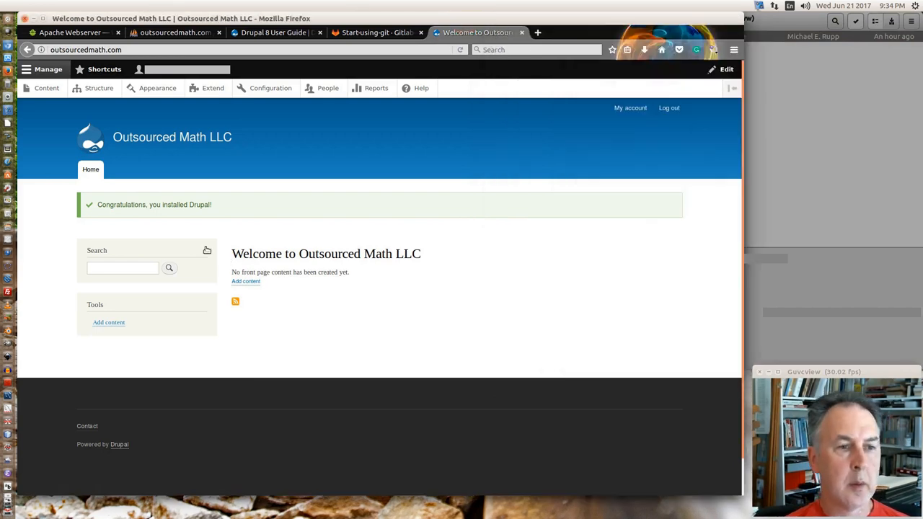
{"action": "mouse_move", "coordinate": [365, 222]}
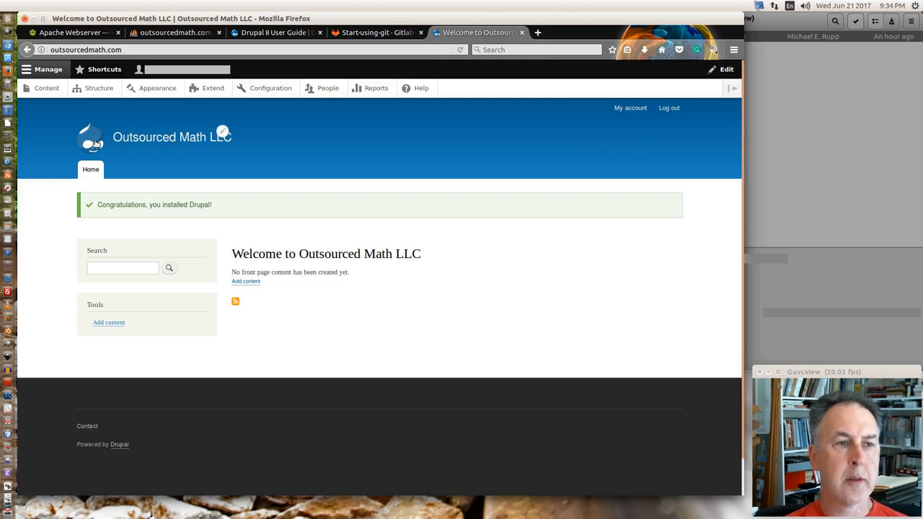
{"action": "mouse_move", "coordinate": [401, 169]}
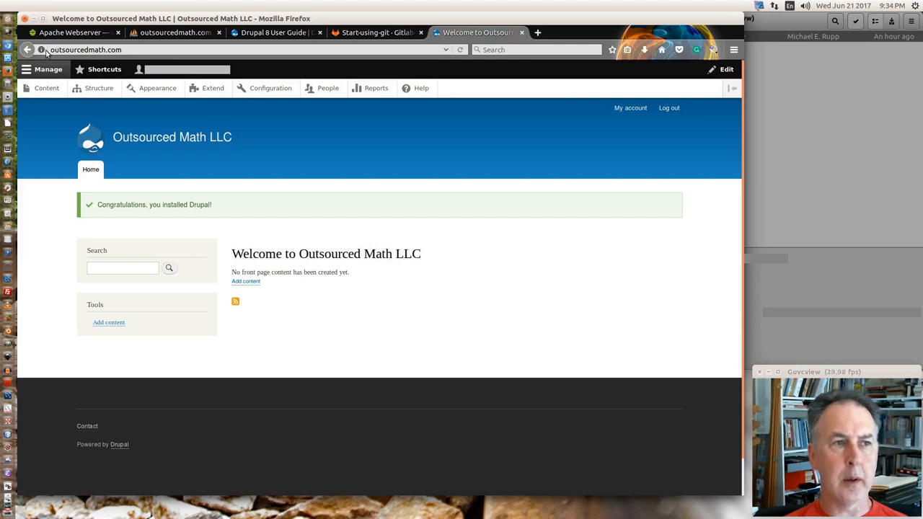
{"action": "mouse_move", "coordinate": [40, 49]}
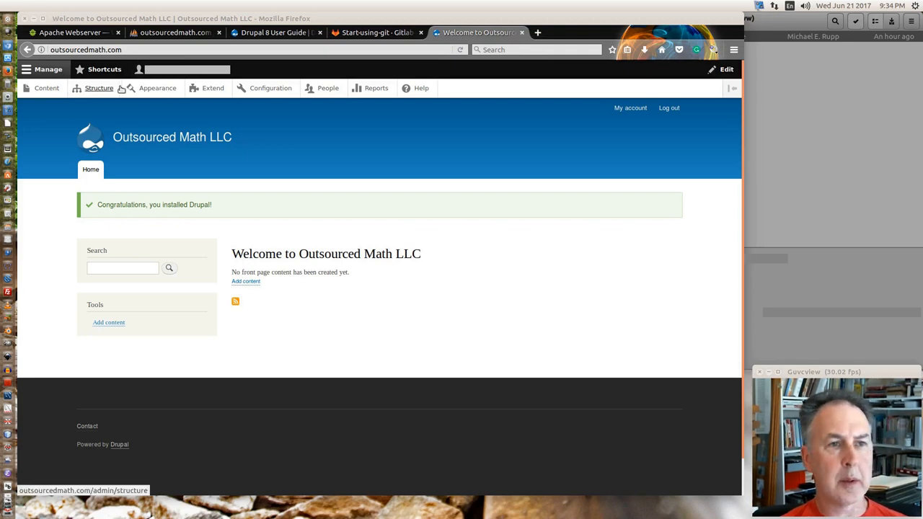
{"action": "mouse_move", "coordinate": [375, 88]}
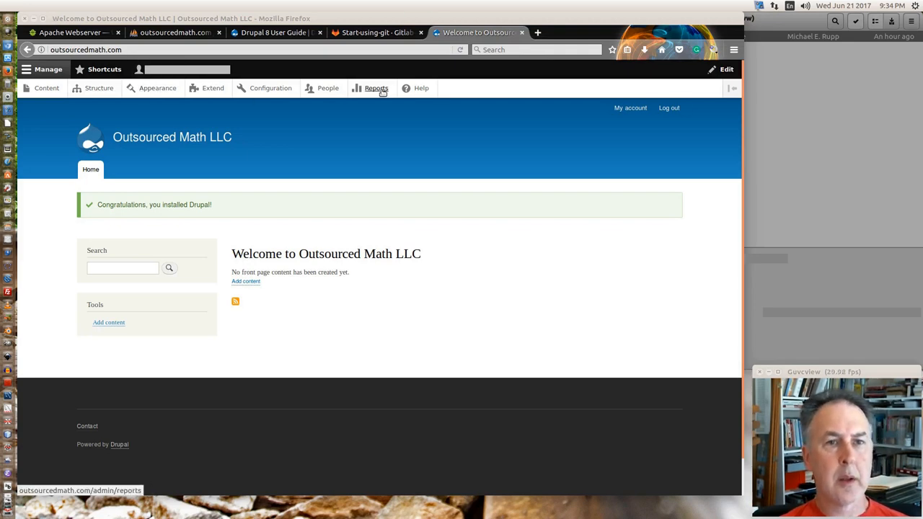
- Leave the Outsourced Math LLC home page for Drupal's administrative Reports
{"action": "left_click", "coordinate": [375, 88]}
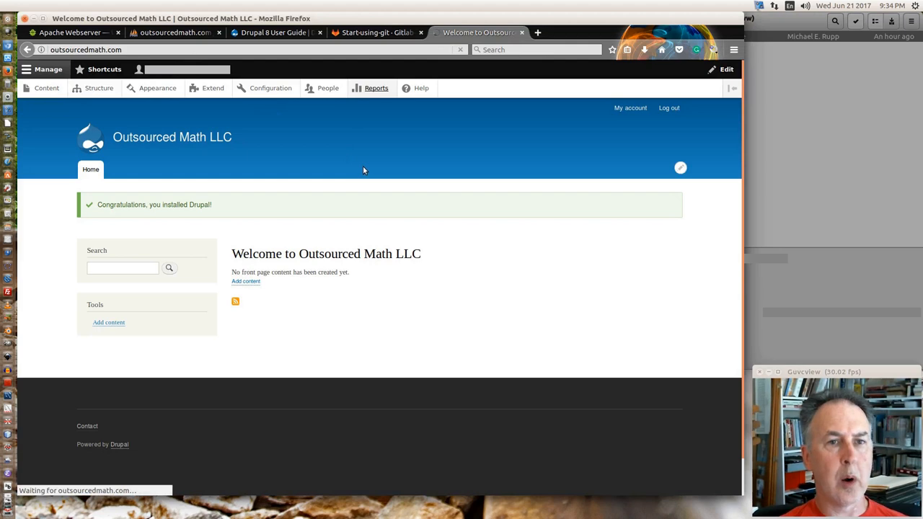
- Follow the security warning to the available updates list, then switch to phpMyAdmin
{"action": "left_click", "coordinate": [375, 88]}
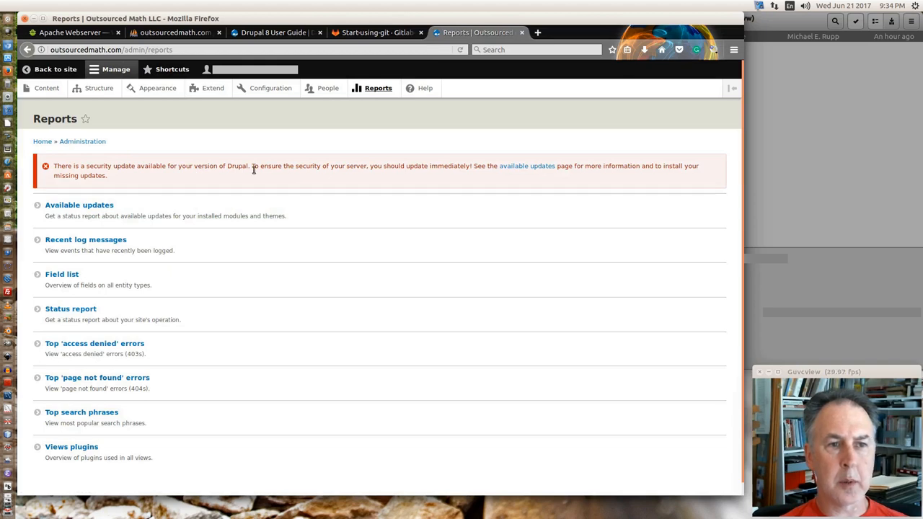
{"action": "mouse_move", "coordinate": [527, 166]}
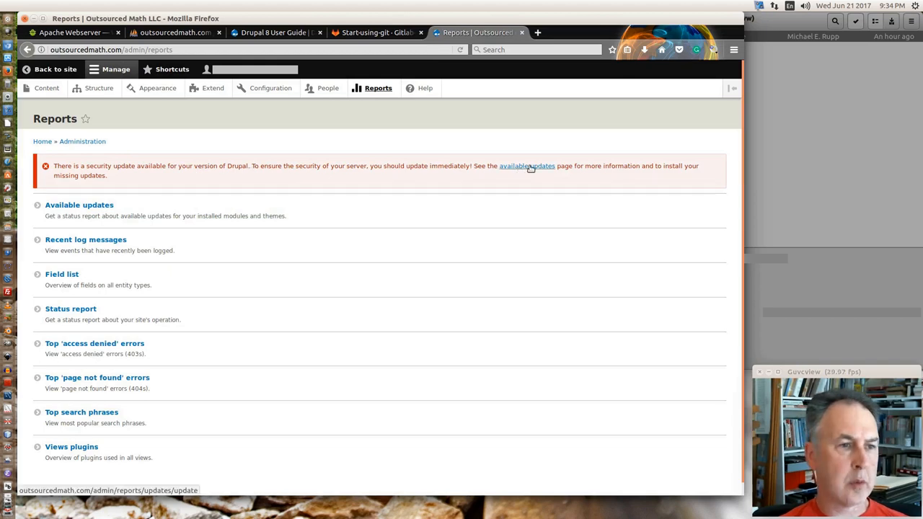
{"action": "left_click", "coordinate": [528, 166]}
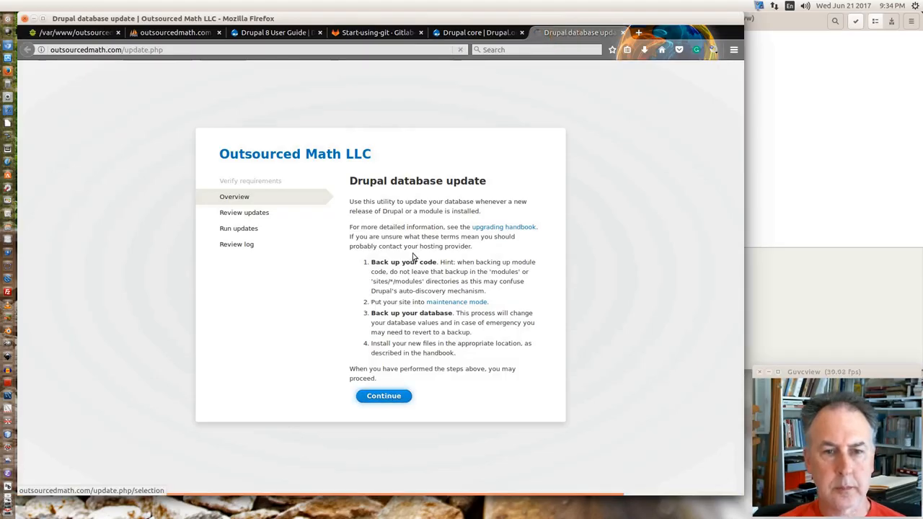
{"action": "left_click", "coordinate": [384, 395]}
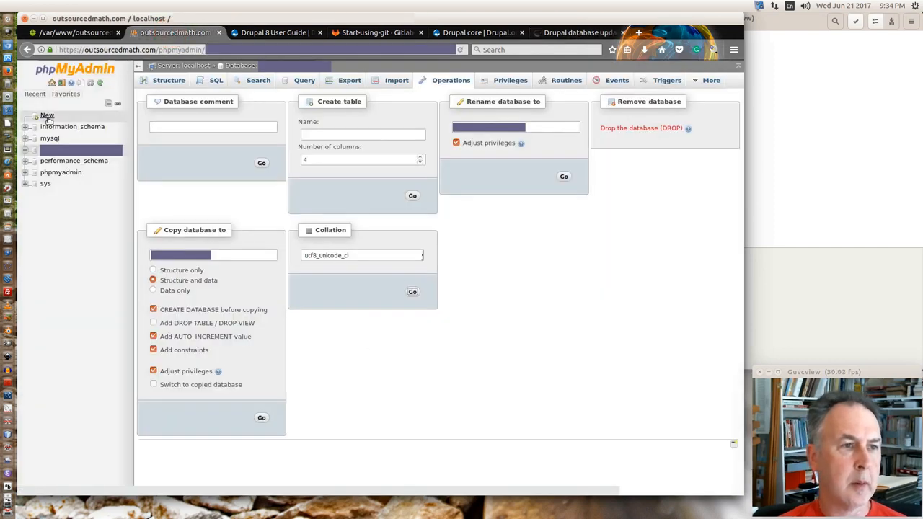
- Review recent tables and the server overview, scrolling through the site database's Drupal tables
{"action": "left_click", "coordinate": [35, 94]}
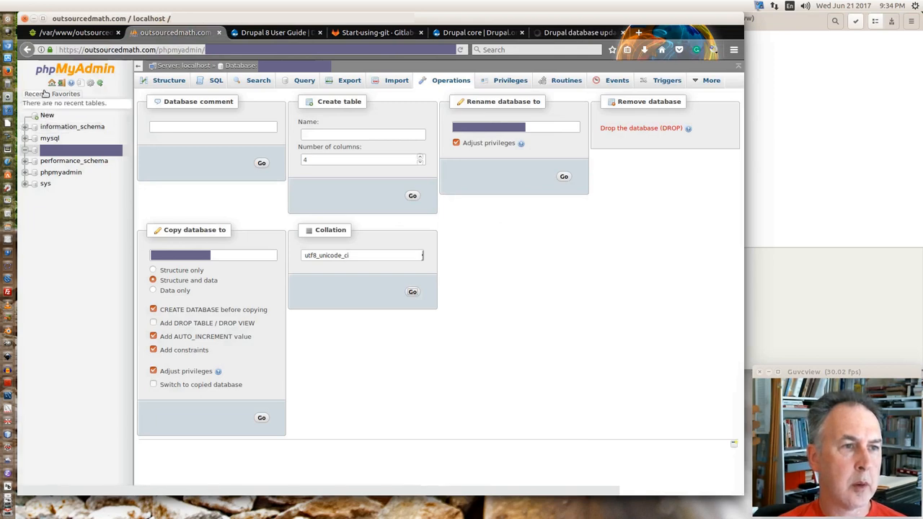
{"action": "left_click", "coordinate": [52, 82]}
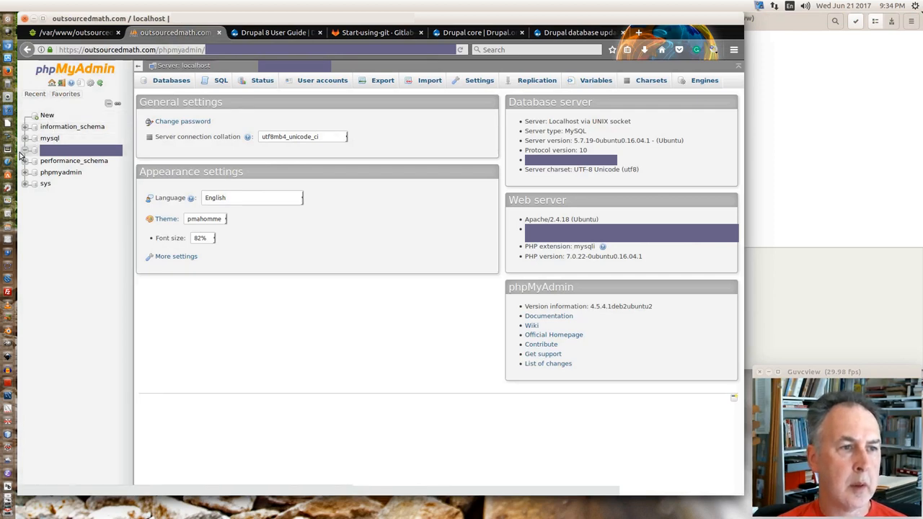
{"action": "mouse_move", "coordinate": [86, 99]}
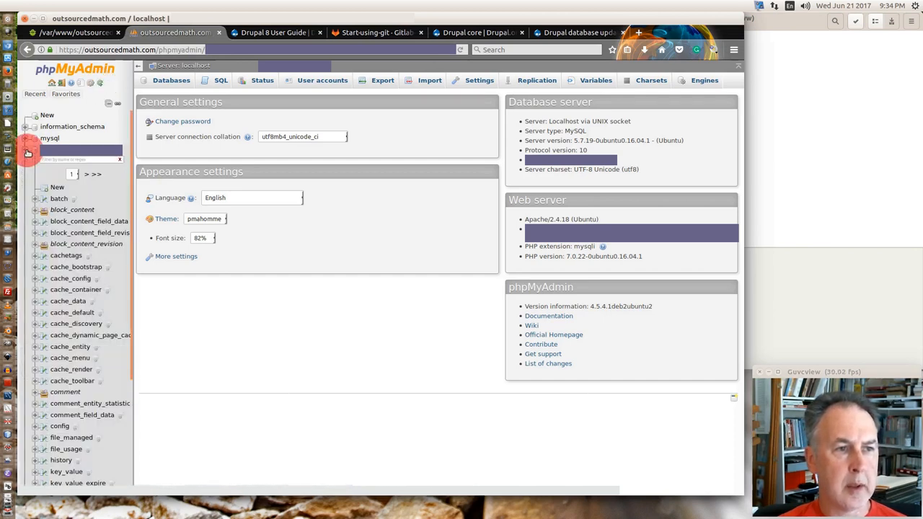
{"action": "scroll", "scroll_direction": "down", "scroll_amount": 3}
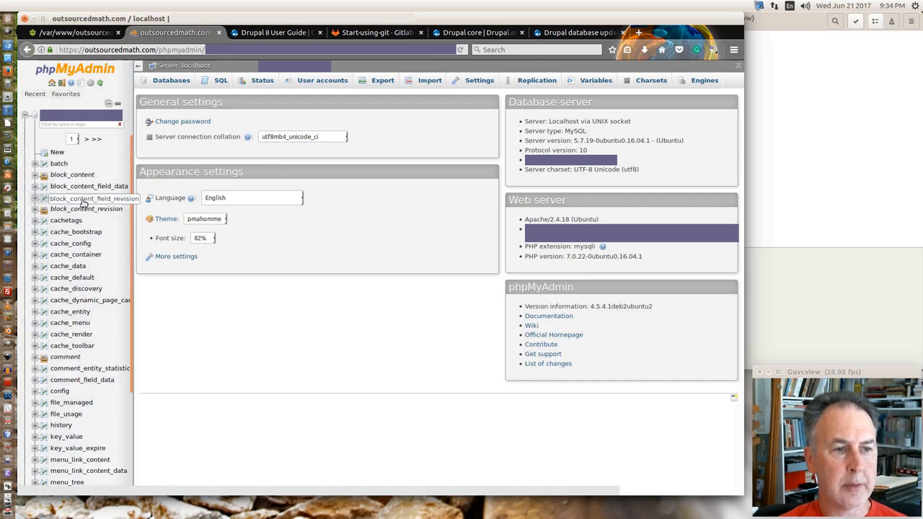
{"action": "scroll", "scroll_direction": "down", "scroll_amount": 3}
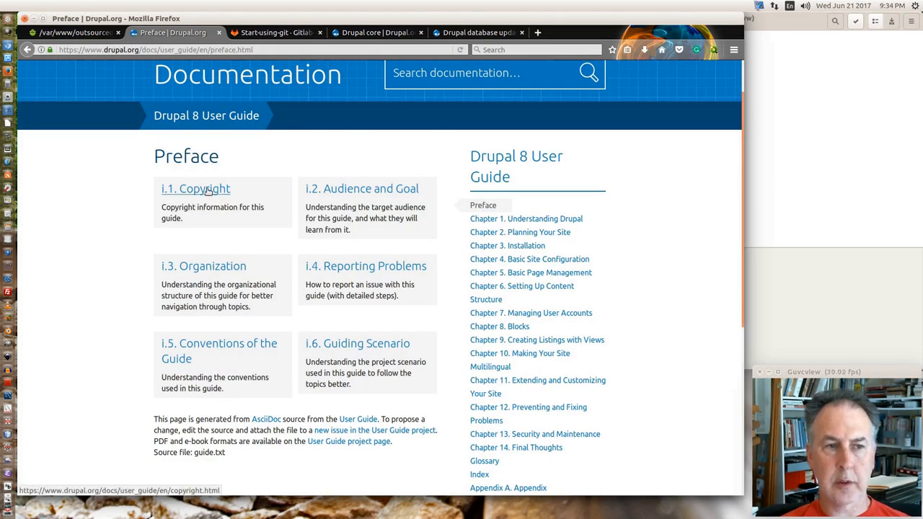
- Read the guide's i.1 Copyright section, then continue to i.2 Audience and Goal
{"action": "left_click", "coordinate": [196, 188]}
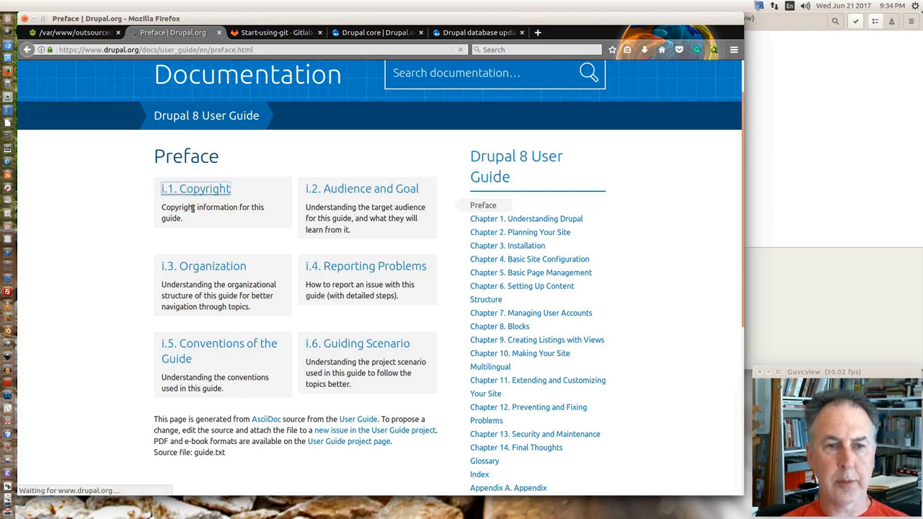
{"action": "left_click", "coordinate": [196, 187]}
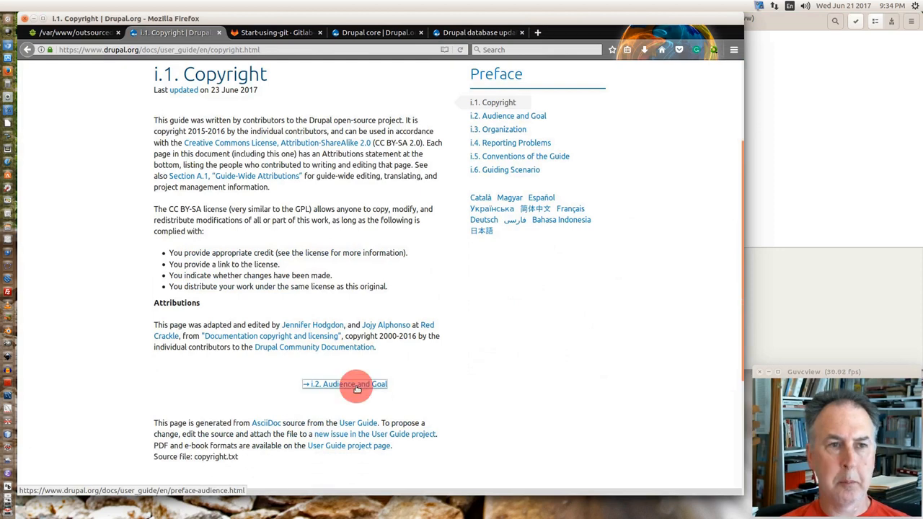
{"action": "left_click", "coordinate": [346, 383]}
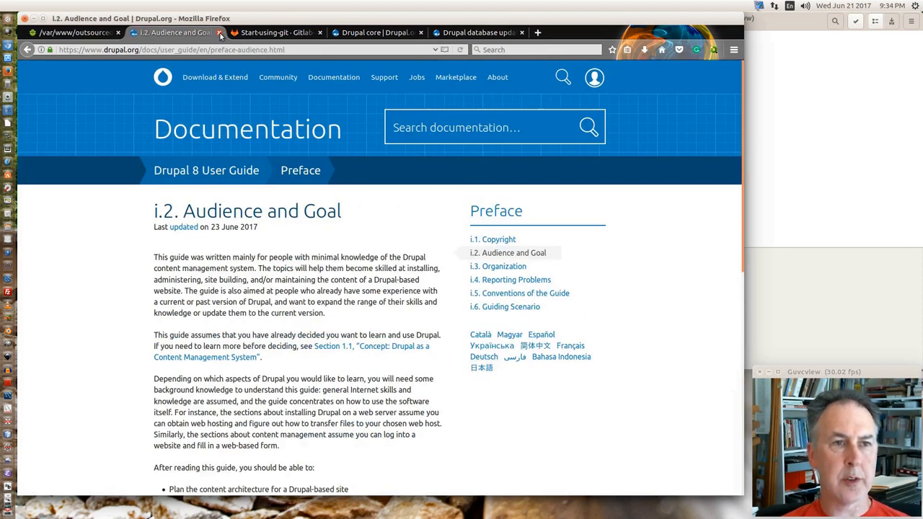
{"action": "mouse_move", "coordinate": [219, 32]}
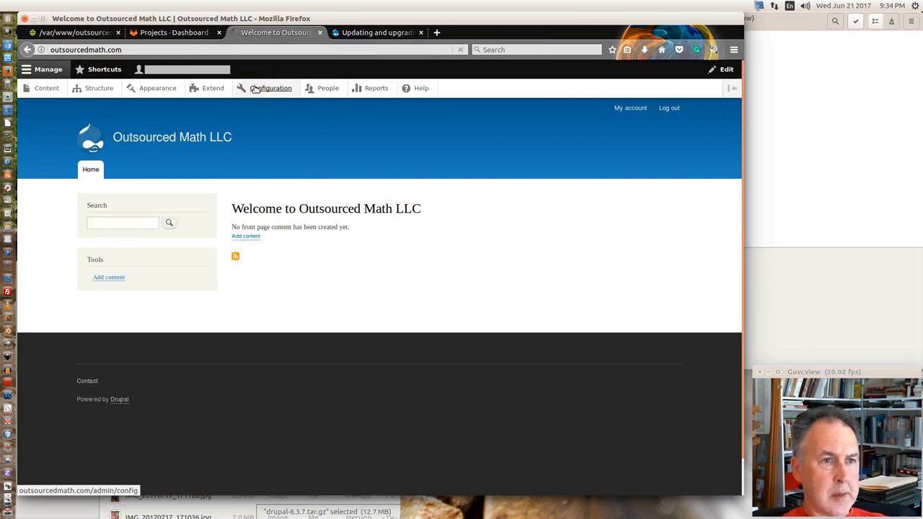
- From Configuration, enable 'Put site into maintenance mode' and save the configuration
{"action": "left_click", "coordinate": [271, 88]}
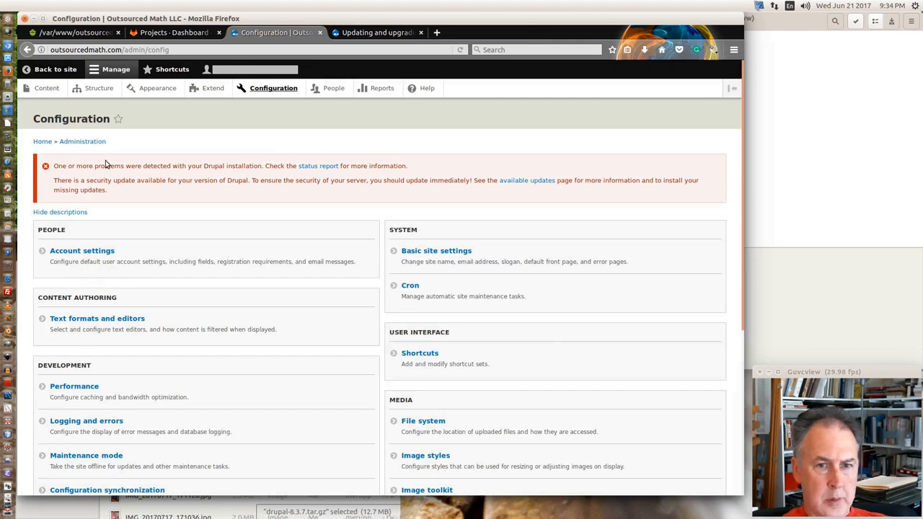
{"action": "scroll", "scroll_direction": "down", "scroll_amount": 3}
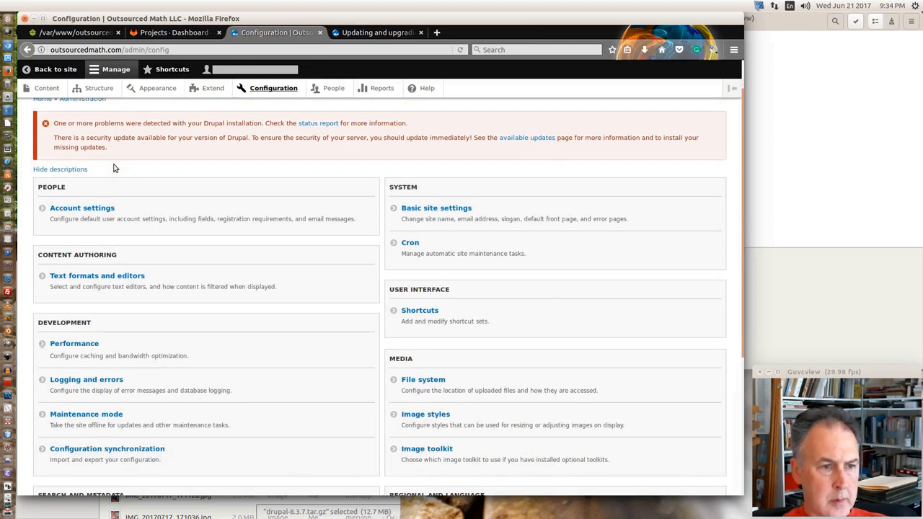
{"action": "scroll", "scroll_direction": "down", "scroll_amount": 3}
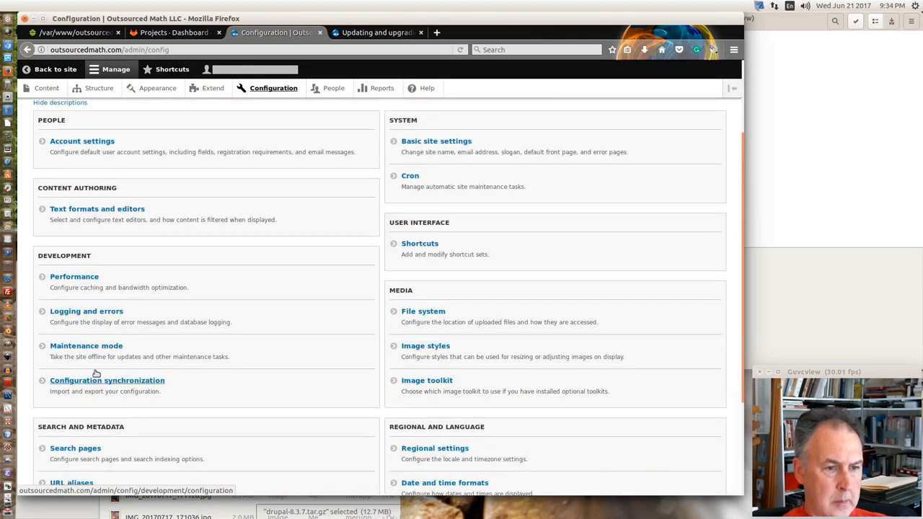
{"action": "left_click", "coordinate": [87, 345]}
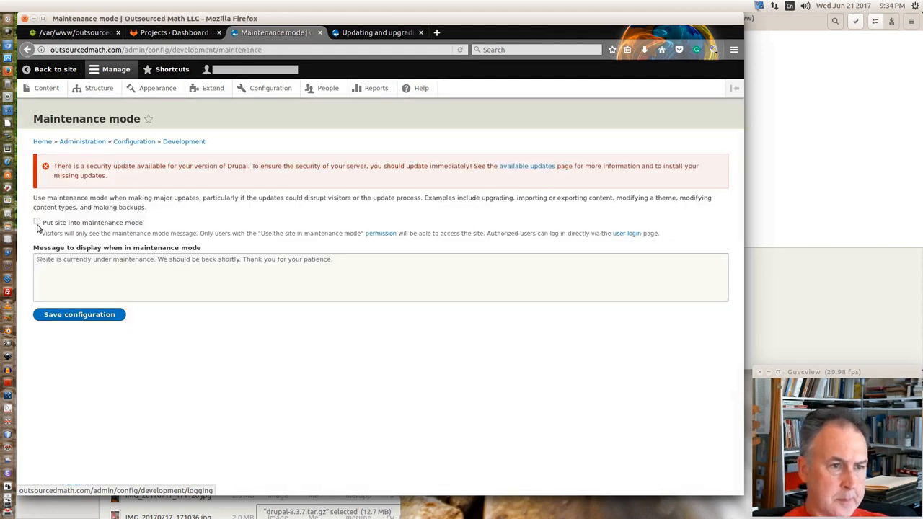
{"action": "left_click", "coordinate": [37, 222]}
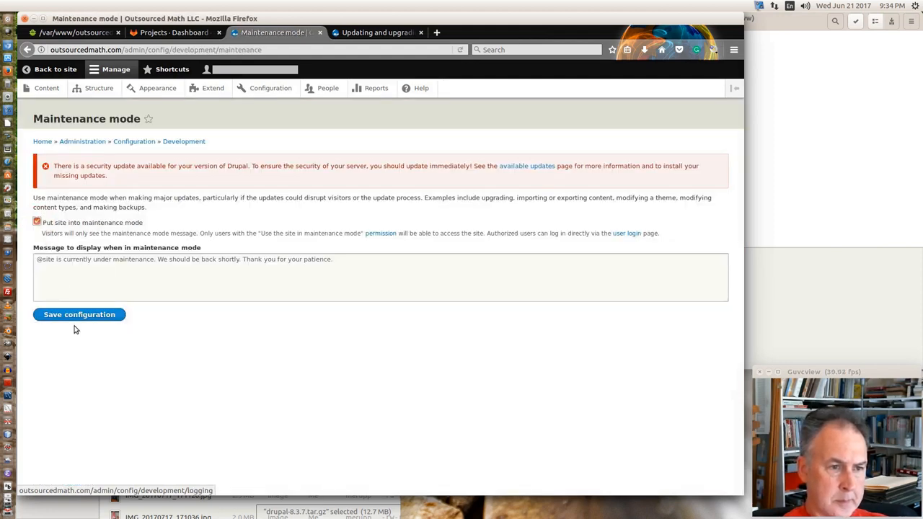
{"action": "left_click", "coordinate": [78, 315]}
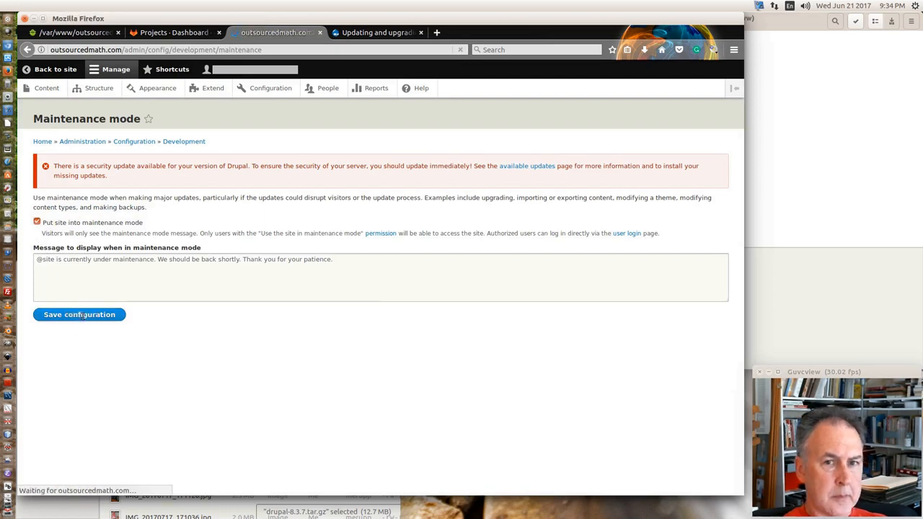
- From the Drupal core updating guide, reach the minor-version Update procedure page
{"action": "left_click", "coordinate": [378, 31]}
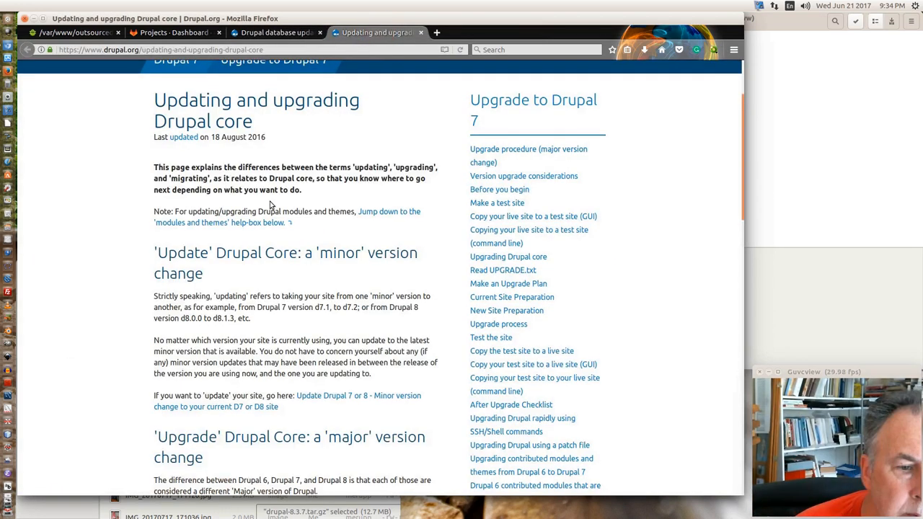
{"action": "scroll", "scroll_direction": "down", "scroll_amount": 3}
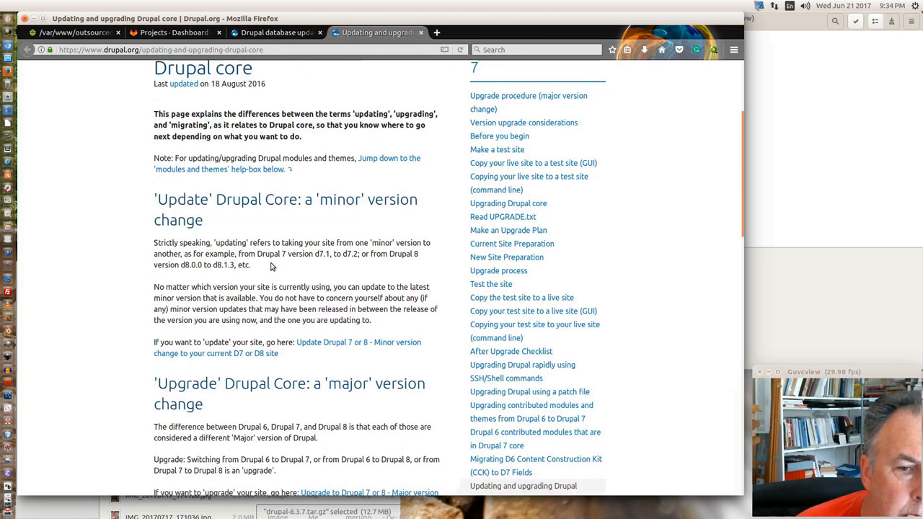
{"action": "mouse_move", "coordinate": [216, 276]}
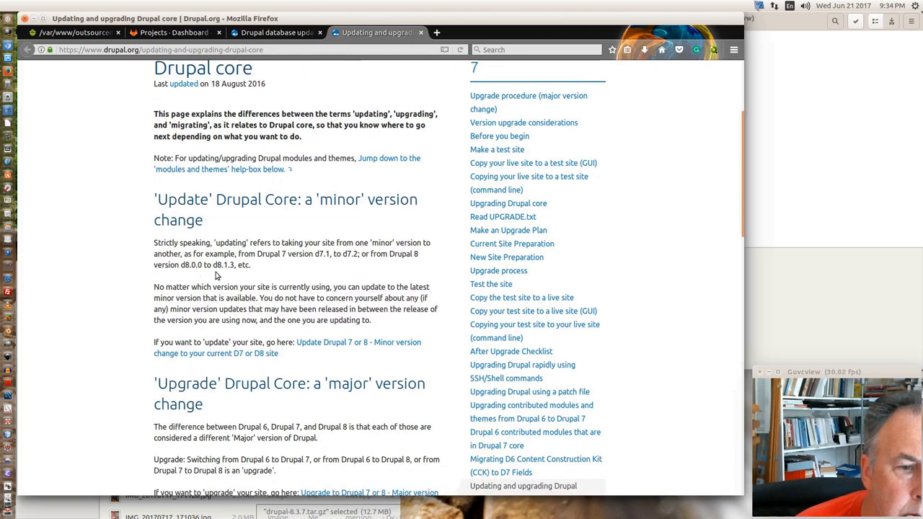
{"action": "scroll", "scroll_direction": "down", "scroll_amount": 3}
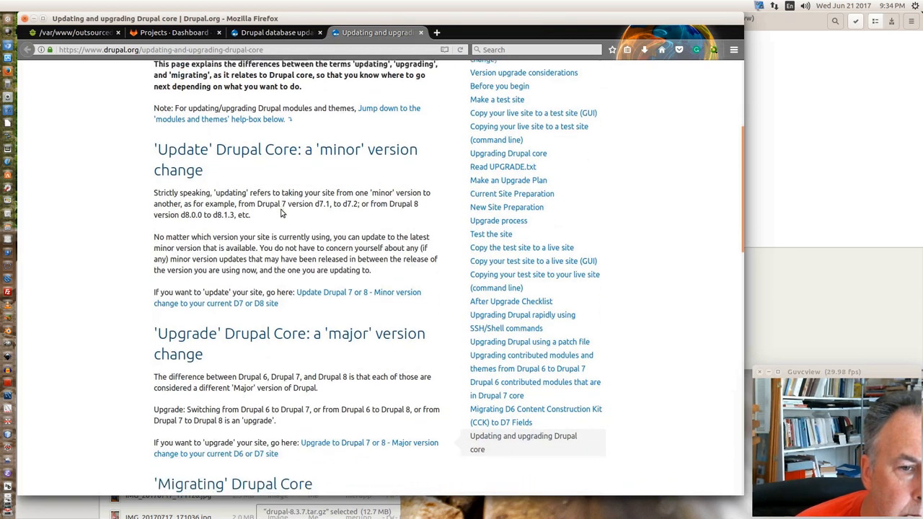
{"action": "scroll", "scroll_direction": "down", "scroll_amount": 3}
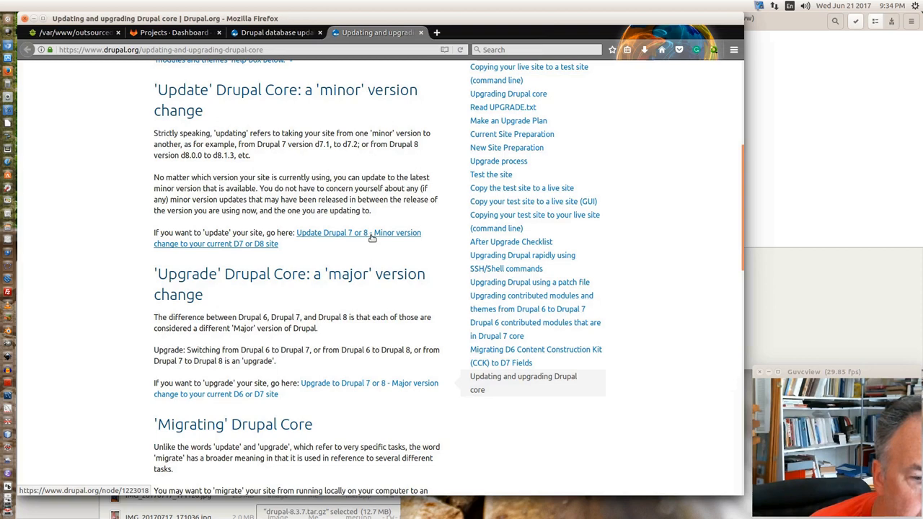
{"action": "left_click", "coordinate": [357, 238]}
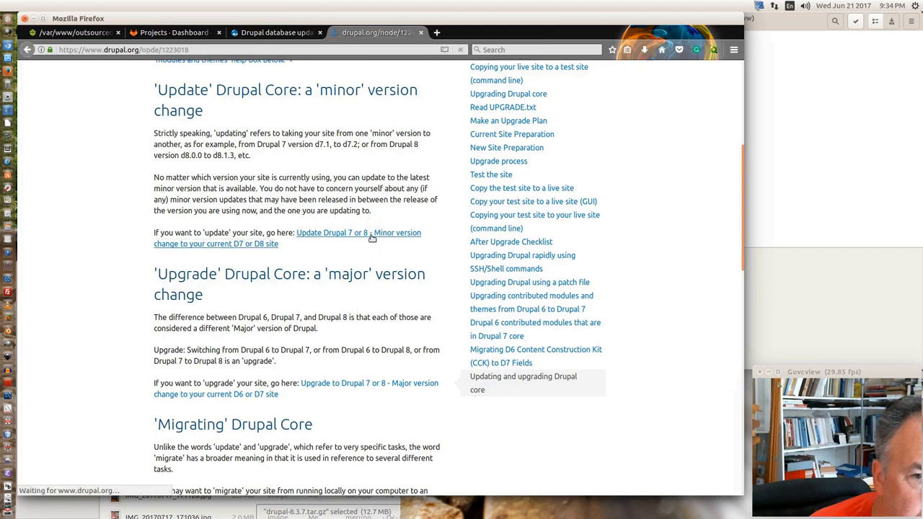
{"action": "left_click", "coordinate": [337, 232]}
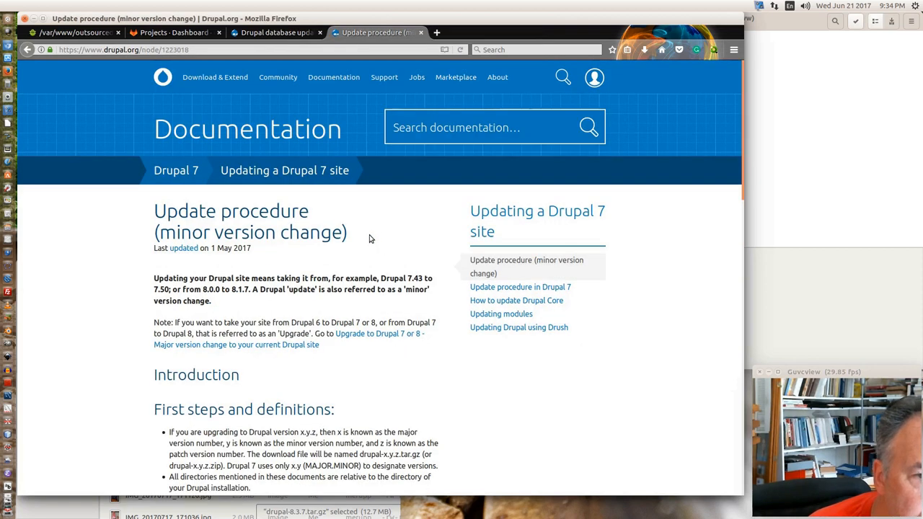
- Scroll the Update procedure page down to its seven-step Update Process list
{"action": "scroll", "scroll_direction": "down", "scroll_amount": 3}
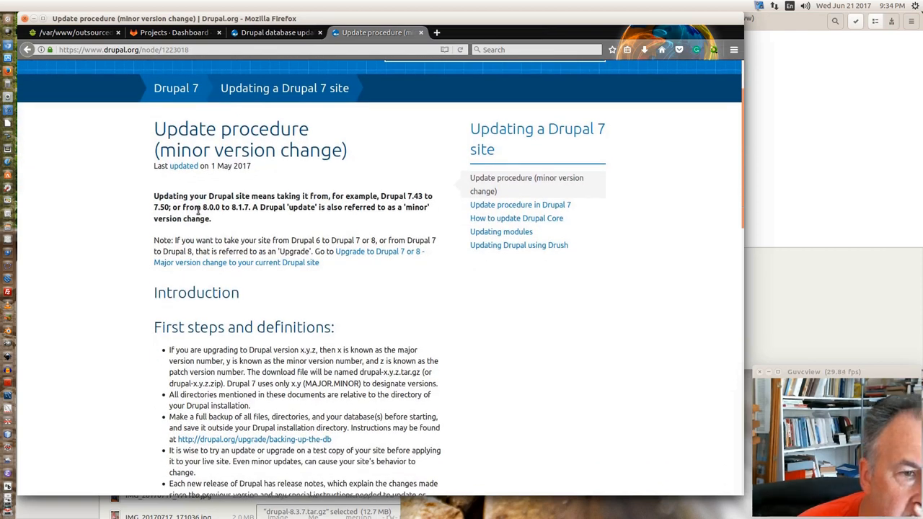
{"action": "scroll", "scroll_direction": "down", "scroll_amount": 3}
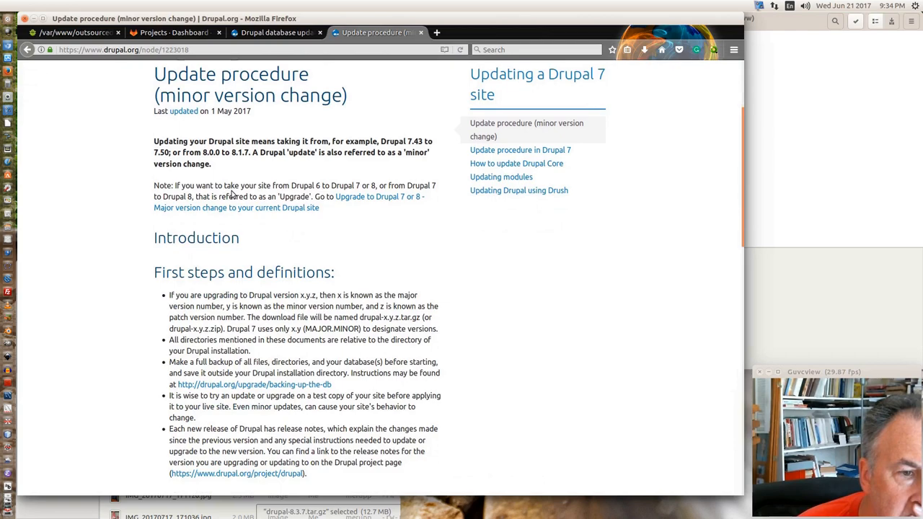
{"action": "scroll", "scroll_direction": "down", "scroll_amount": 3}
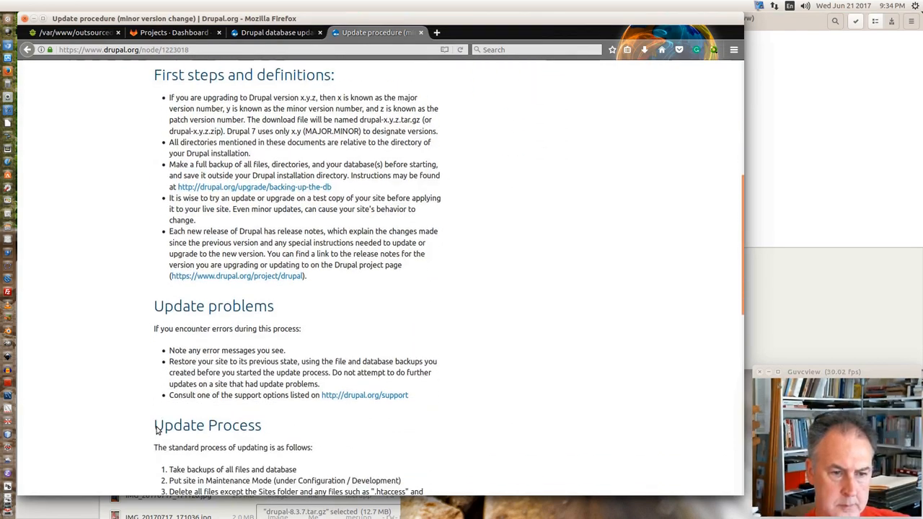
{"action": "scroll", "scroll_direction": "down", "scroll_amount": 3}
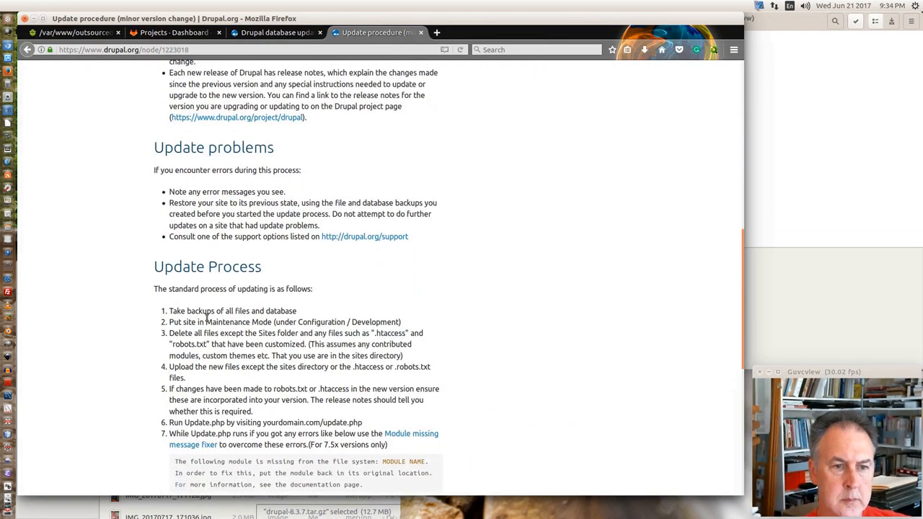
{"action": "scroll", "scroll_direction": "down", "scroll_amount": 3}
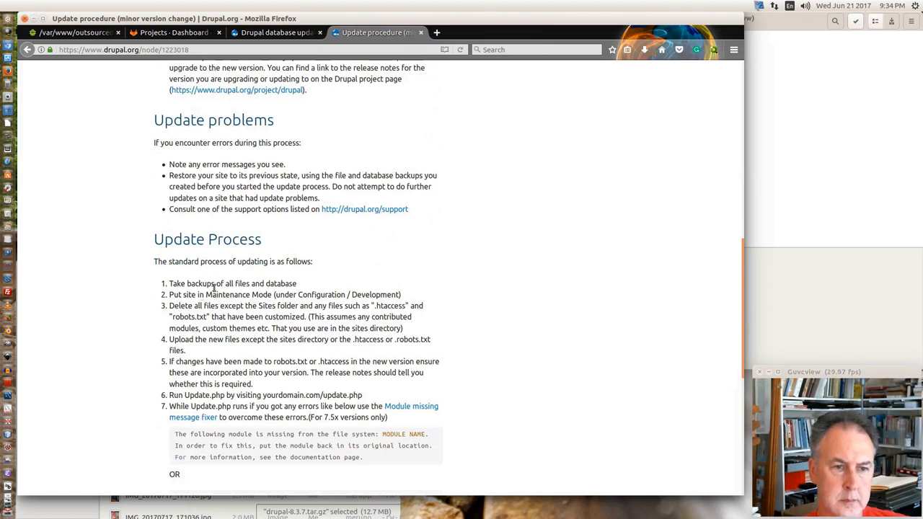
{"action": "scroll", "scroll_direction": "down", "scroll_amount": 3}
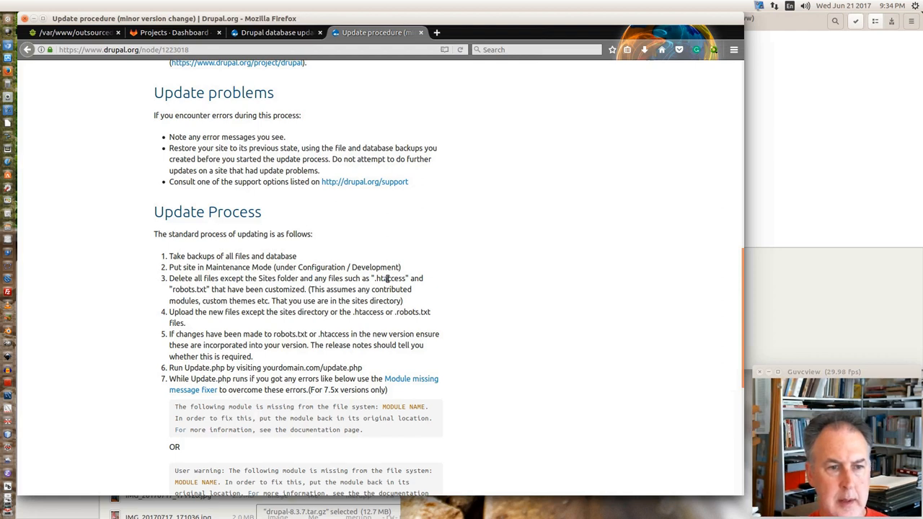
{"action": "mouse_move", "coordinate": [191, 291]}
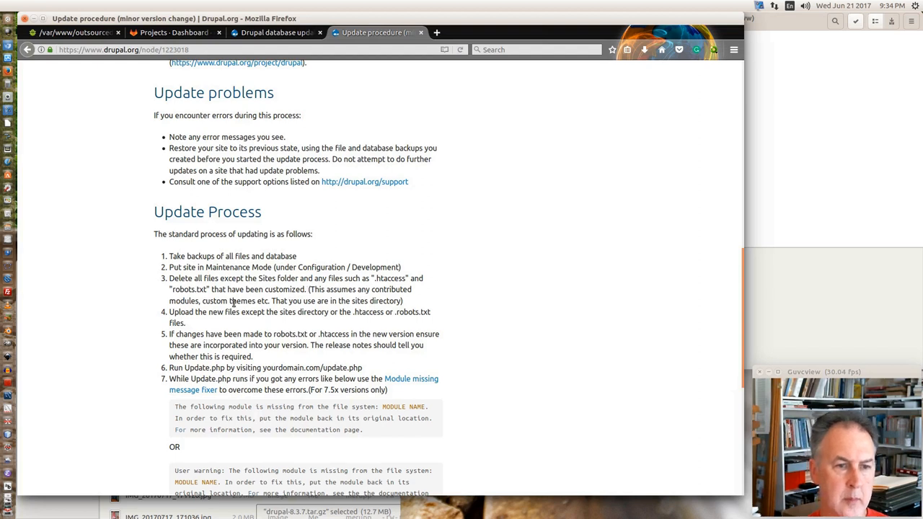
{"action": "mouse_move", "coordinate": [72, 31]}
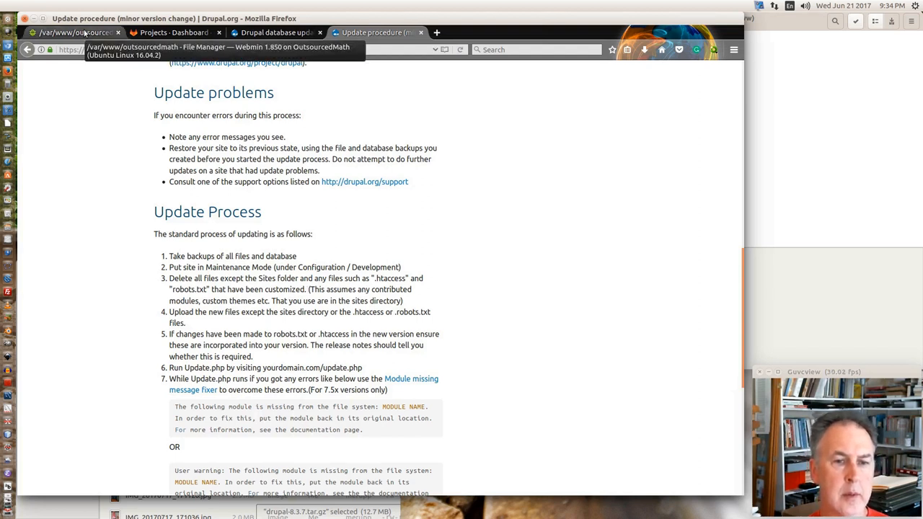
- In Webmin's File Manager, select all outsourcedmath entries except .git, sites, .htaccess and robots.txt
{"action": "left_click", "coordinate": [72, 32]}
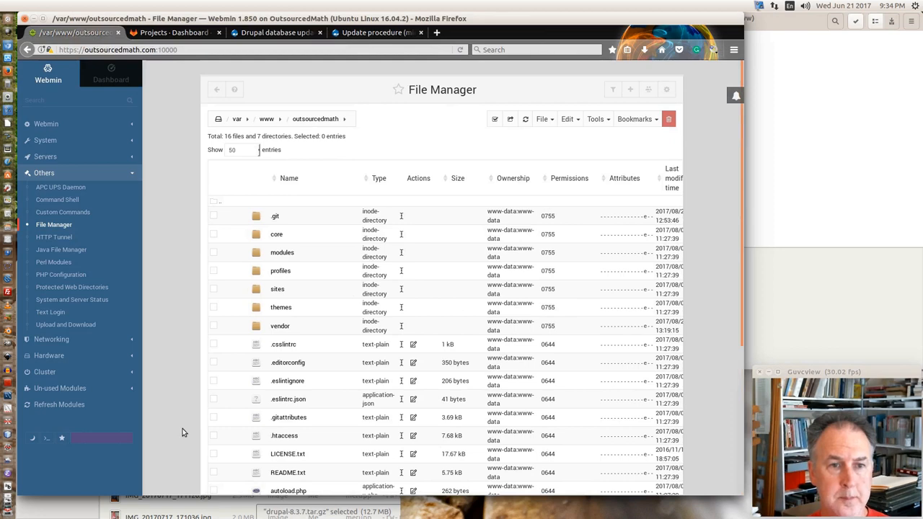
{"action": "scroll", "scroll_direction": "down", "scroll_amount": 3}
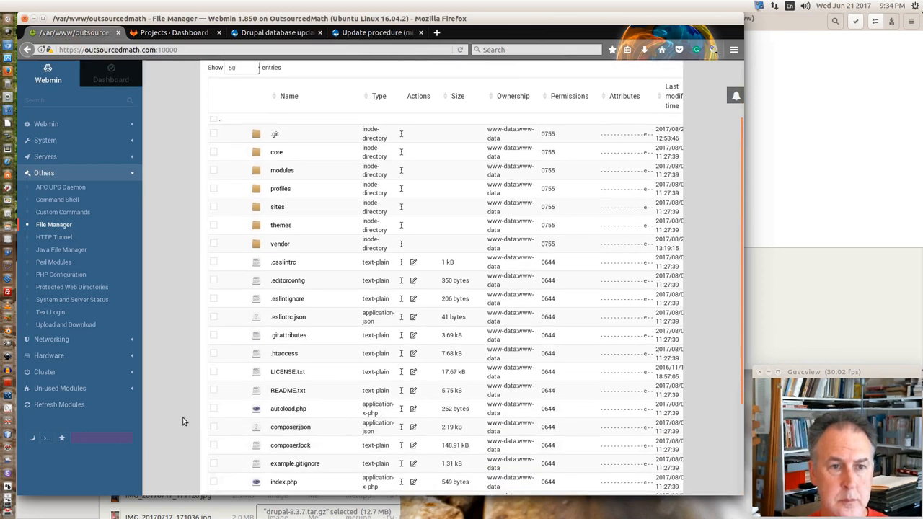
{"action": "scroll", "scroll_direction": "down", "scroll_amount": 3}
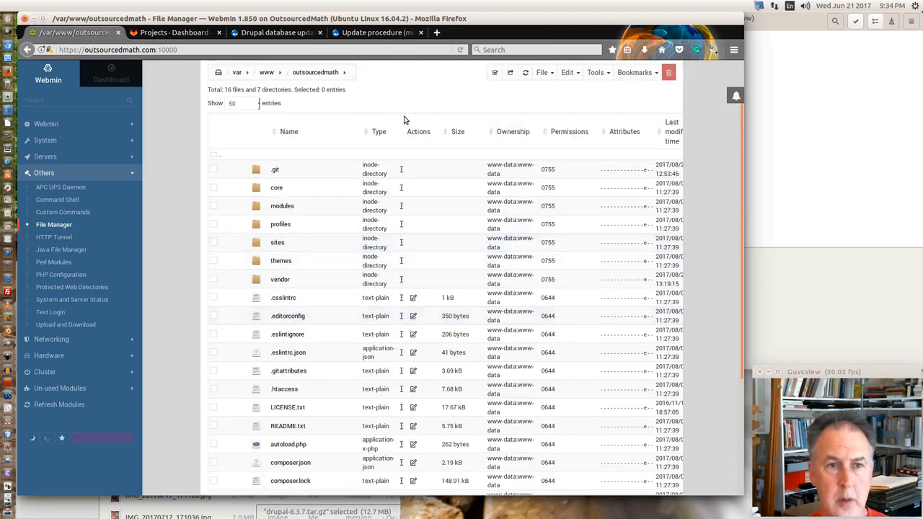
{"action": "scroll", "scroll_direction": "down", "scroll_amount": 3}
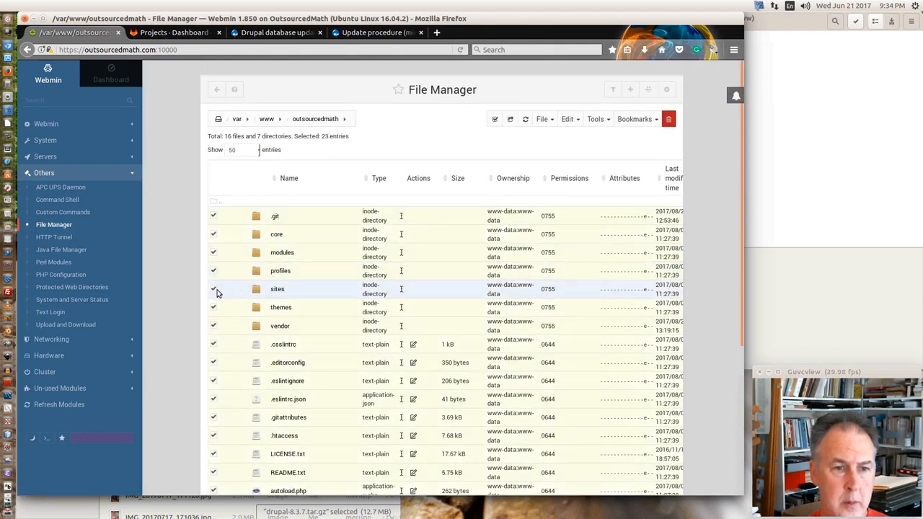
{"action": "left_click", "coordinate": [213, 289]}
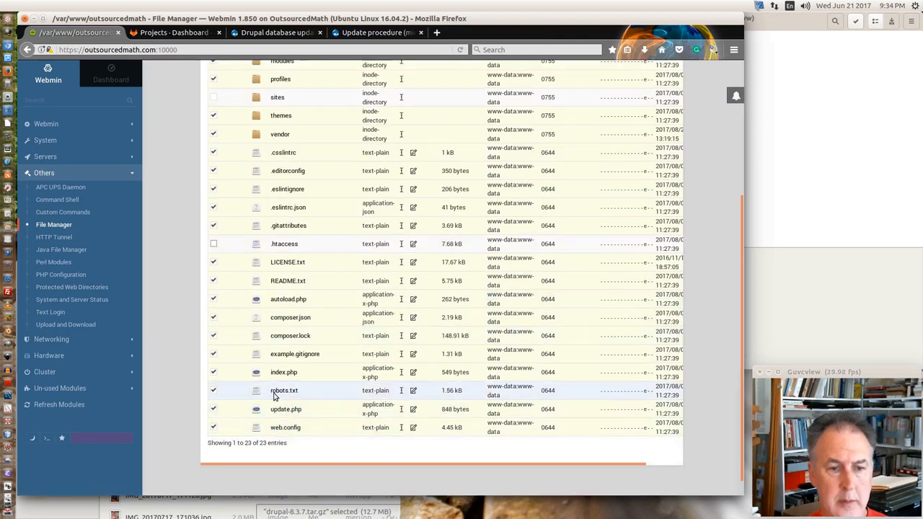
{"action": "left_click", "coordinate": [213, 389]}
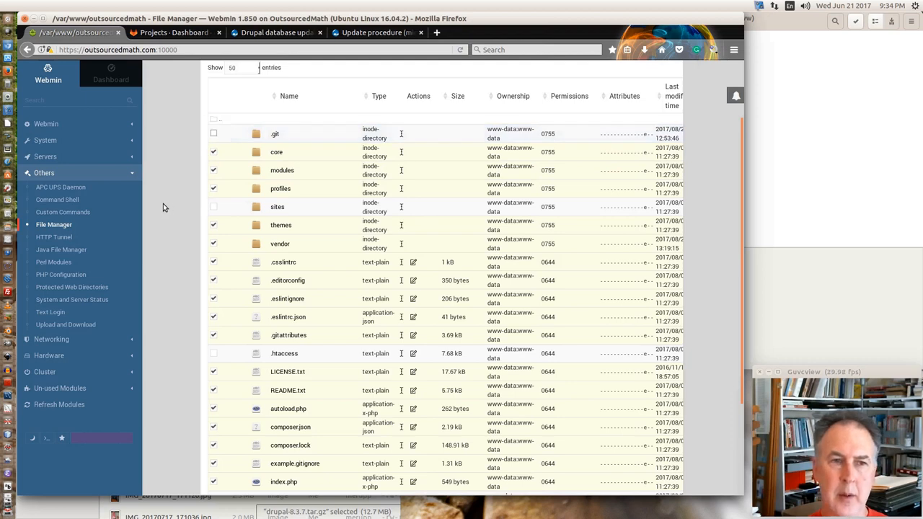
{"action": "mouse_move", "coordinate": [173, 222]}
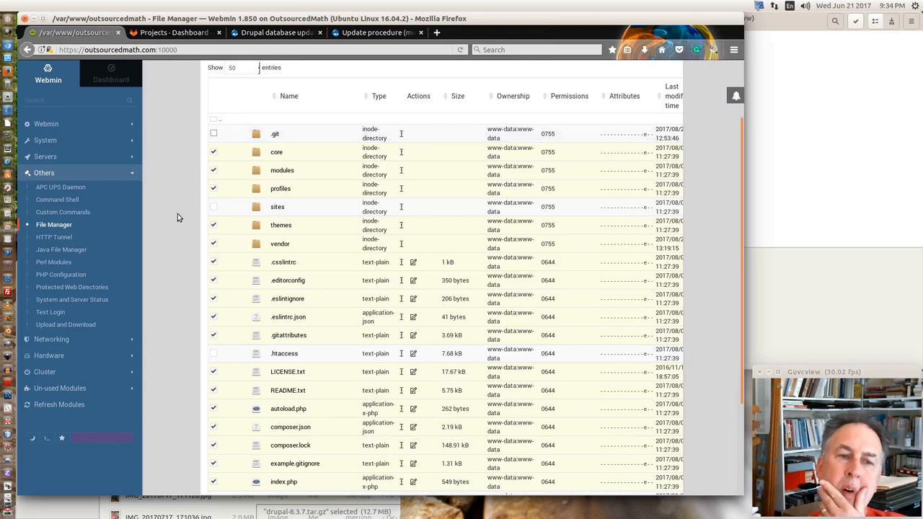
{"action": "mouse_move", "coordinate": [280, 243]}
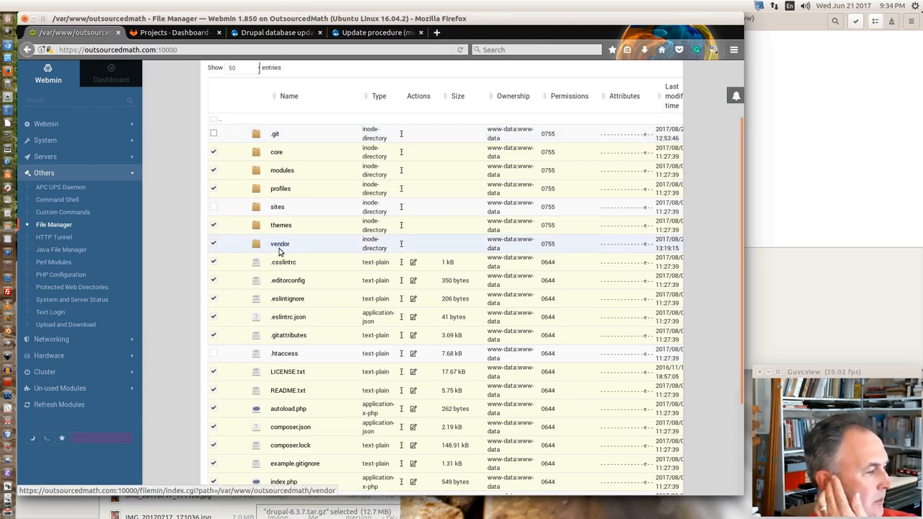
{"action": "mouse_move", "coordinate": [254, 254]}
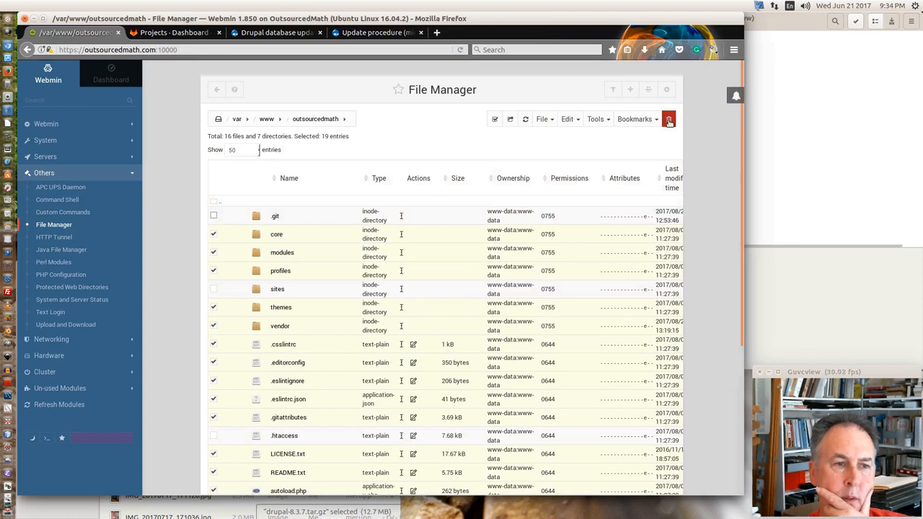
{"action": "mouse_move", "coordinate": [669, 118]}
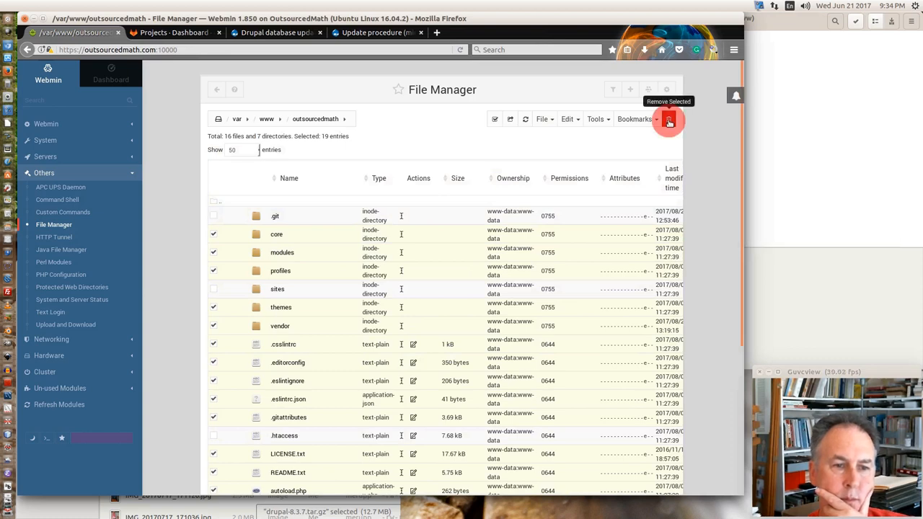
- Remove the selected old Drupal core files and confirm the deletion
{"action": "left_click", "coordinate": [667, 118]}
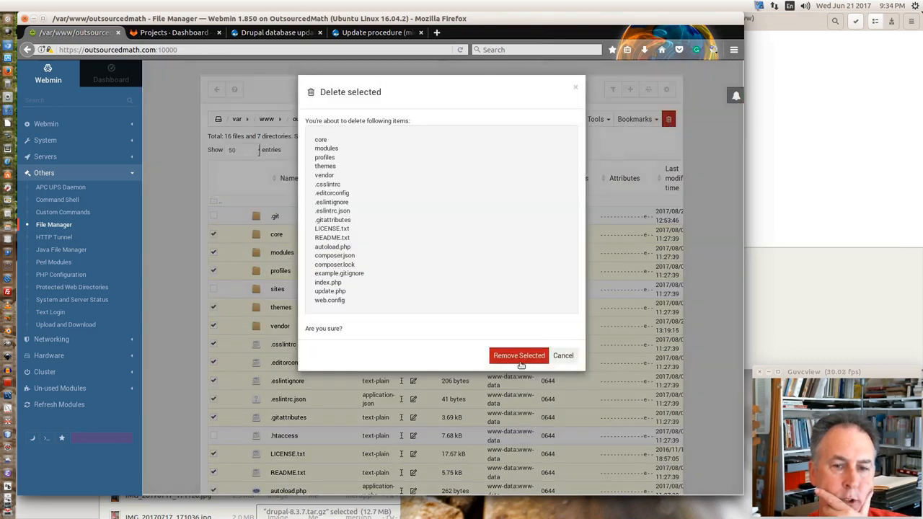
{"action": "left_click", "coordinate": [519, 355]}
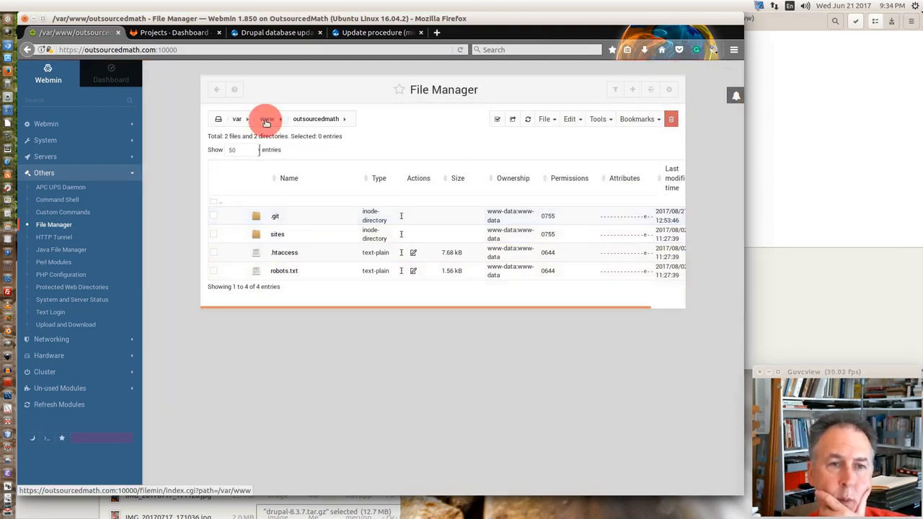
- Upload drupal-8.3.7.tar.gz from Downloads into the outsourcedmath folder
{"action": "left_click", "coordinate": [265, 119]}
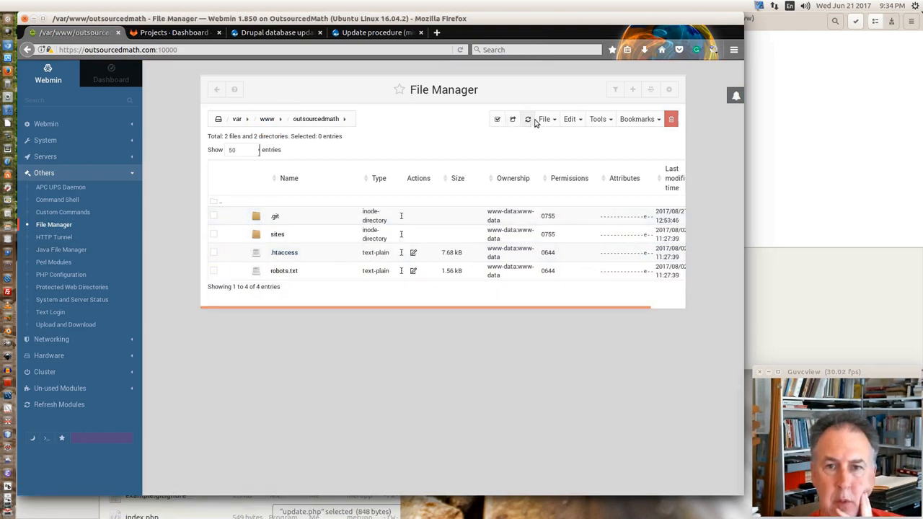
{"action": "left_click", "coordinate": [543, 118]}
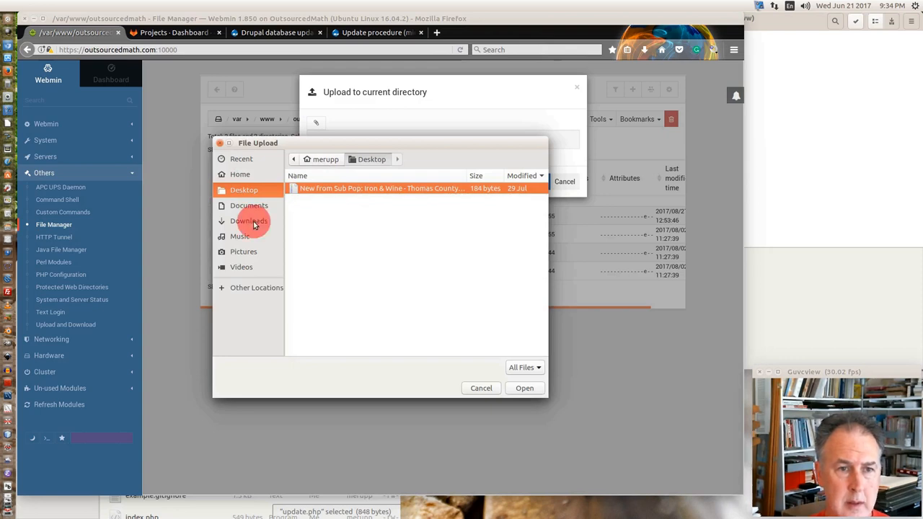
{"action": "left_click", "coordinate": [248, 221]}
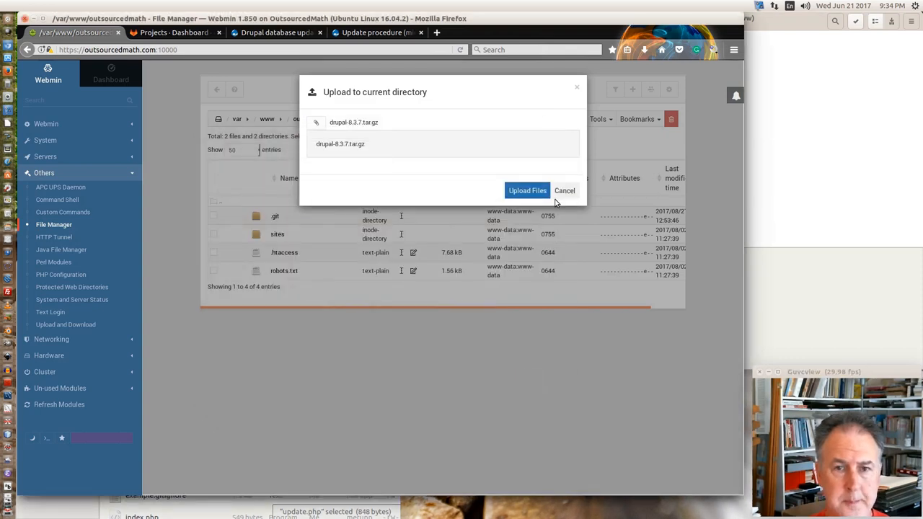
{"action": "left_click", "coordinate": [528, 191]}
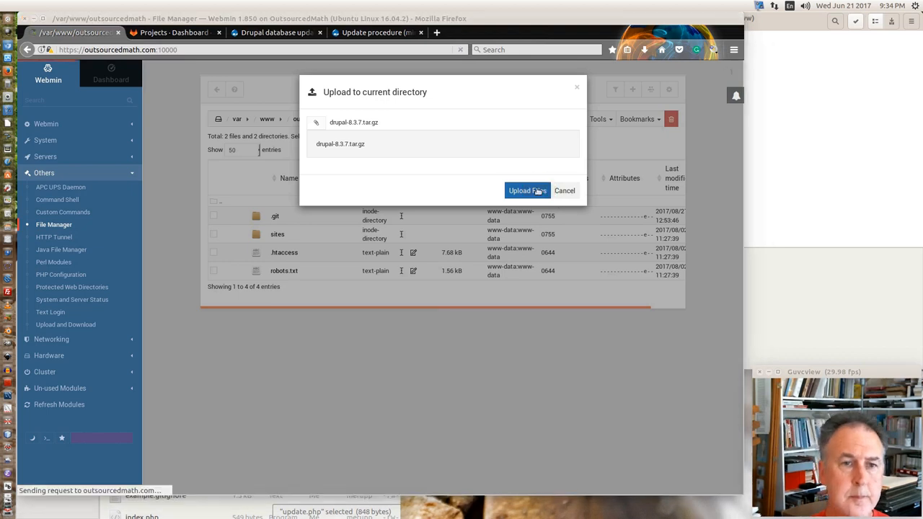
{"action": "left_click", "coordinate": [528, 190]}
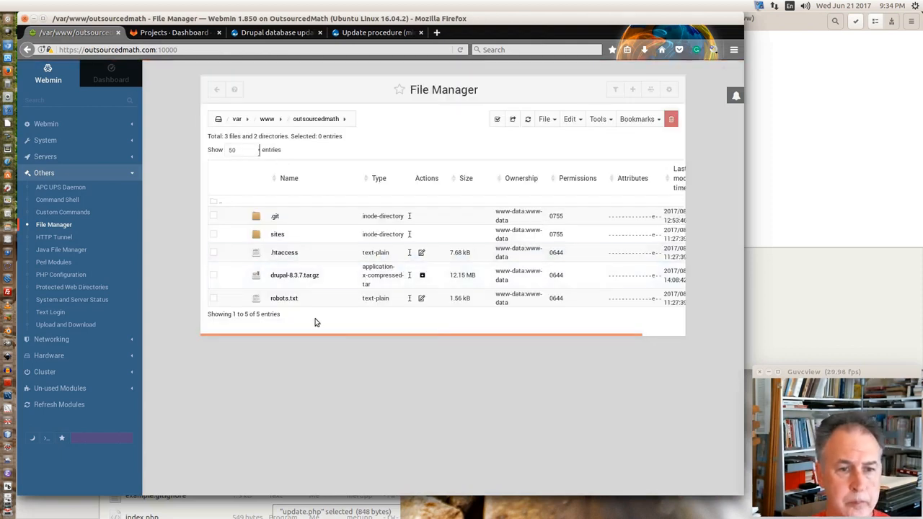
{"action": "mouse_move", "coordinate": [274, 280]}
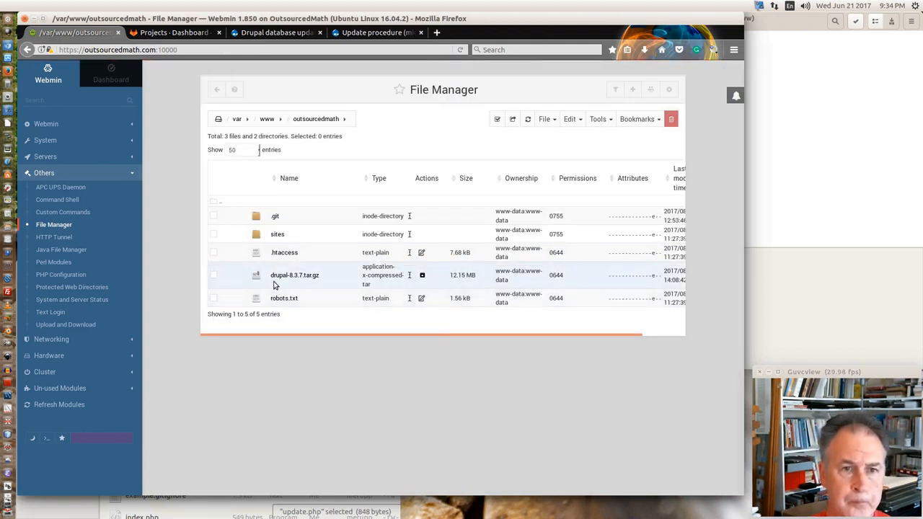
{"action": "left_click", "coordinate": [213, 274]}
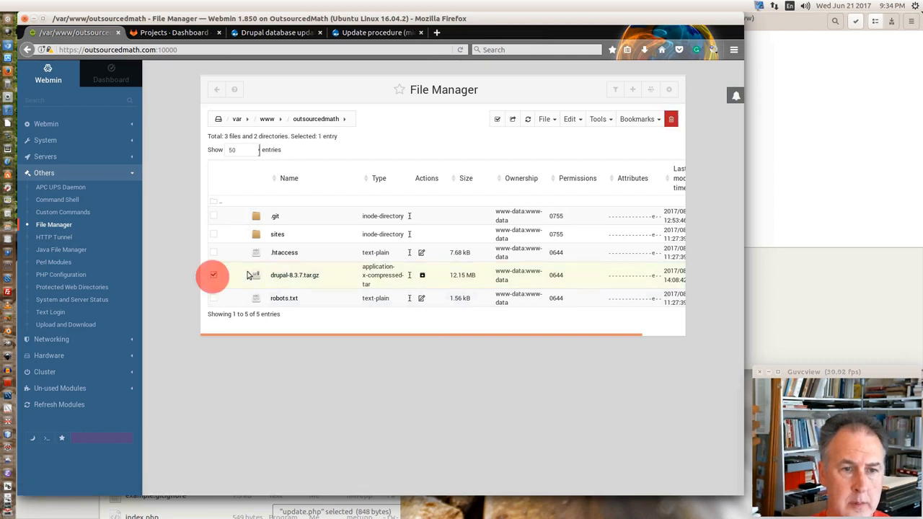
{"action": "left_click", "coordinate": [545, 118]}
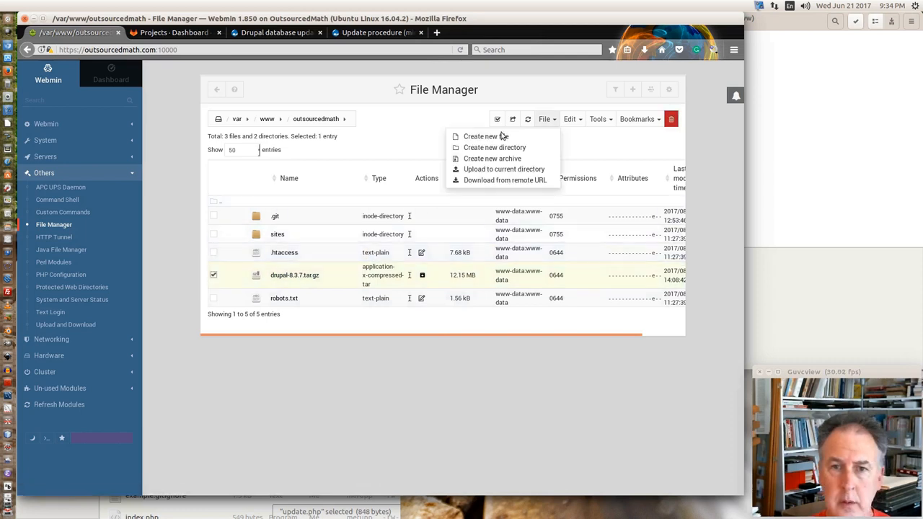
{"action": "left_click", "coordinate": [570, 118]}
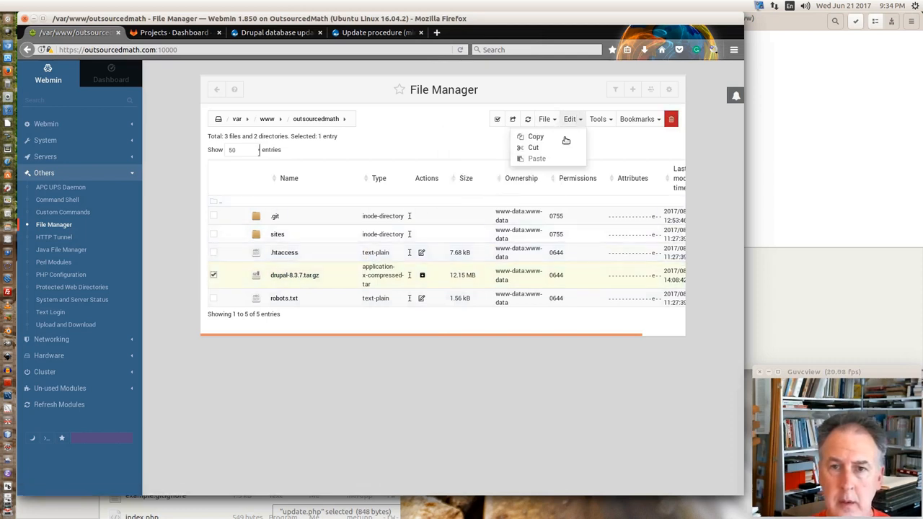
{"action": "left_click", "coordinate": [534, 147]}
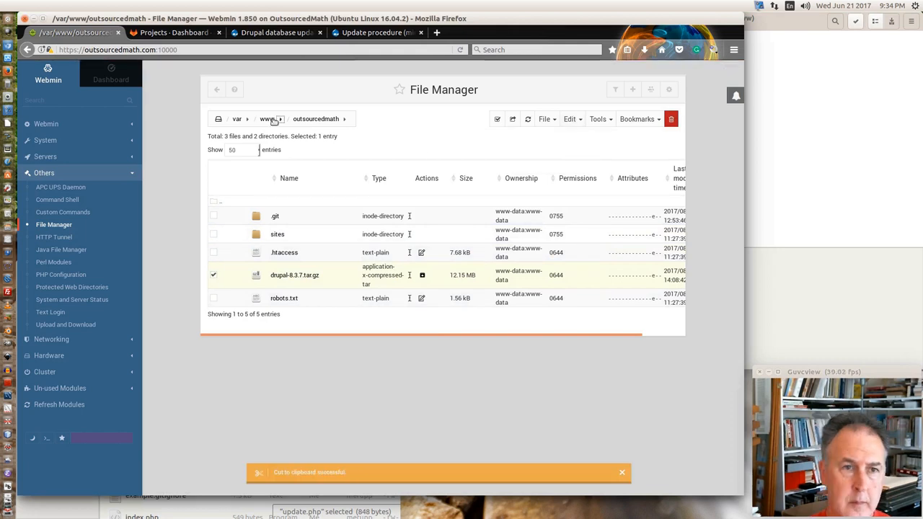
{"action": "left_click", "coordinate": [266, 118]}
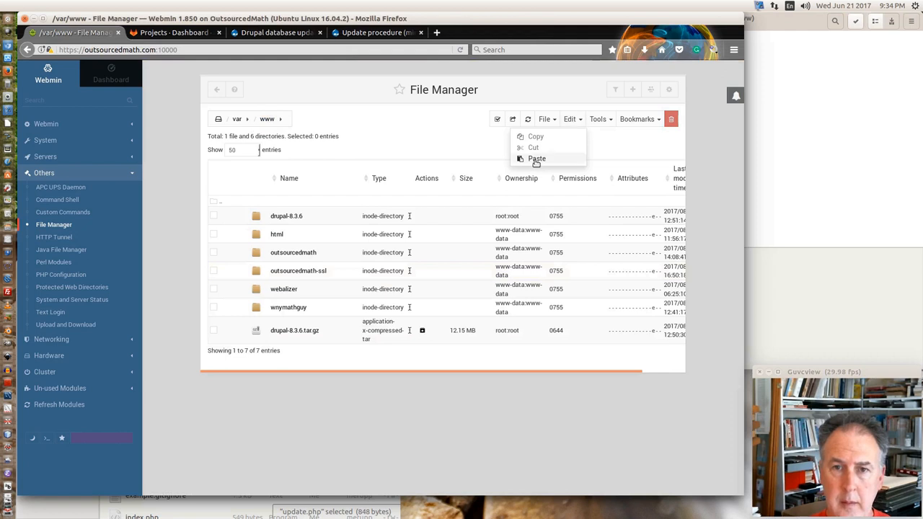
- Paste the archive into www, then delete sites, .htaccess and robots.txt from the drupal-8.3.7 files
{"action": "left_click", "coordinate": [536, 159]}
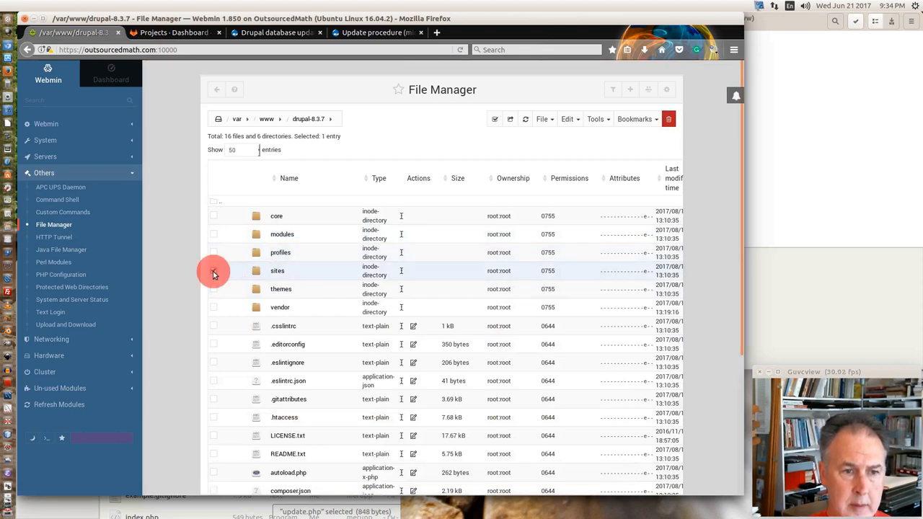
{"action": "left_click", "coordinate": [214, 271]}
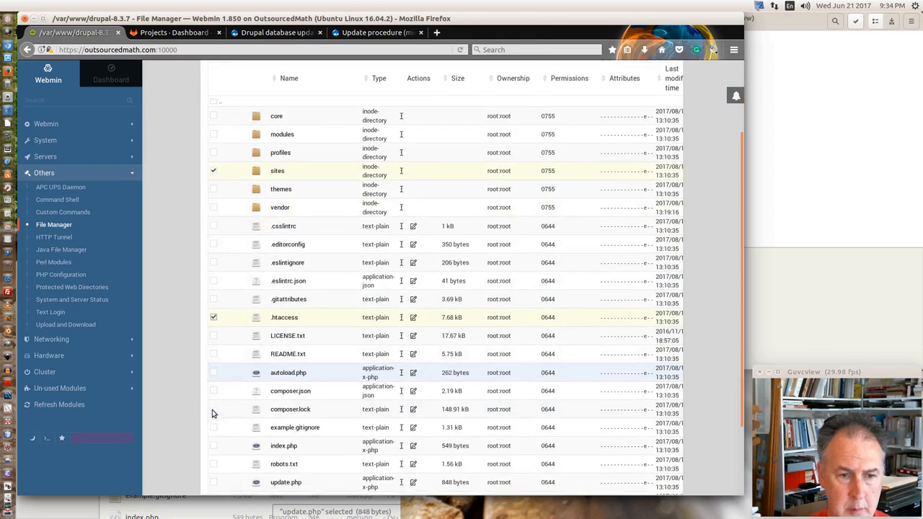
{"action": "scroll", "scroll_direction": "down", "scroll_amount": 3}
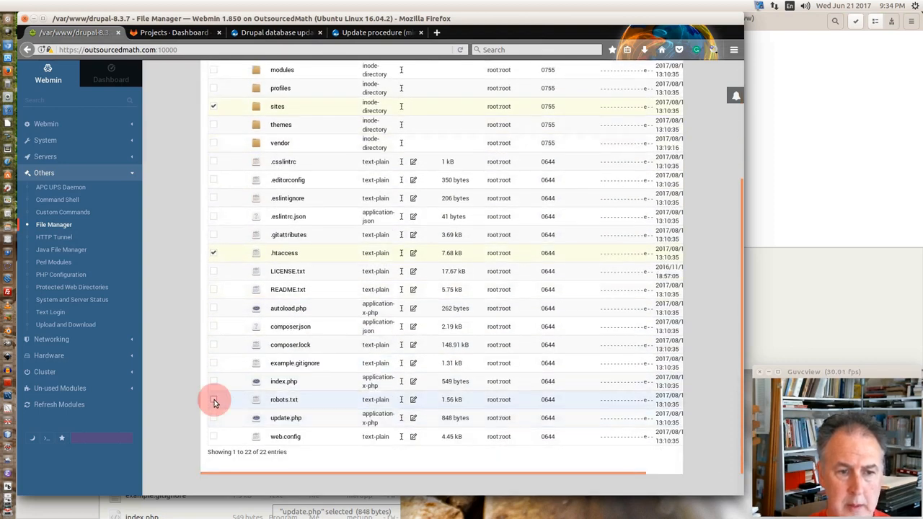
{"action": "scroll", "scroll_direction": "up", "scroll_amount": 3}
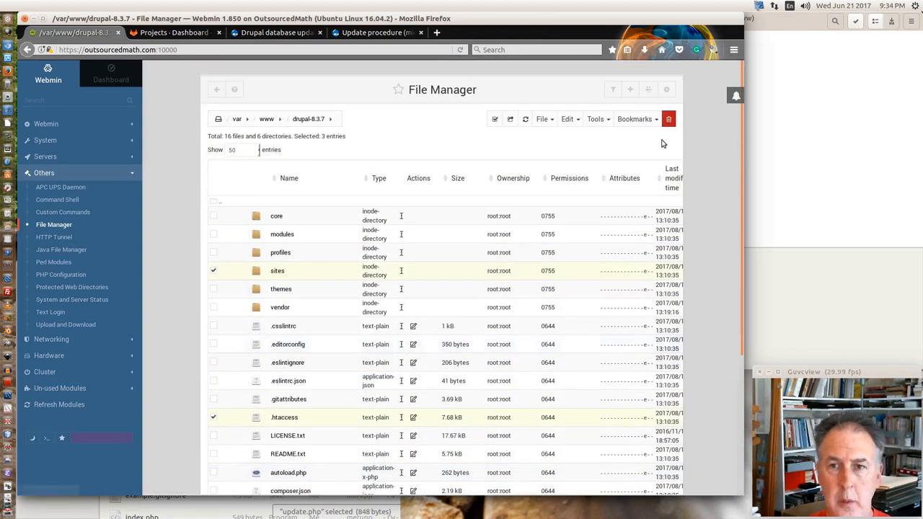
{"action": "left_click", "coordinate": [668, 118]}
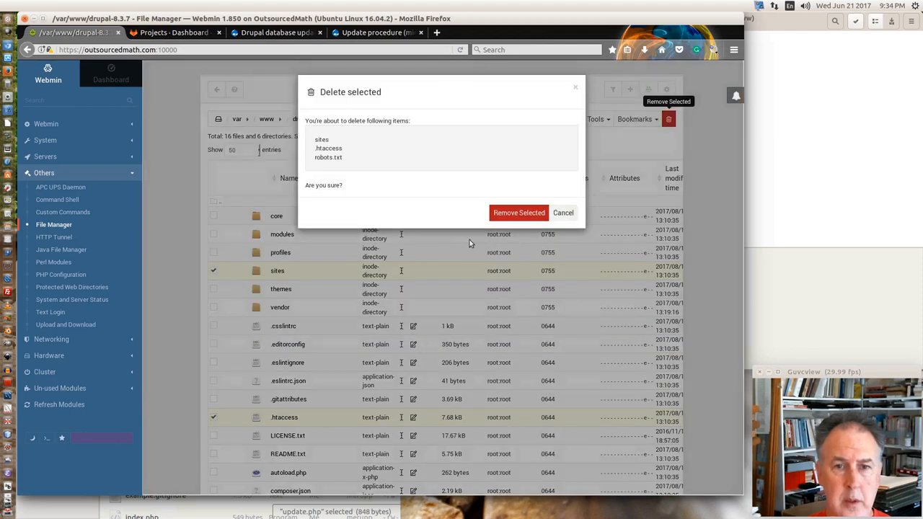
{"action": "left_click", "coordinate": [519, 211]}
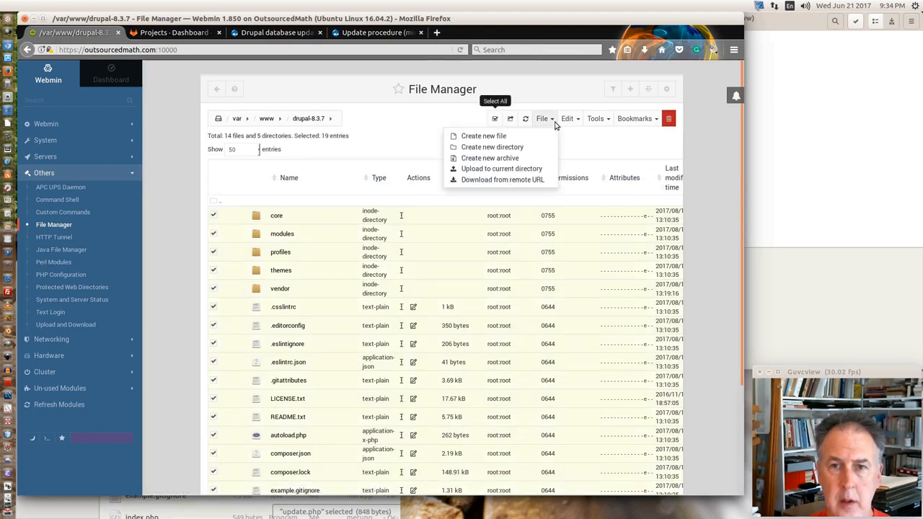
- Cut all remaining drupal-8.3.7 entries and open the outsourcedmath folder via the breadcrumb
{"action": "left_click", "coordinate": [568, 119]}
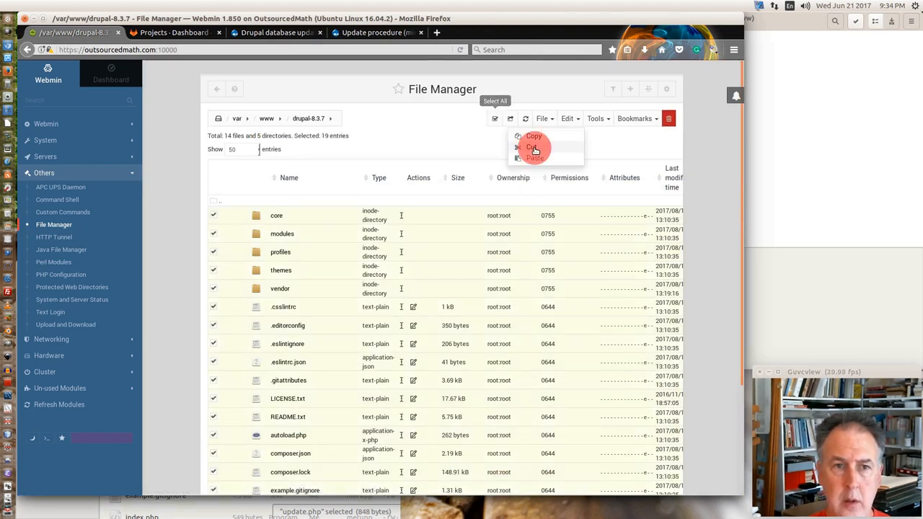
{"action": "left_click", "coordinate": [532, 147]}
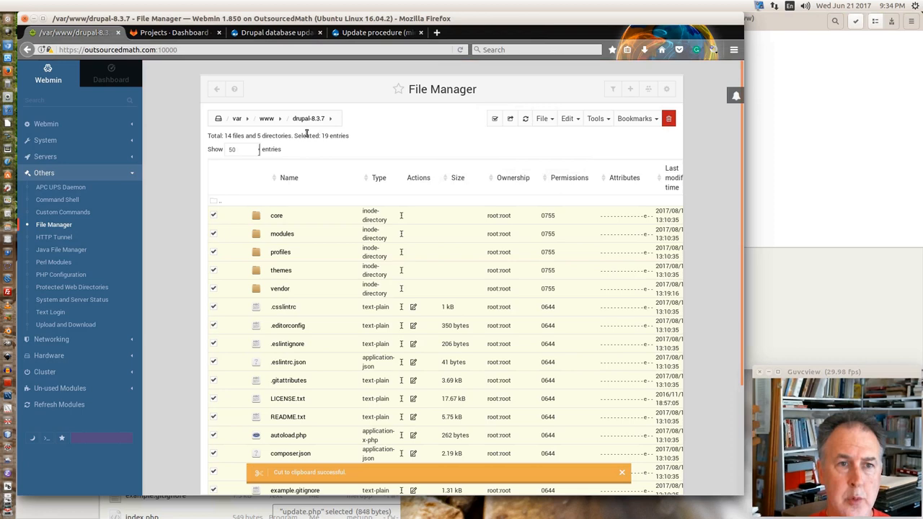
{"action": "left_click", "coordinate": [332, 118]}
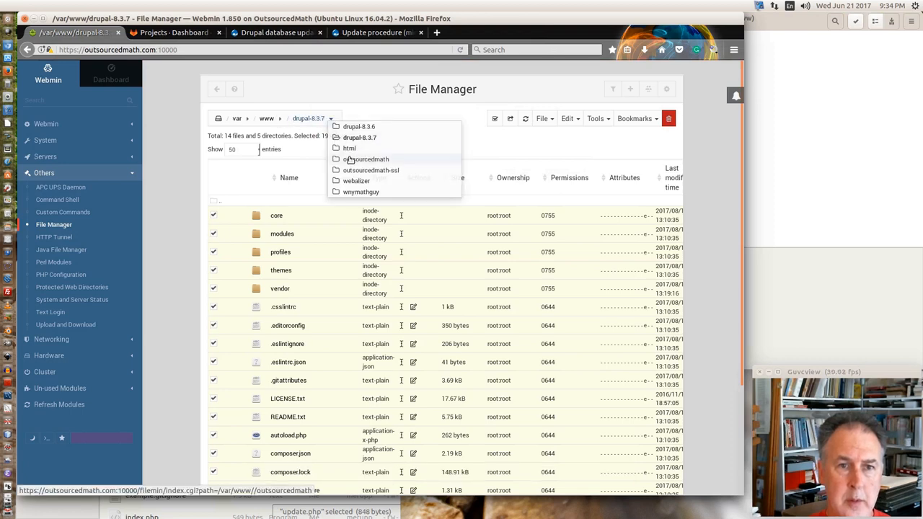
{"action": "left_click", "coordinate": [367, 159]}
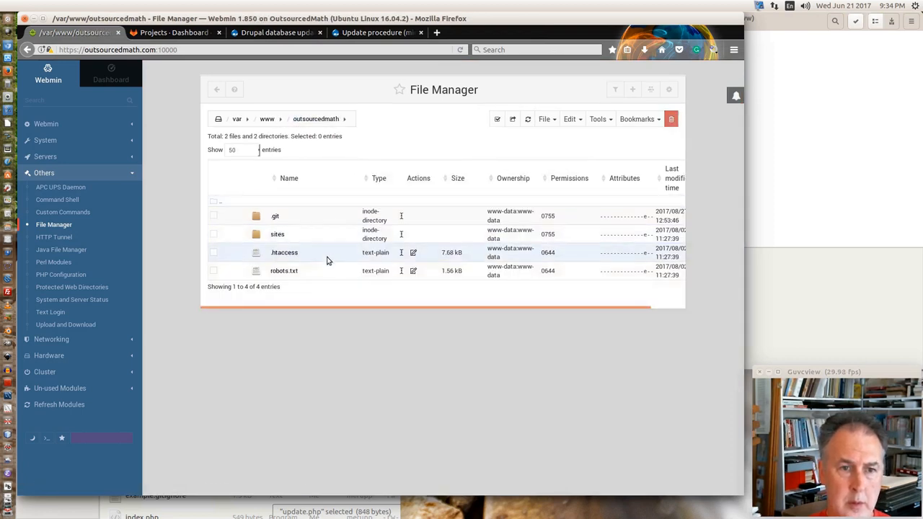
- Paste the cut Drupal 8.3.7 files into outsourcedmath and browse the vendor folder
{"action": "left_click", "coordinate": [571, 118]}
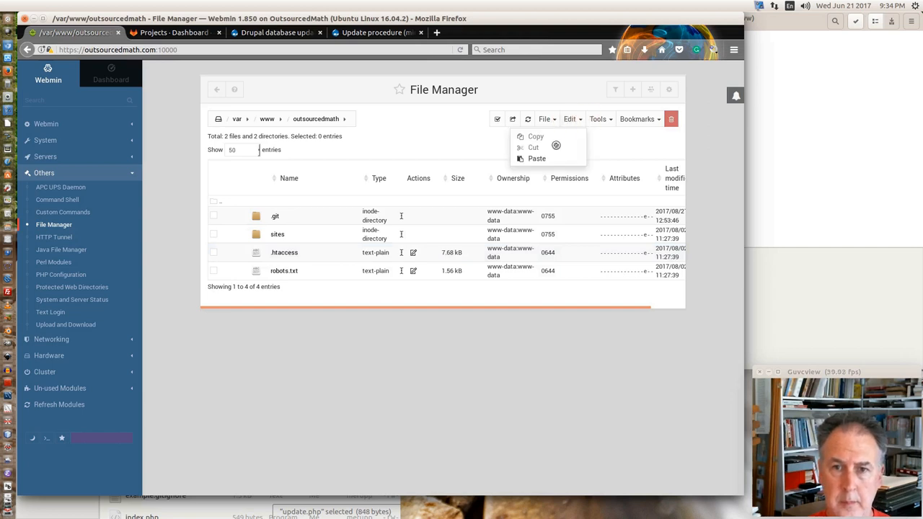
{"action": "left_click", "coordinate": [537, 157]}
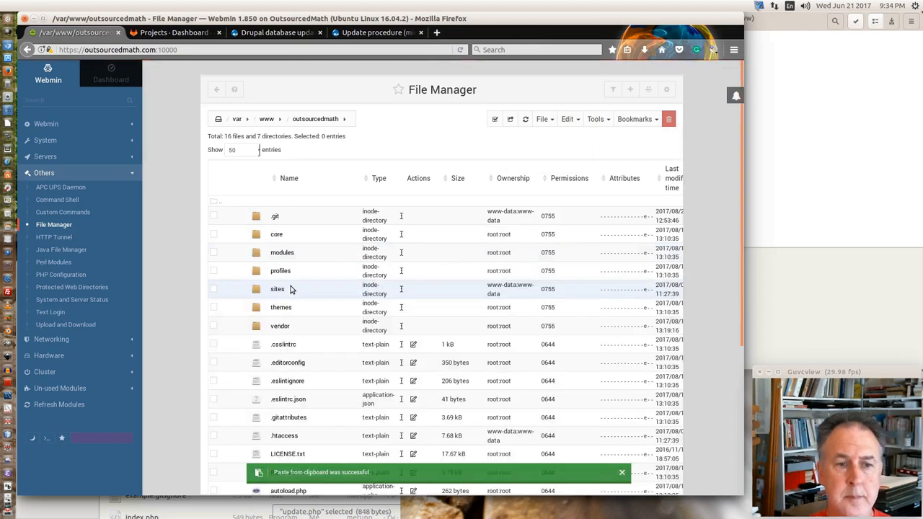
{"action": "scroll", "scroll_direction": "down", "scroll_amount": 3}
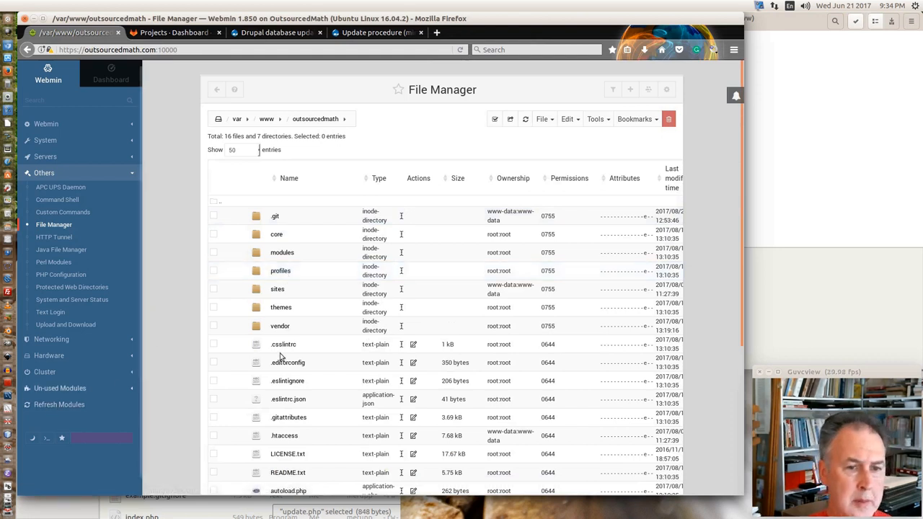
{"action": "left_click", "coordinate": [280, 326]}
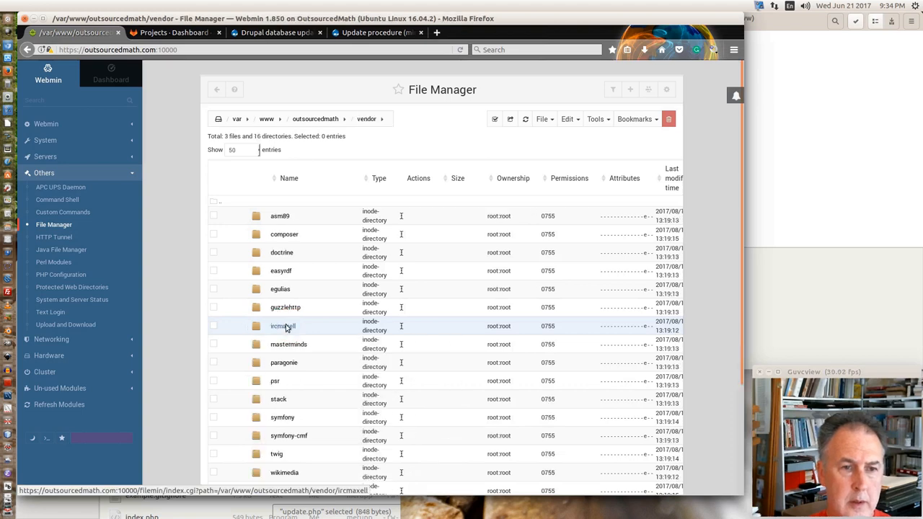
{"action": "scroll", "scroll_direction": "down", "scroll_amount": 3}
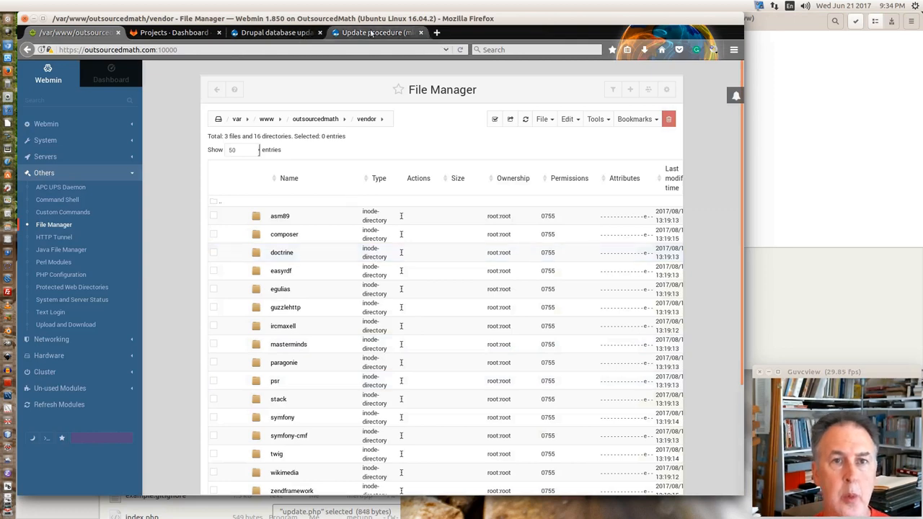
- Check the update procedure tab, then return to the outsourcedmath folder listing
{"action": "left_click", "coordinate": [374, 32]}
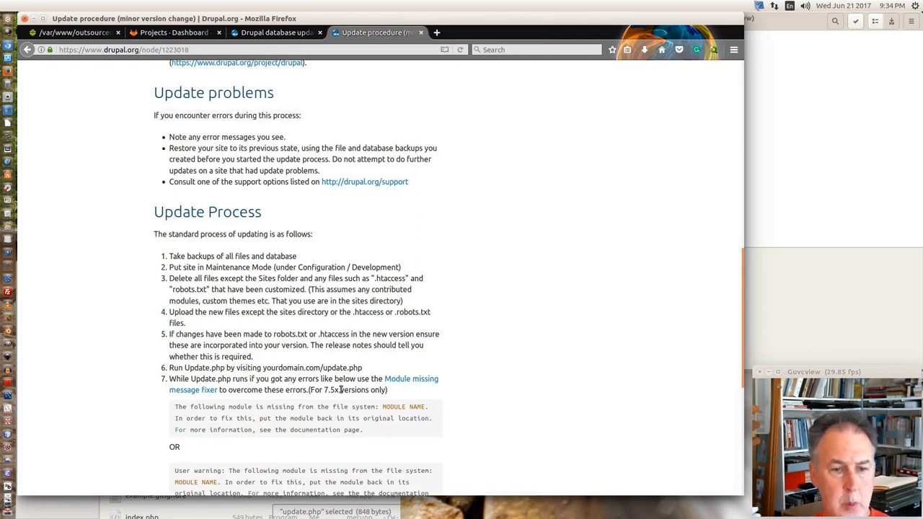
{"action": "mouse_move", "coordinate": [316, 389]}
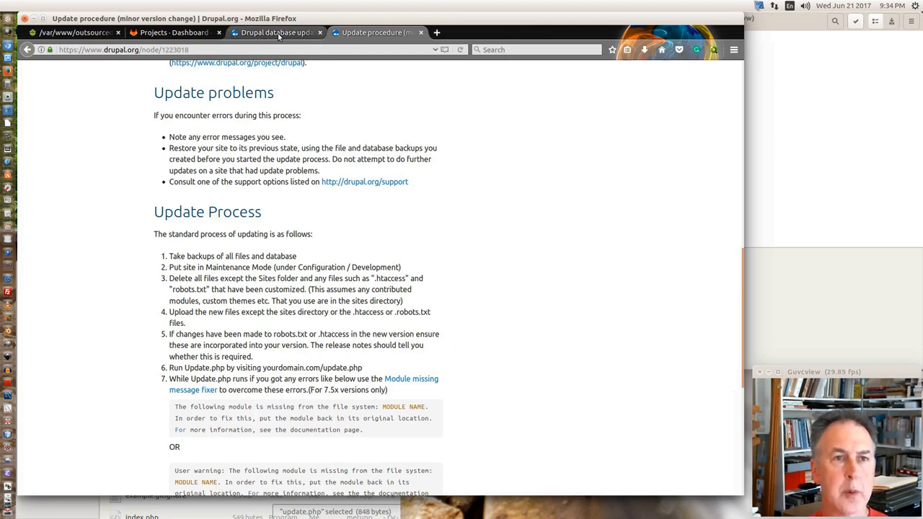
{"action": "left_click", "coordinate": [72, 32]}
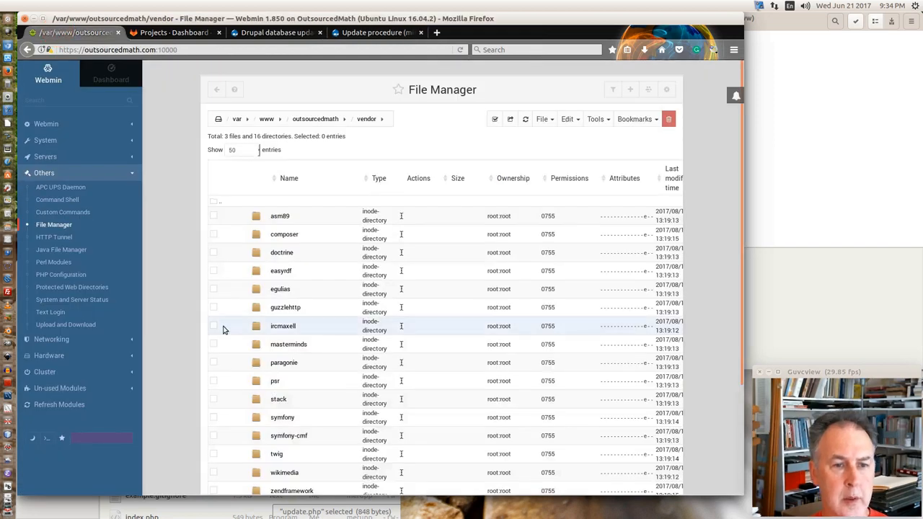
{"action": "scroll", "scroll_direction": "down", "scroll_amount": 3}
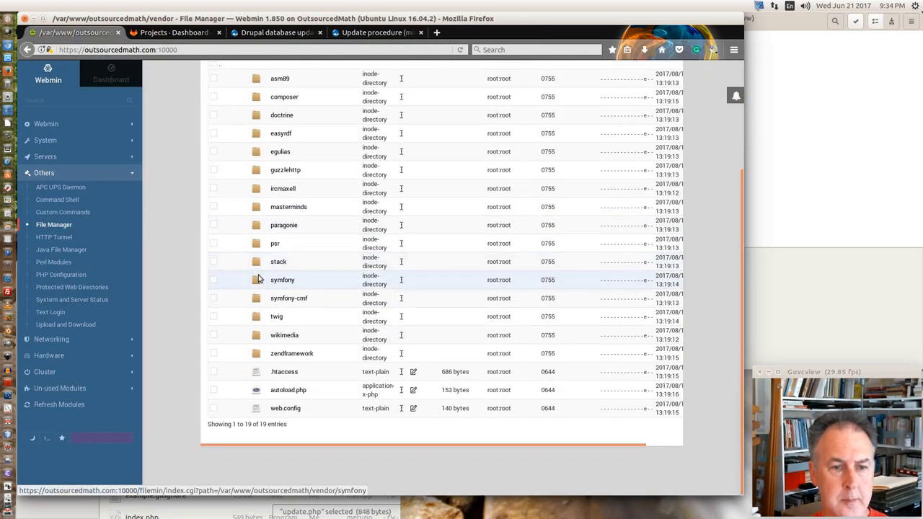
{"action": "scroll", "scroll_direction": "up", "scroll_amount": 3}
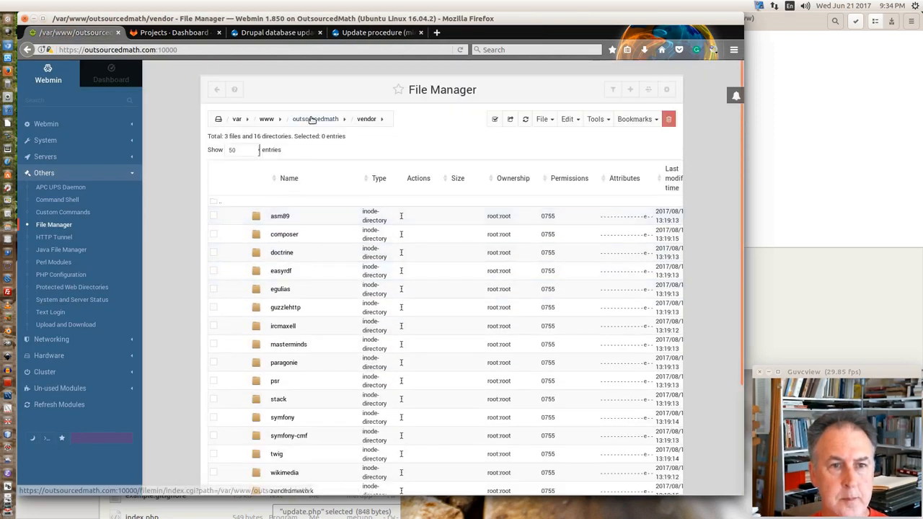
{"action": "left_click", "coordinate": [314, 118]}
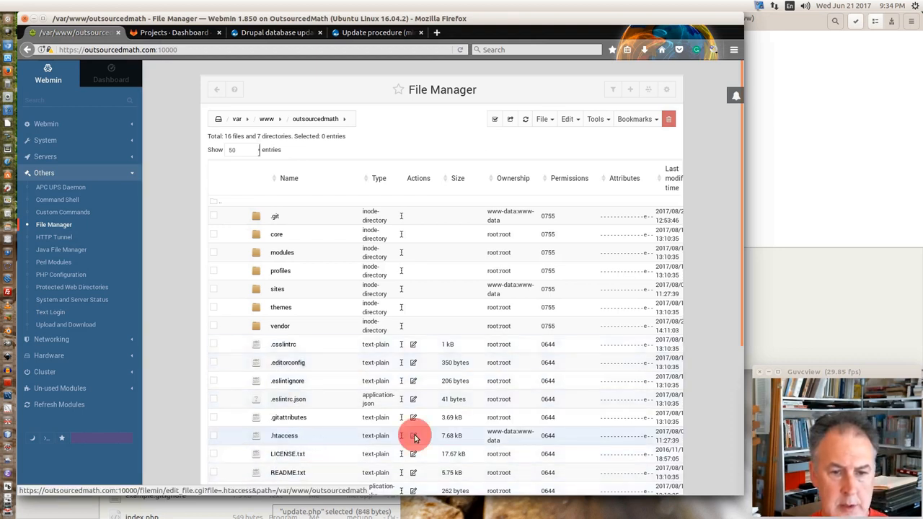
- Open the outsourcedmath .htaccess in the editor and scroll to its www rewrite rules and RewriteBase
{"action": "left_click", "coordinate": [413, 436]}
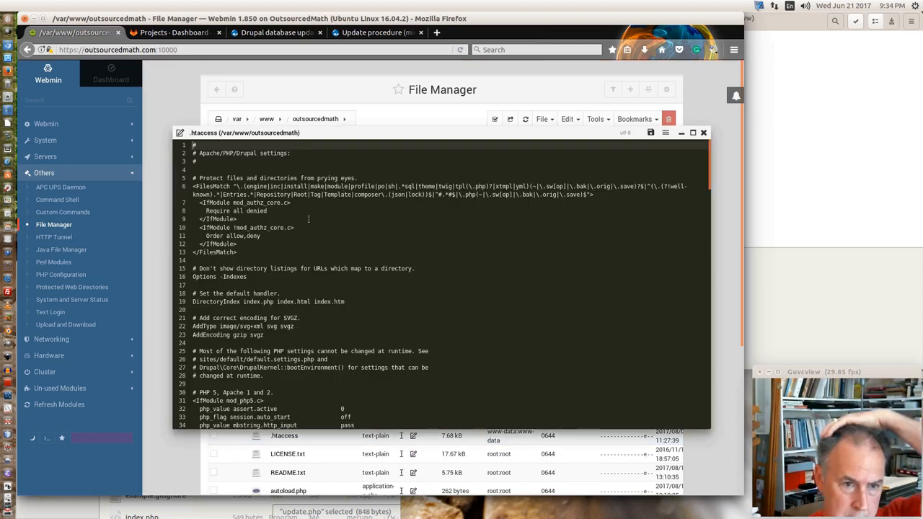
{"action": "scroll", "scroll_direction": "down", "scroll_amount": 3}
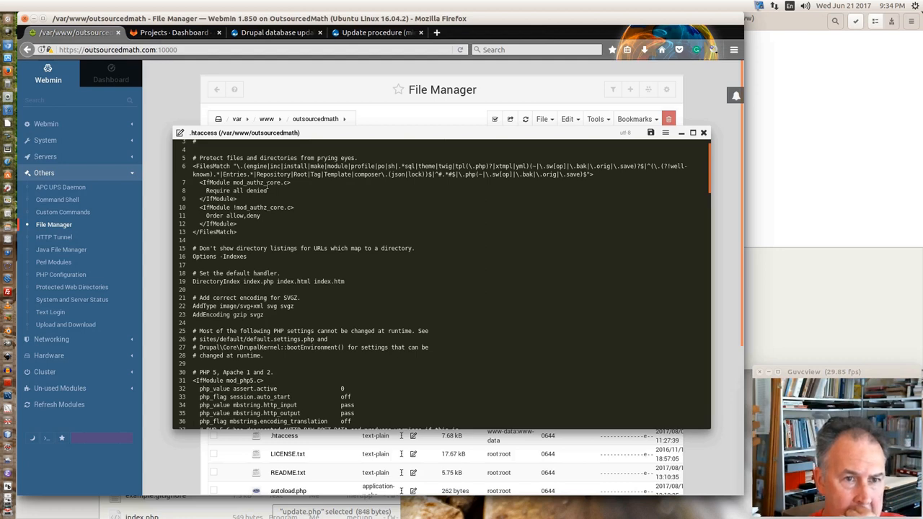
{"action": "scroll", "scroll_direction": "down", "scroll_amount": 3}
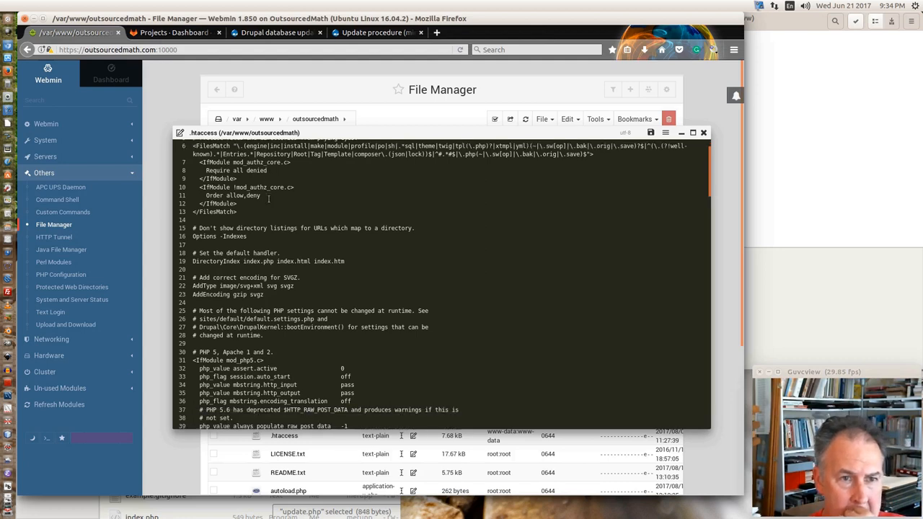
{"action": "scroll", "scroll_direction": "down", "scroll_amount": 3}
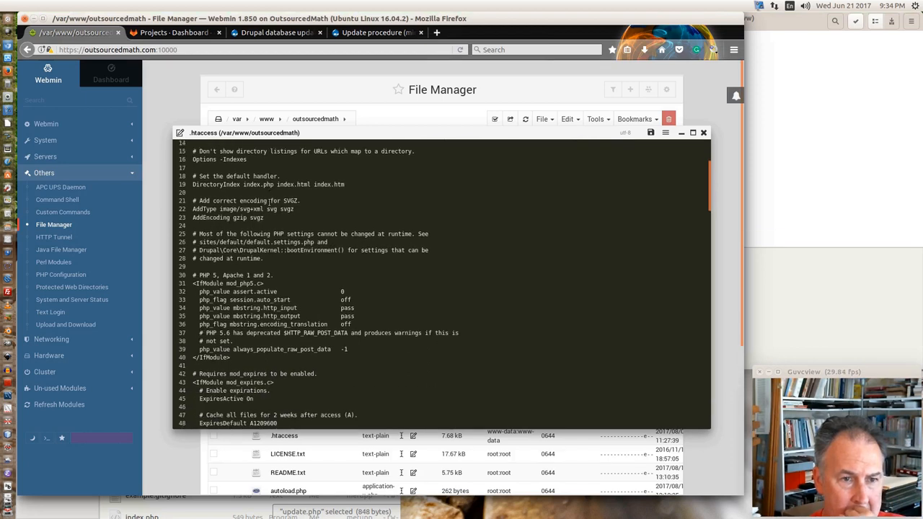
{"action": "scroll", "scroll_direction": "down", "scroll_amount": 3}
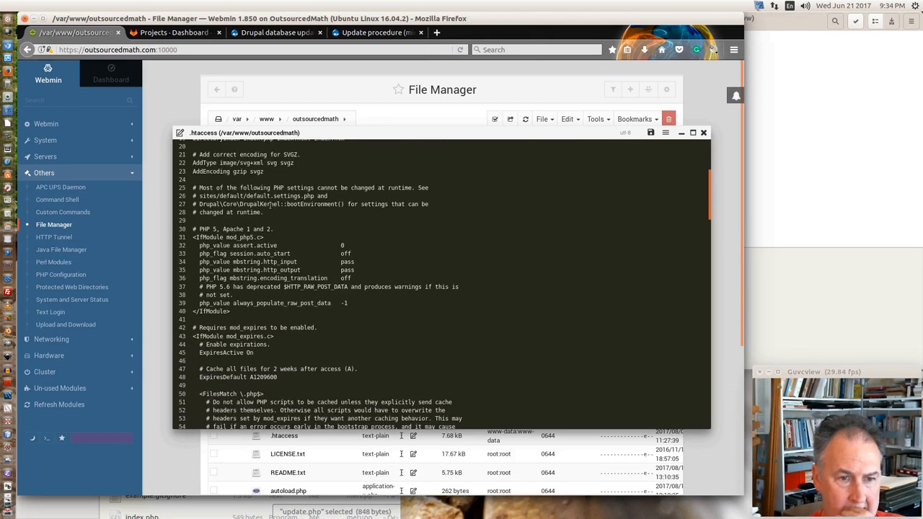
{"action": "scroll", "scroll_direction": "down", "scroll_amount": 3}
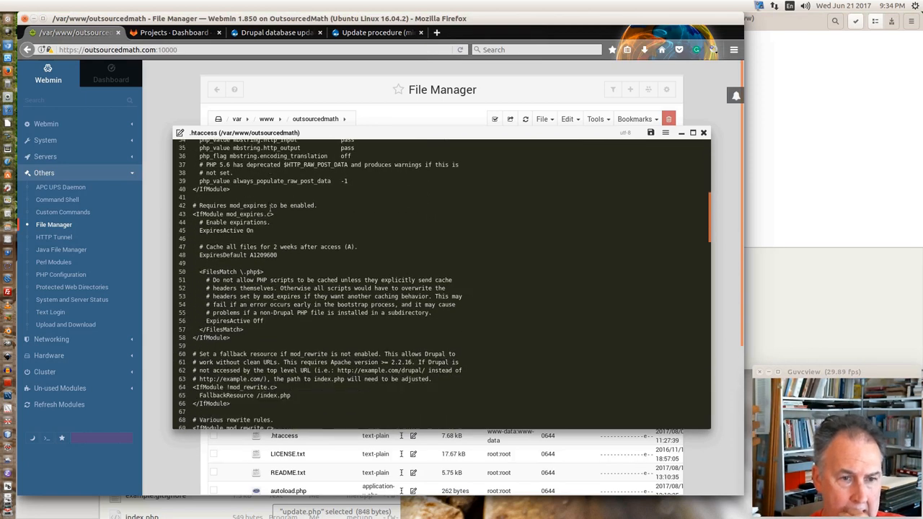
{"action": "scroll", "scroll_direction": "down", "scroll_amount": 3}
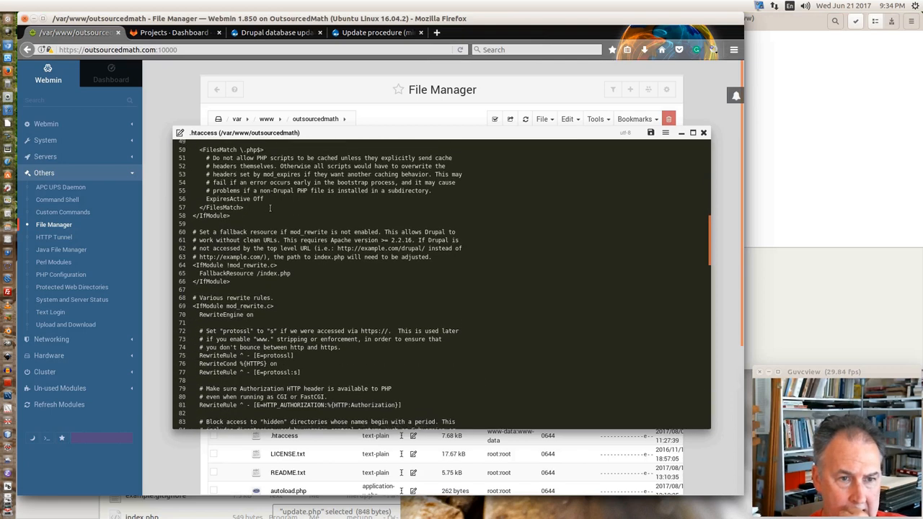
{"action": "scroll", "scroll_direction": "down", "scroll_amount": 3}
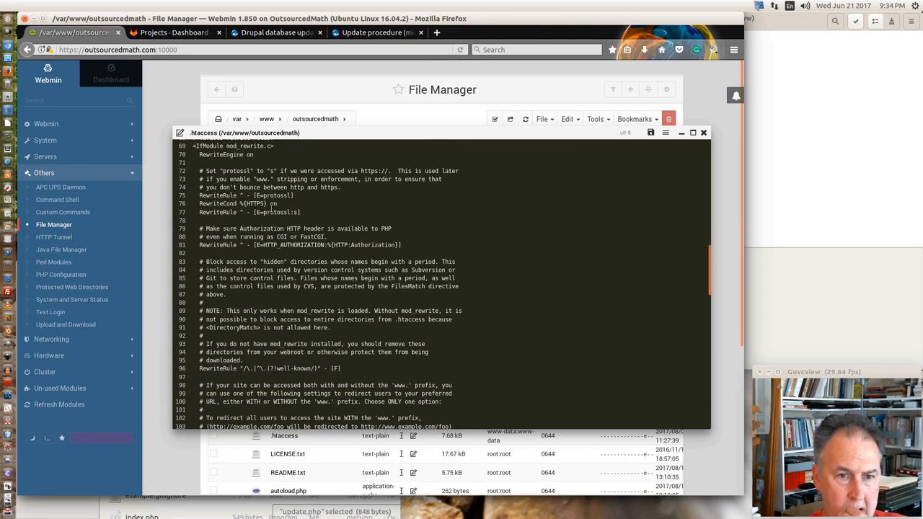
{"action": "scroll", "scroll_direction": "down", "scroll_amount": 3}
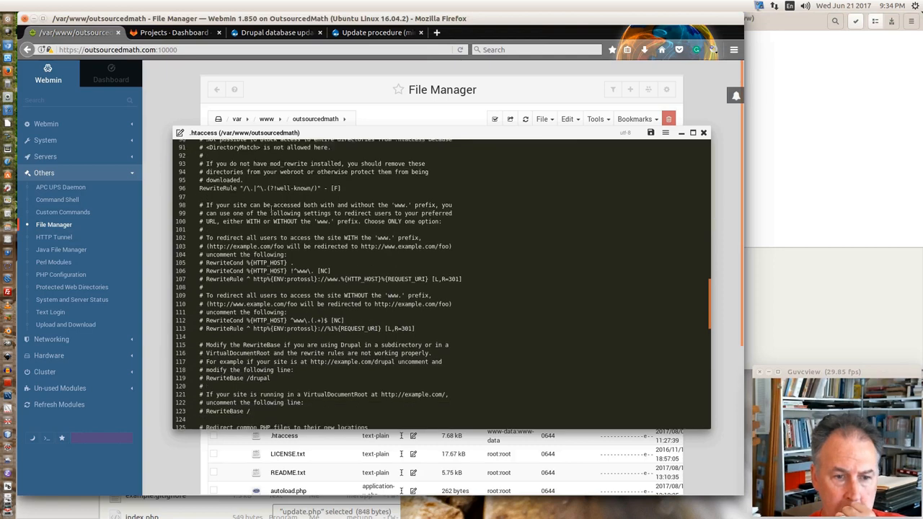
{"action": "scroll", "scroll_direction": "down", "scroll_amount": 3}
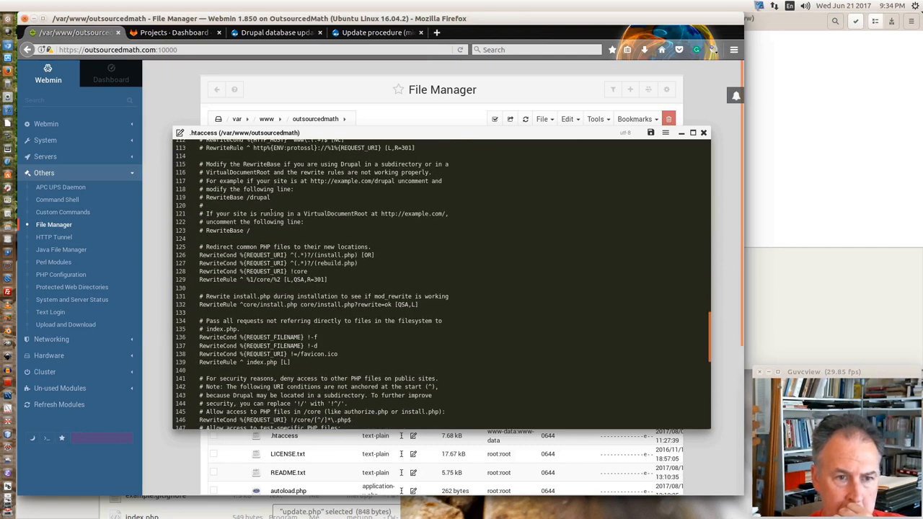
{"action": "scroll", "scroll_direction": "down", "scroll_amount": 3}
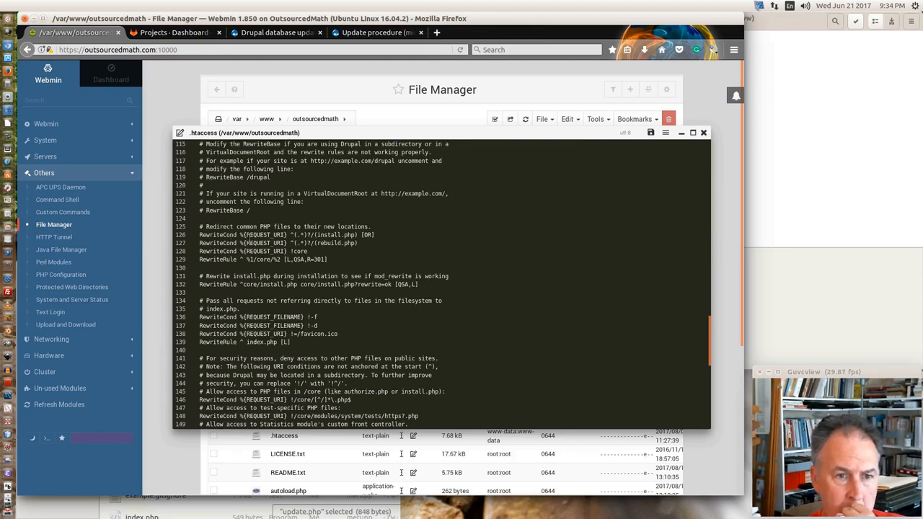
{"action": "scroll", "scroll_direction": "down", "scroll_amount": 3}
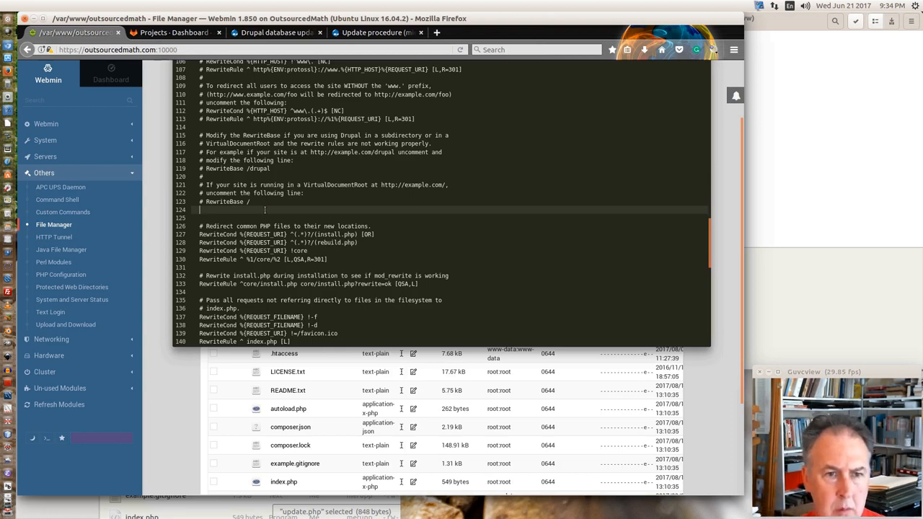
- Paste the www-prefix RewriteCond/RewriteRule lines into .htaccess, save it and return to the folder listing
{"action": "right_click", "coordinate": [266, 210]}
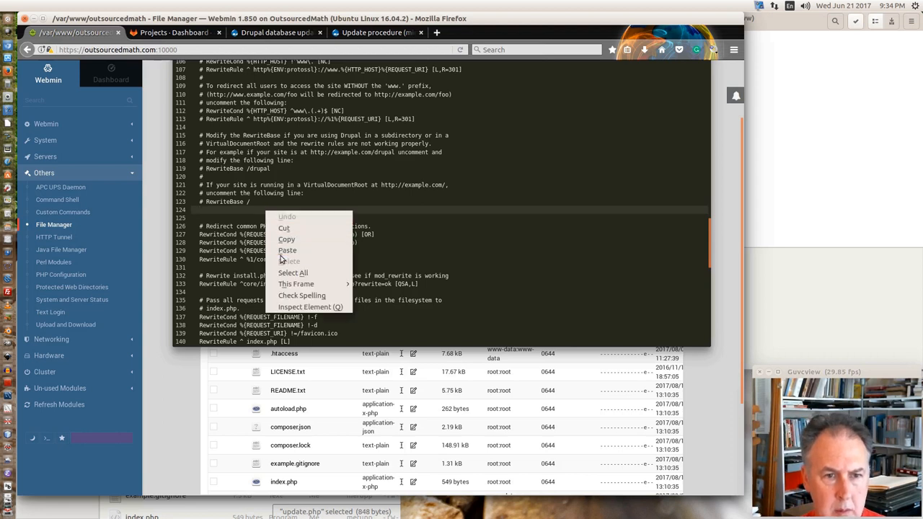
{"action": "left_click", "coordinate": [287, 251]}
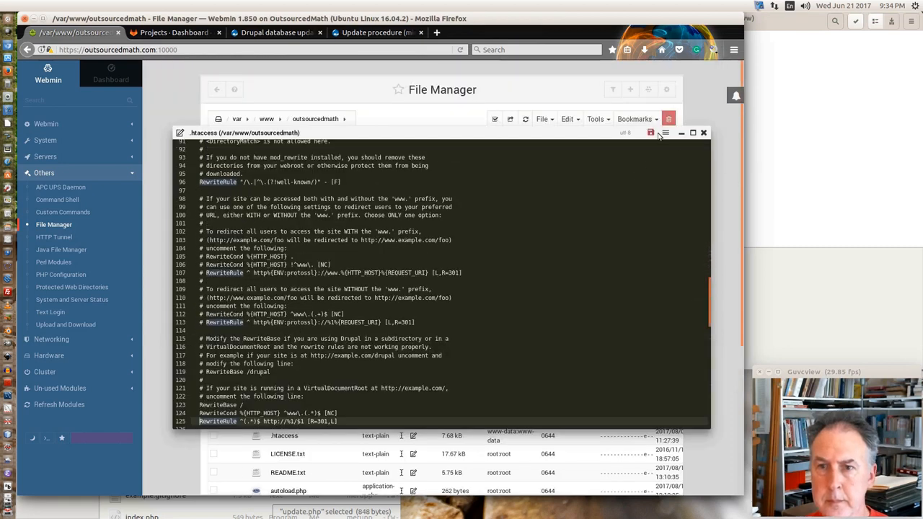
{"action": "left_click", "coordinate": [648, 133]}
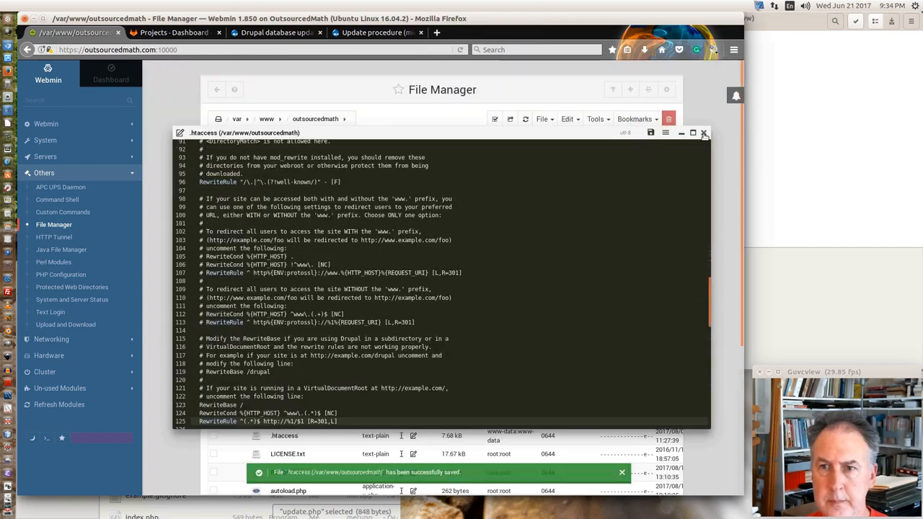
{"action": "left_click", "coordinate": [704, 133]}
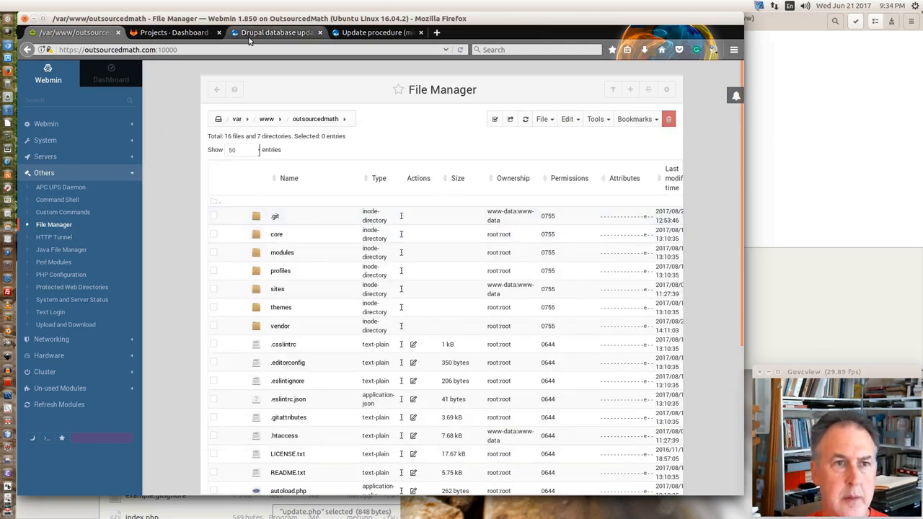
- Reload Drupal's update.php and continue through the check, which reports no pending updates
{"action": "left_click", "coordinate": [276, 32]}
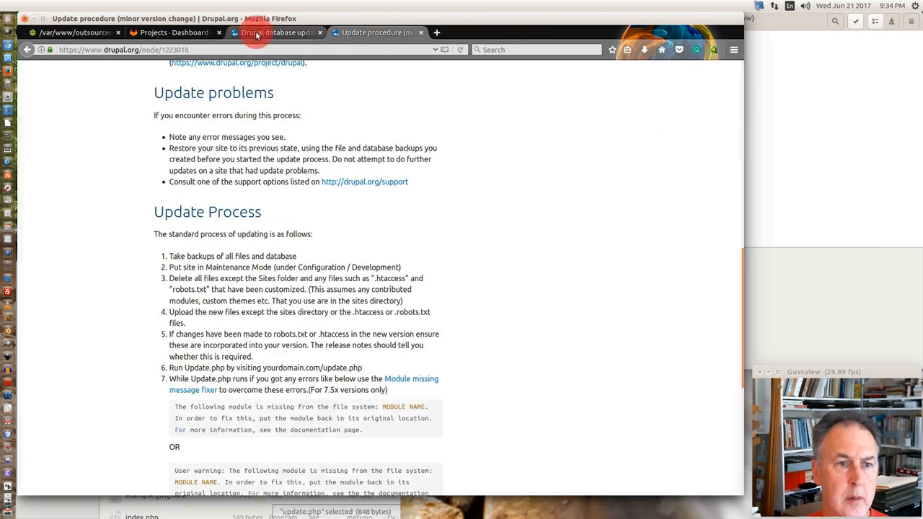
{"action": "left_click", "coordinate": [277, 32]}
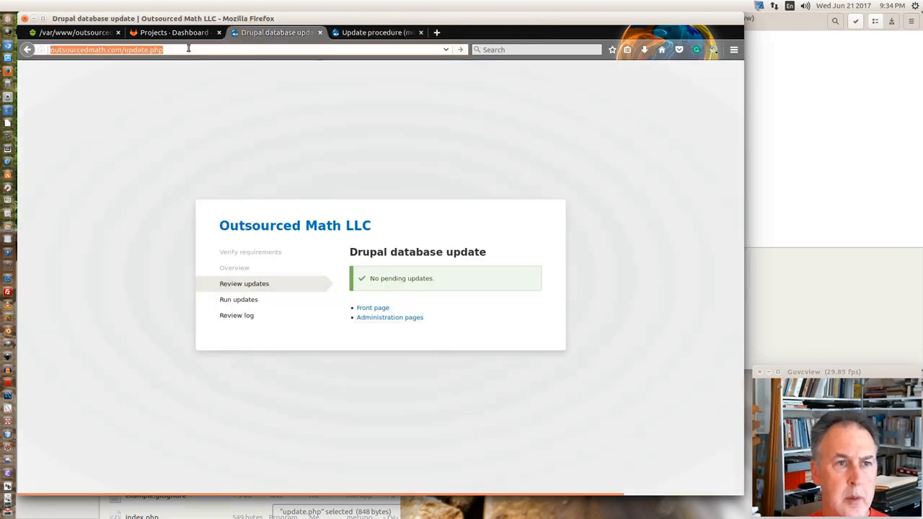
{"action": "key", "text": "Return"}
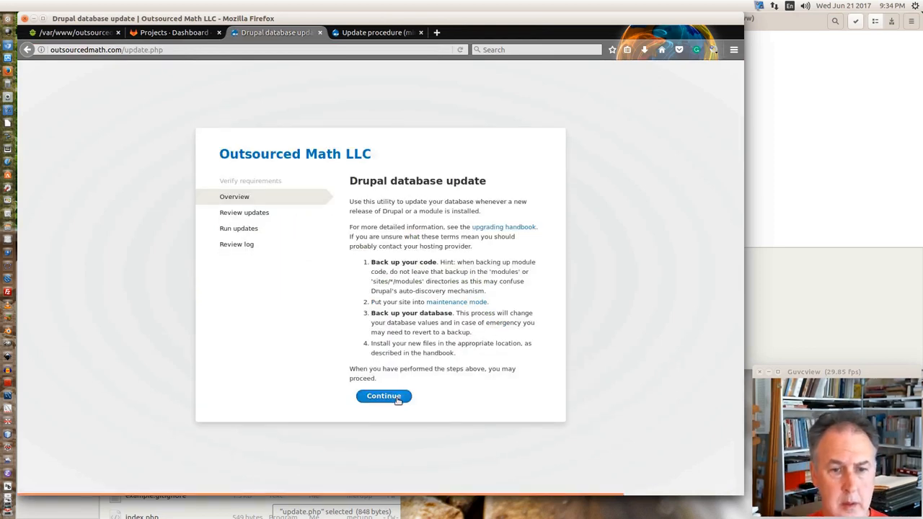
{"action": "left_click", "coordinate": [384, 395]}
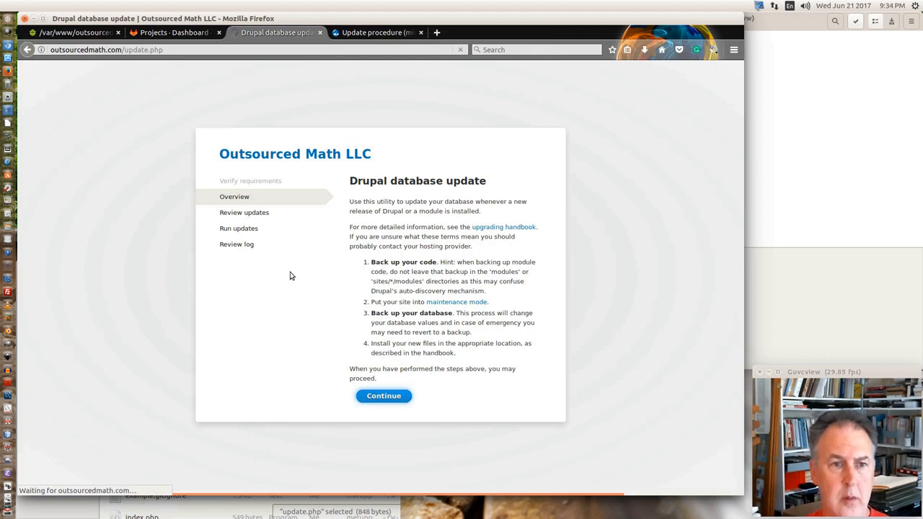
{"action": "mouse_move", "coordinate": [288, 276]}
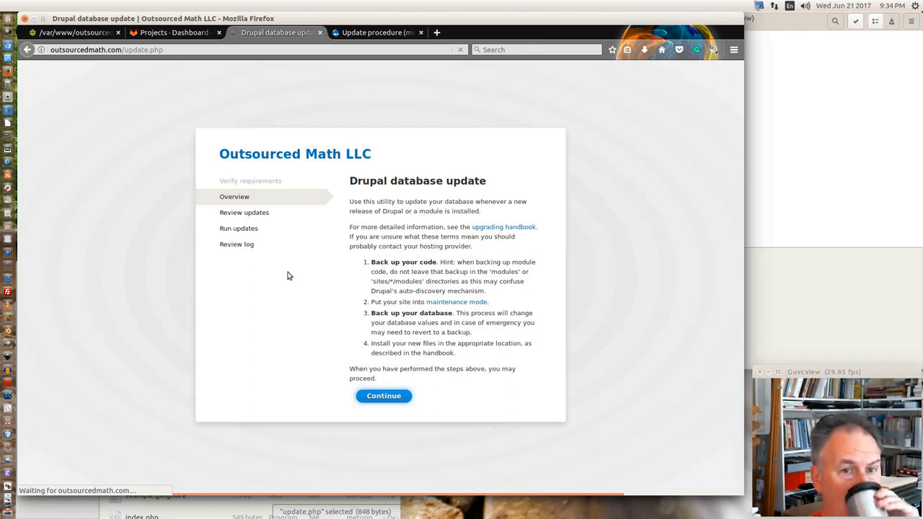
{"action": "left_click", "coordinate": [384, 395]}
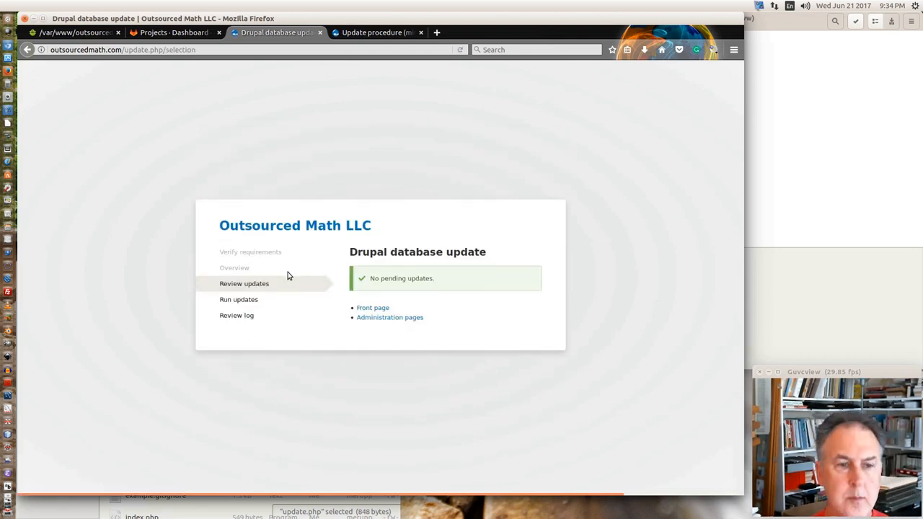
{"action": "mouse_move", "coordinate": [298, 281]}
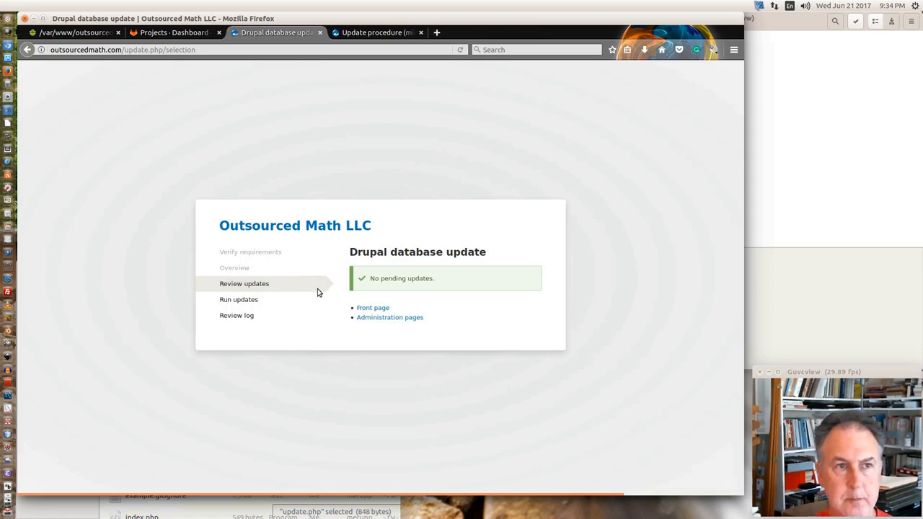
{"action": "mouse_move", "coordinate": [372, 307]}
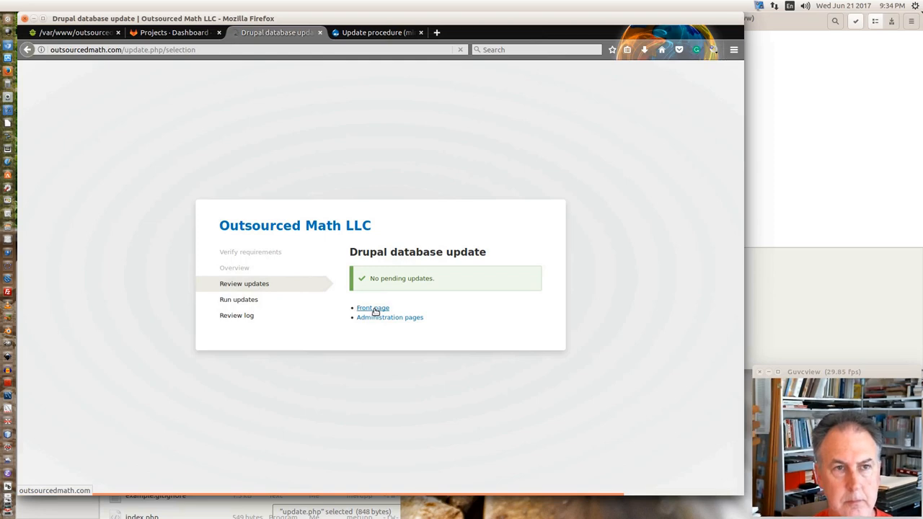
{"action": "mouse_move", "coordinate": [369, 287]}
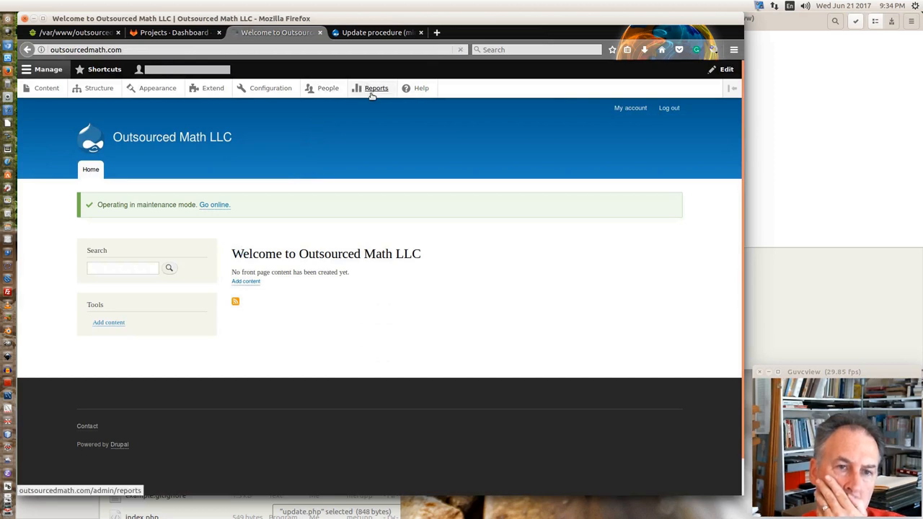
{"action": "mouse_move", "coordinate": [271, 88]}
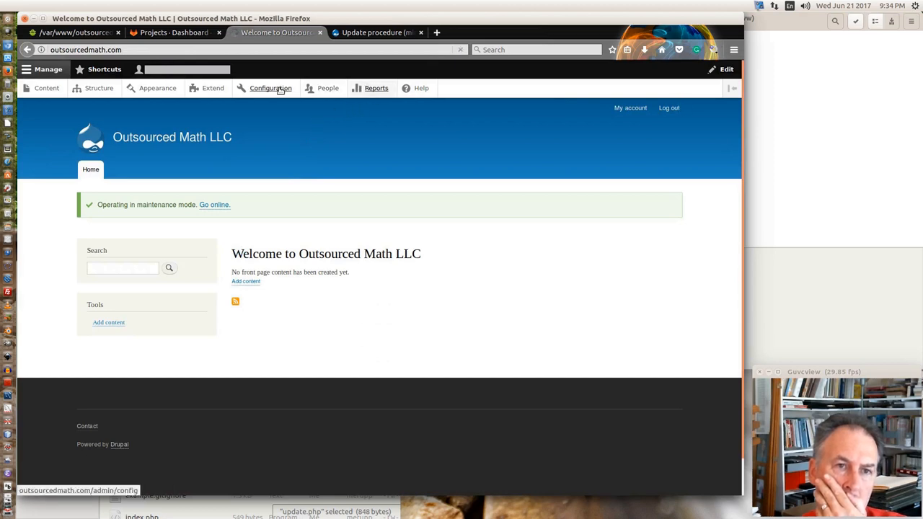
- Untick 'Put site into maintenance mode', save the configuration and confirm Reports shows no notice
{"action": "left_click", "coordinate": [374, 88]}
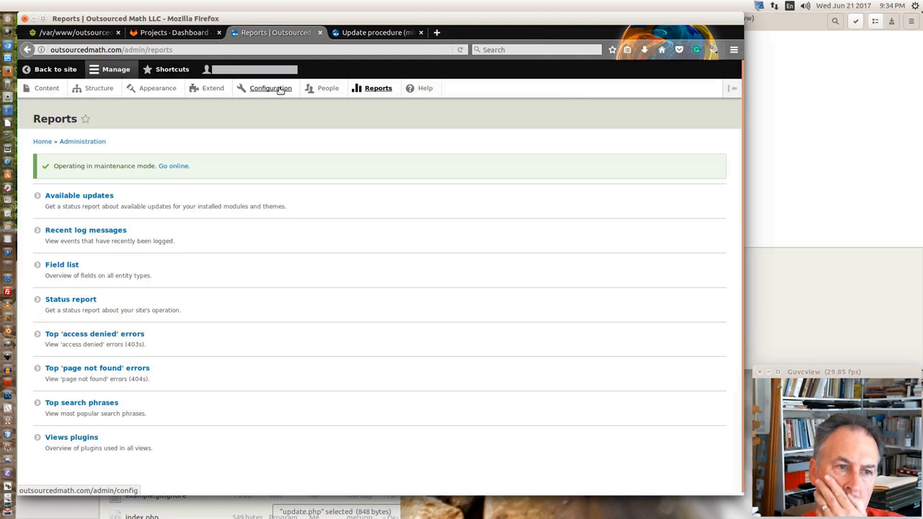
{"action": "mouse_move", "coordinate": [159, 167]}
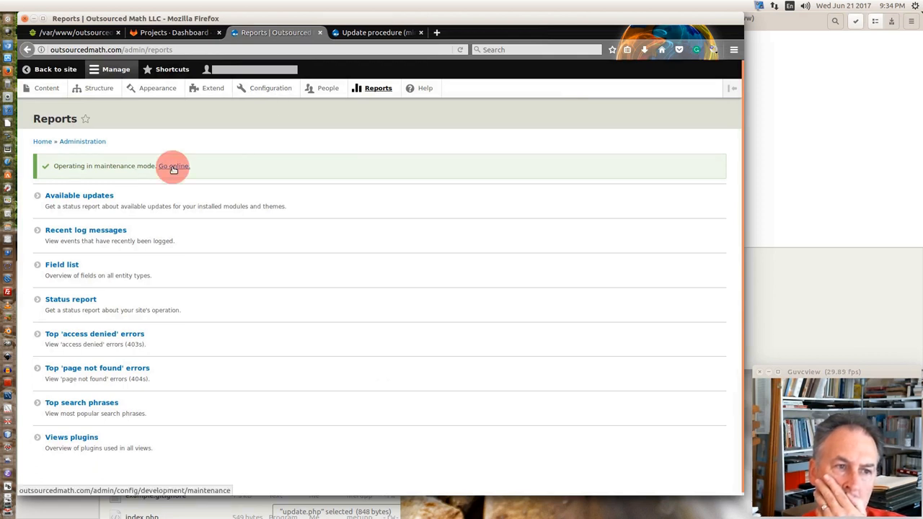
{"action": "left_click", "coordinate": [173, 166]}
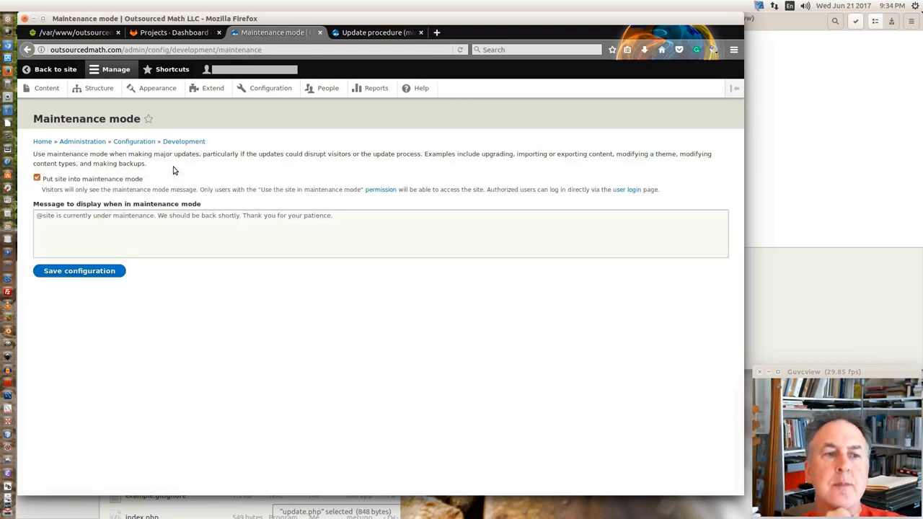
{"action": "left_click", "coordinate": [38, 179]}
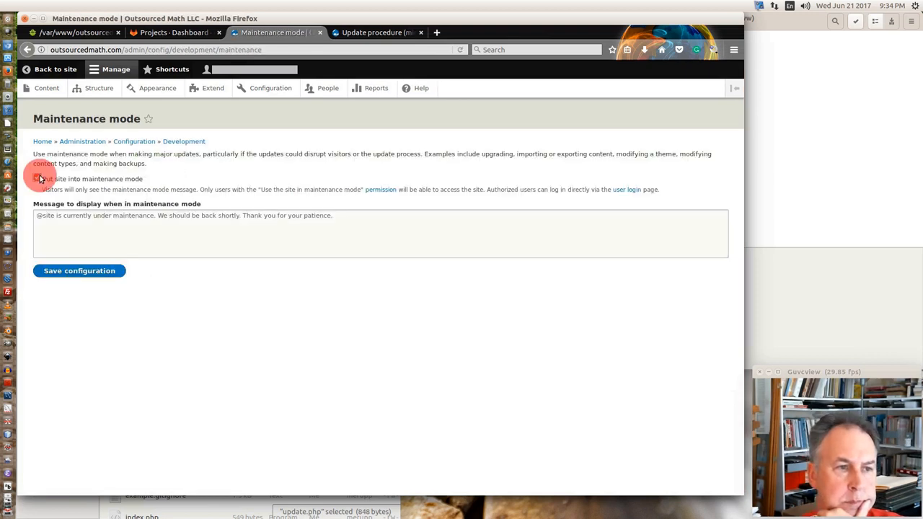
{"action": "left_click", "coordinate": [38, 179]}
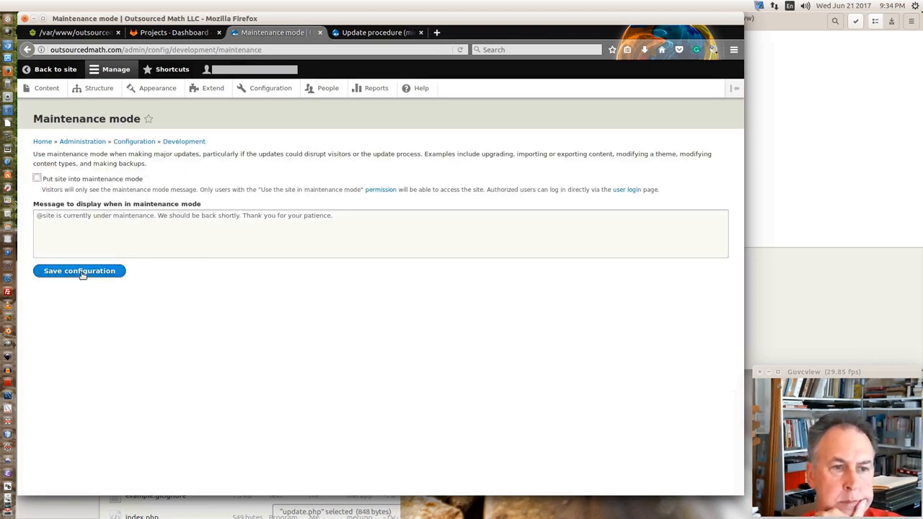
{"action": "left_click", "coordinate": [78, 271]}
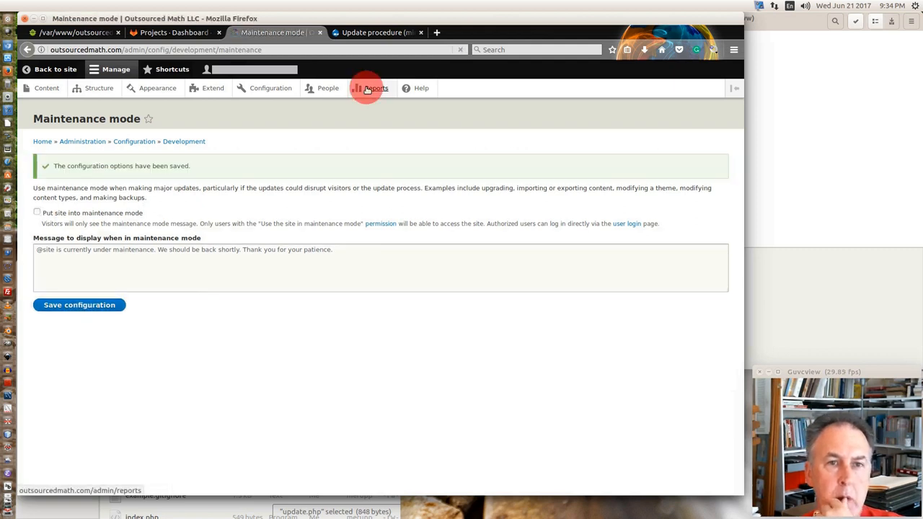
{"action": "left_click", "coordinate": [375, 88]}
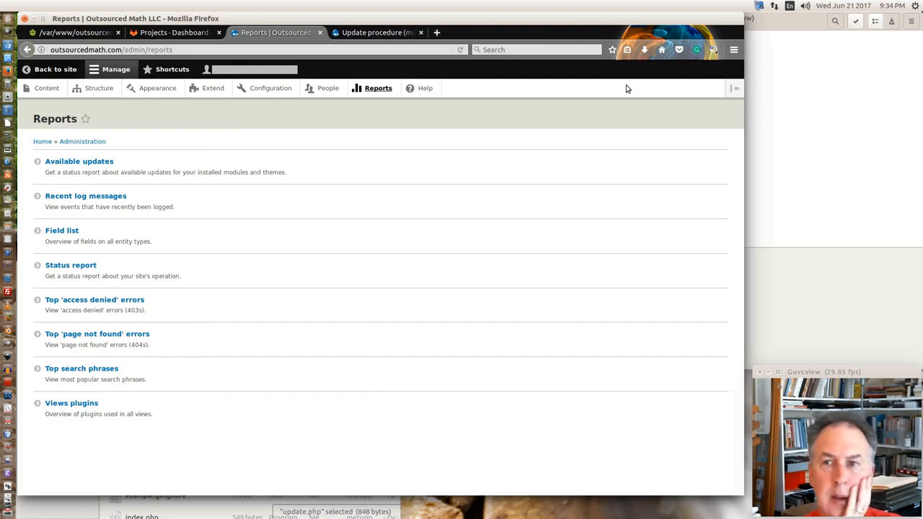
{"action": "left_click", "coordinate": [734, 49]}
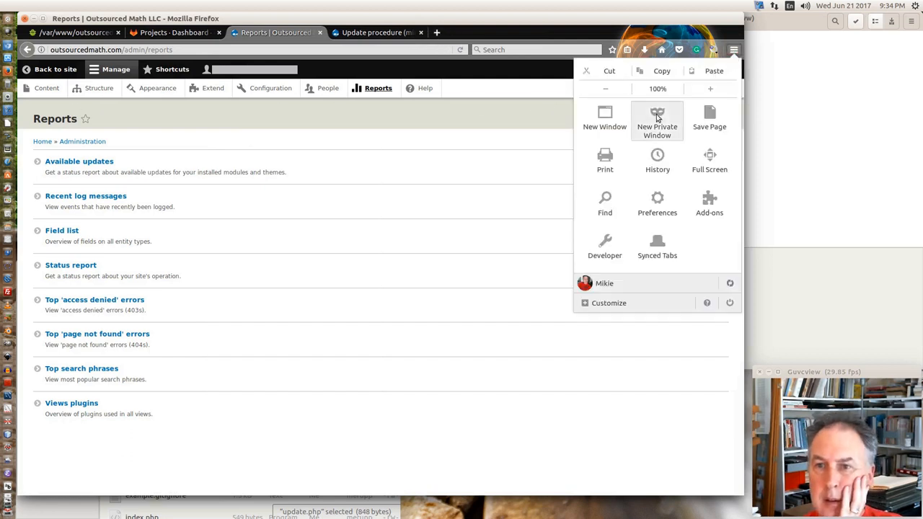
{"action": "left_click", "coordinate": [658, 118]}
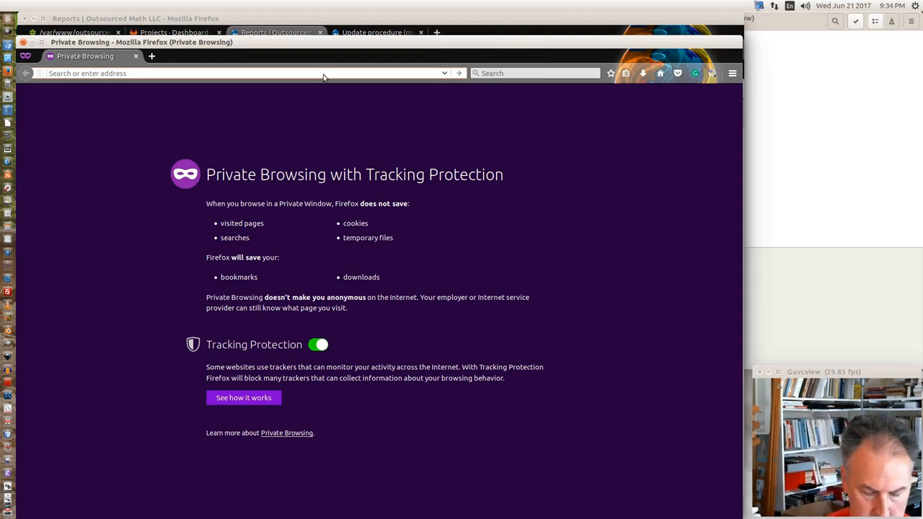
{"action": "type", "text": "www.ou"}
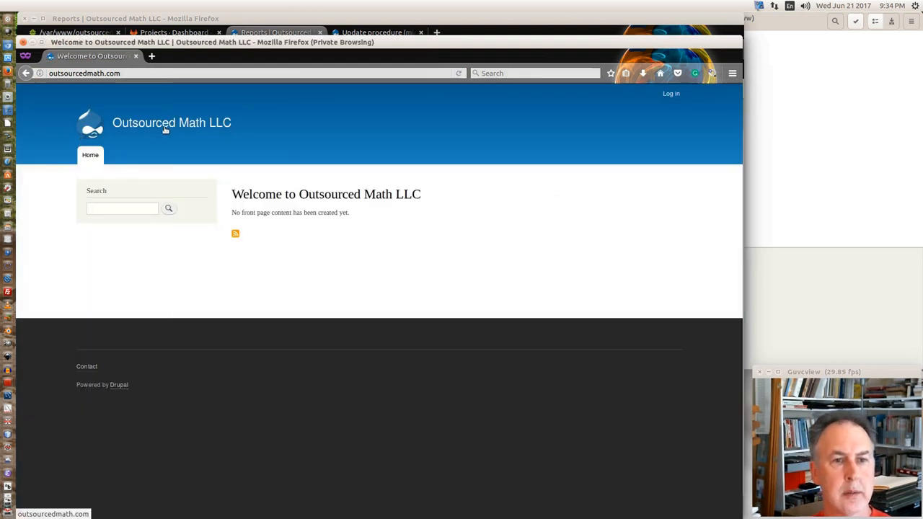
{"action": "left_click", "coordinate": [72, 32]}
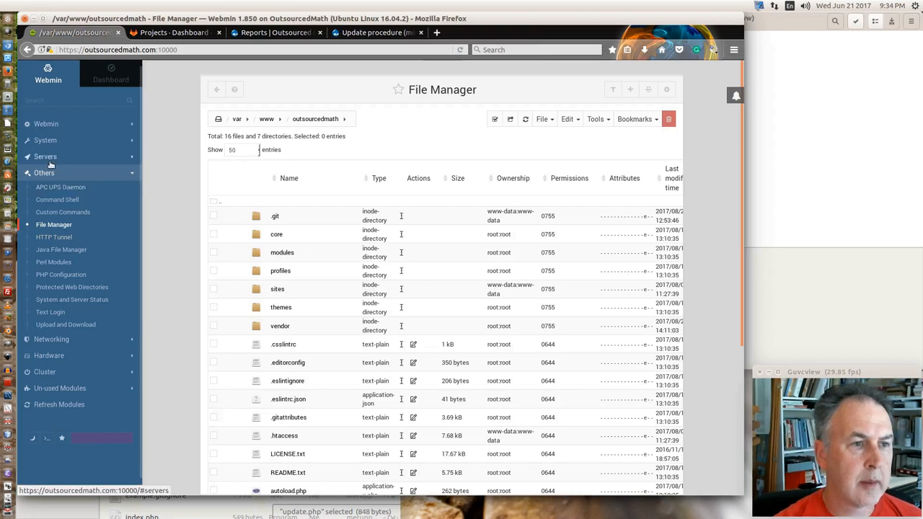
- Go to Servers > Apache Webserver and the outsourcedmath.com:80 host's Networking and Addresses settings
{"action": "left_click", "coordinate": [46, 156]}
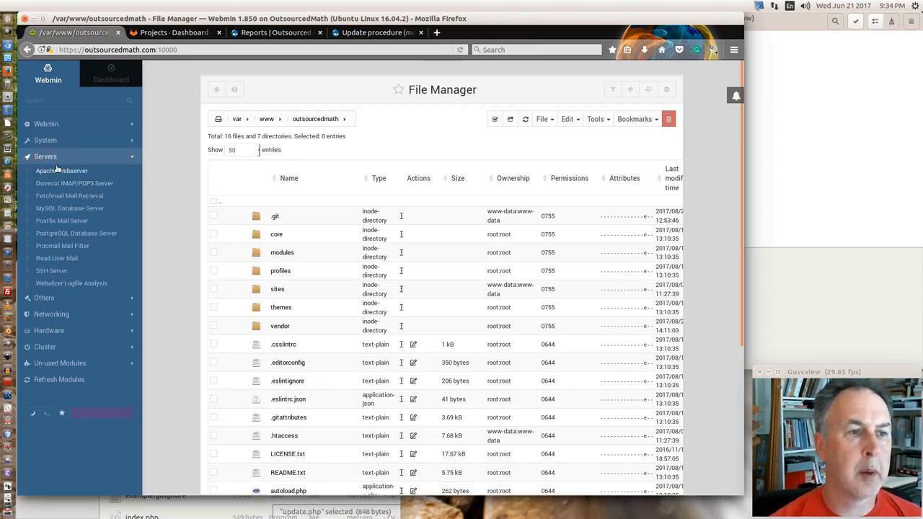
{"action": "left_click", "coordinate": [62, 170]}
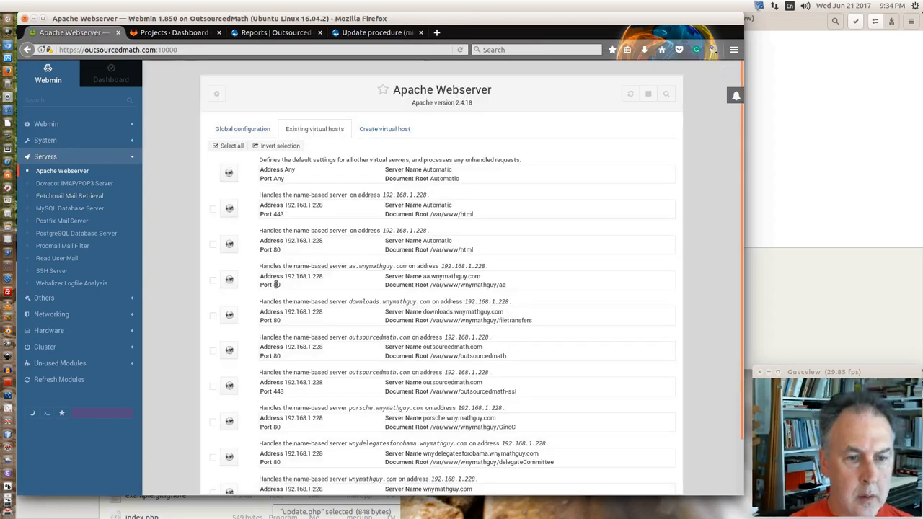
{"action": "mouse_move", "coordinate": [438, 313]}
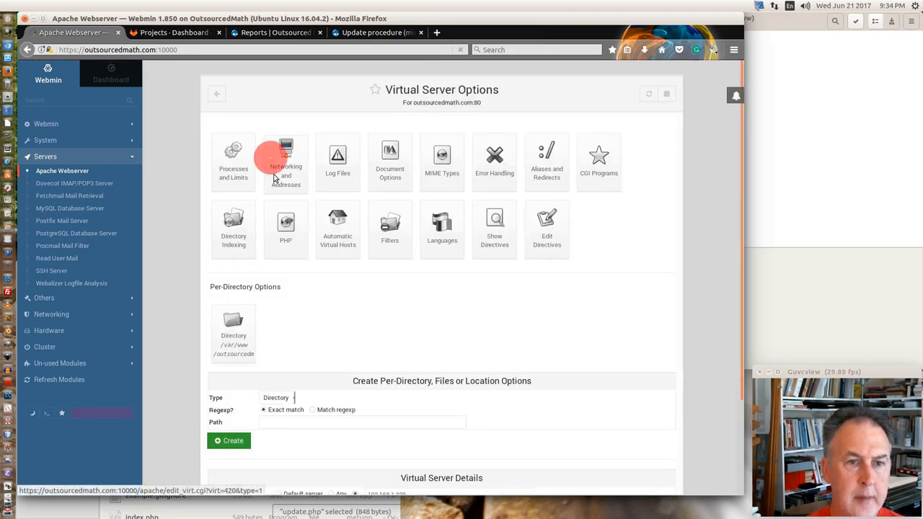
{"action": "left_click", "coordinate": [285, 159]}
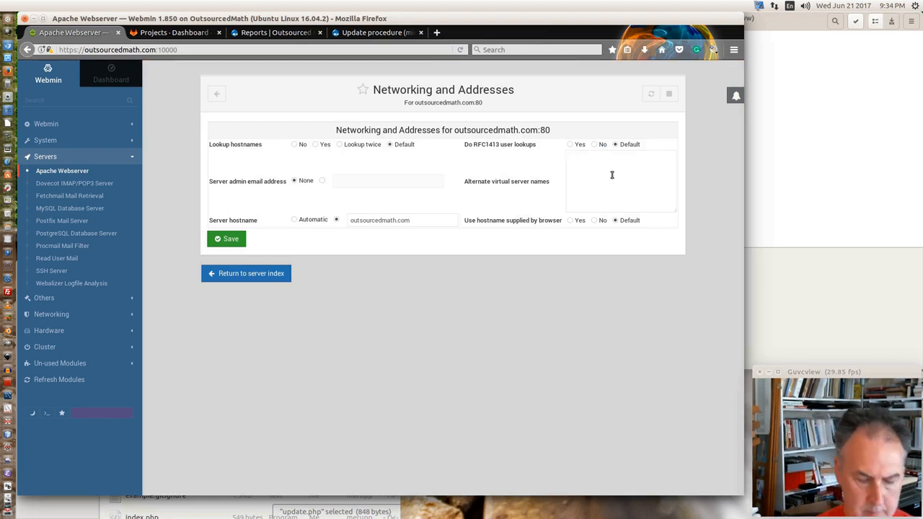
{"action": "type", "text": "outsourcedmath.com"}
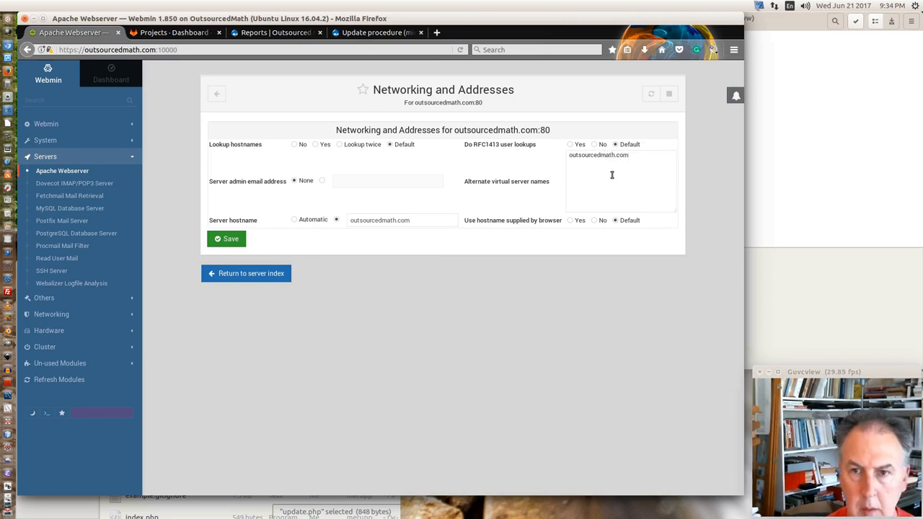
{"action": "type", "text": "www.outsourcedmath.com"}
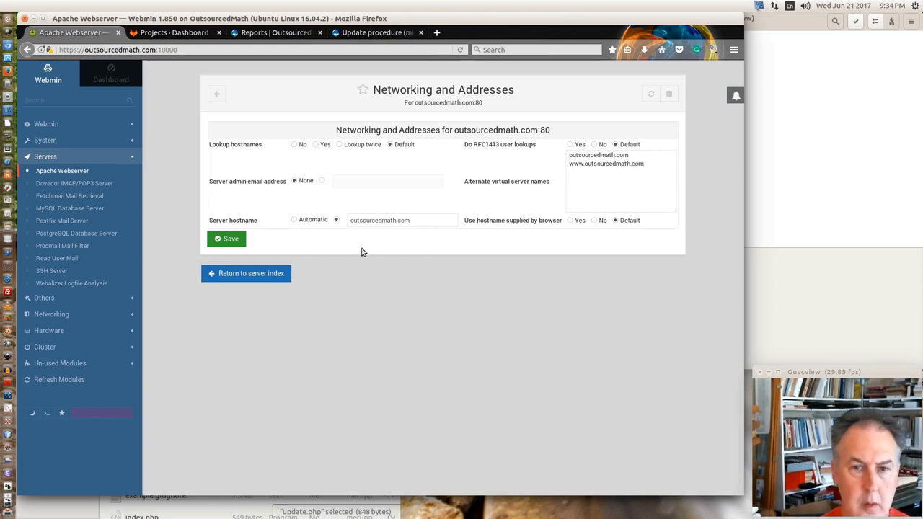
{"action": "mouse_move", "coordinate": [568, 227]}
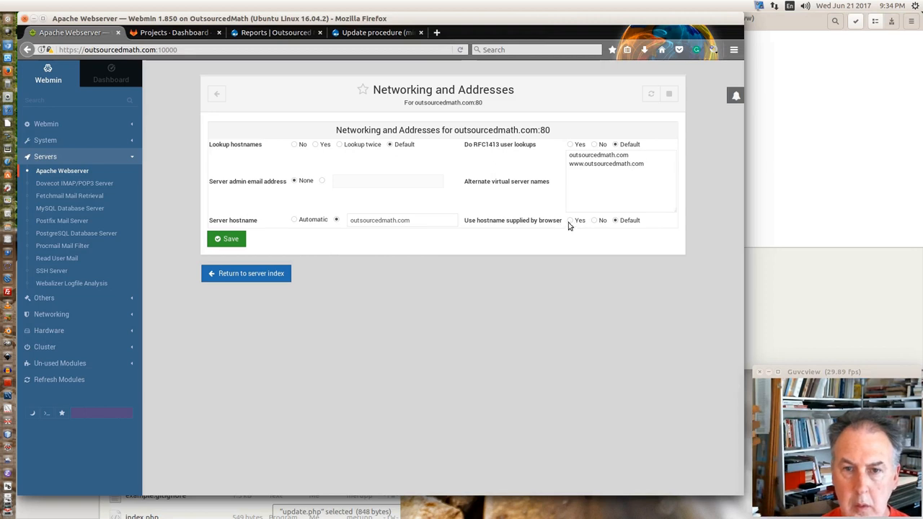
{"action": "left_click", "coordinate": [620, 163]}
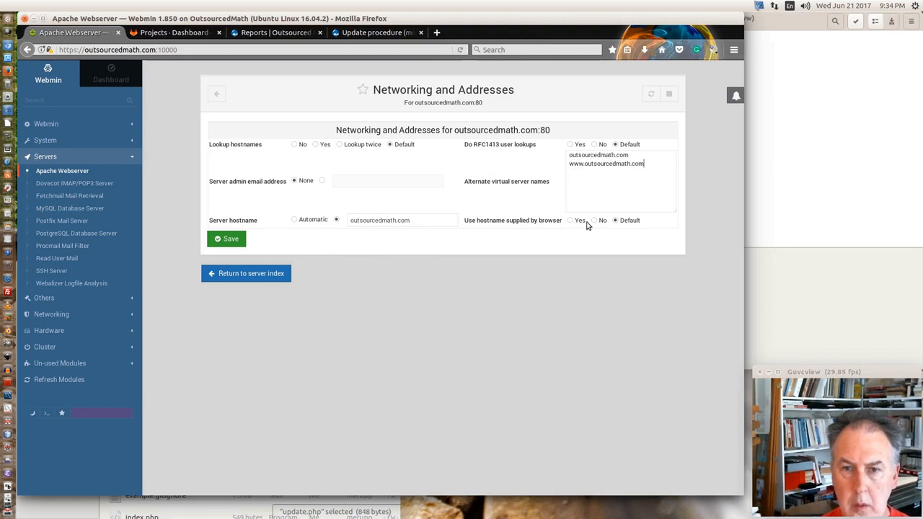
{"action": "left_click", "coordinate": [594, 219]}
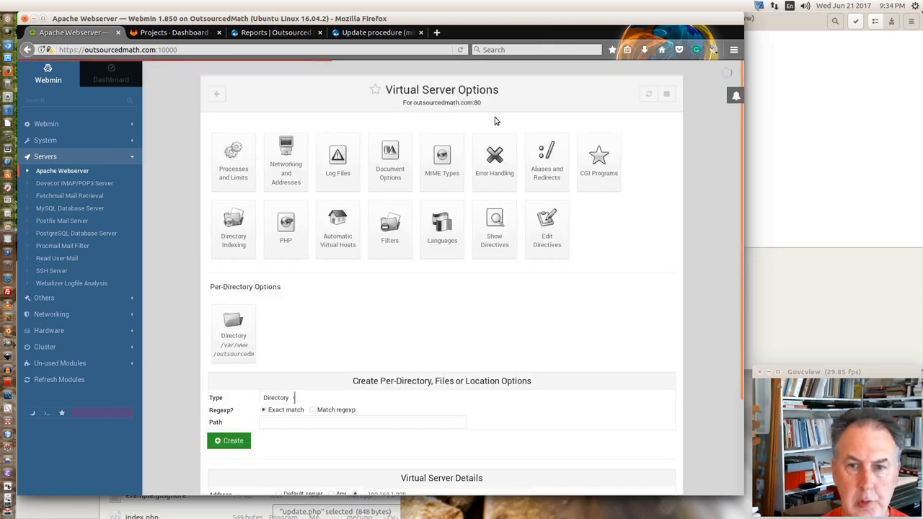
{"action": "scroll", "scroll_direction": "down", "scroll_amount": 3}
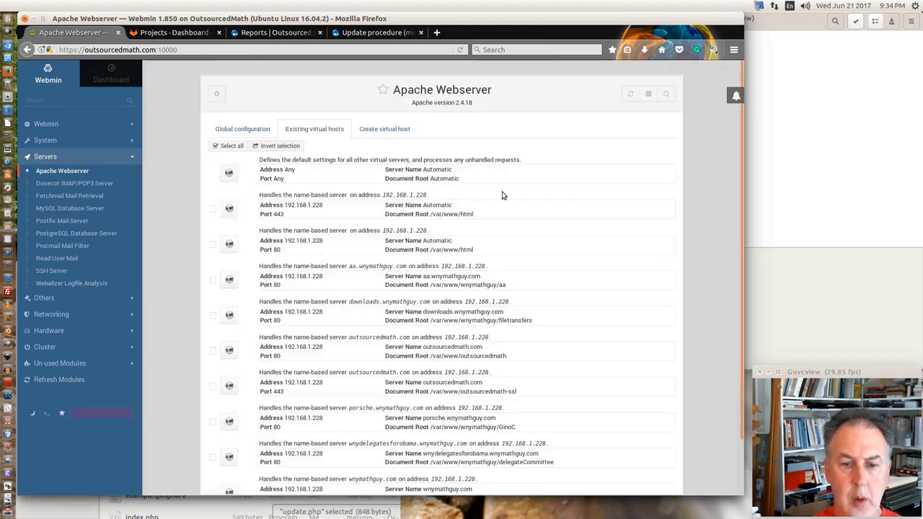
{"action": "scroll", "scroll_direction": "down", "scroll_amount": 3}
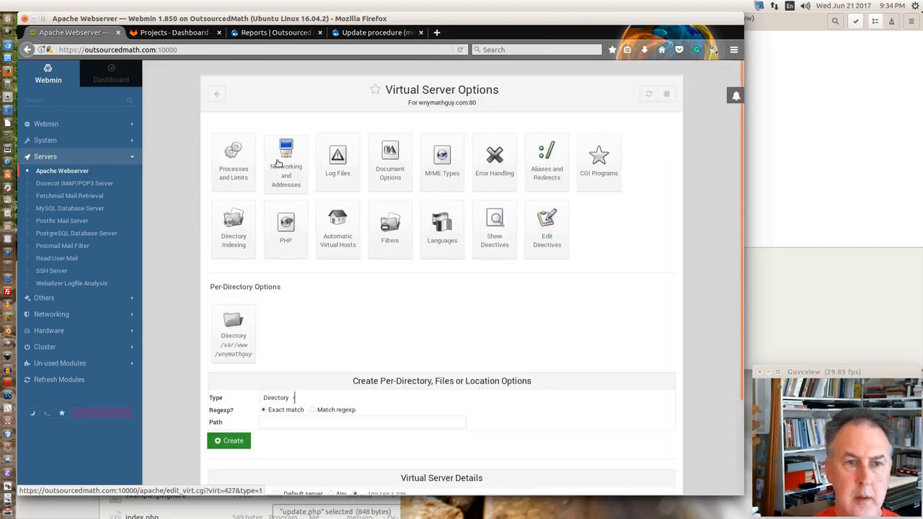
{"action": "left_click", "coordinate": [285, 161]}
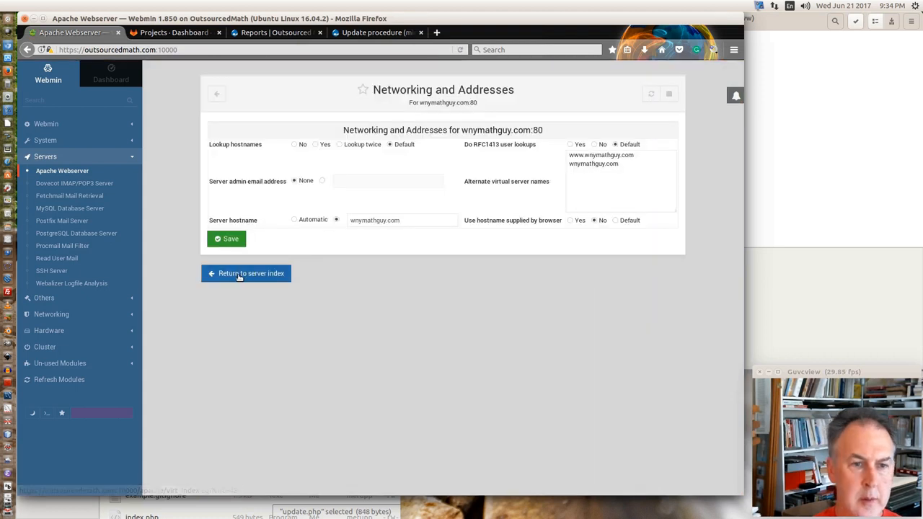
{"action": "left_click", "coordinate": [251, 274]}
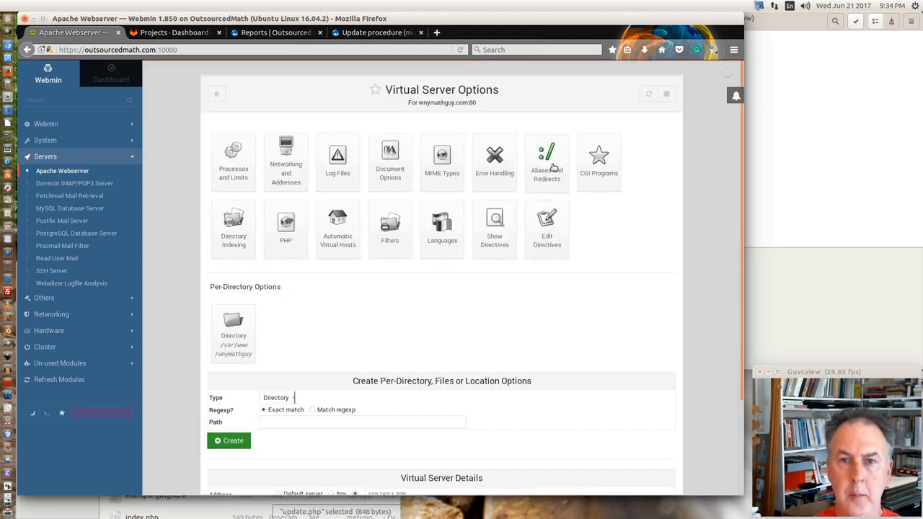
{"action": "left_click", "coordinate": [547, 156]}
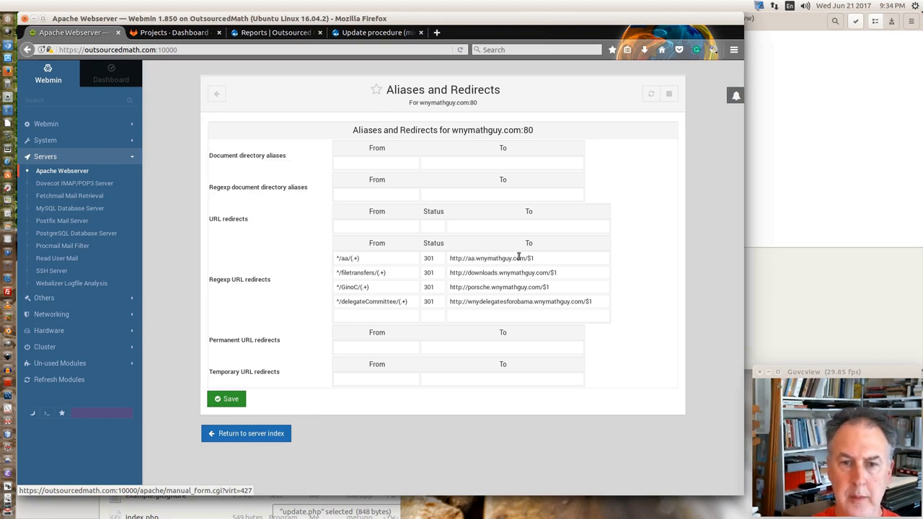
{"action": "mouse_move", "coordinate": [483, 261]}
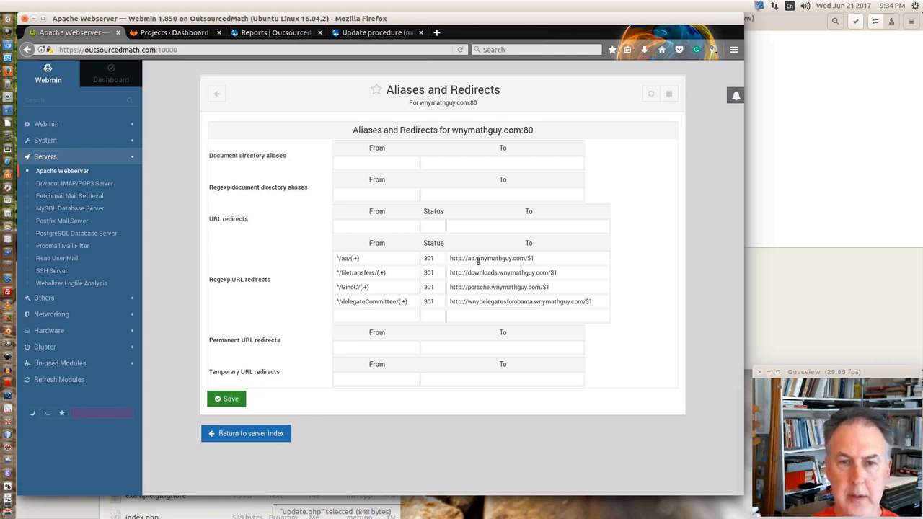
{"action": "mouse_move", "coordinate": [245, 432]}
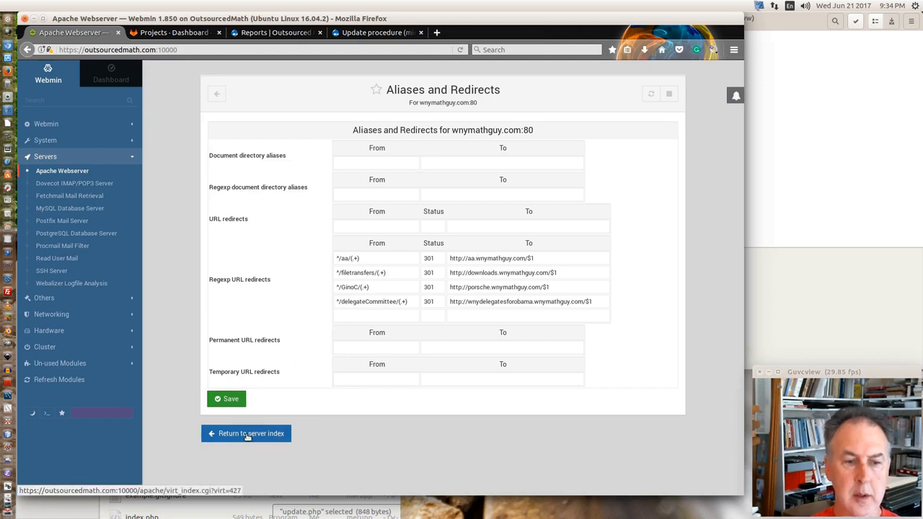
{"action": "left_click", "coordinate": [245, 432]}
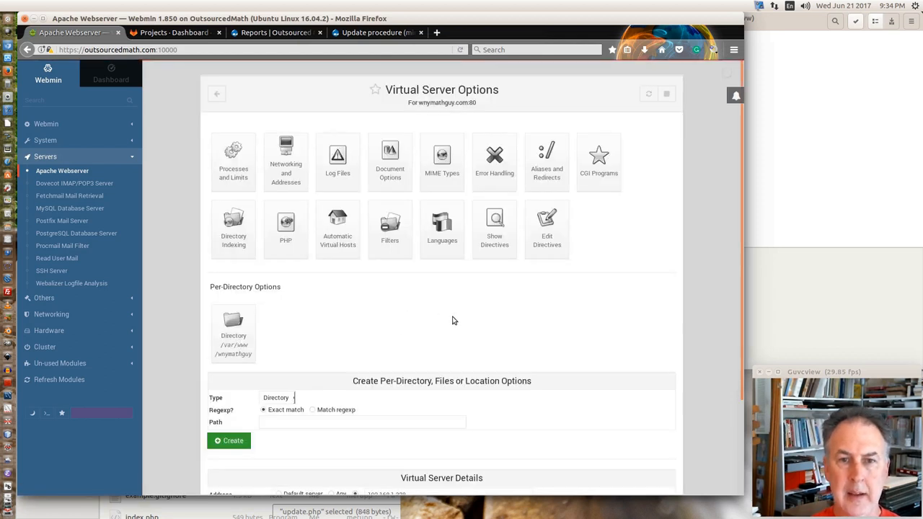
{"action": "mouse_move", "coordinate": [219, 95]}
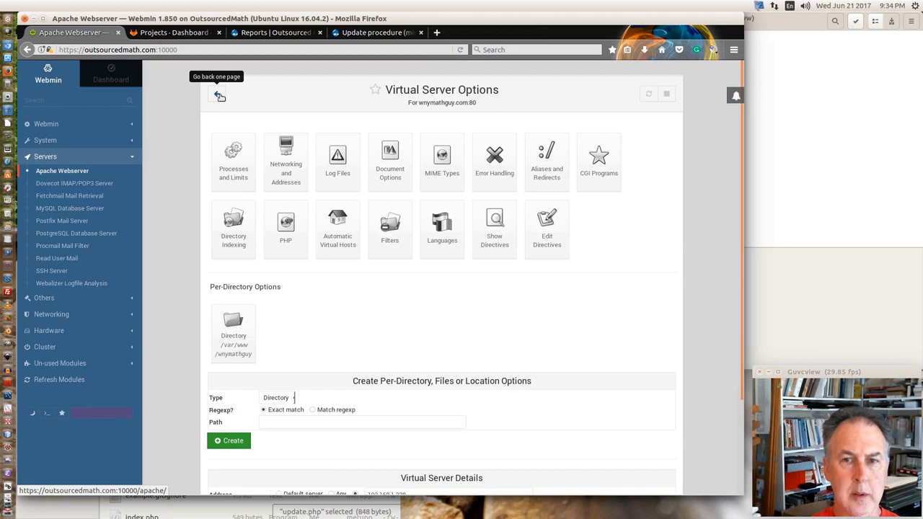
{"action": "left_click", "coordinate": [546, 159]}
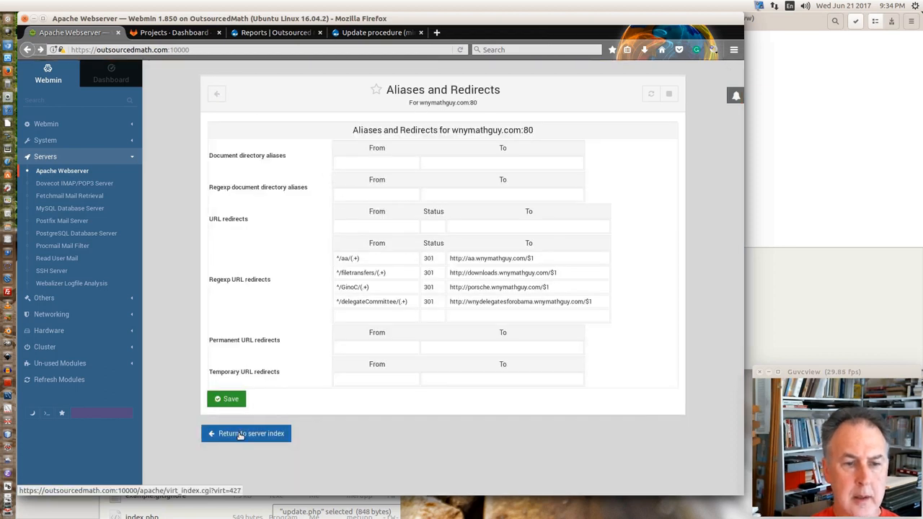
{"action": "left_click", "coordinate": [246, 432]}
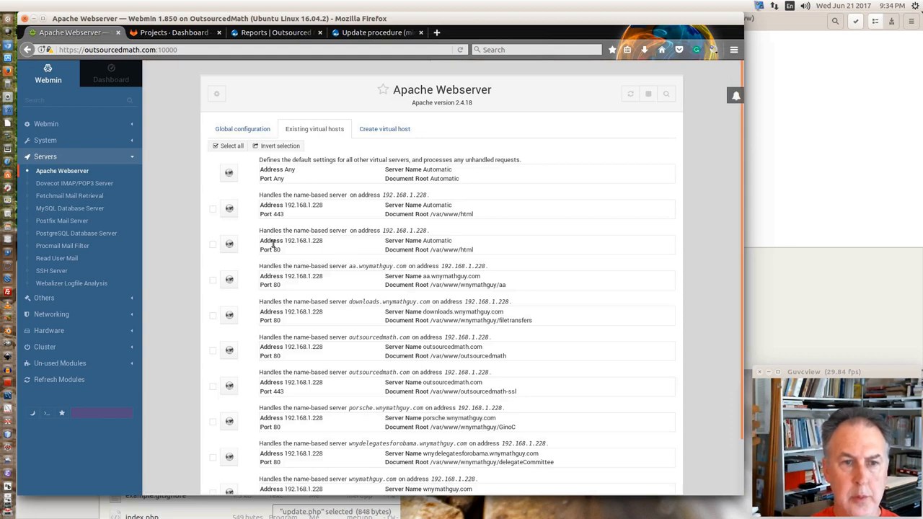
{"action": "mouse_move", "coordinate": [387, 196]}
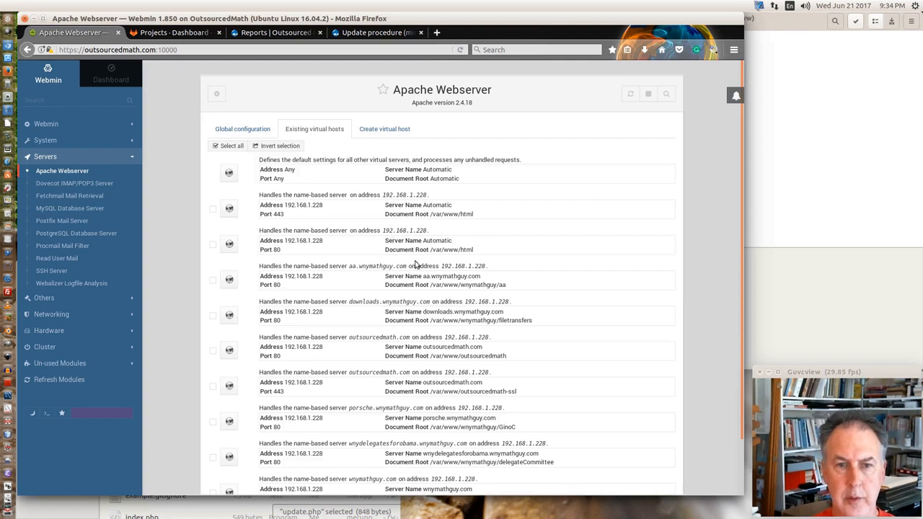
{"action": "mouse_move", "coordinate": [431, 297]}
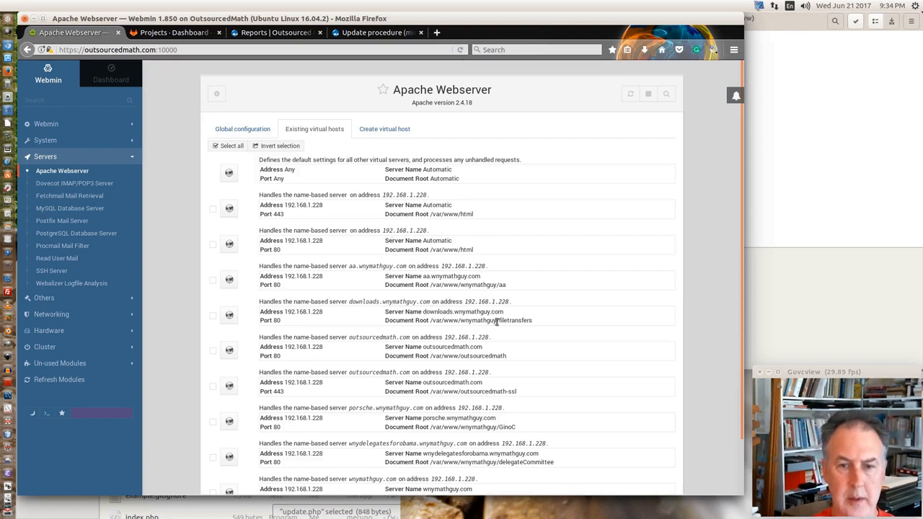
{"action": "mouse_move", "coordinate": [412, 208]}
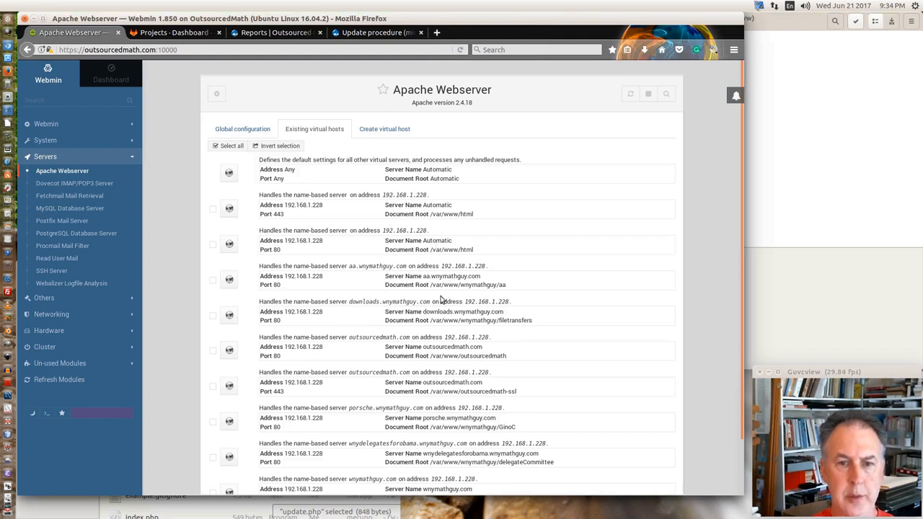
{"action": "mouse_move", "coordinate": [360, 353]}
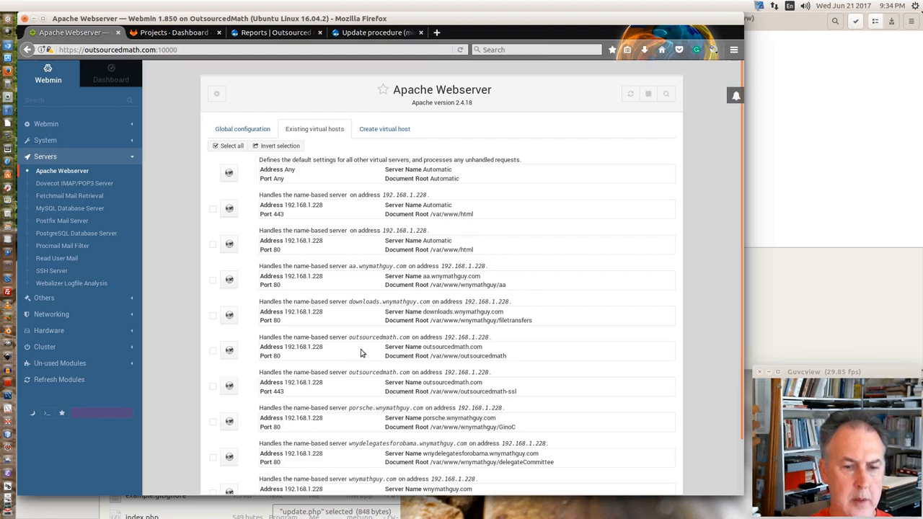
{"action": "mouse_move", "coordinate": [349, 334]}
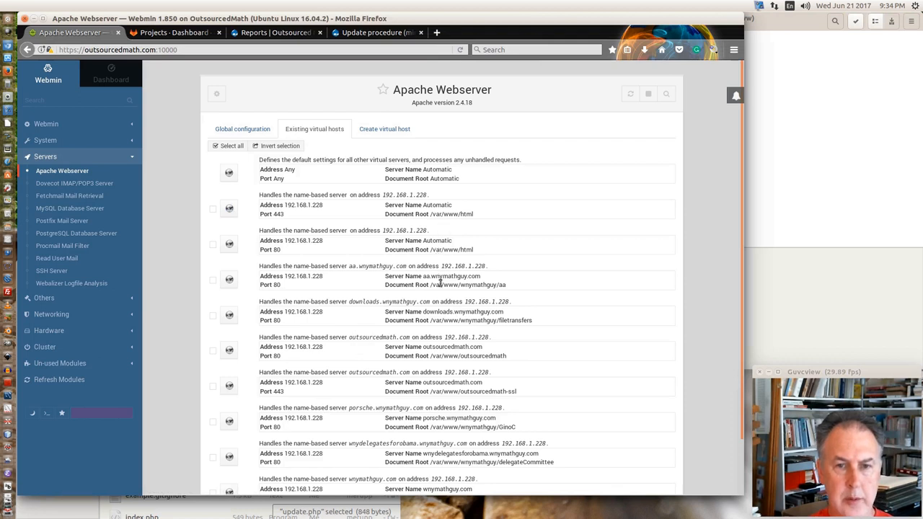
{"action": "mouse_move", "coordinate": [397, 276]}
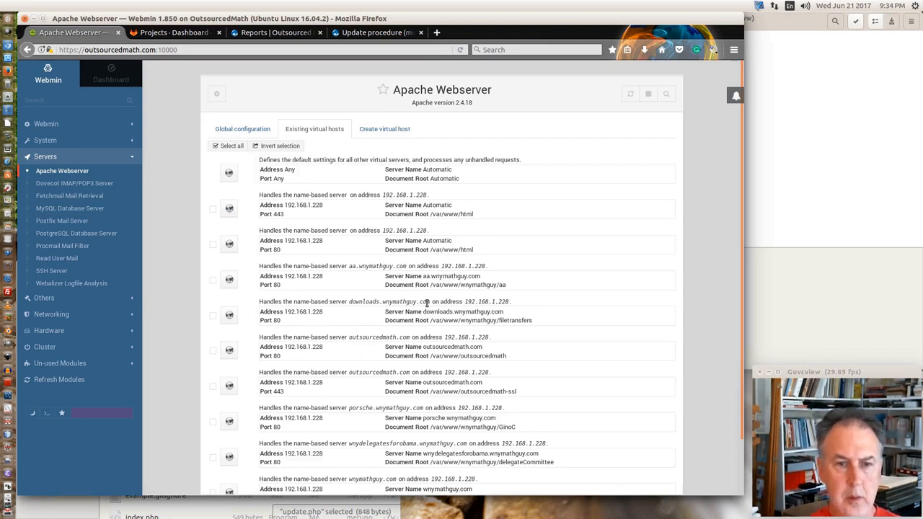
{"action": "mouse_move", "coordinate": [420, 346]}
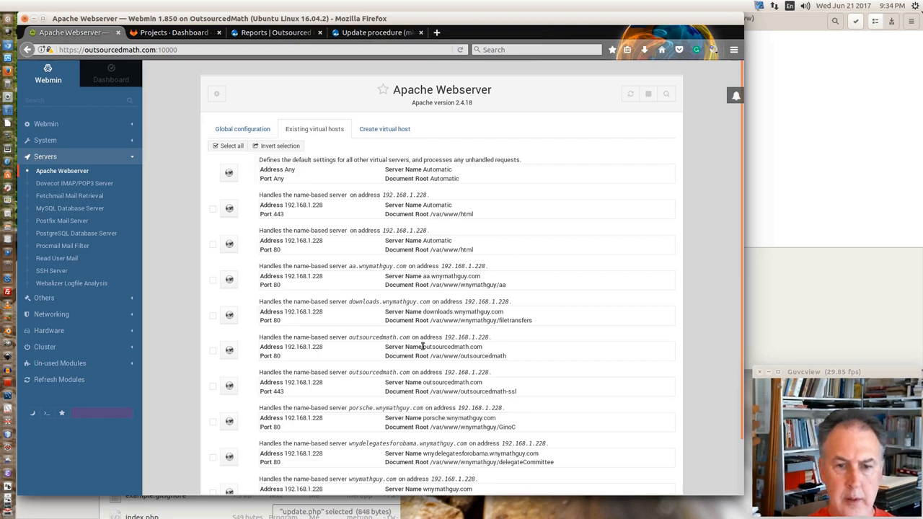
{"action": "mouse_move", "coordinate": [291, 427]}
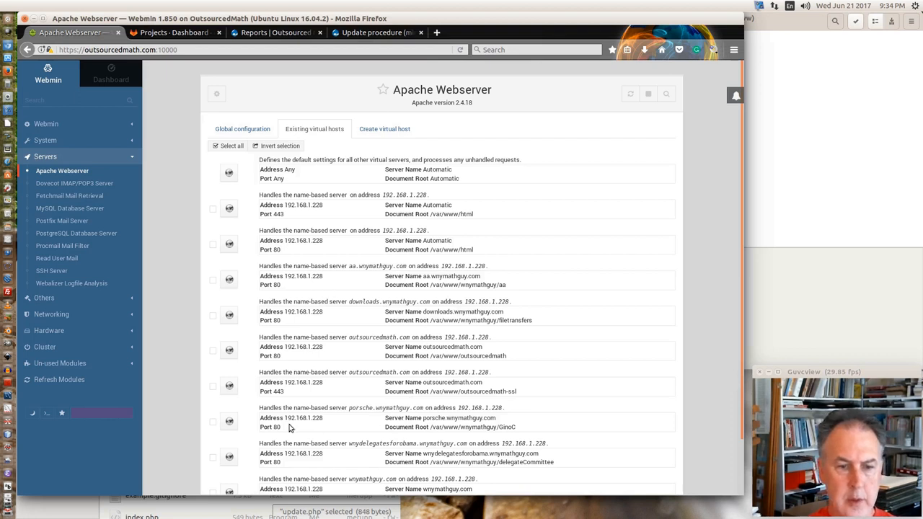
- Check porsche.wnymathguy.com lists the misspelling alias porsch.wnymathguy.com, then bring up the private window
{"action": "left_click", "coordinate": [228, 421]}
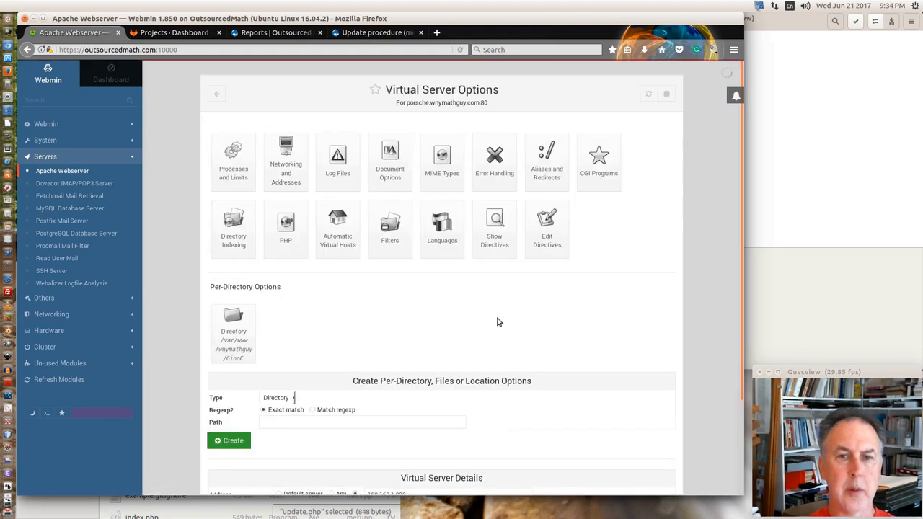
{"action": "mouse_move", "coordinate": [285, 158]}
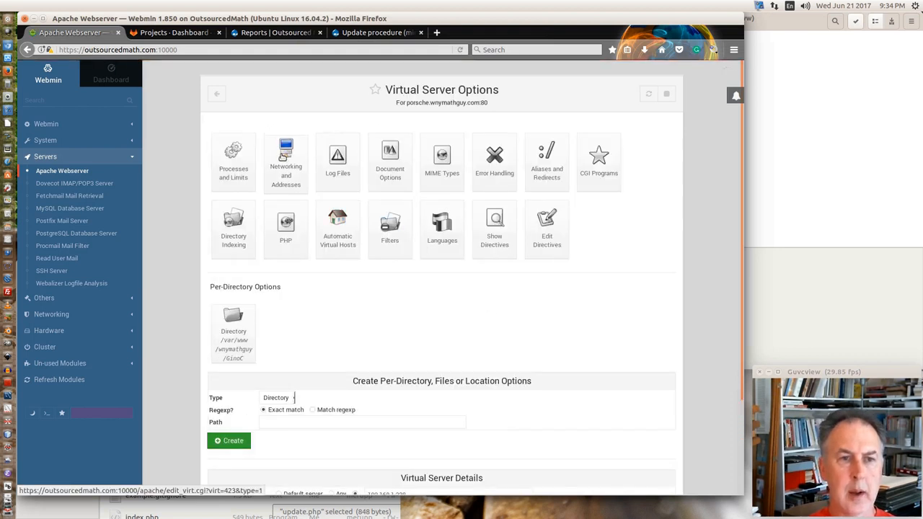
{"action": "left_click", "coordinate": [286, 160]}
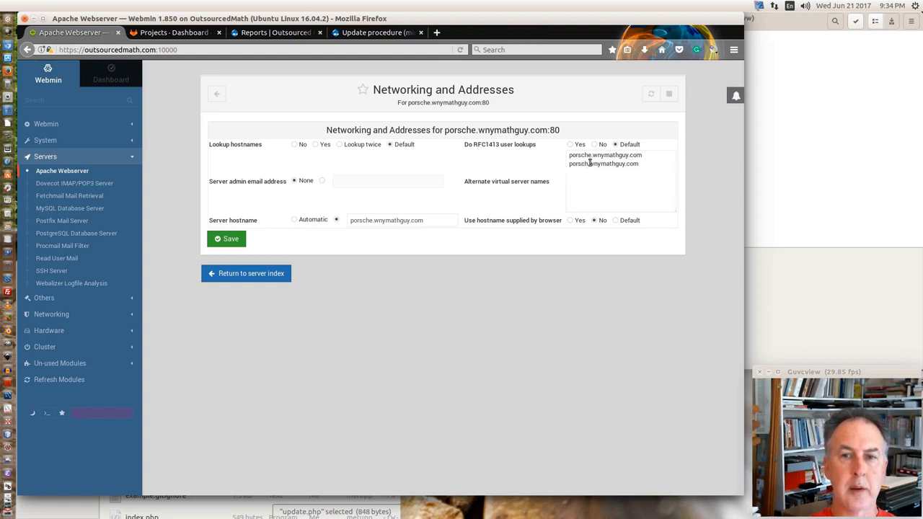
{"action": "mouse_move", "coordinate": [634, 164]}
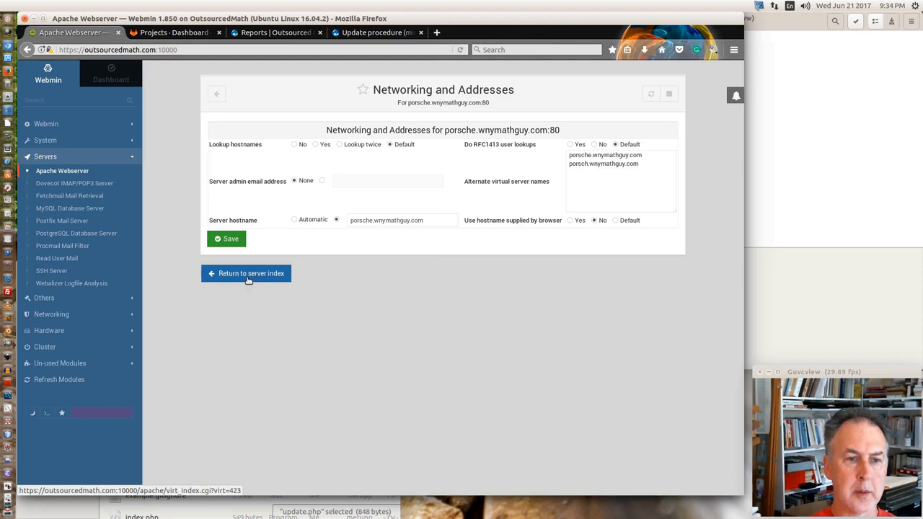
{"action": "left_click", "coordinate": [245, 274]}
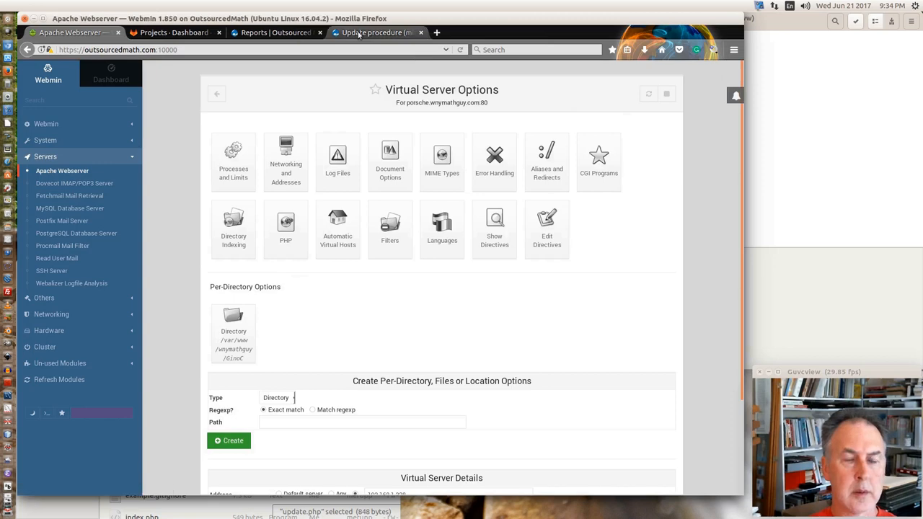
{"action": "left_click", "coordinate": [734, 49]}
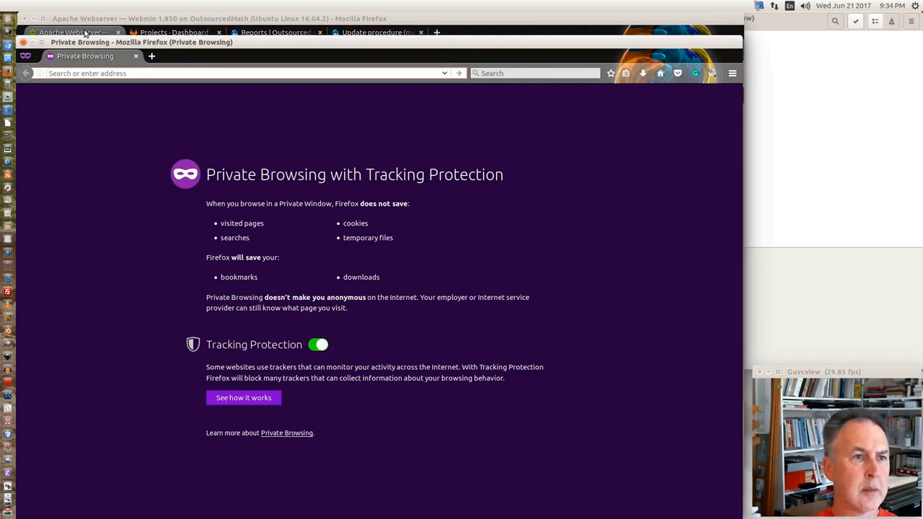
- Save the porsche.wnymathguy.com virtual server details, then begin typing a www address in the private window
{"action": "left_click", "coordinate": [69, 32]}
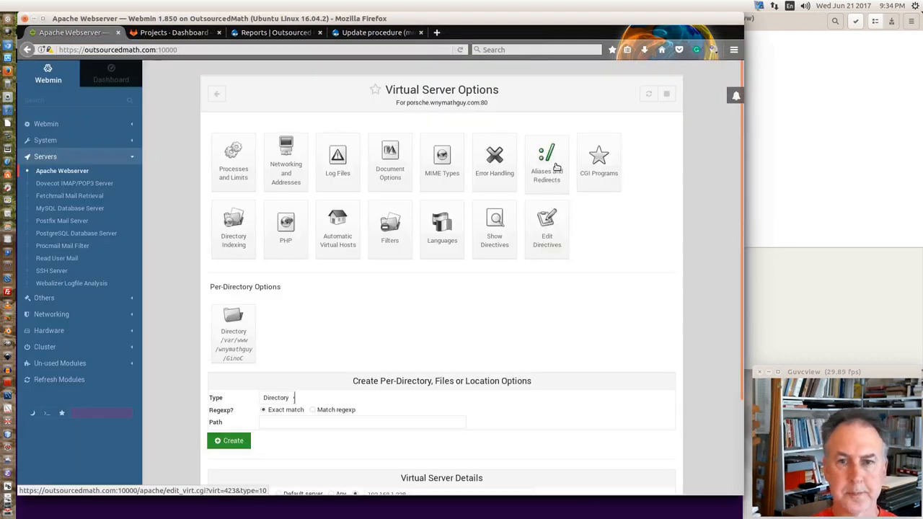
{"action": "scroll", "scroll_direction": "down", "scroll_amount": 3}
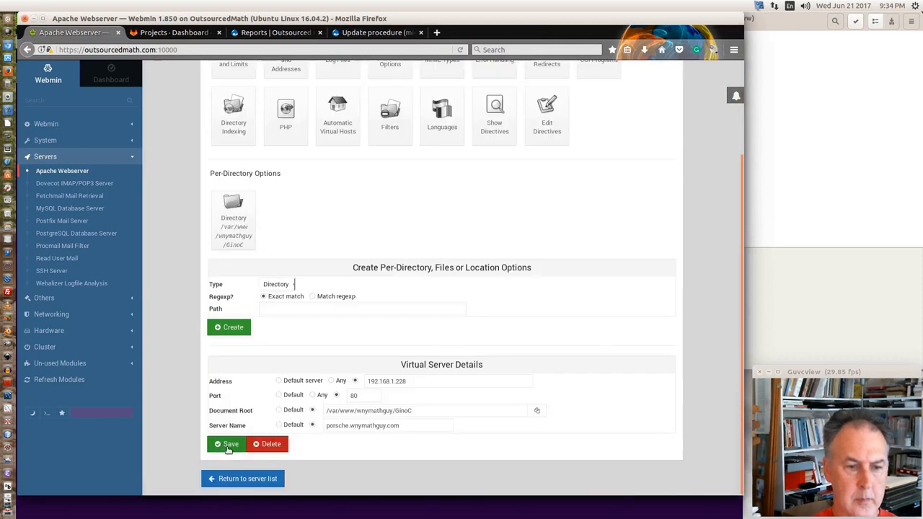
{"action": "left_click", "coordinate": [229, 444]}
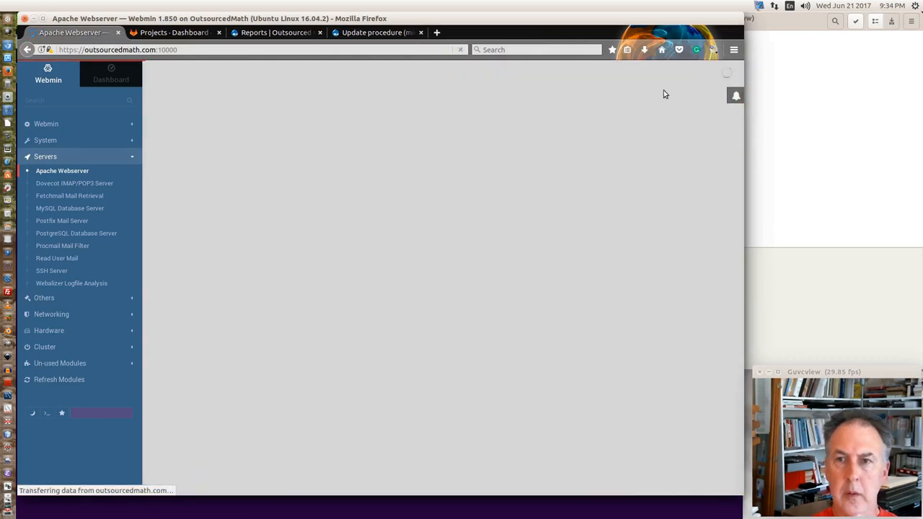
{"action": "left_click", "coordinate": [62, 170]}
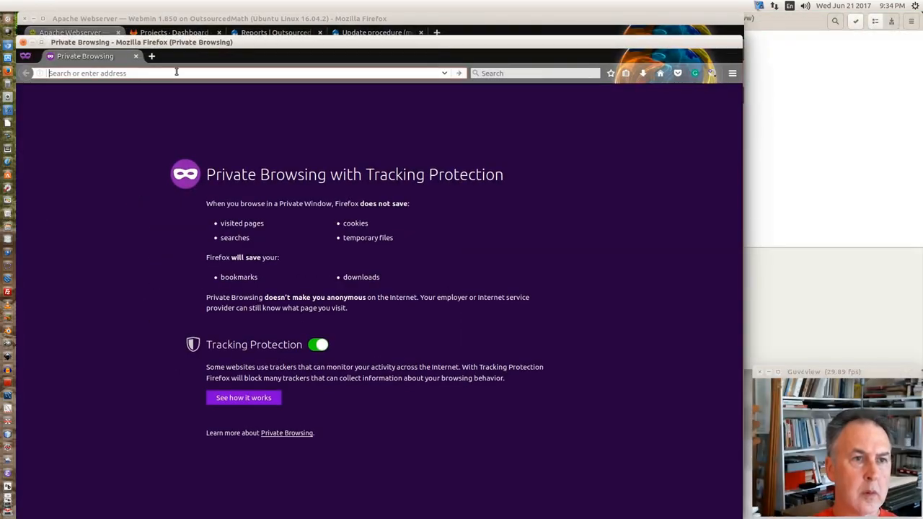
{"action": "type", "text": "www"}
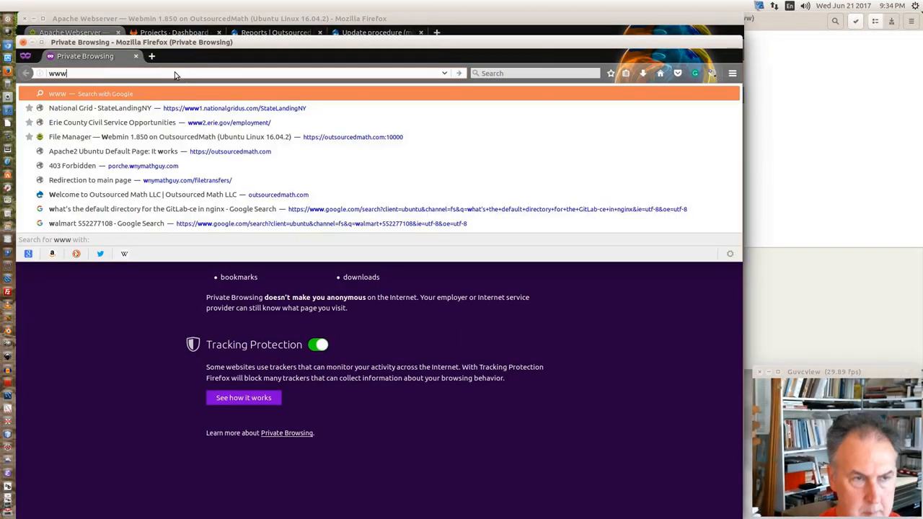